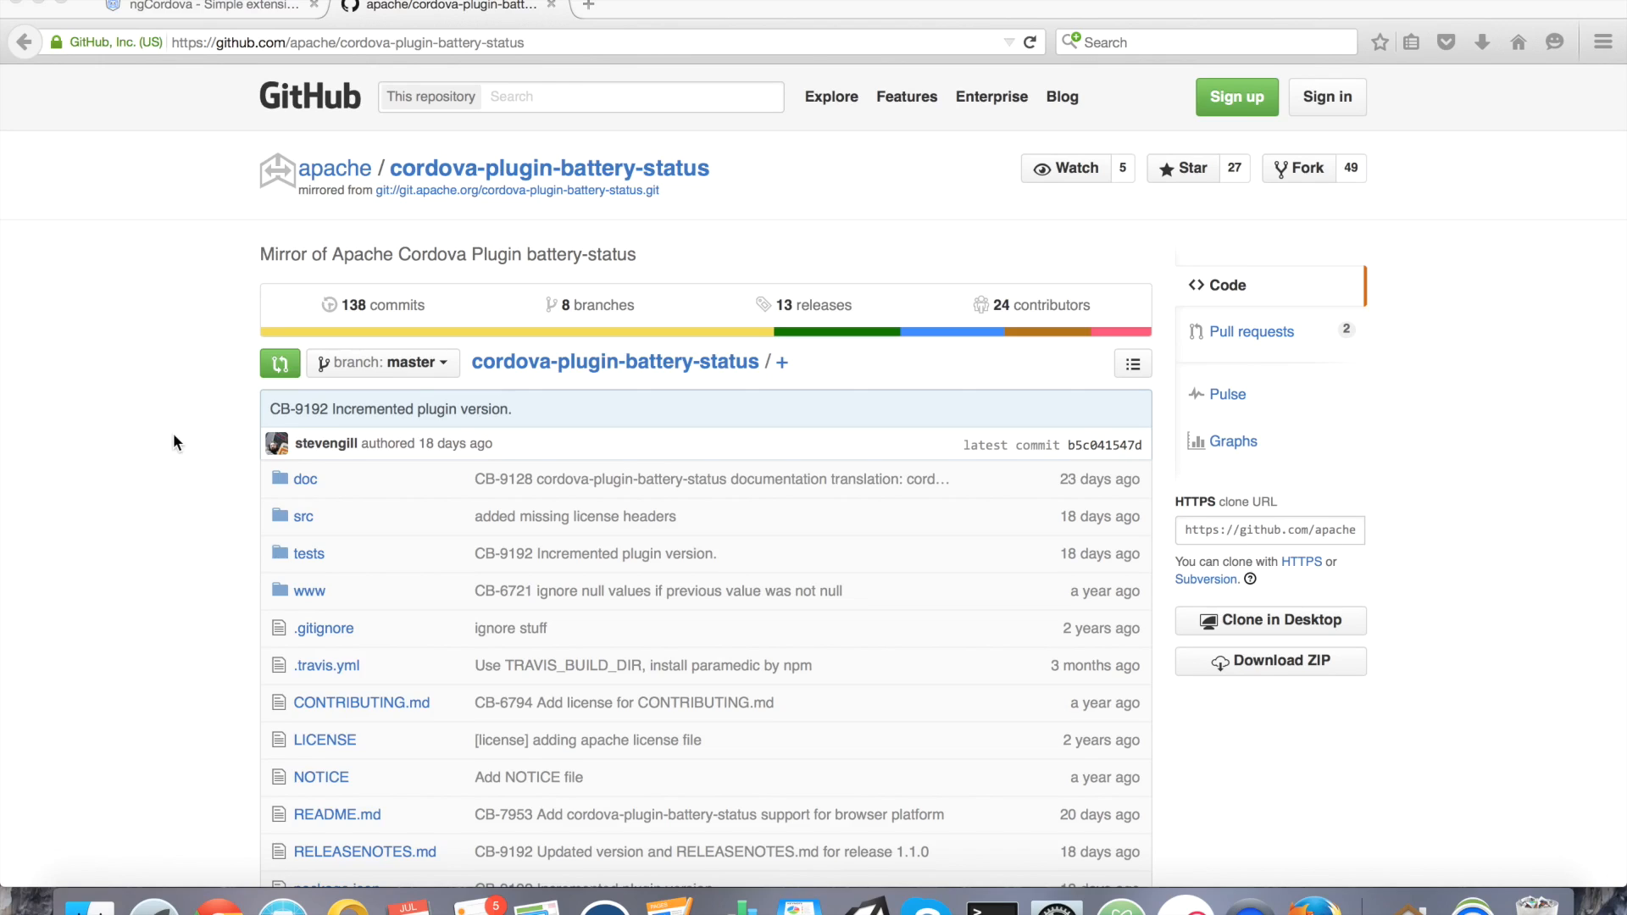
pyautogui.moveTo(171, 189)
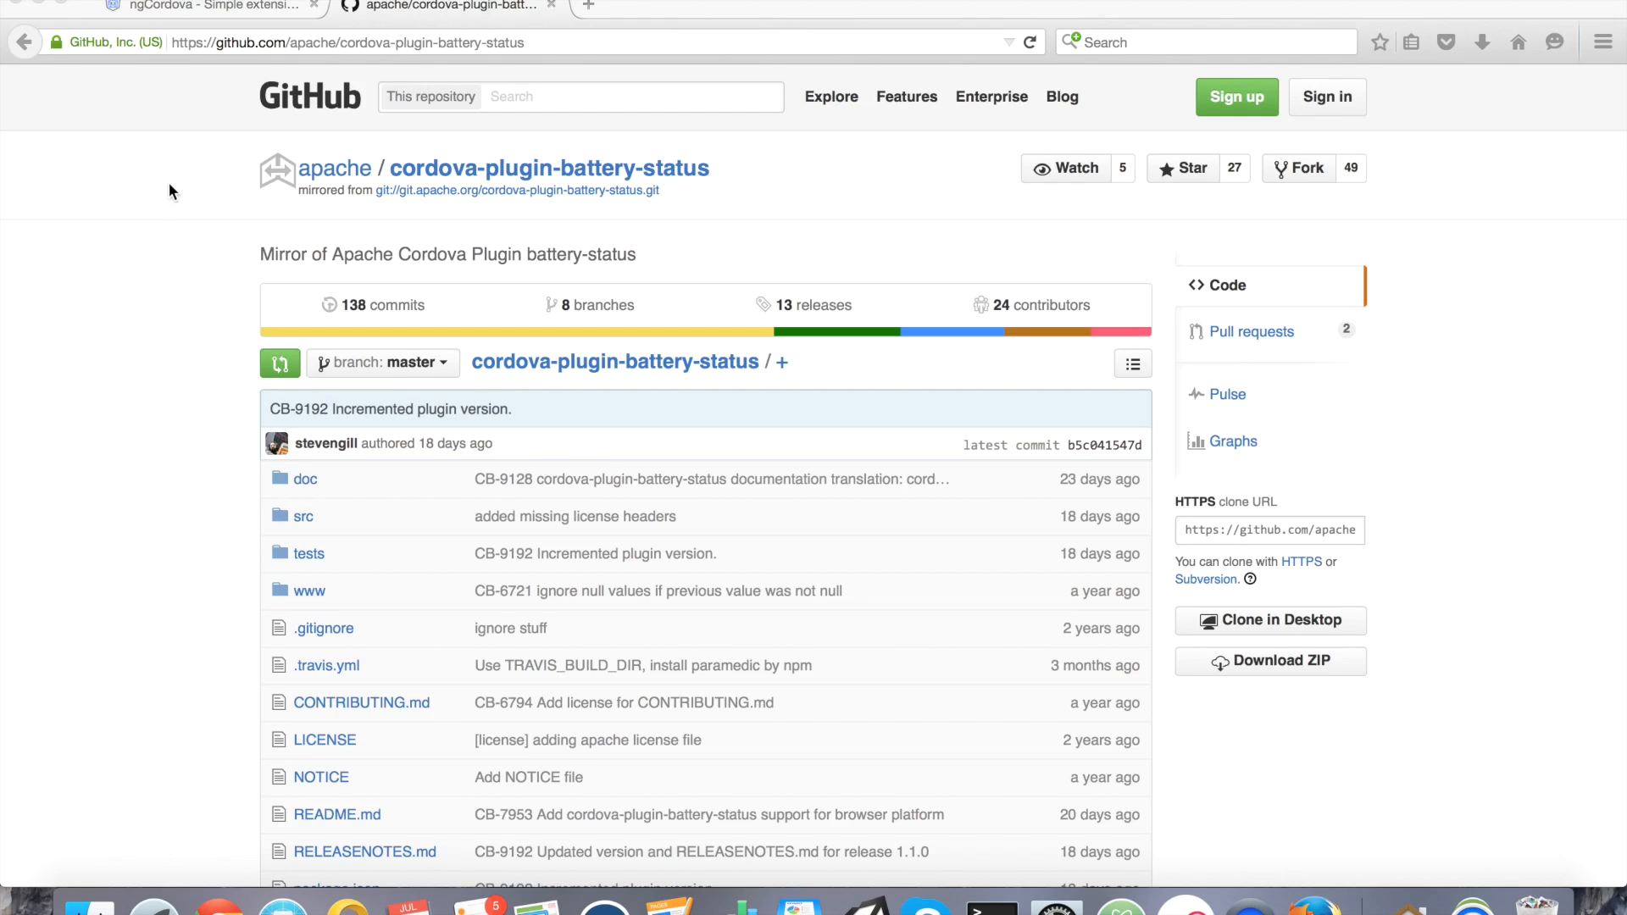
pyautogui.moveTo(211, 253)
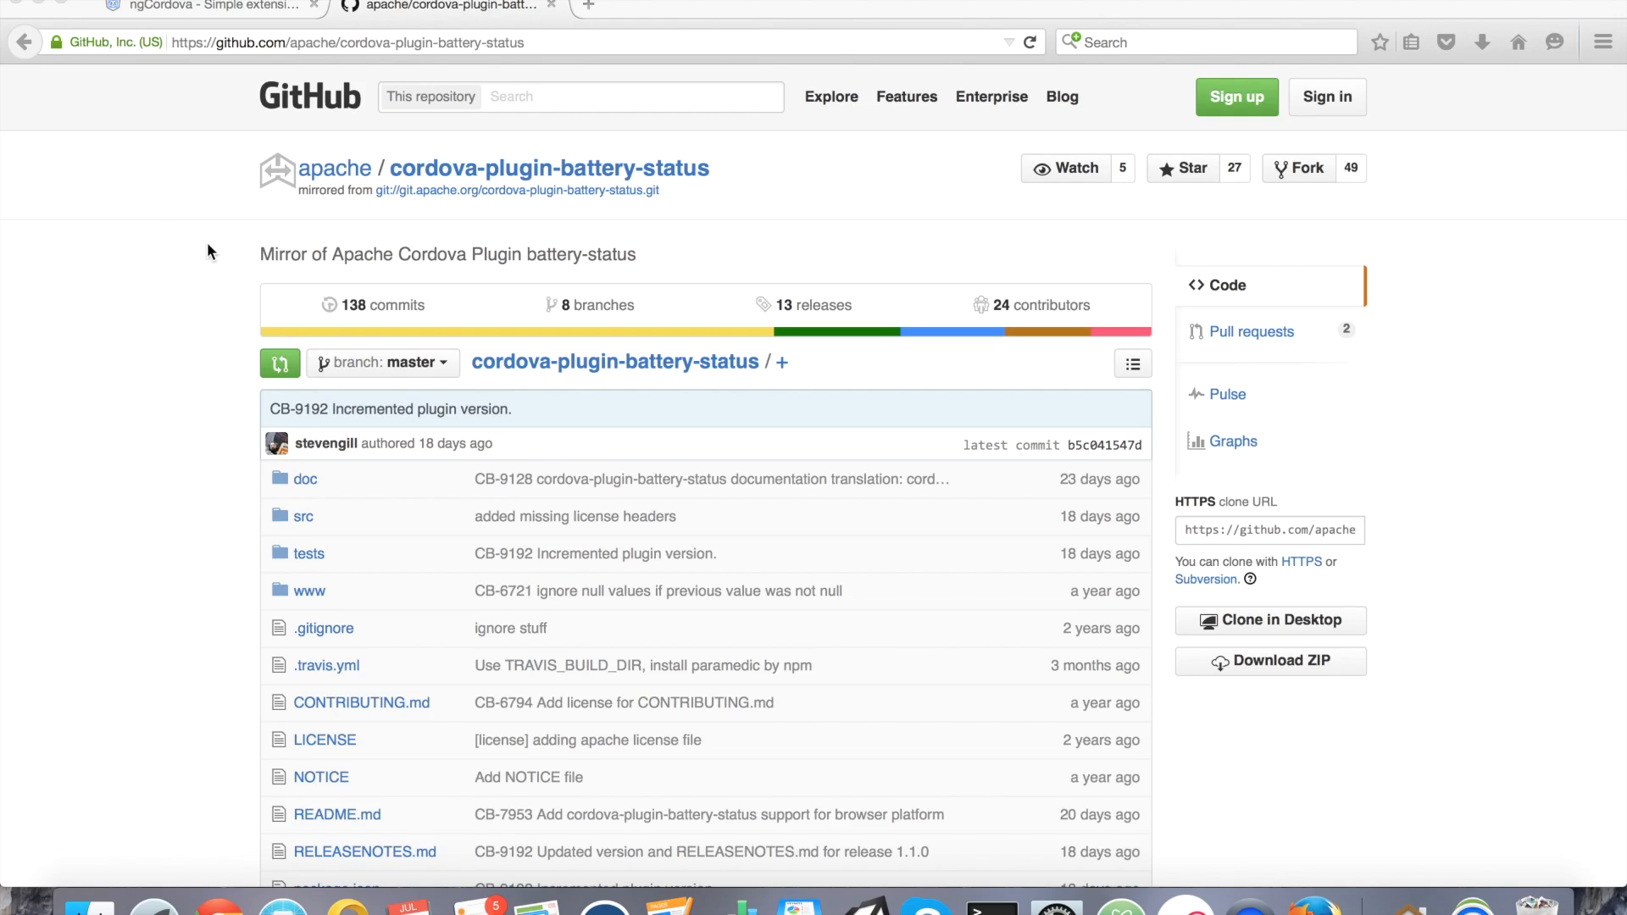
# Run 'ionic start IonicProject blank' in Terminal on the Desktop.
pyautogui.click(208, 5)
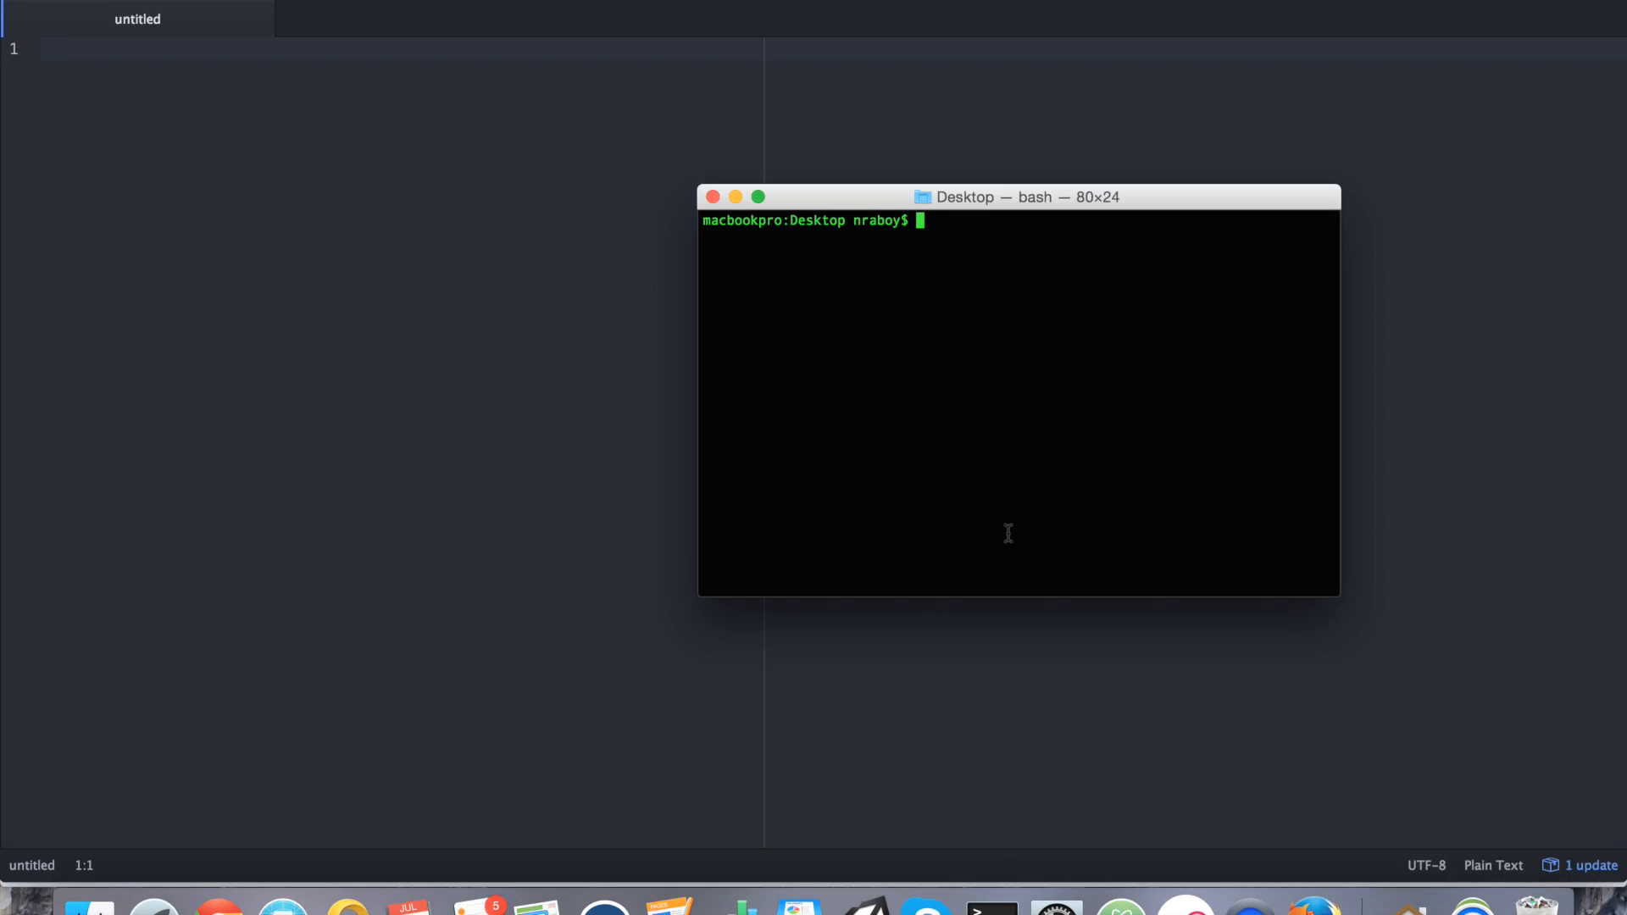
pyautogui.write('ionic st')
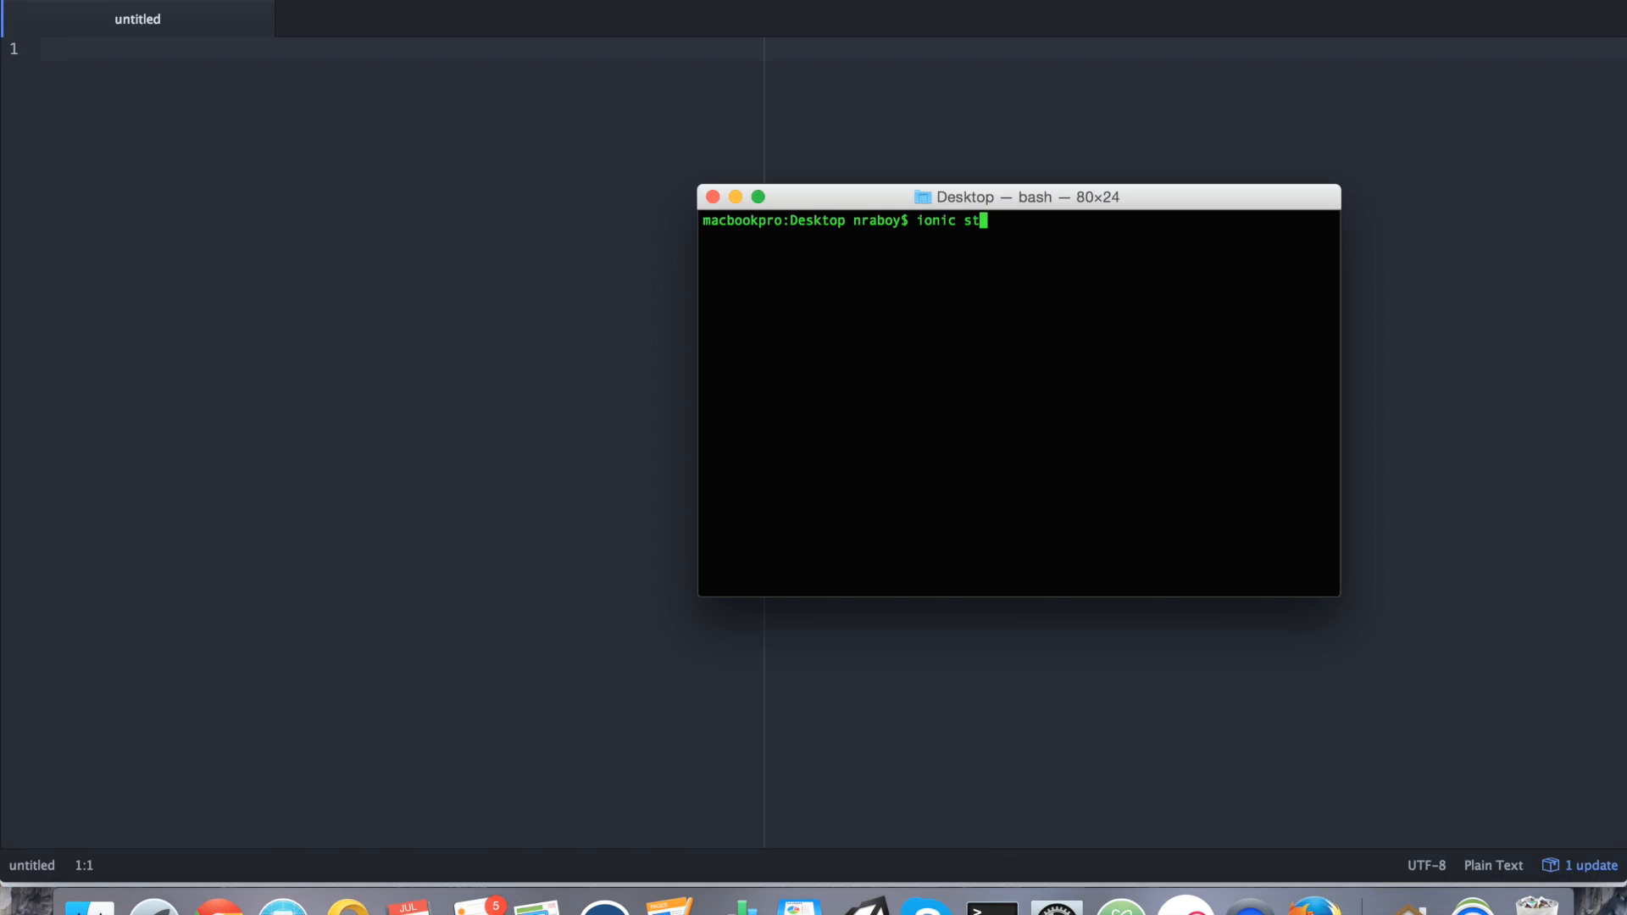
pyautogui.write('art Ionic')
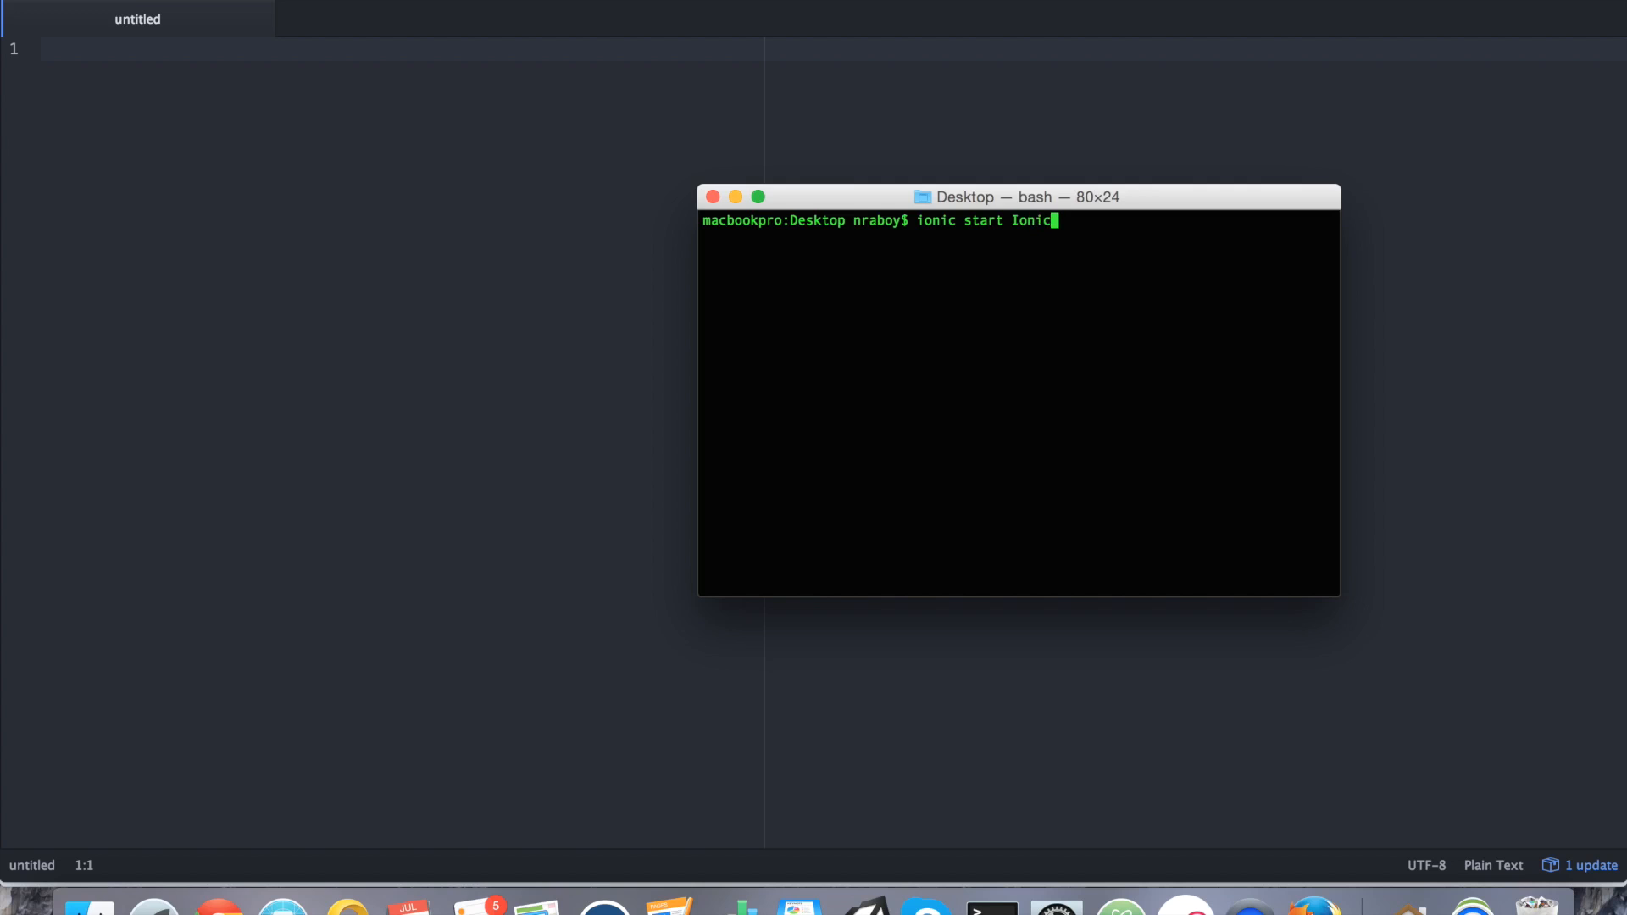
pyautogui.write('Project blank')
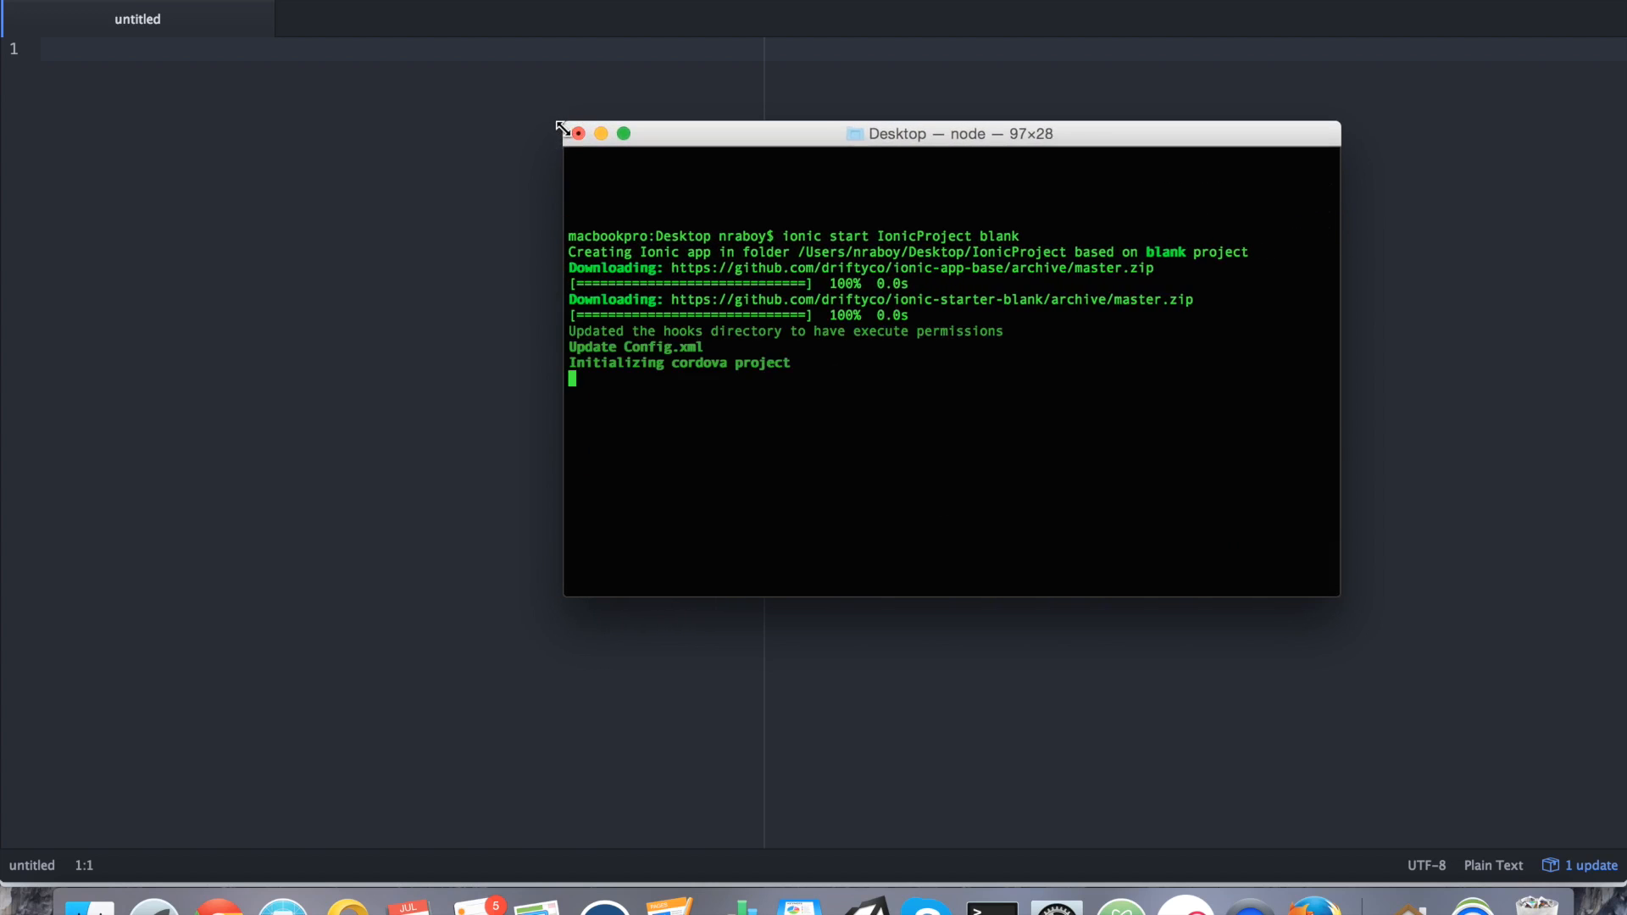
pyautogui.moveTo(1215, 166)
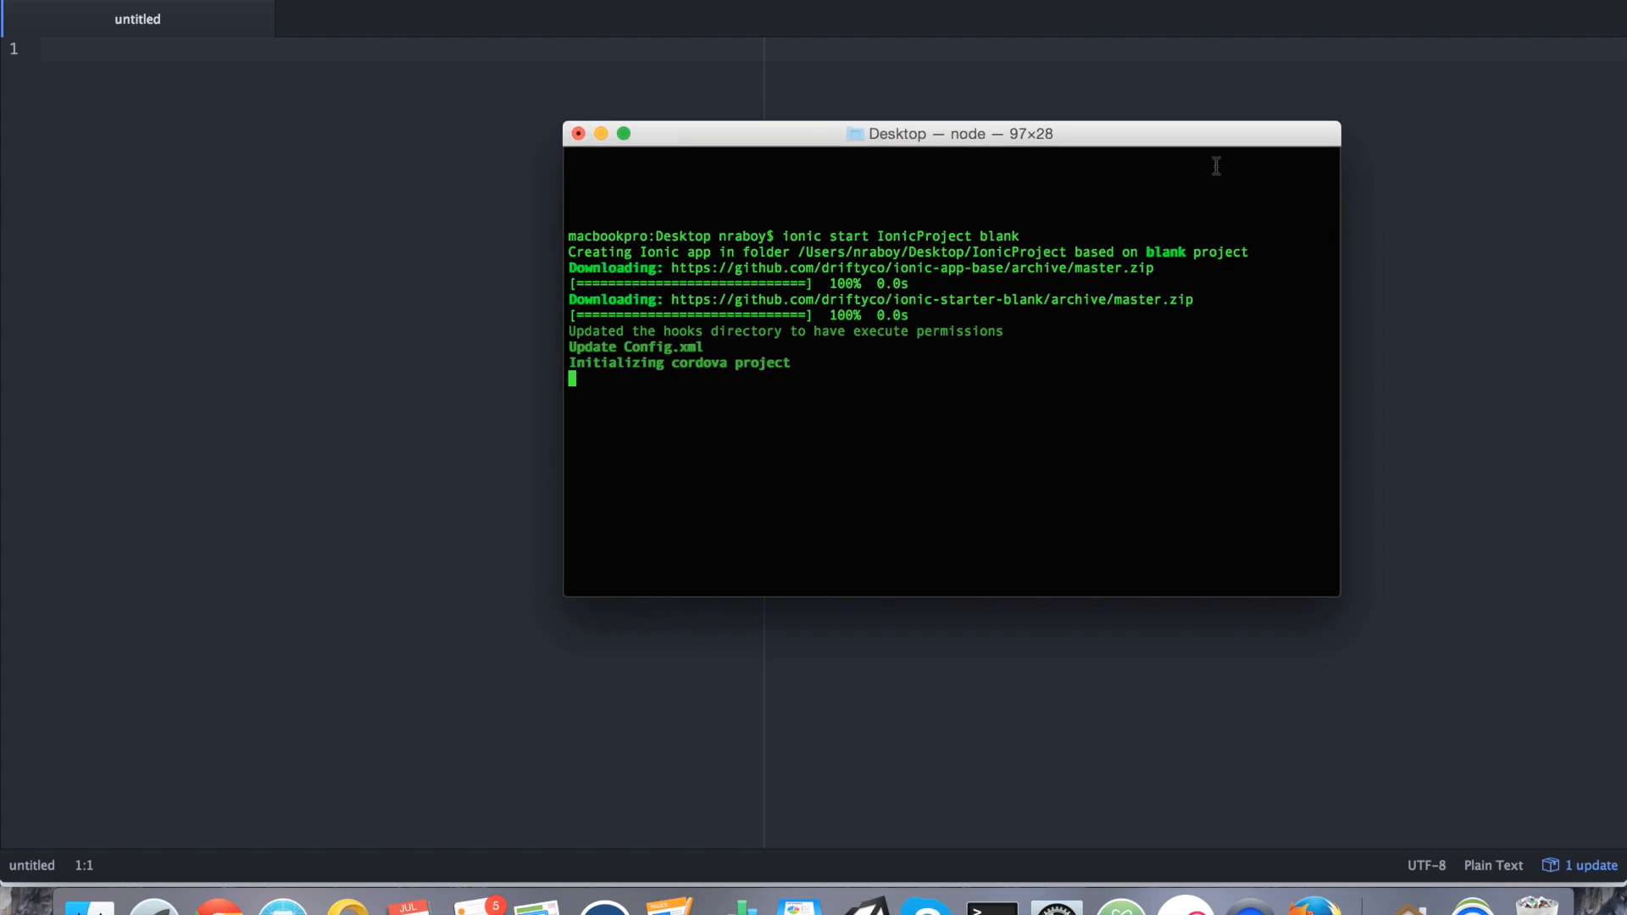
pyautogui.moveTo(1212, 428)
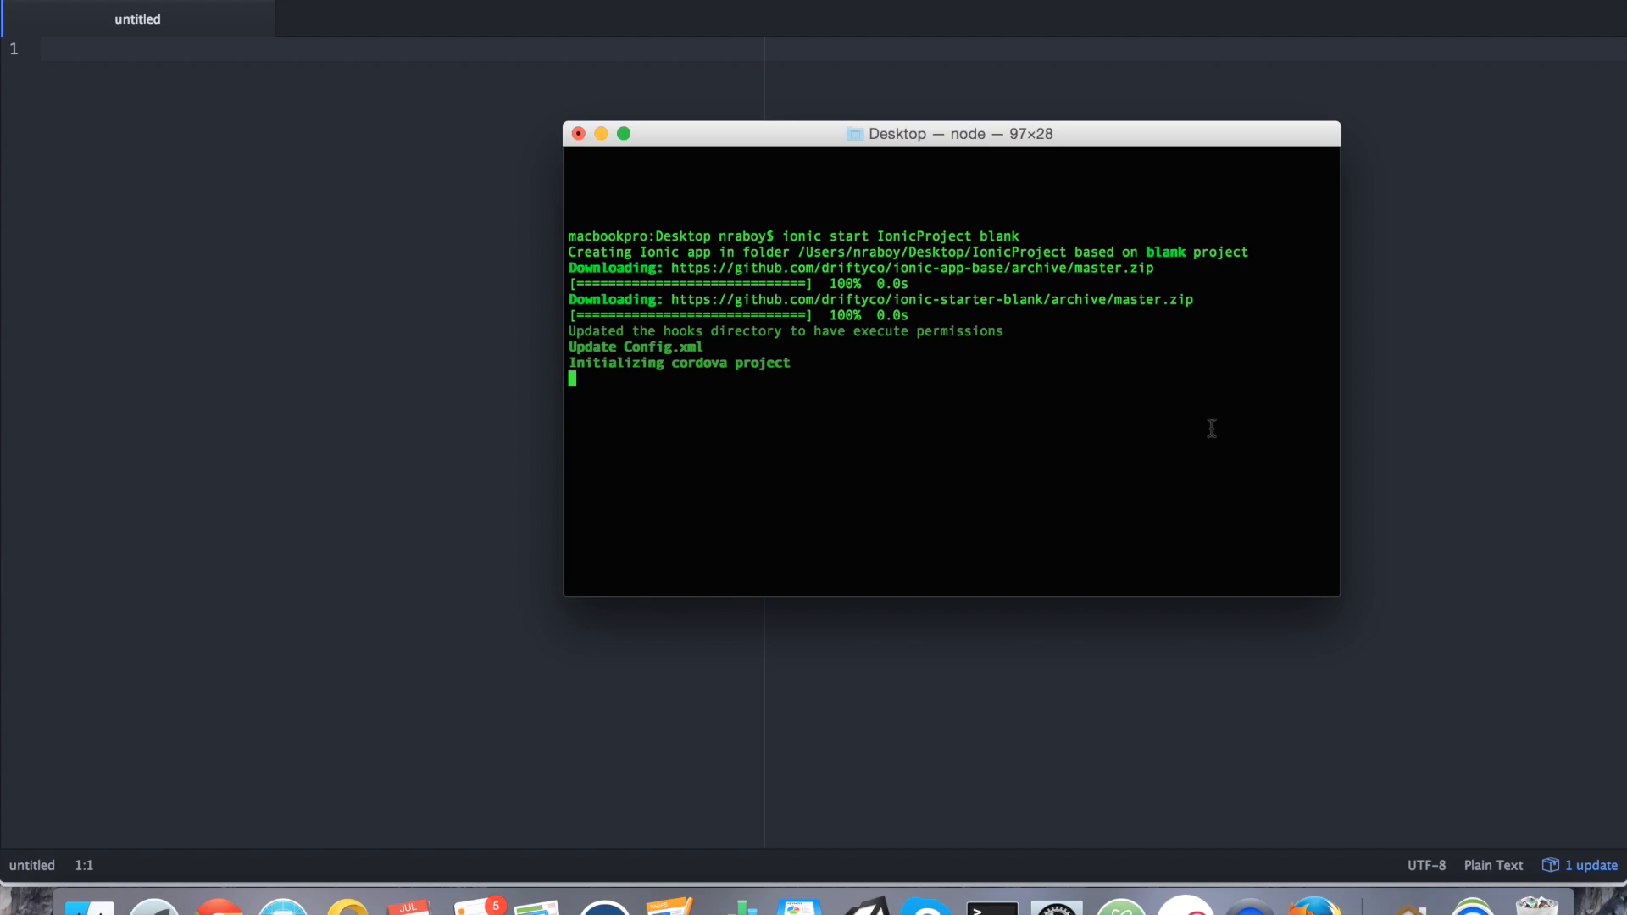
pyautogui.moveTo(1131, 154)
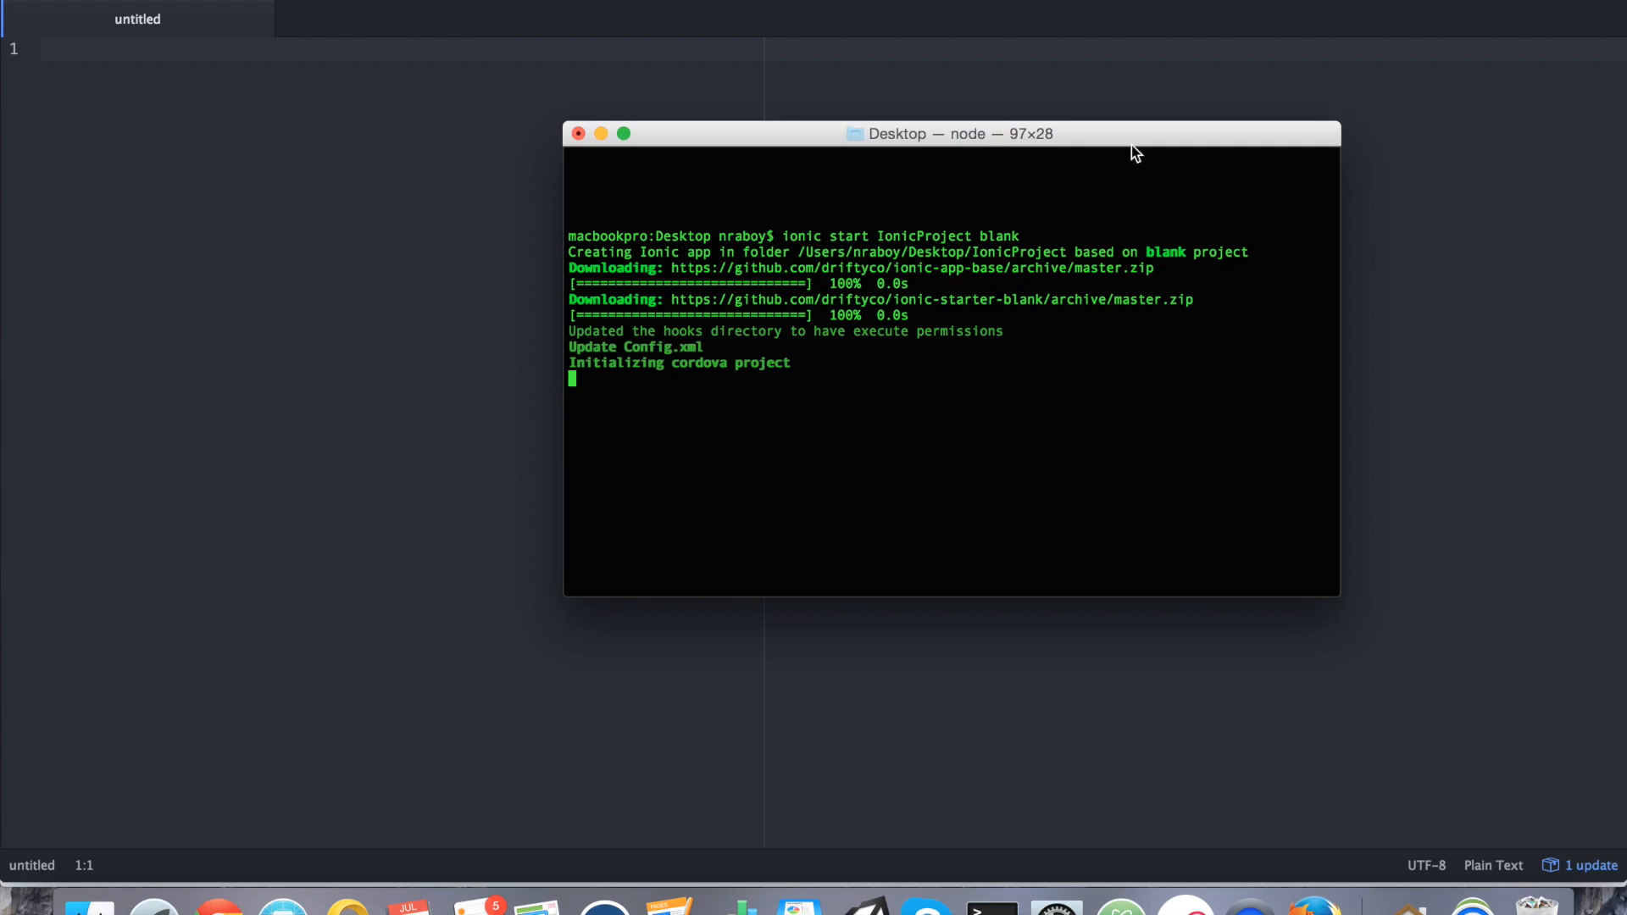
pyautogui.moveTo(1352, 439)
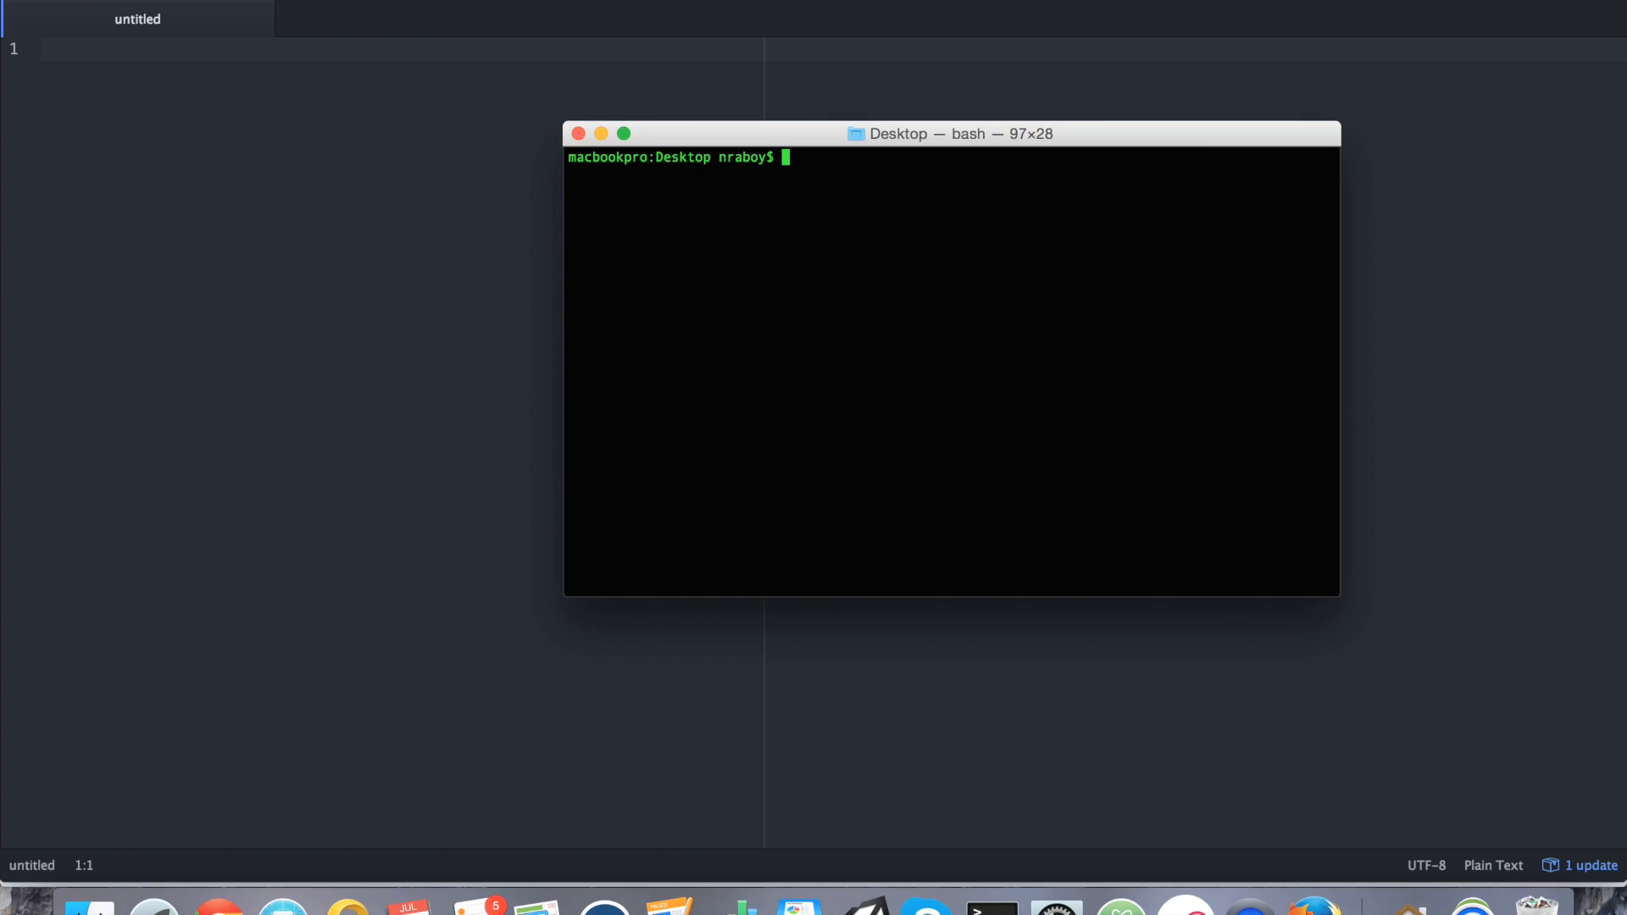
# cd into IonicProject/, clear the screen, and begin an 'ionic platform' command.
pyautogui.write('cd IonicProject/')
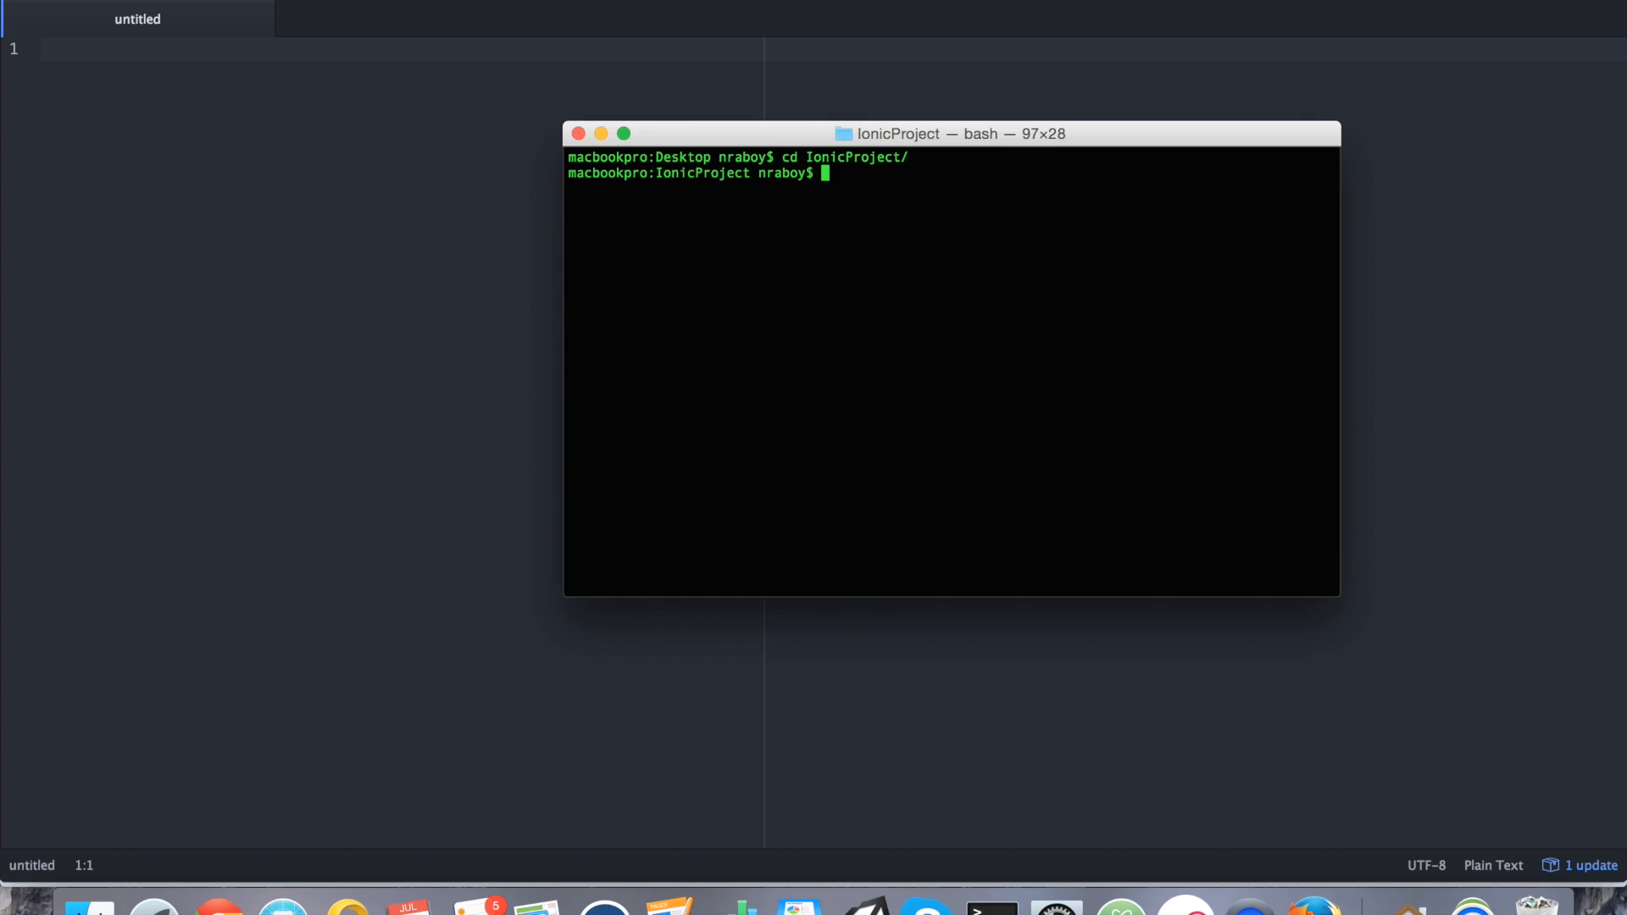
pyautogui.write('clear')
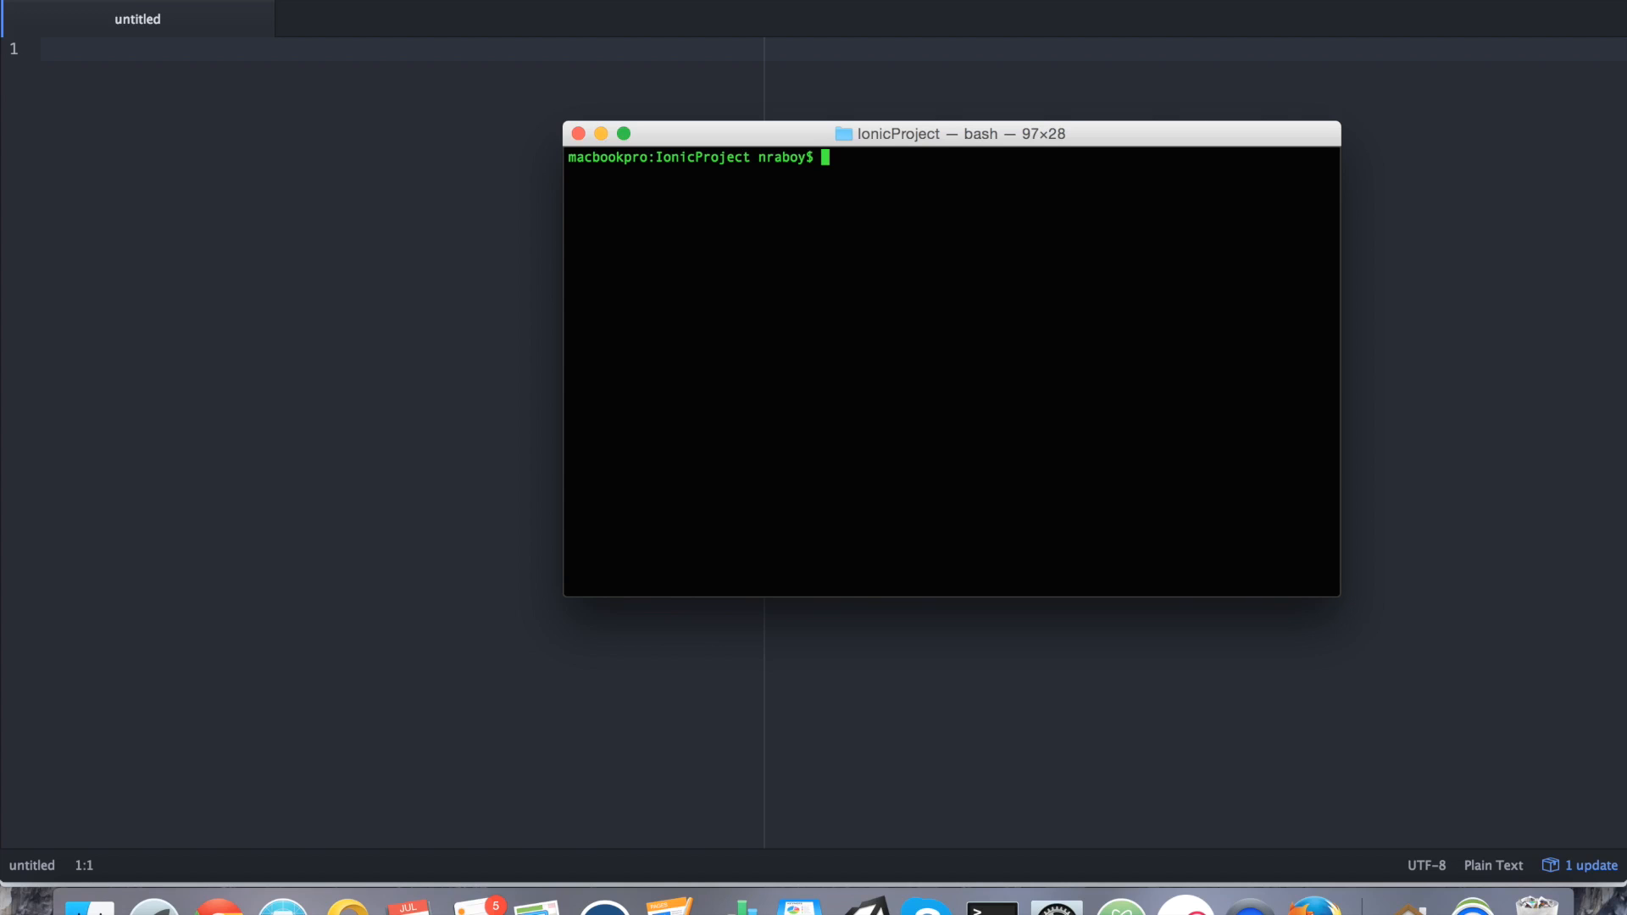
pyautogui.write('ionic')
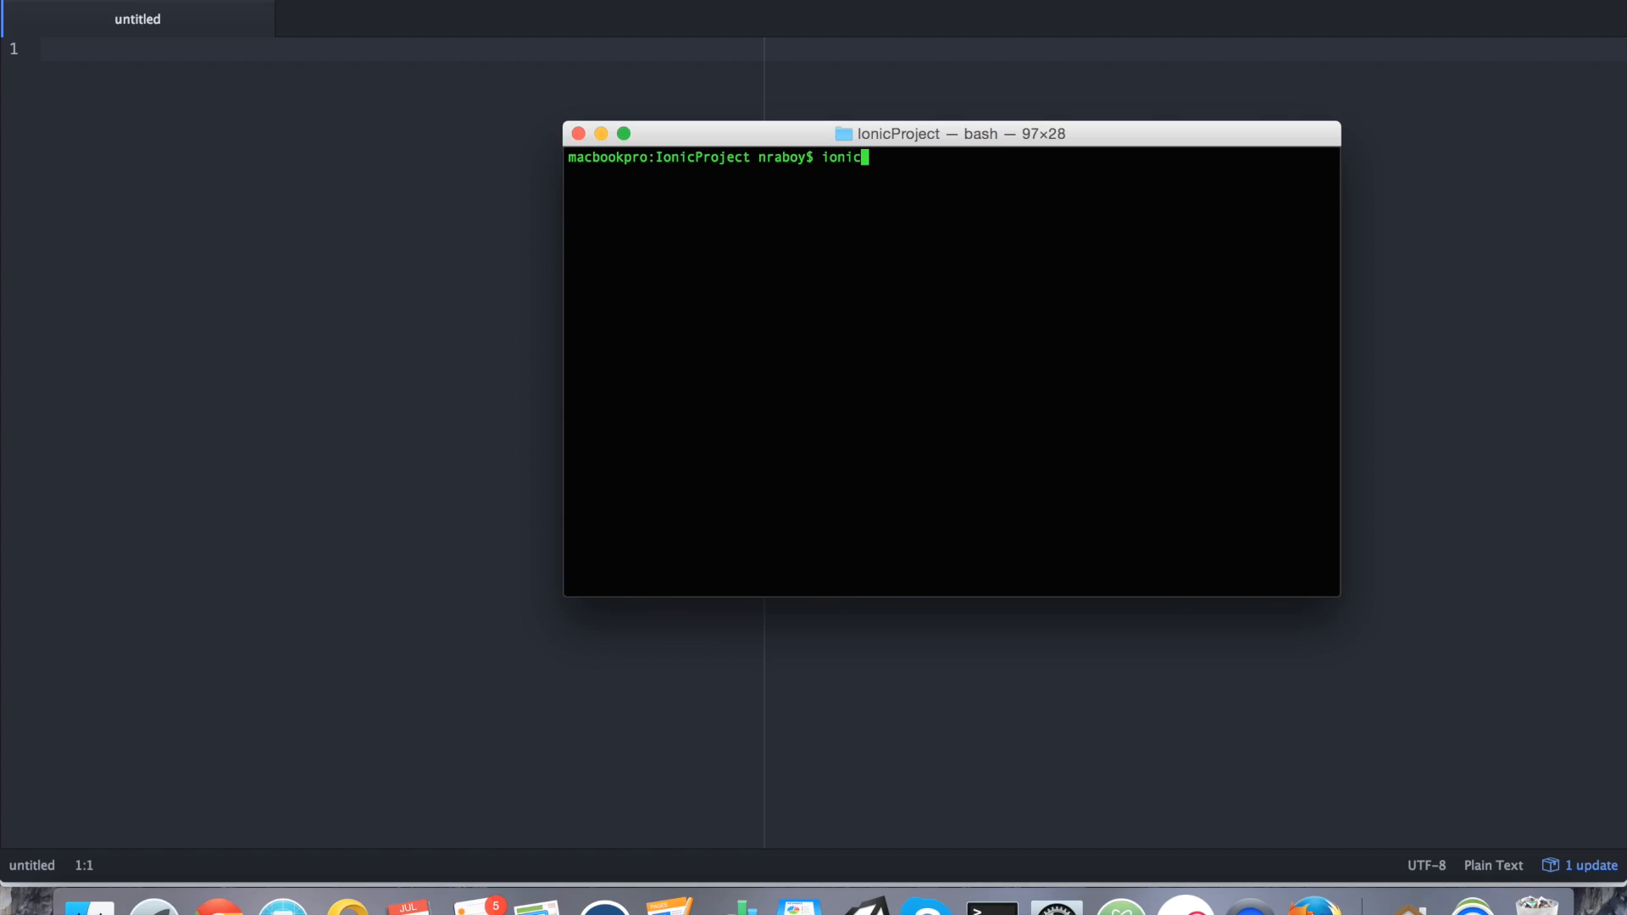
pyautogui.write('platform')
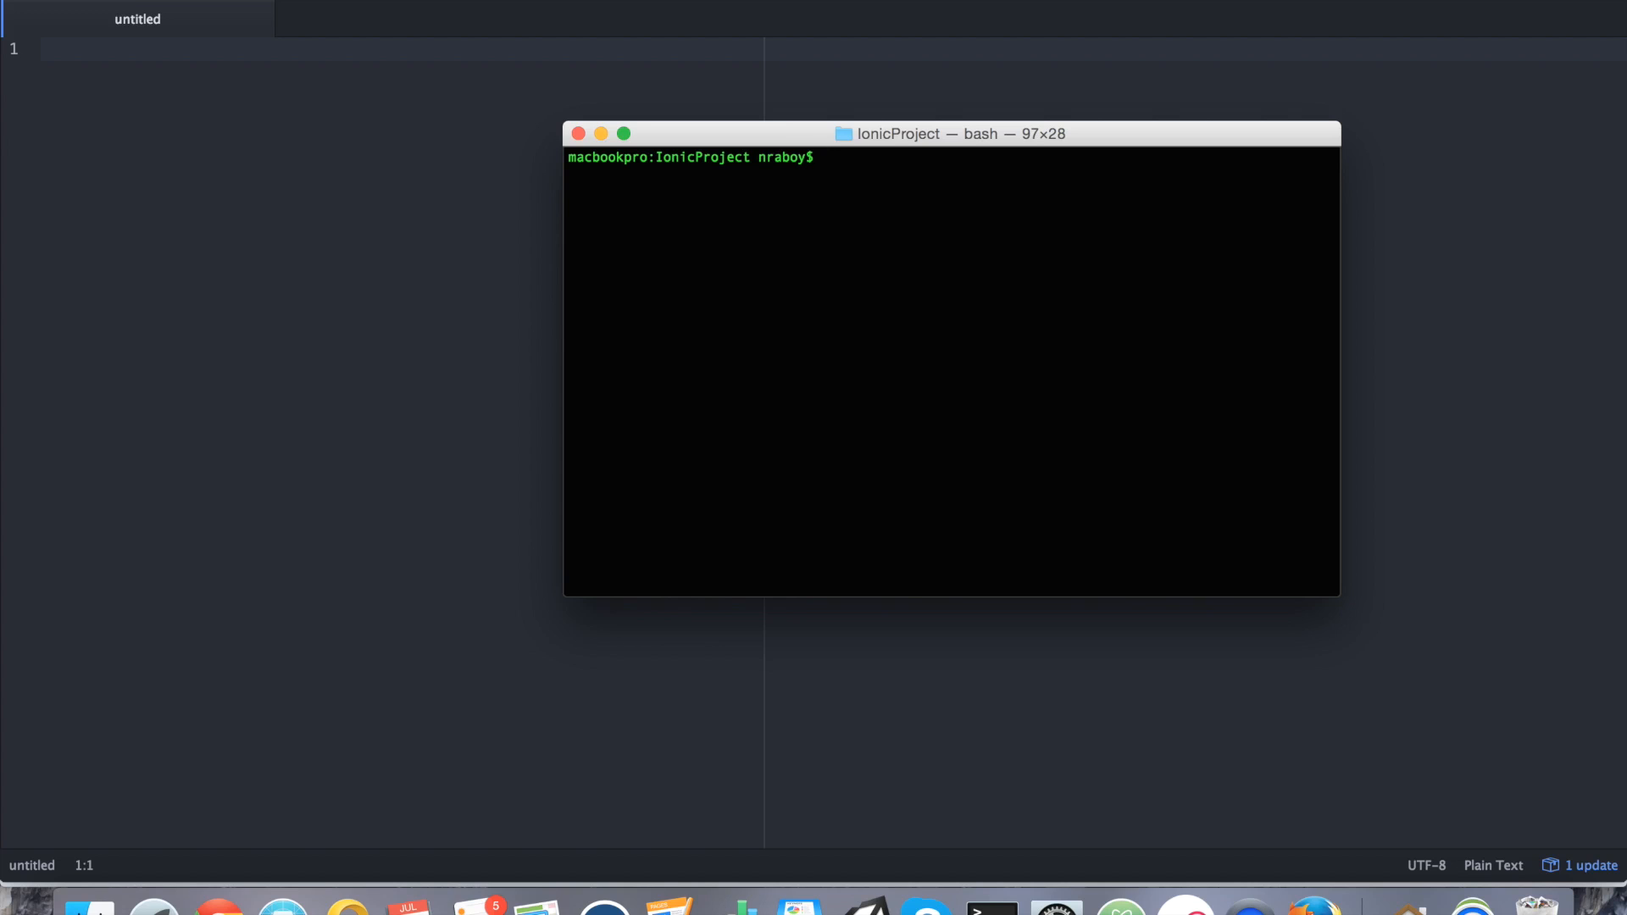
# Run 'cordova plugin add cordova-plugin-battery-status', then clear the terminal.
pyautogui.write('cordova plugin add cordova-')
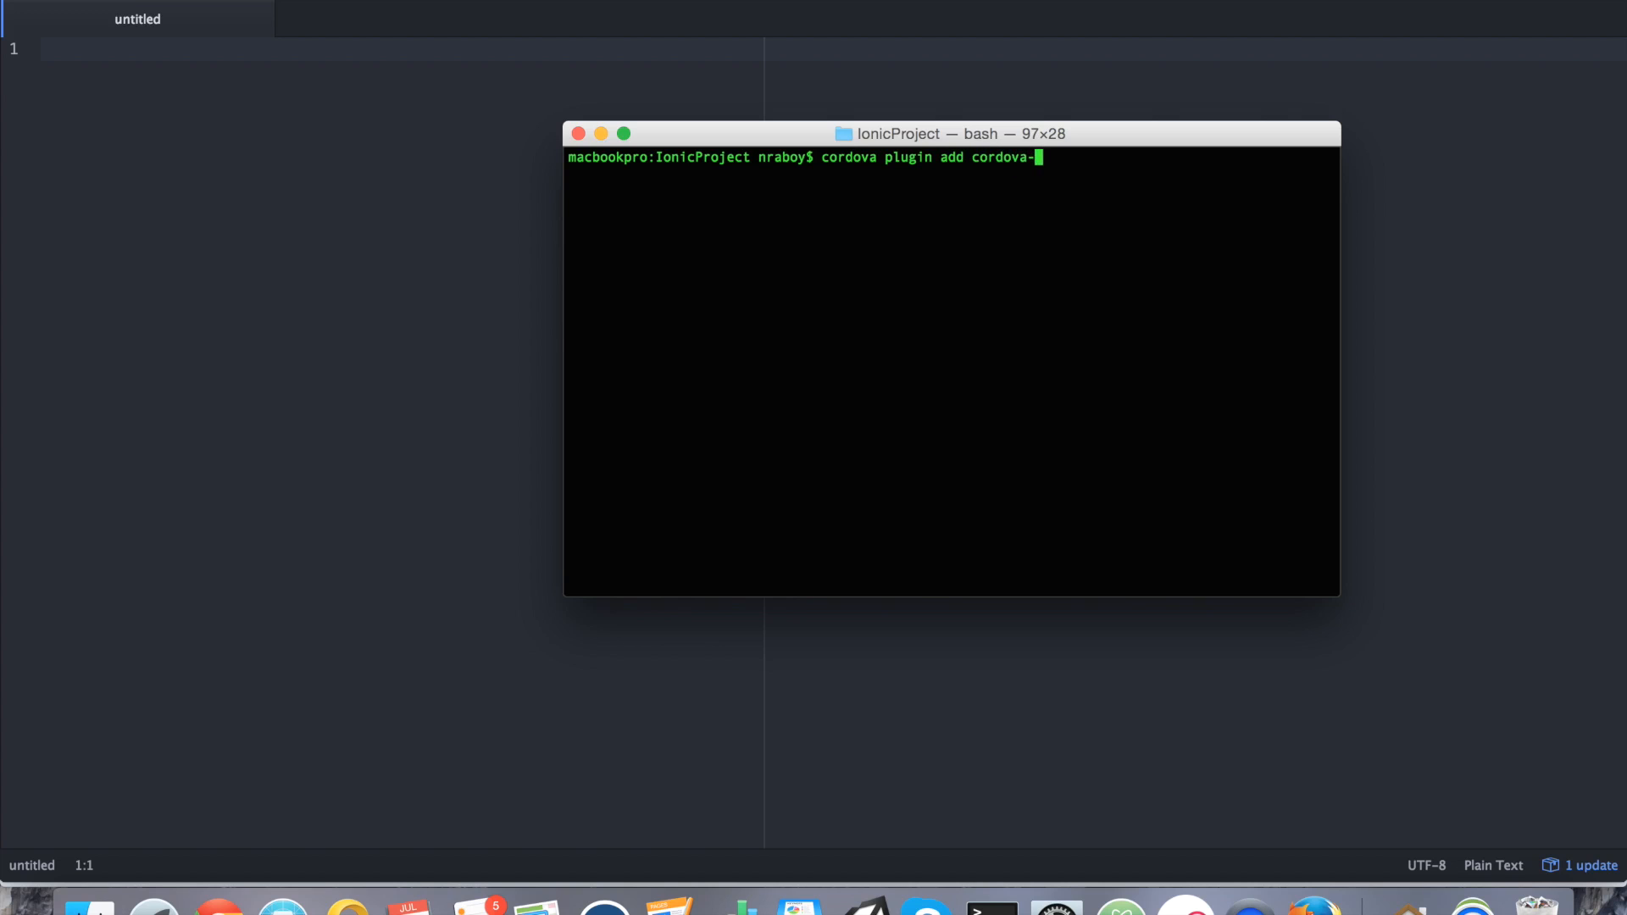
pyautogui.write('plugin-battery')
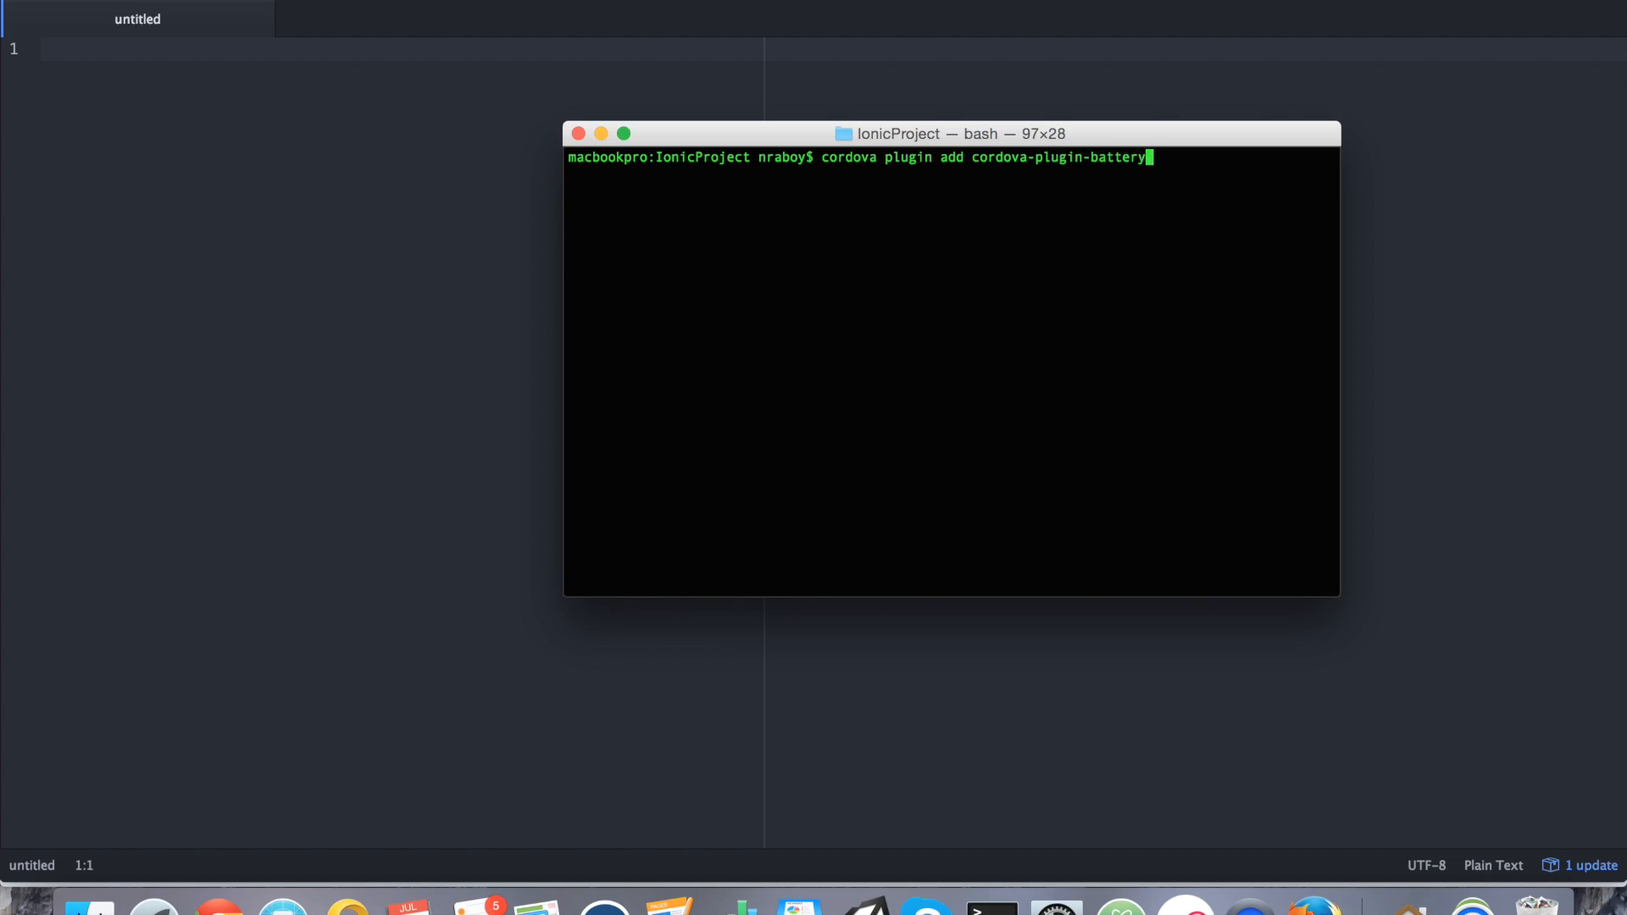
pyautogui.write('-status')
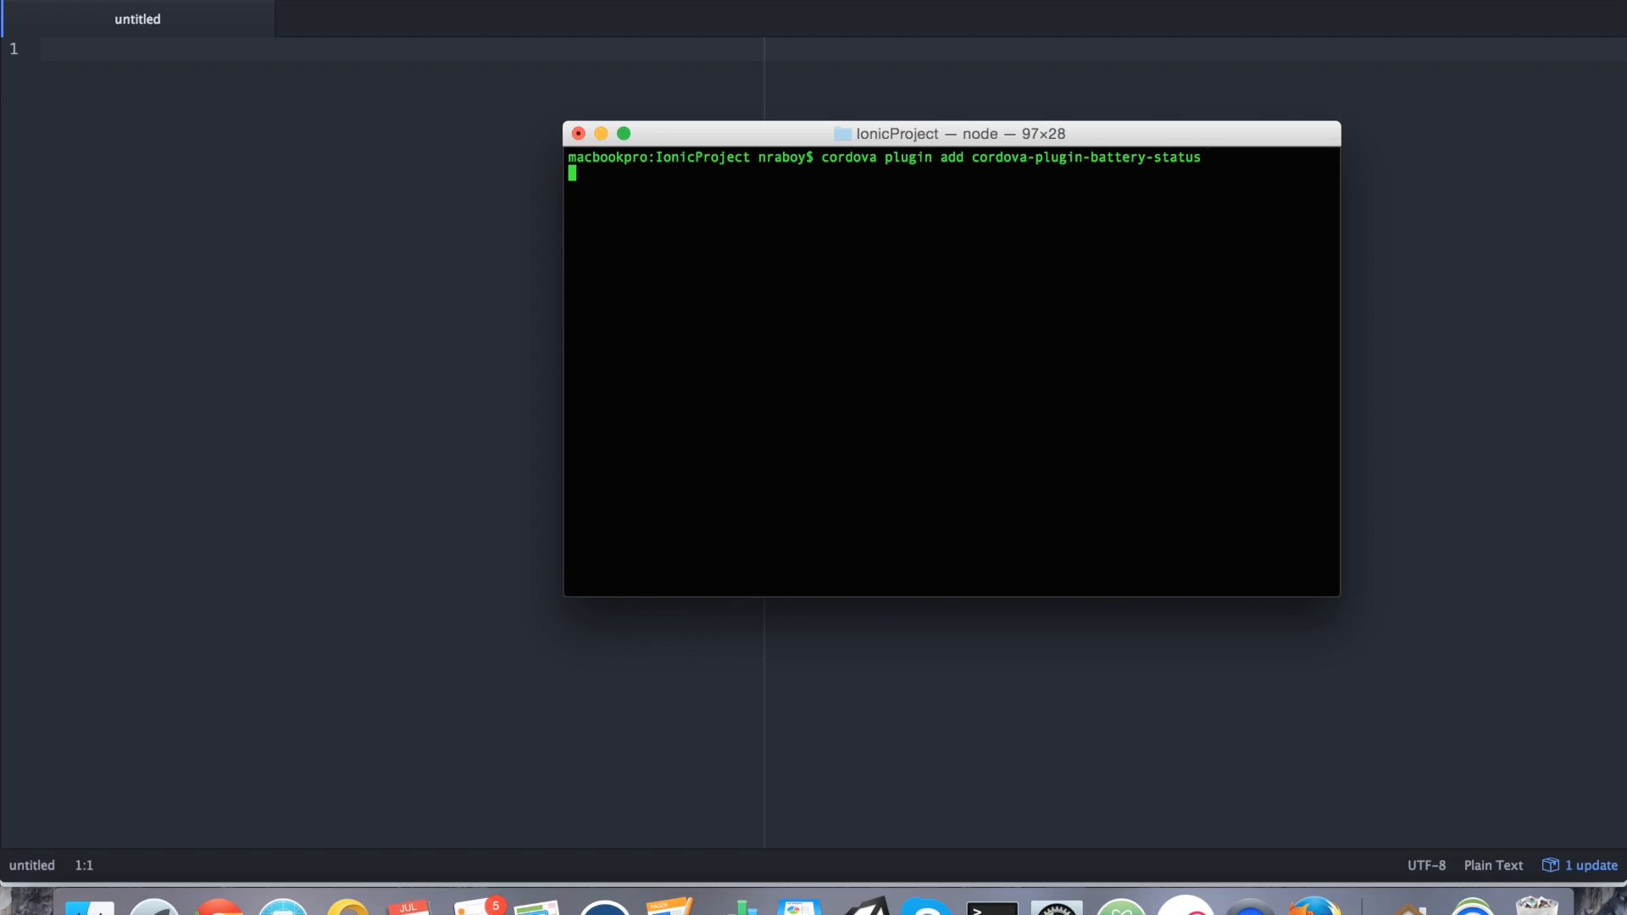
pyautogui.press('Return')
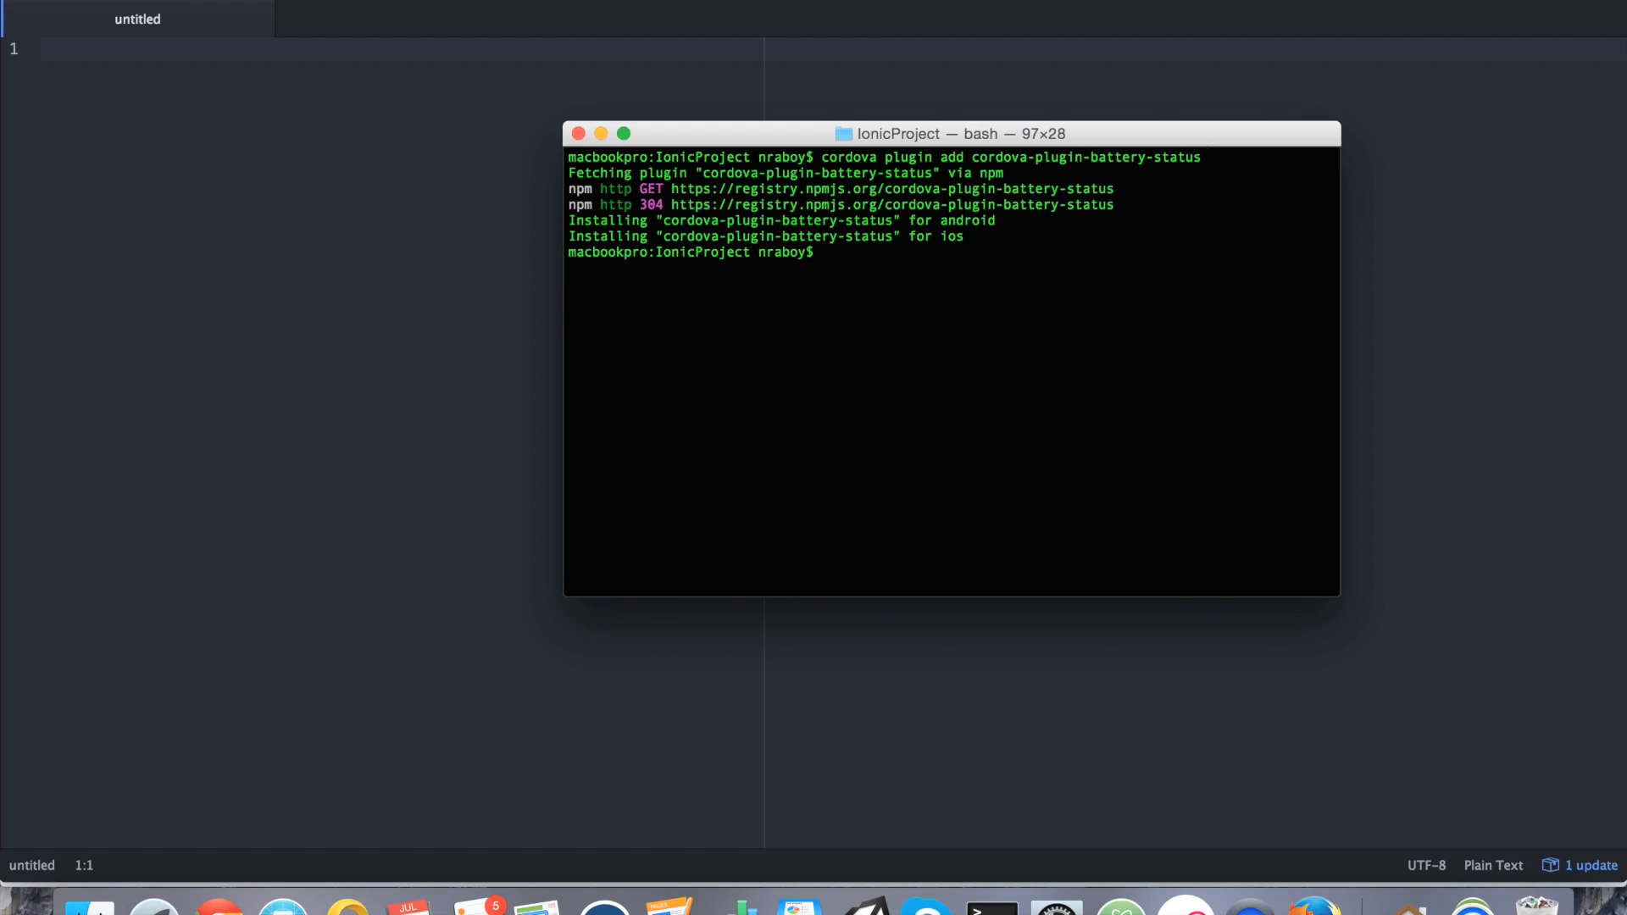
pyautogui.write('cla')
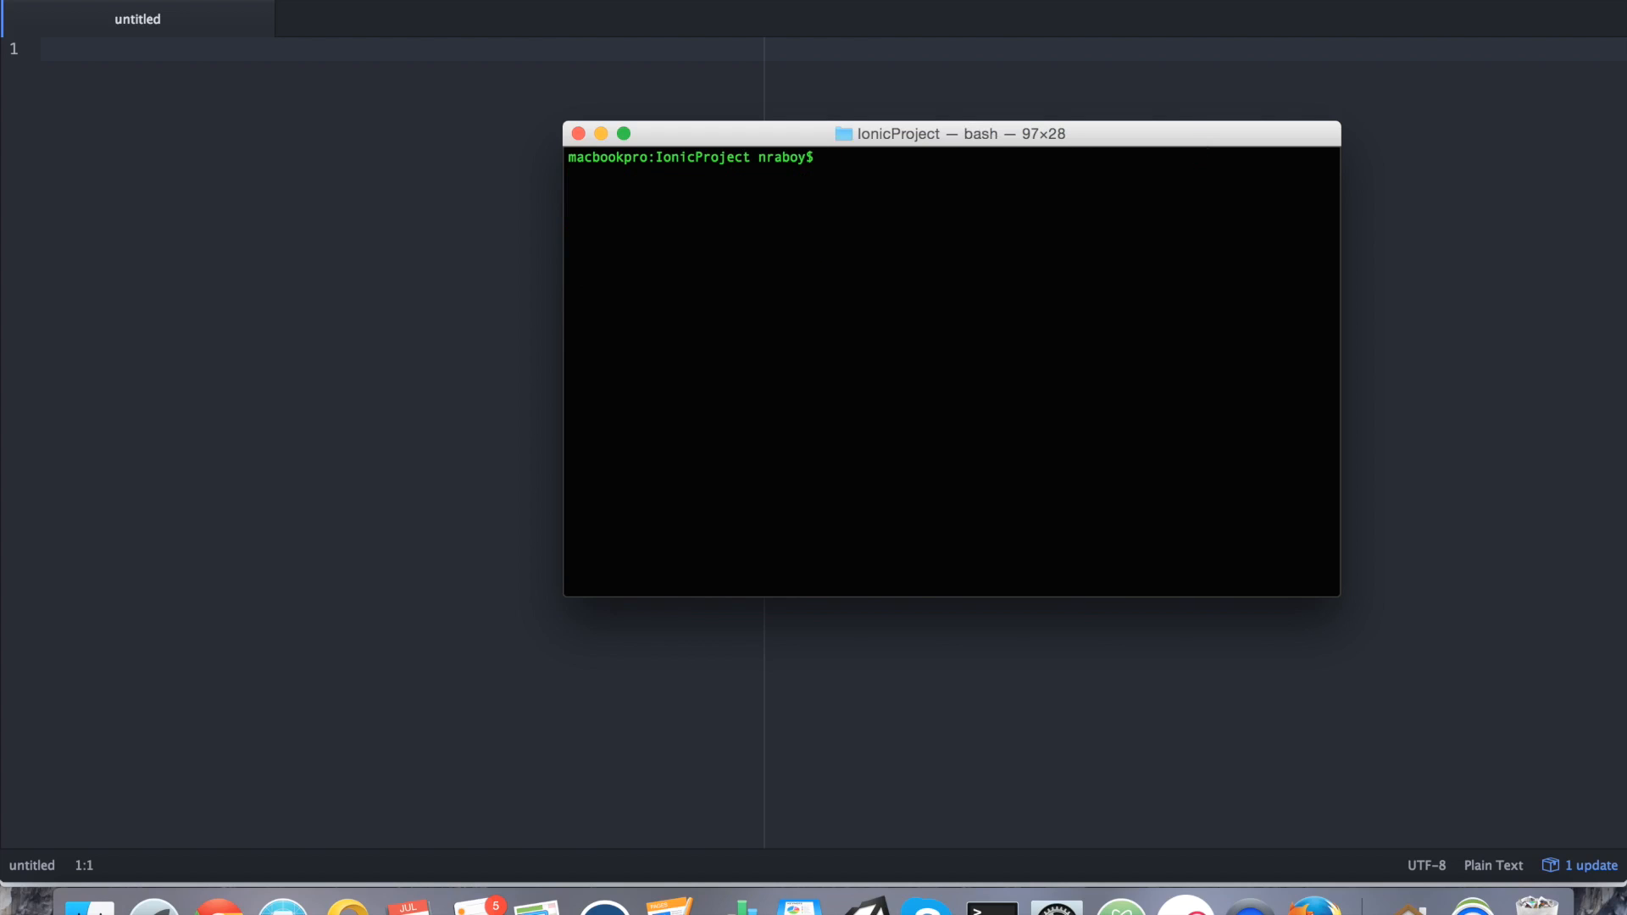
pyautogui.moveTo(1229, 648)
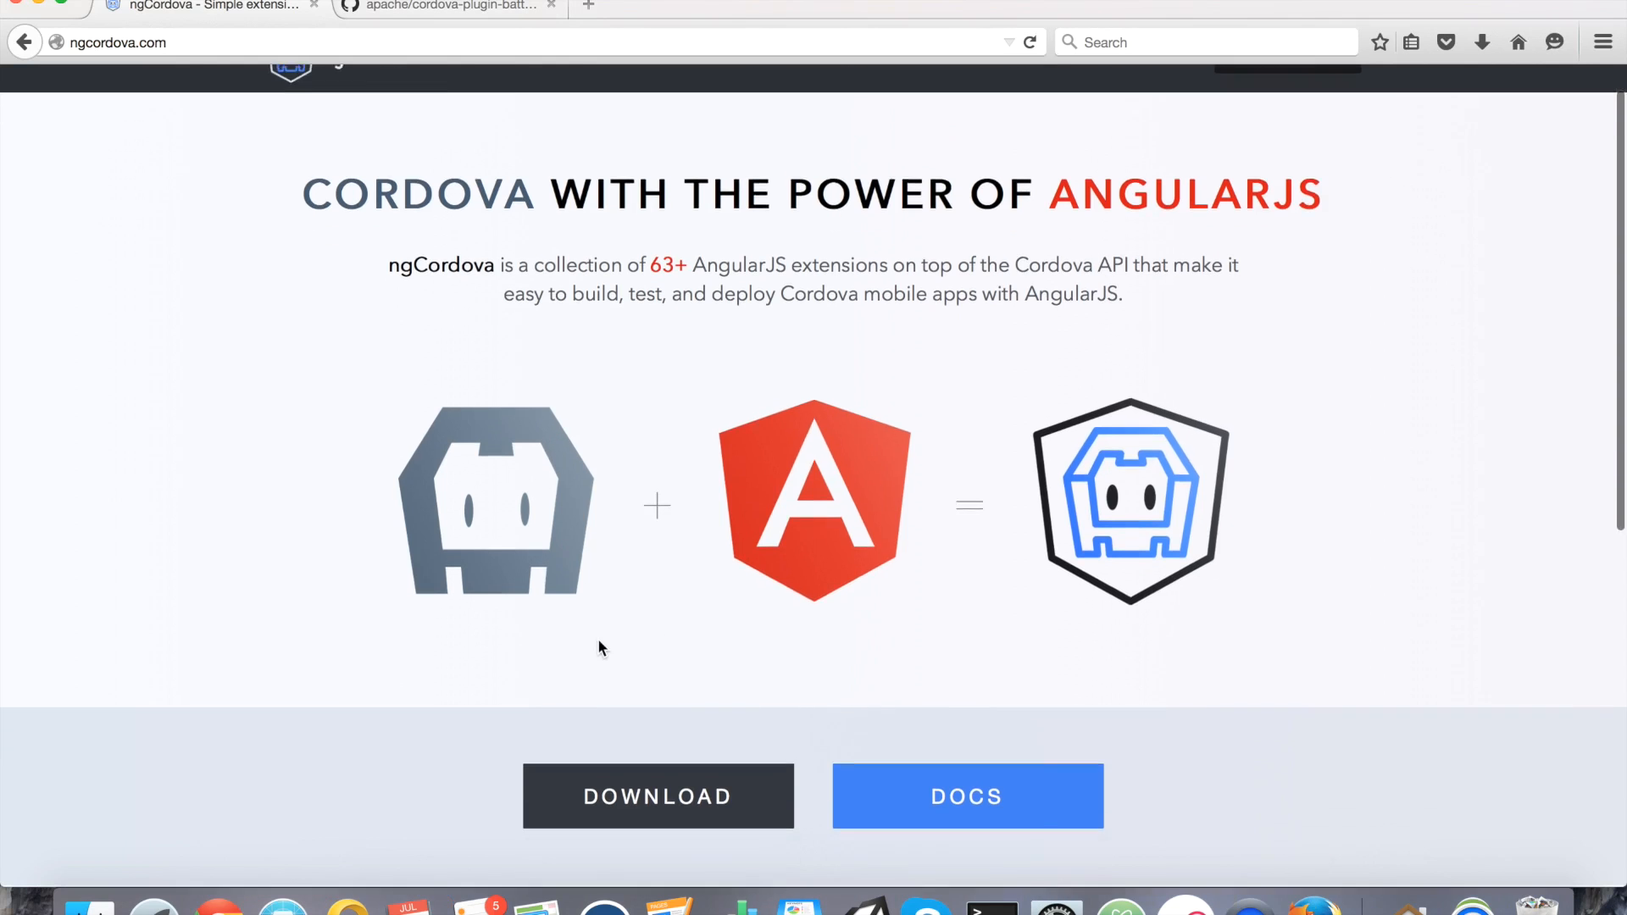
pyautogui.moveTo(700, 772)
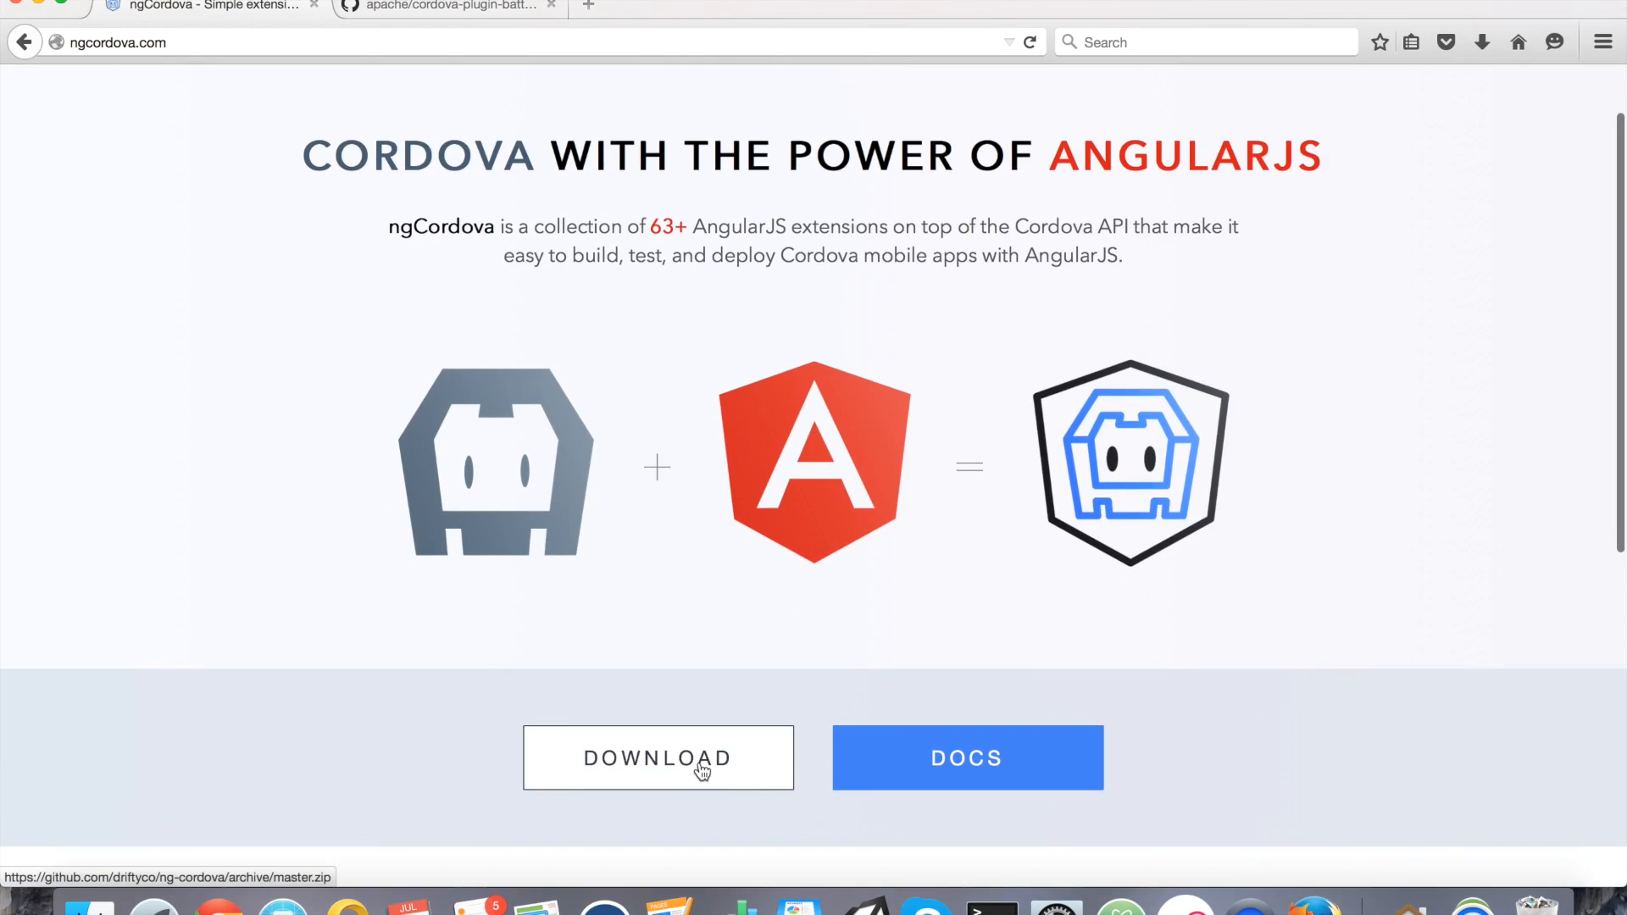
# Save ng-cordova-master.zip from the DOWNLOAD button on ngcordova.com.
pyautogui.click(658, 758)
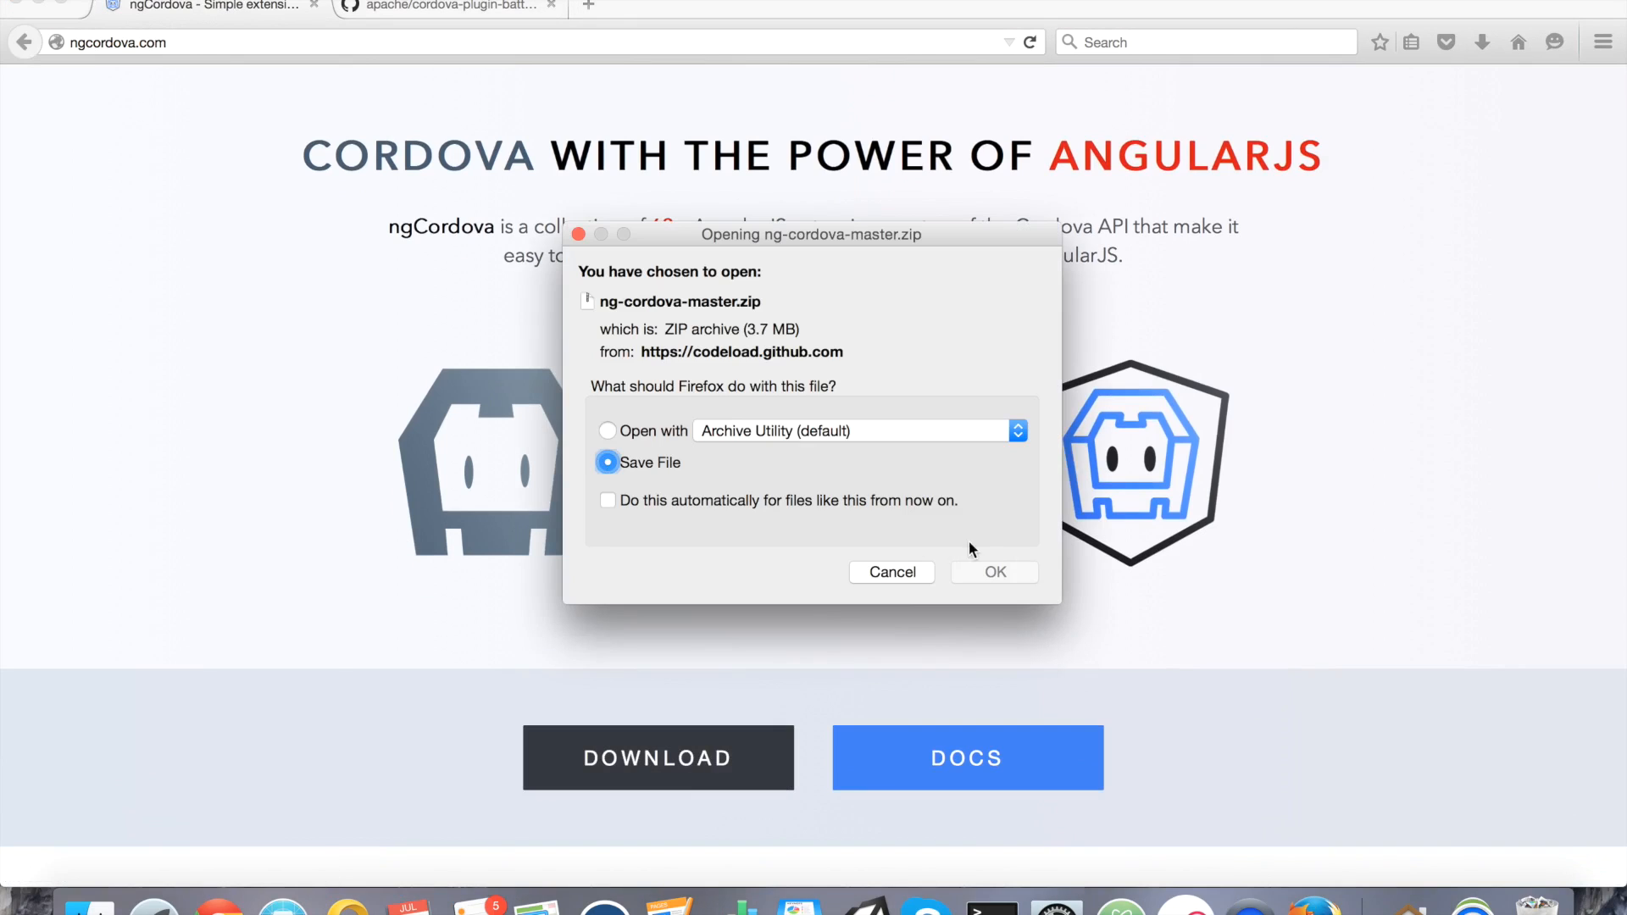
pyautogui.click(994, 572)
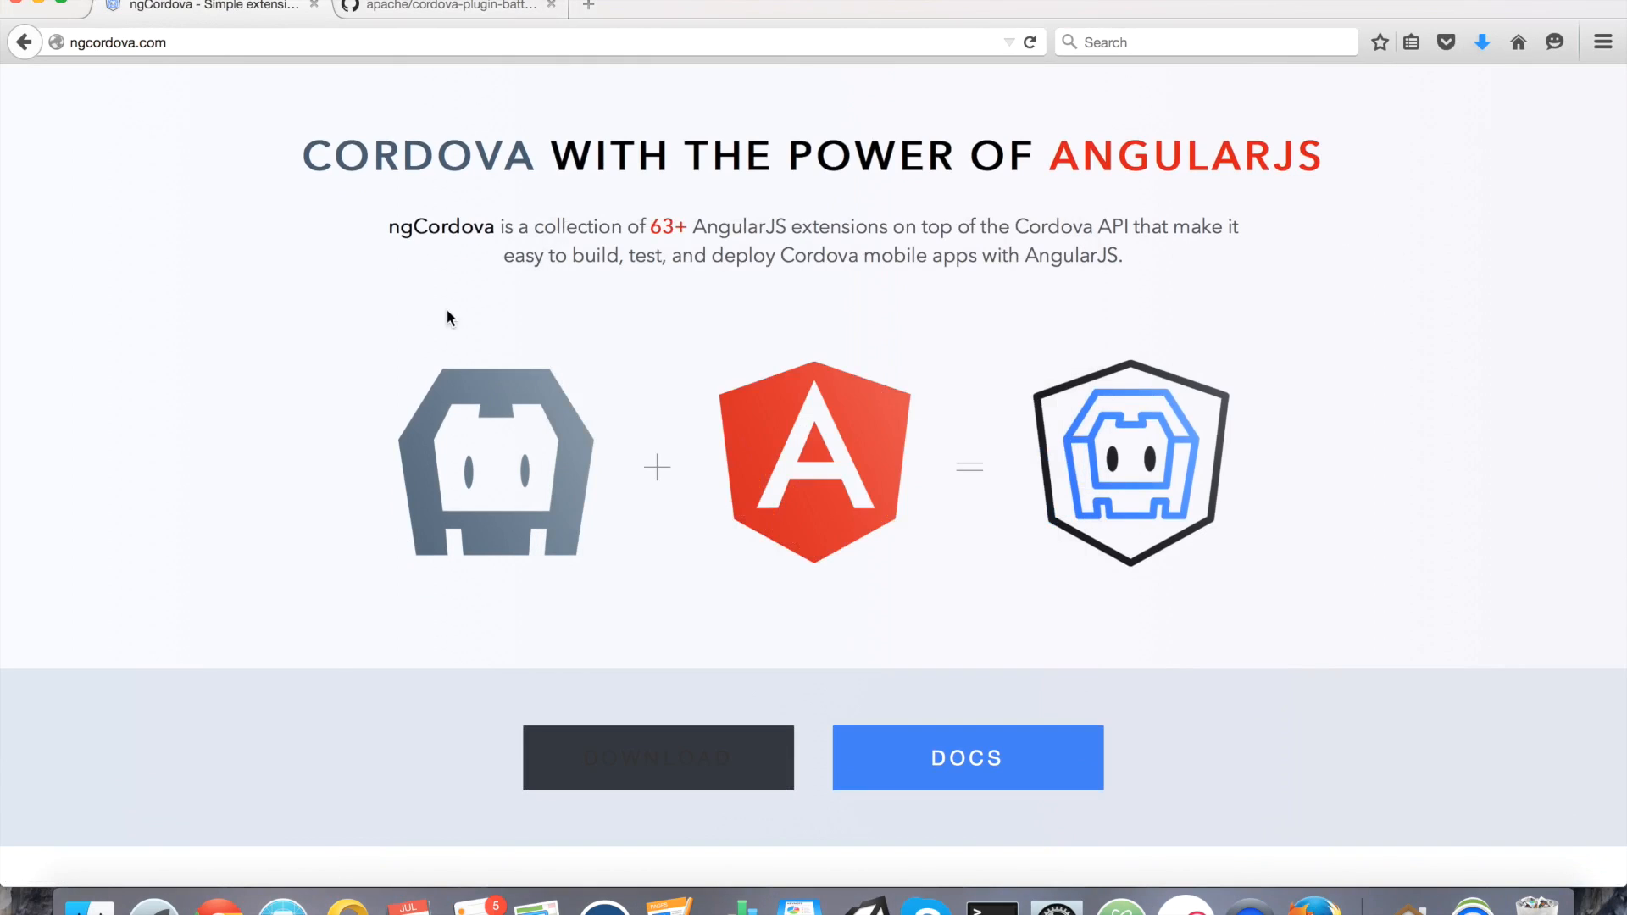
pyautogui.moveTo(316, 236)
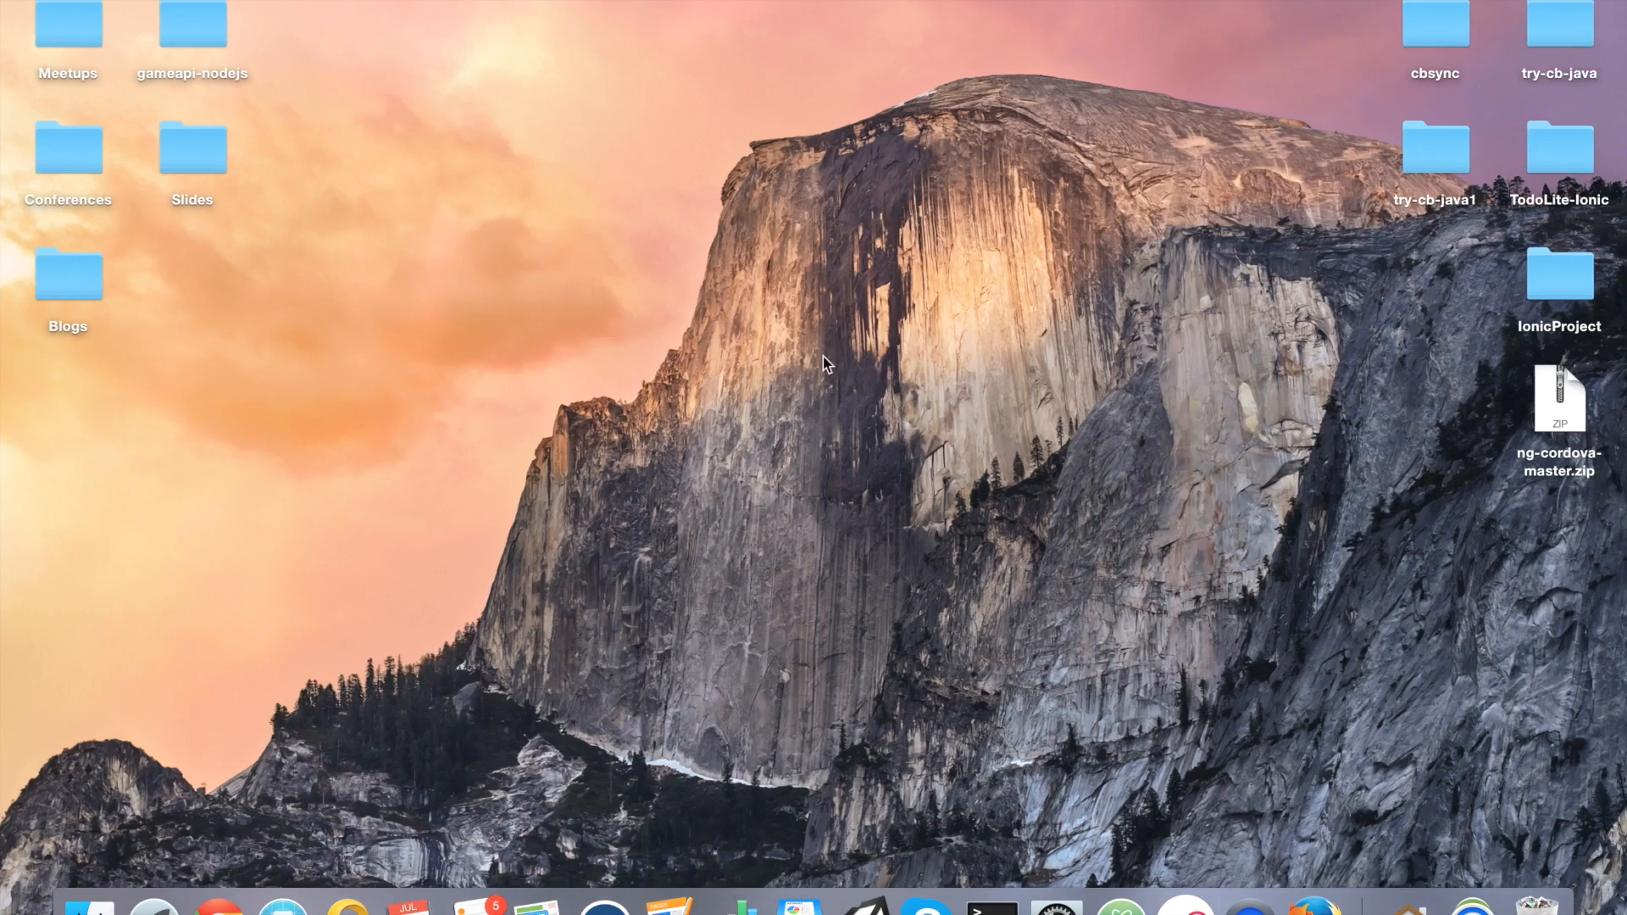
pyautogui.moveTo(1555, 421)
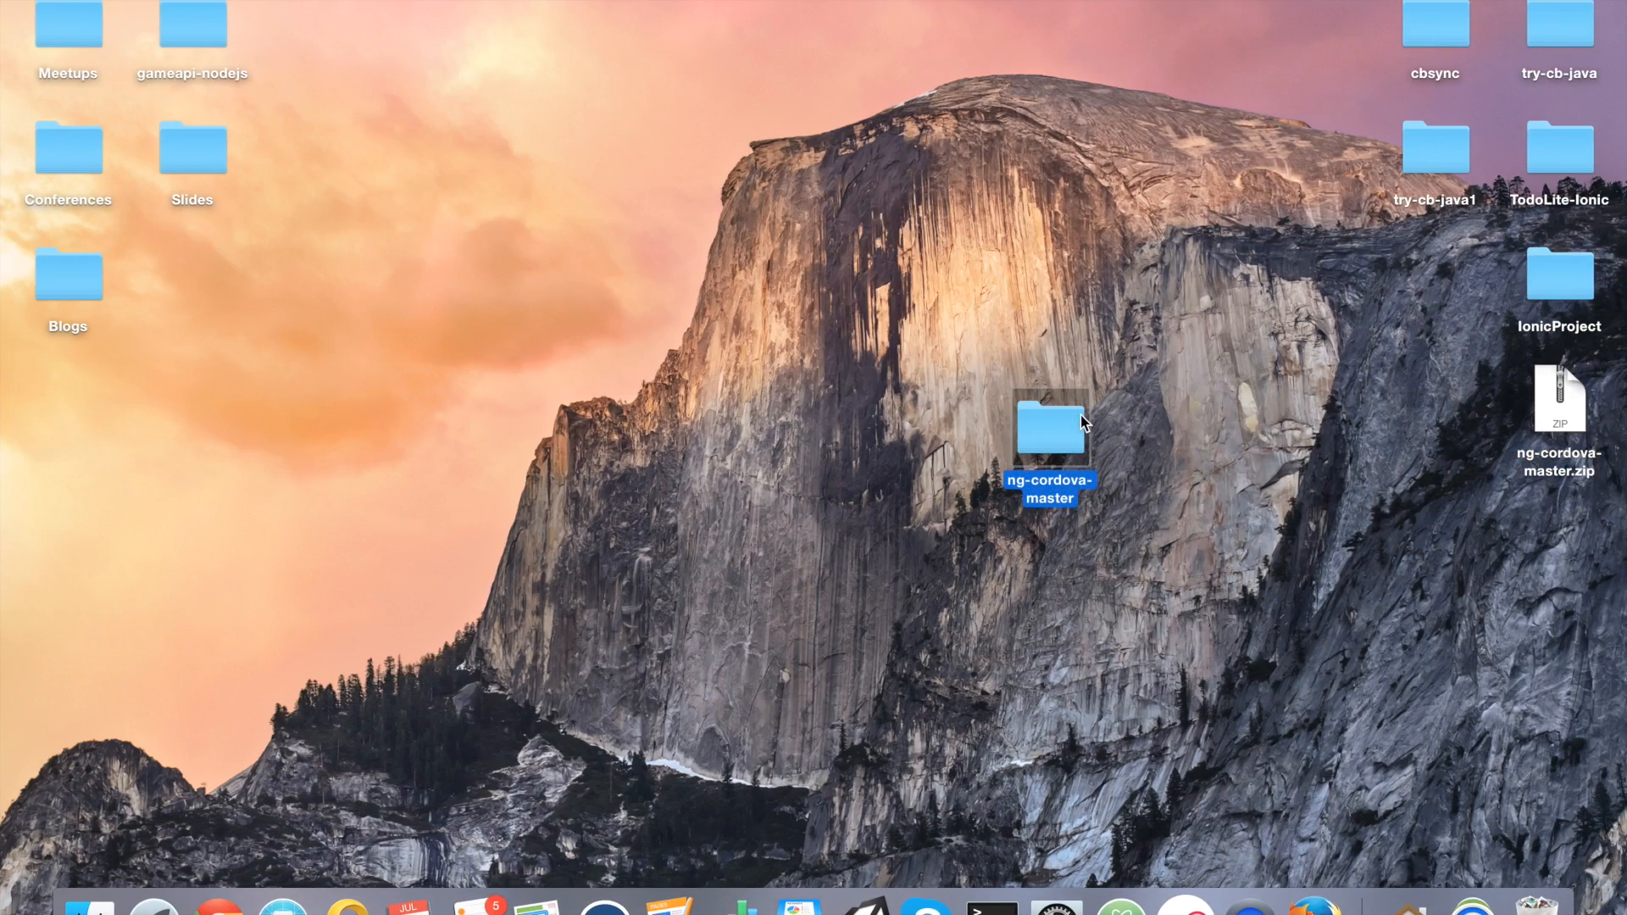
# Browse ng-cordova-master > dist to ng-cordova.min.js, then open the IonicProject folder.
pyautogui.doubleClick(1050, 439)
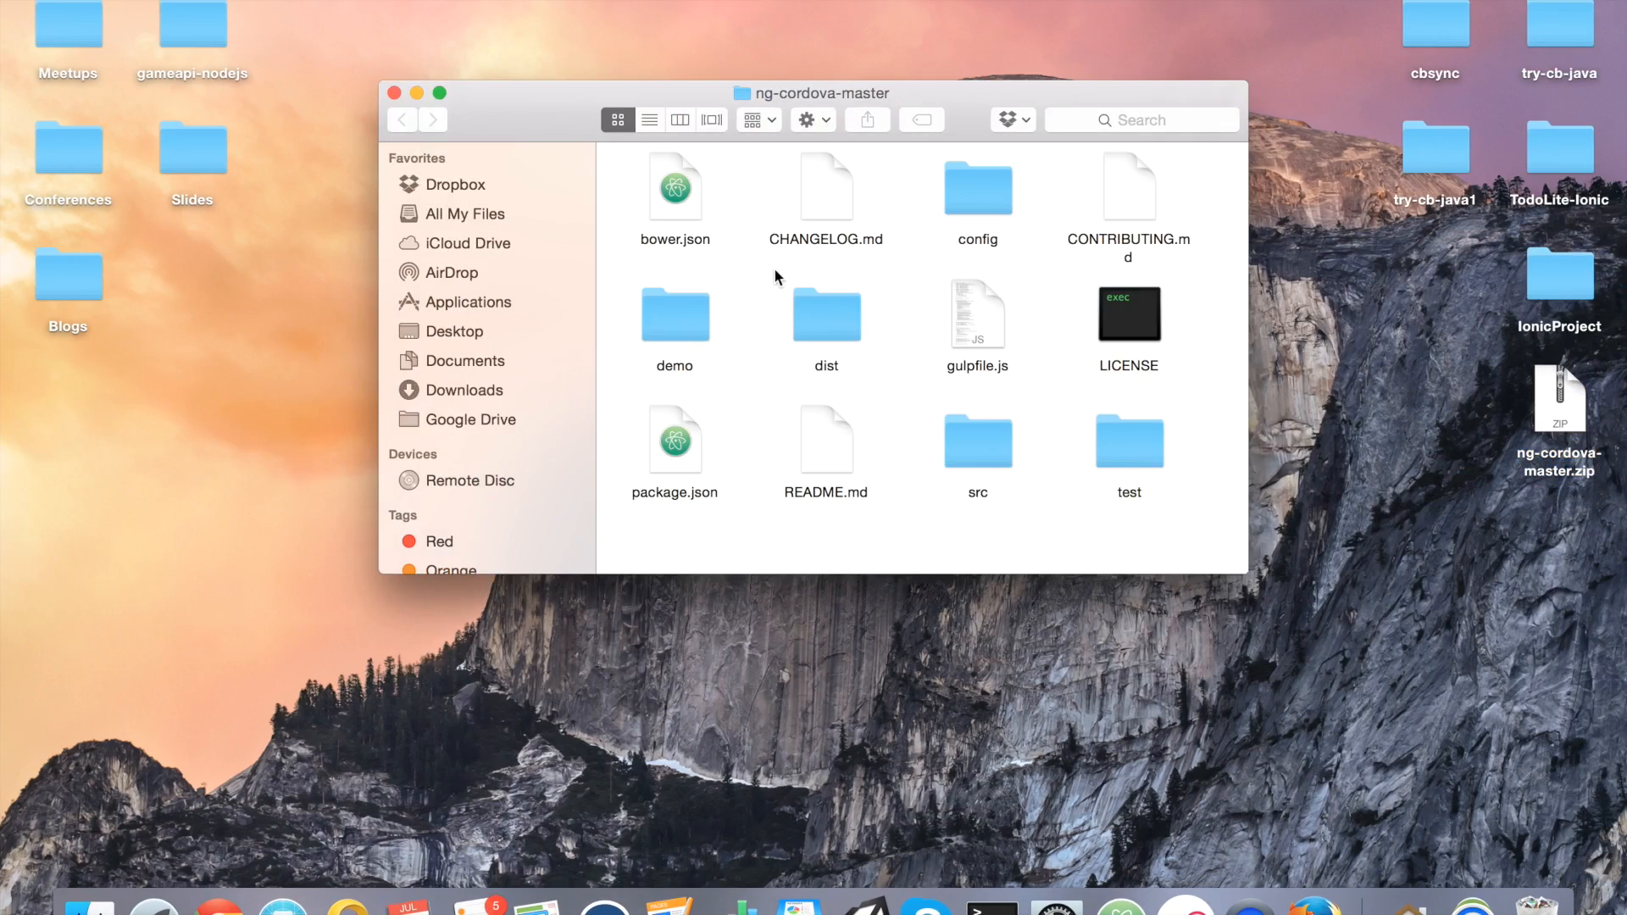
pyautogui.doubleClick(825, 316)
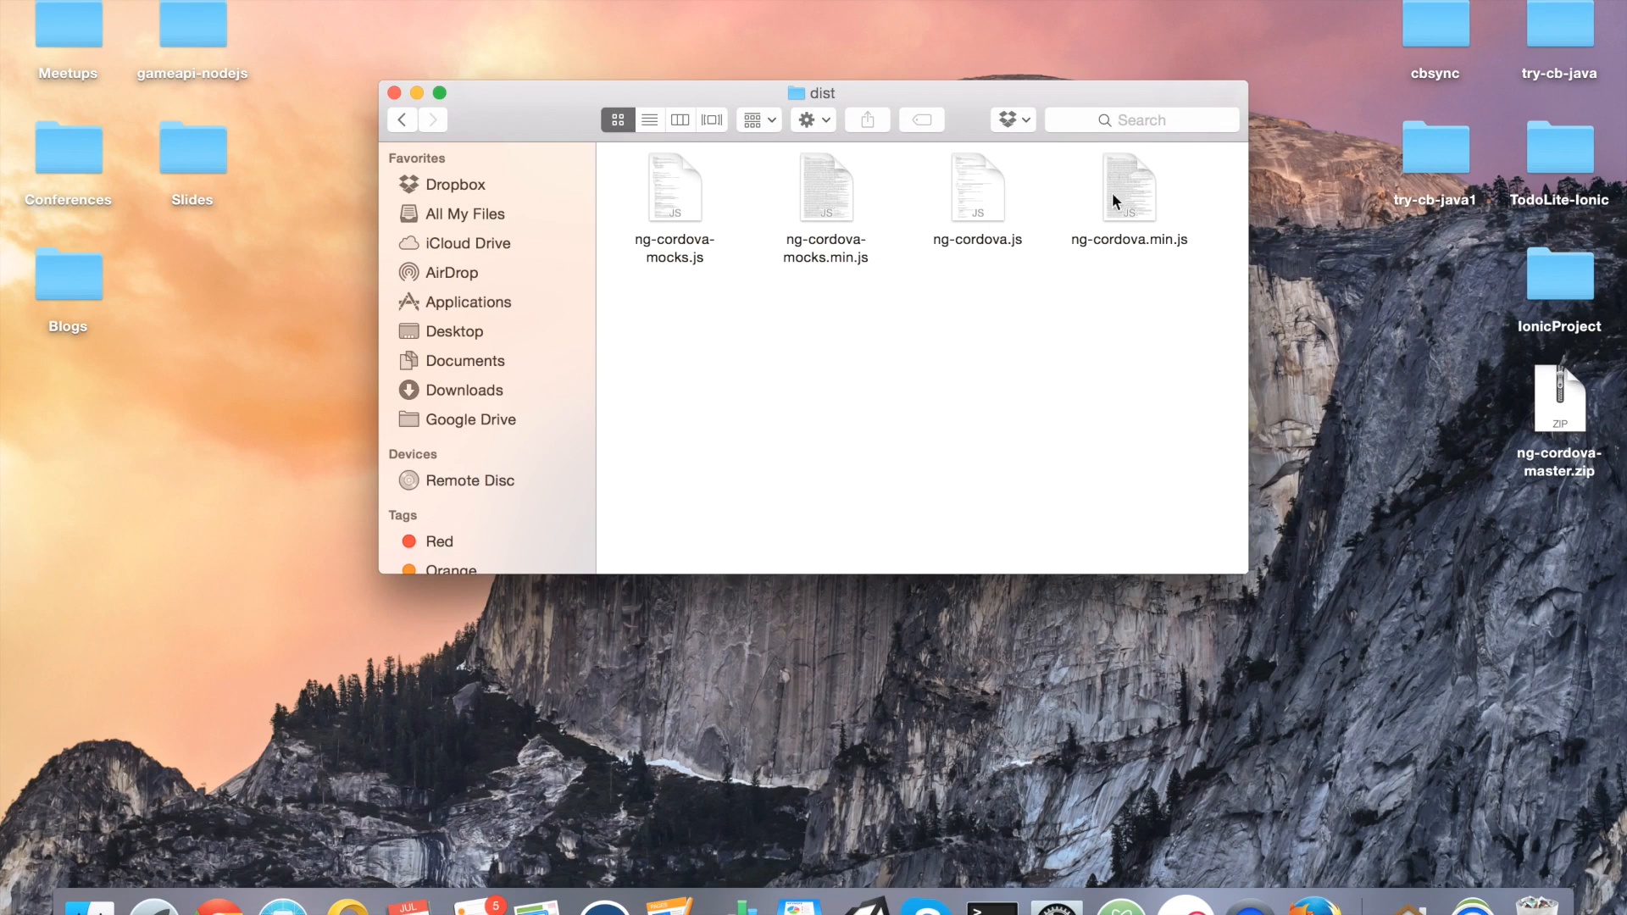
pyautogui.click(1128, 186)
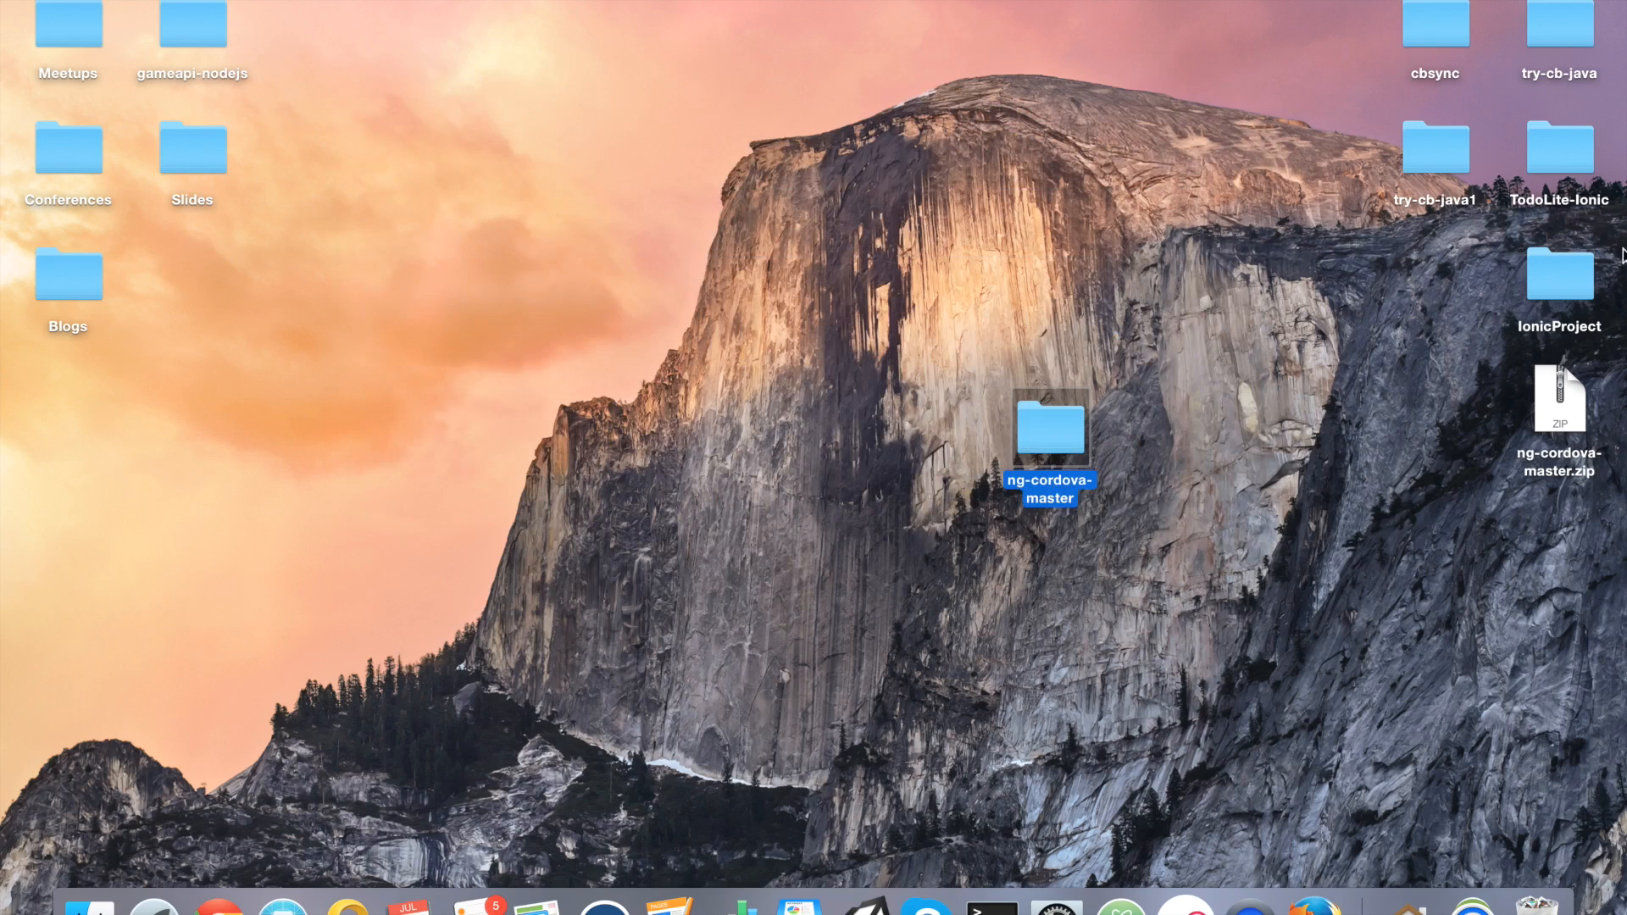
pyautogui.doubleClick(1557, 289)
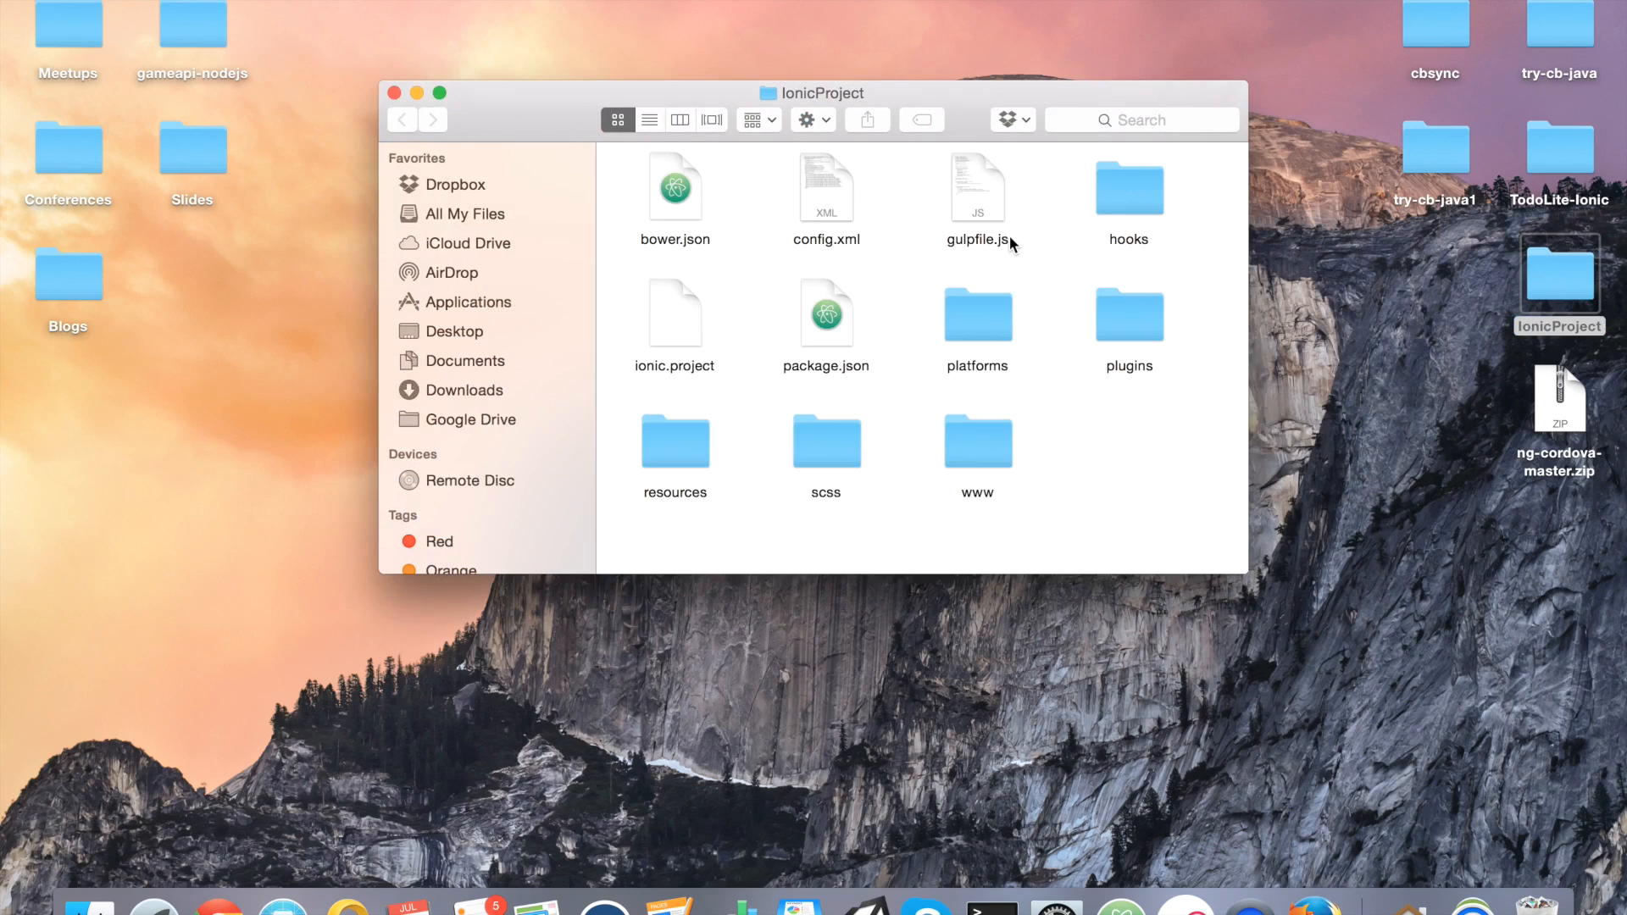
pyautogui.moveTo(972, 439)
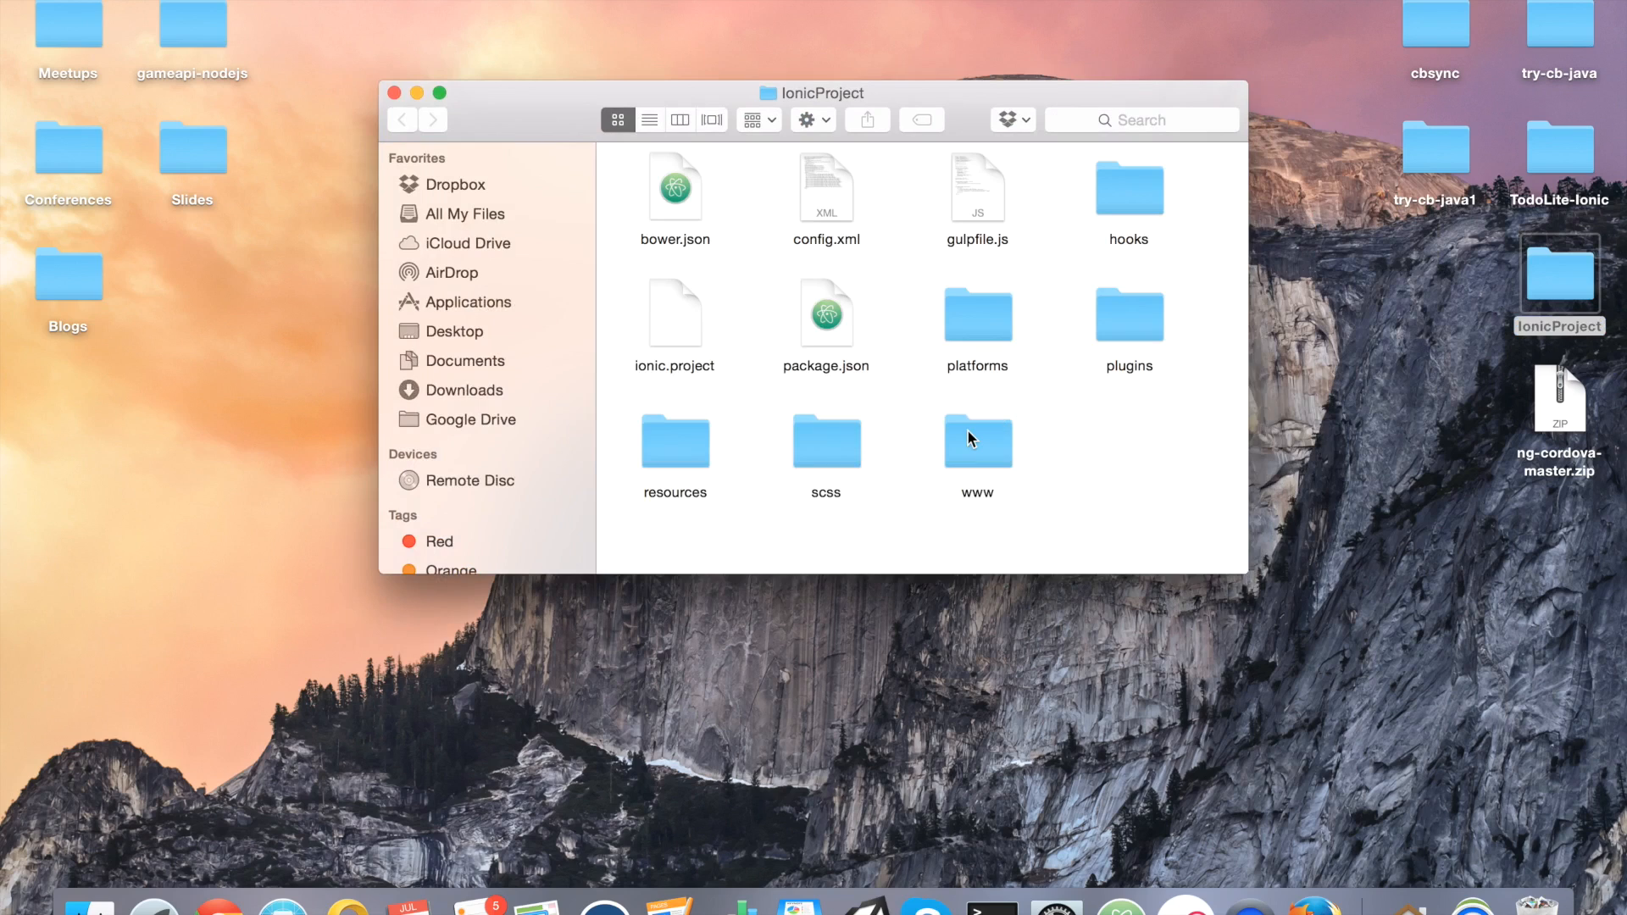
pyautogui.moveTo(992, 447)
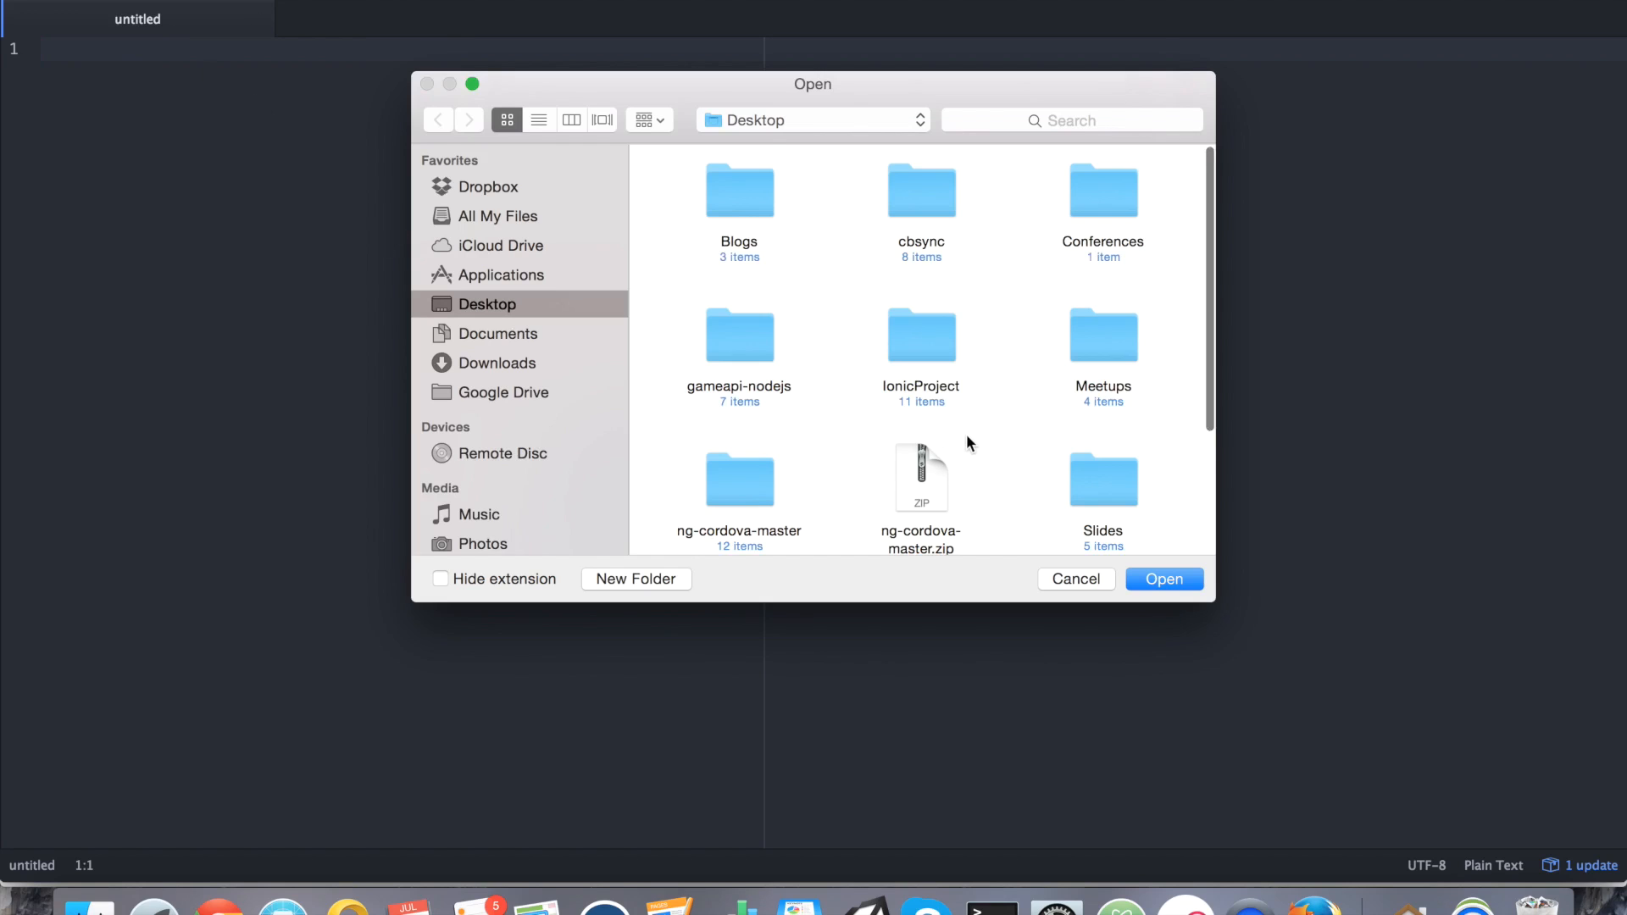
pyautogui.click(921, 335)
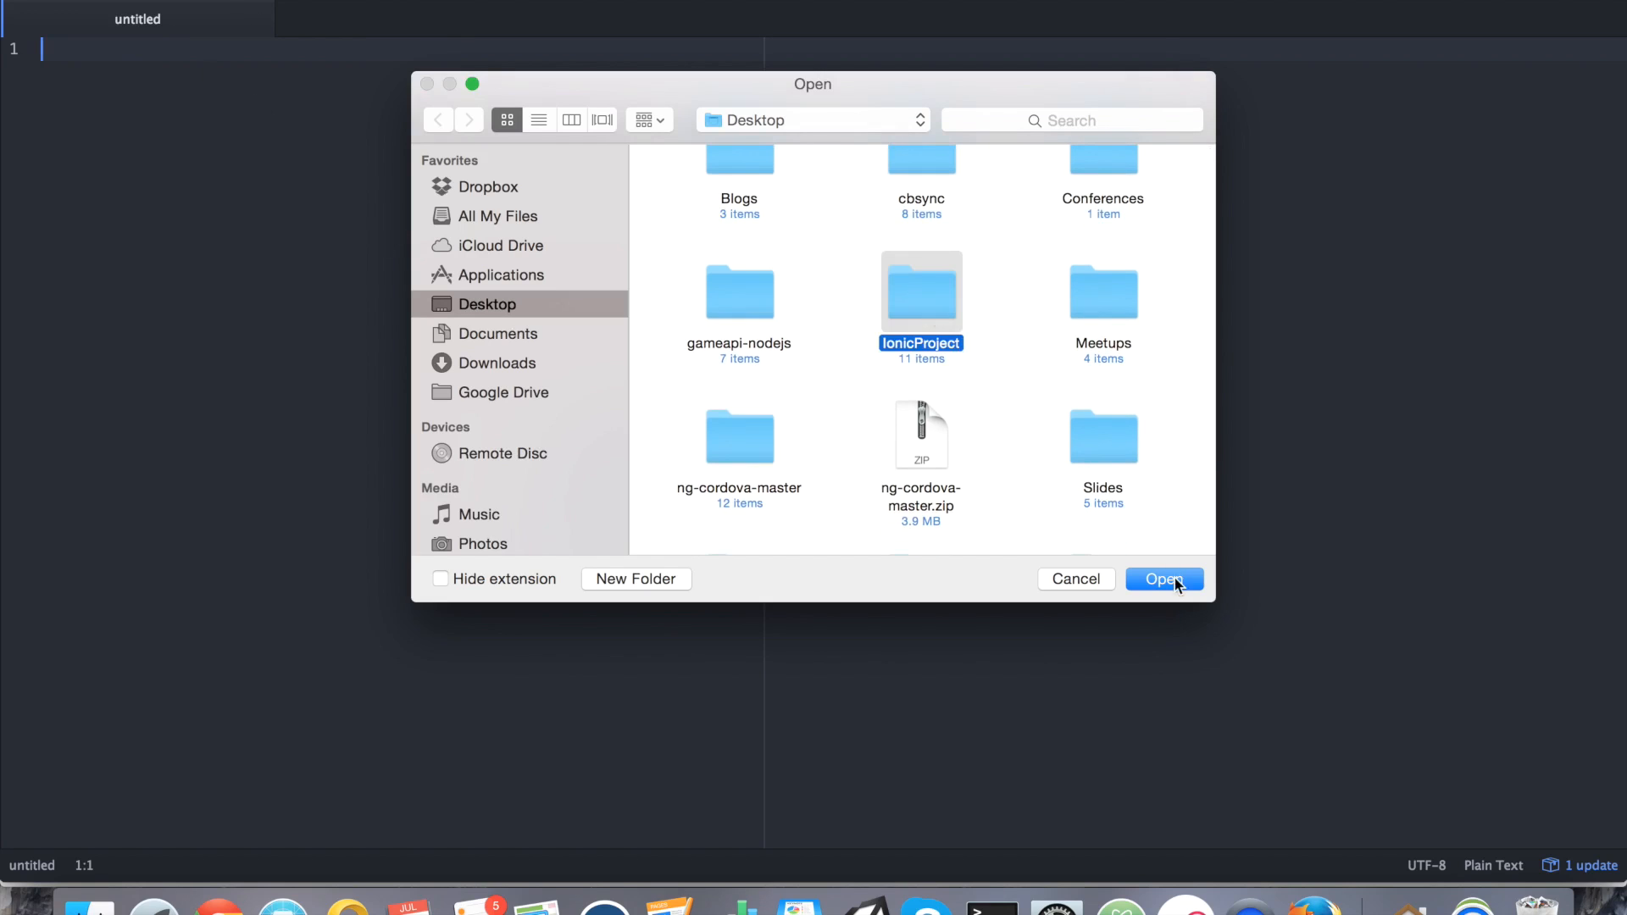
pyautogui.click(1164, 579)
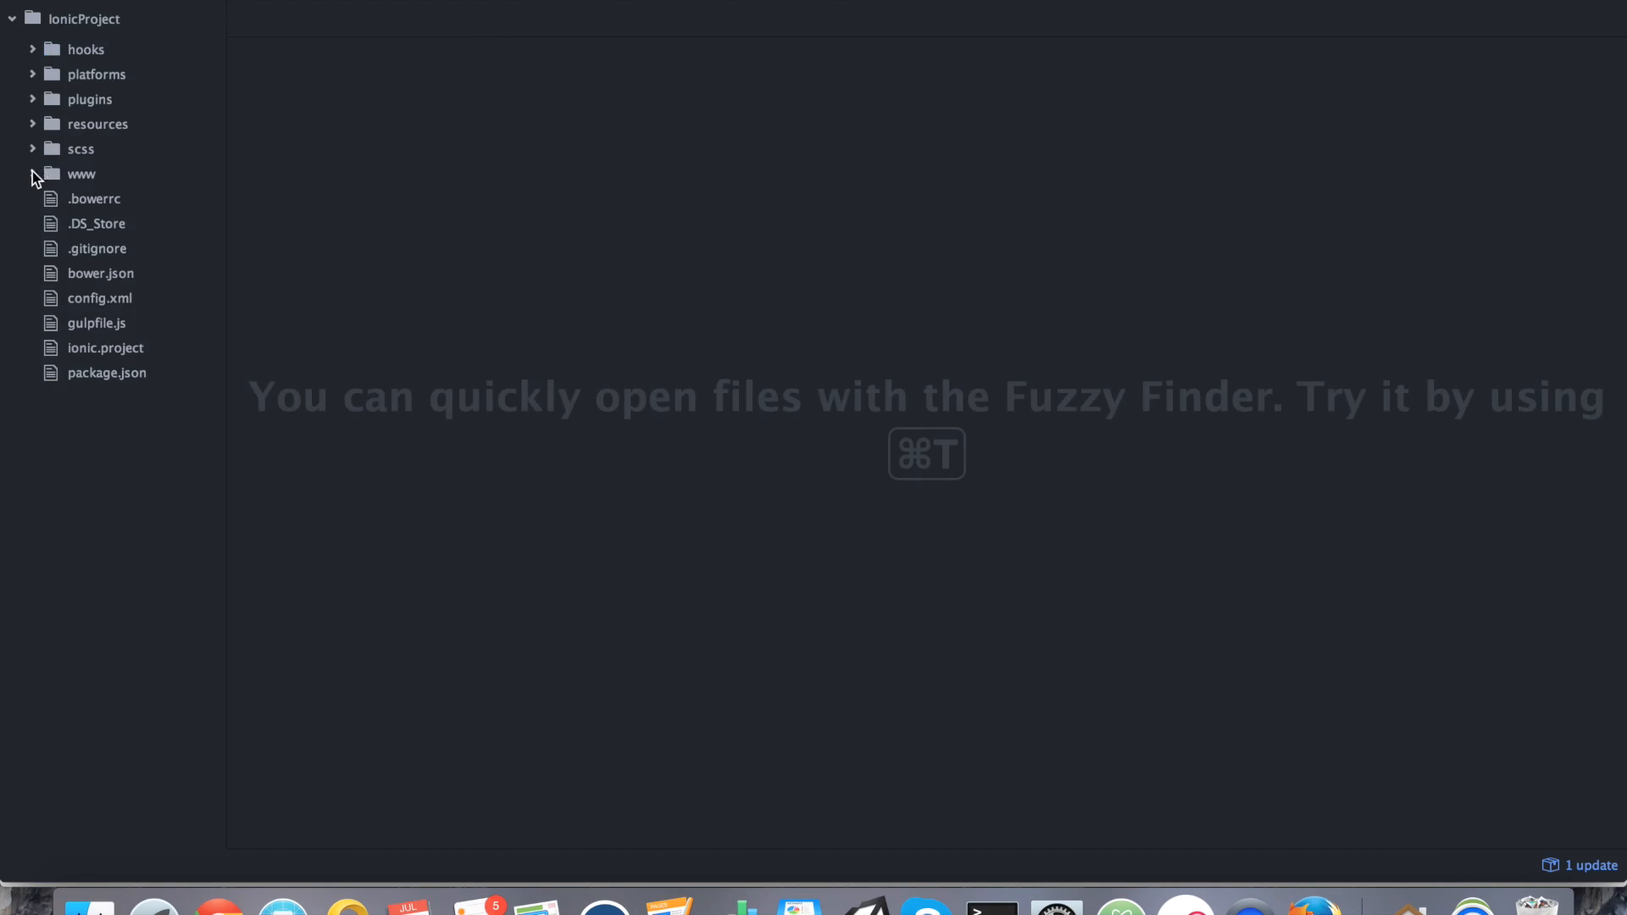
pyautogui.click(34, 174)
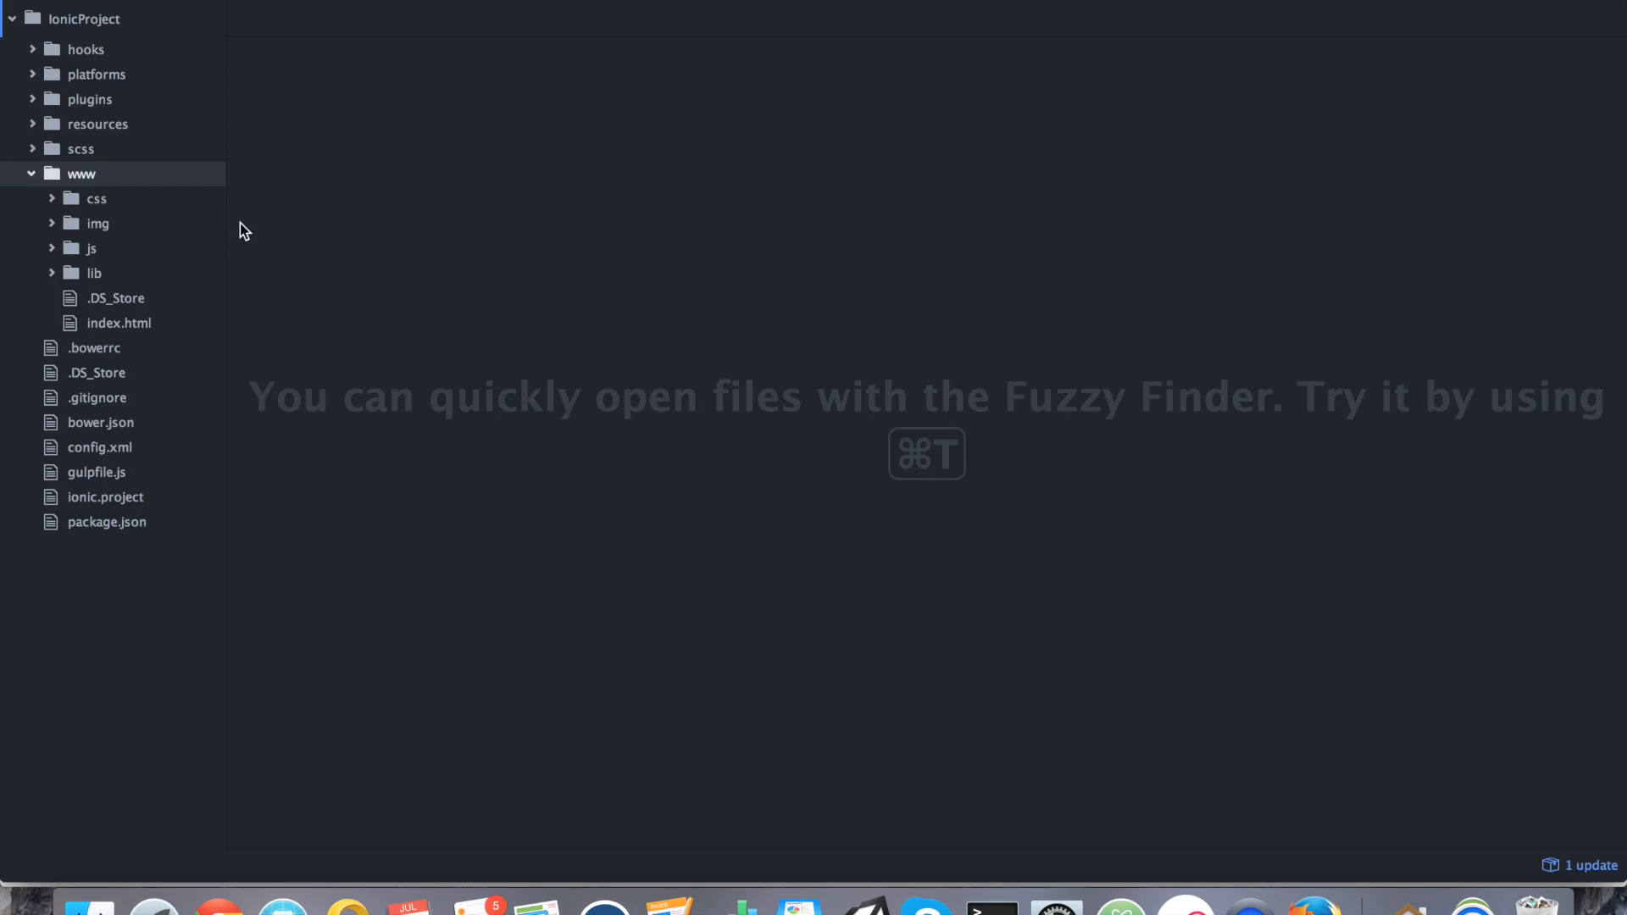
pyautogui.moveTo(135, 327)
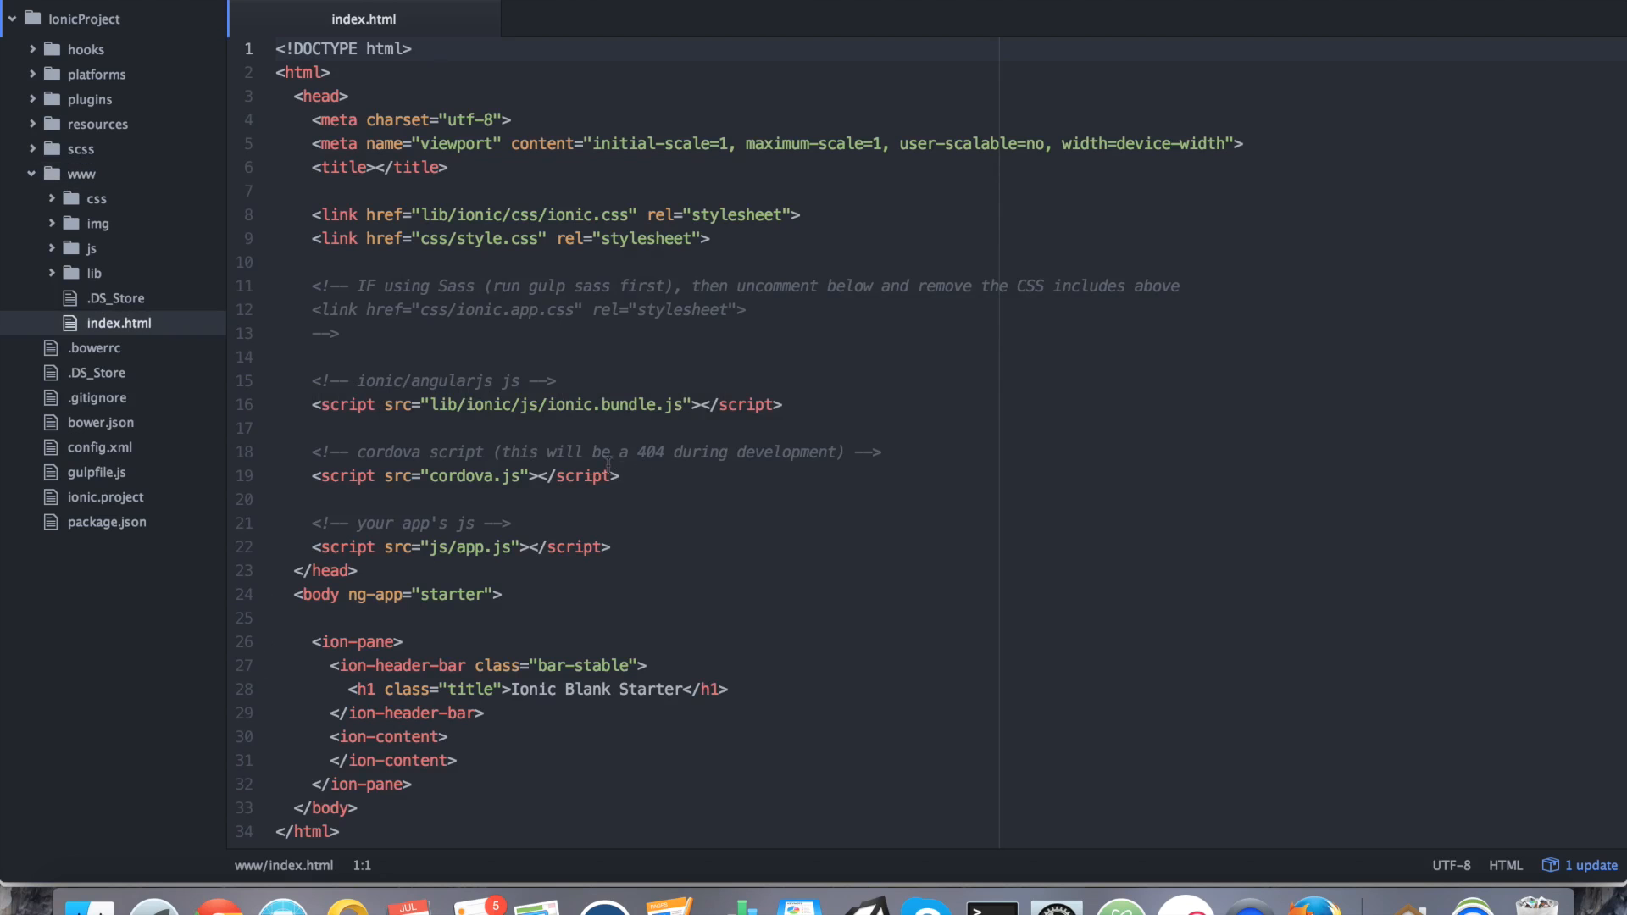
# Add <script src="js/ng-cordova.min.js"></script> above the cordova.js include in index.html.
pyautogui.click(617, 477)
pyautogui.write('<s')
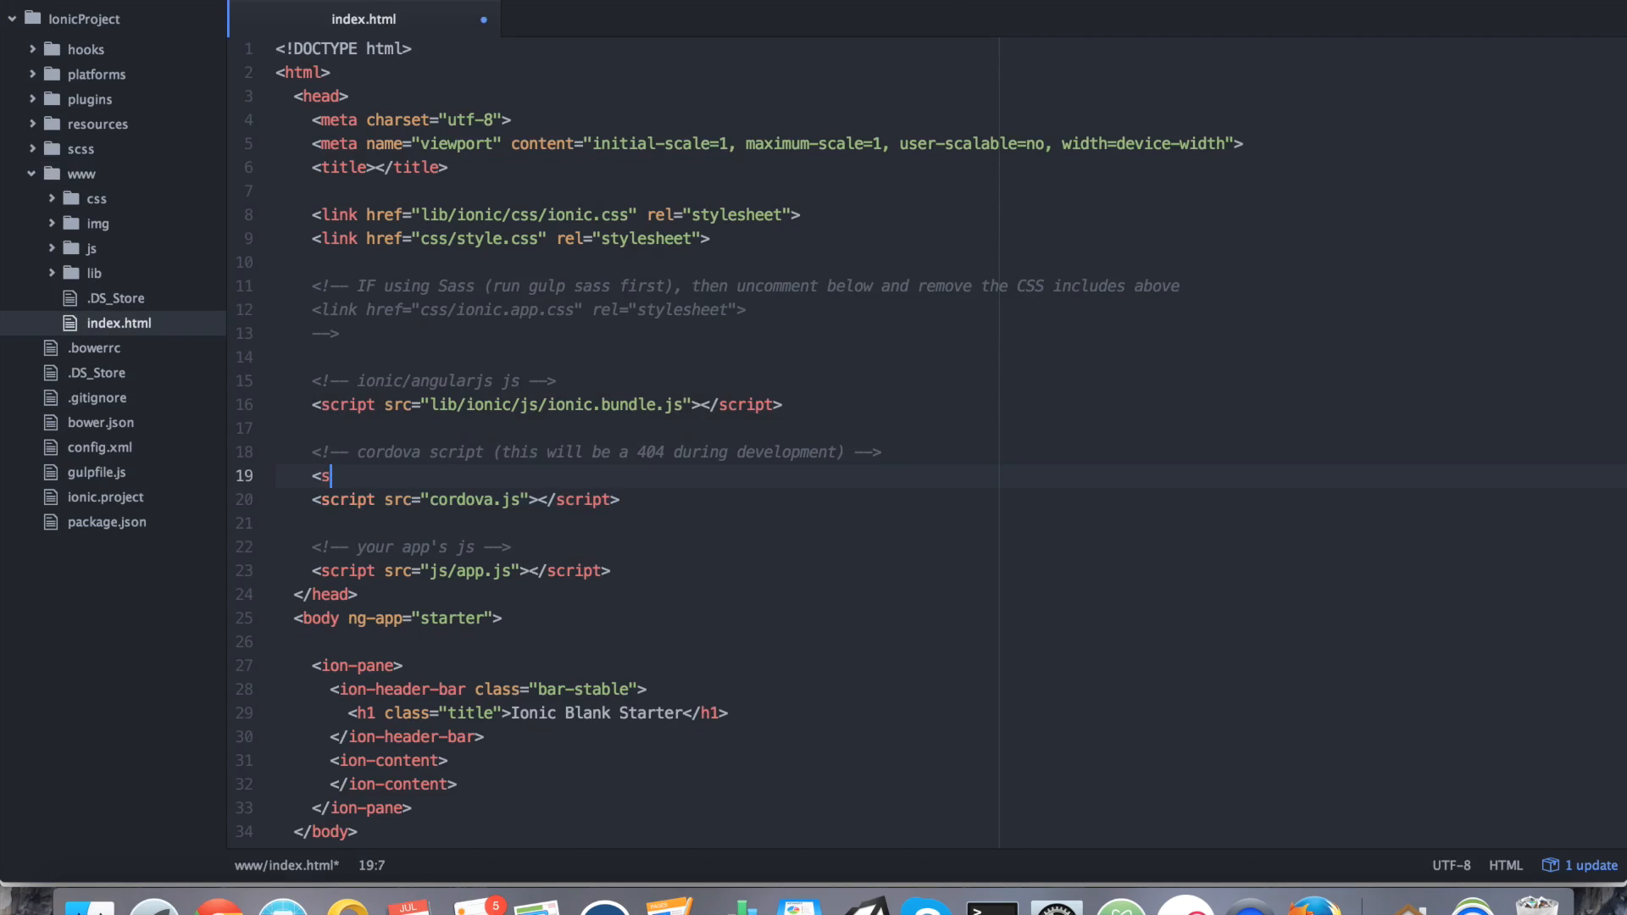
pyautogui.write('cript src=""')
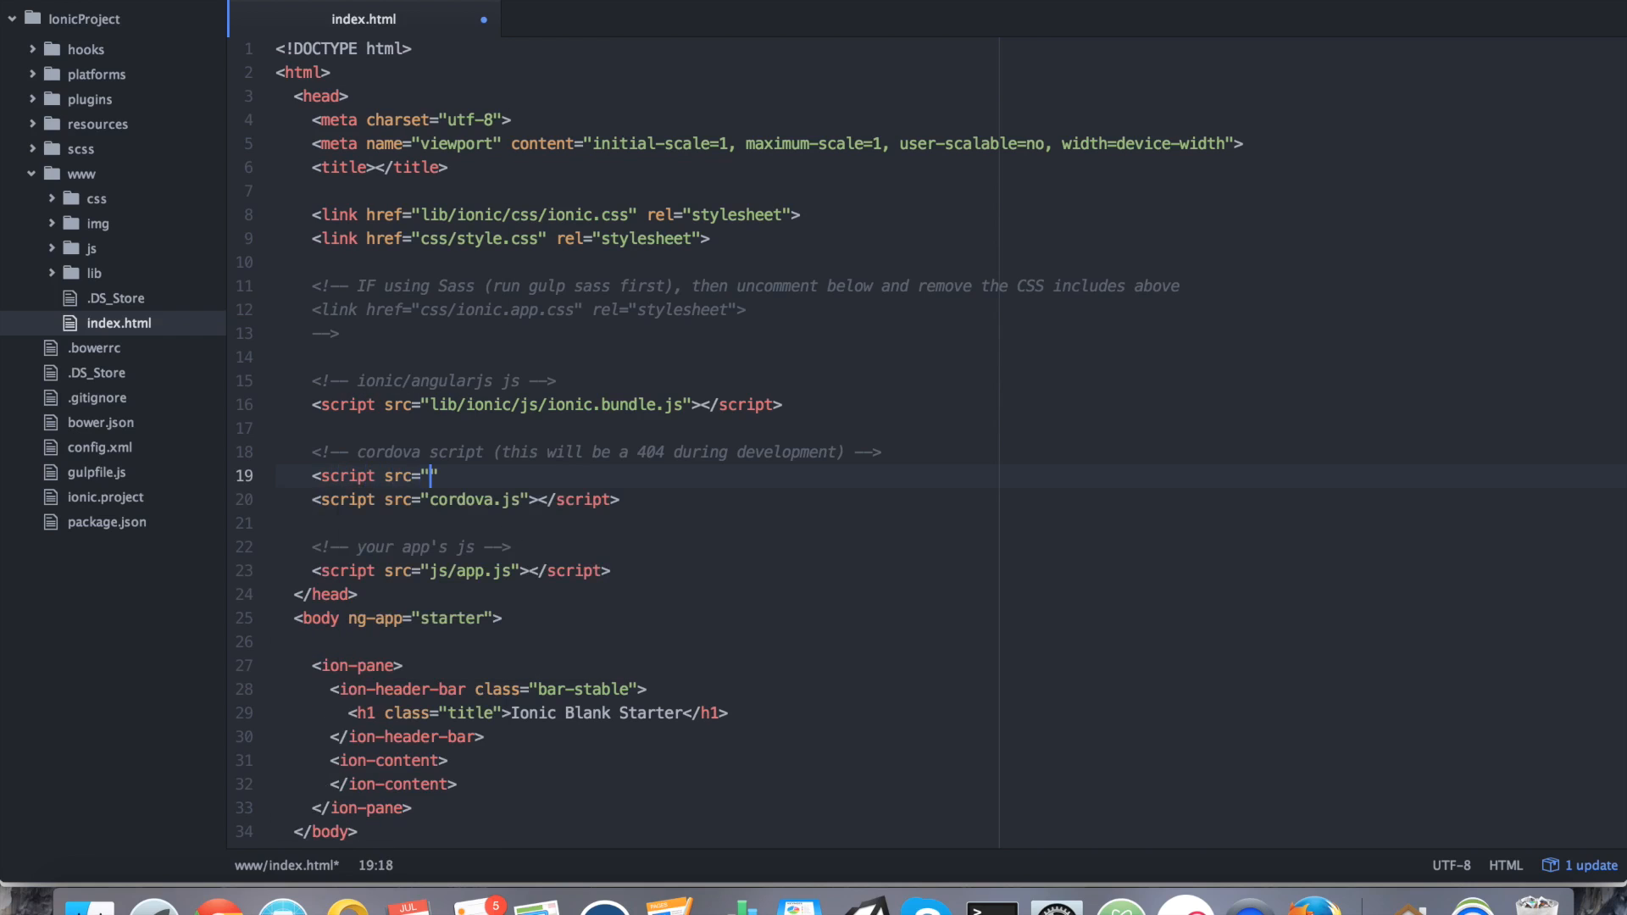
pyautogui.write('/')
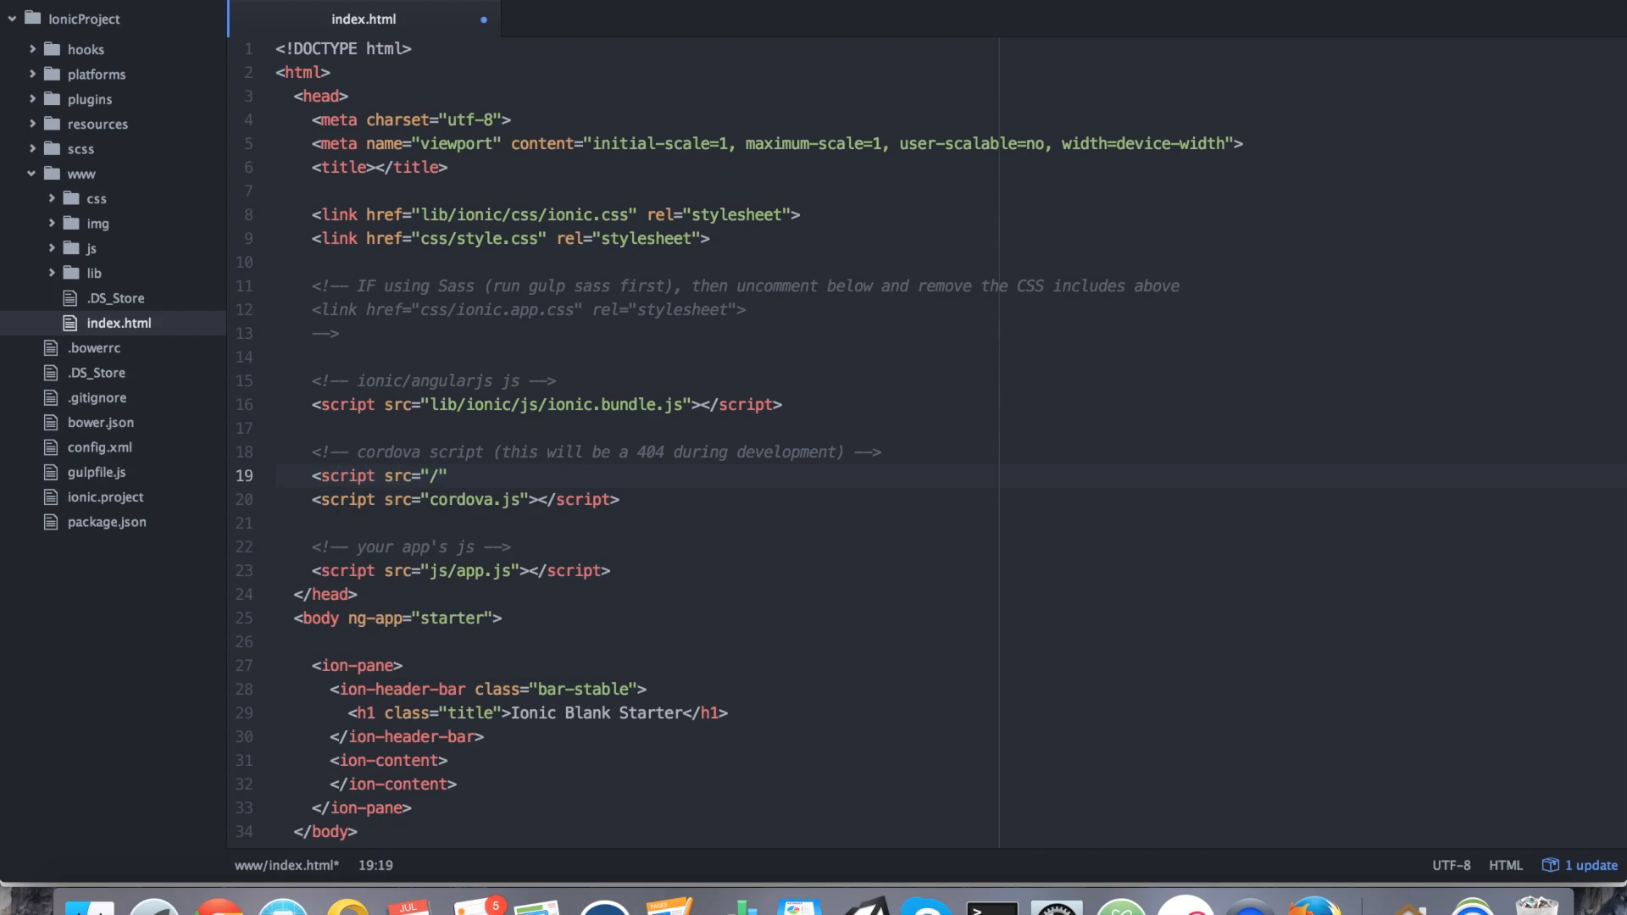
pyautogui.write('js')
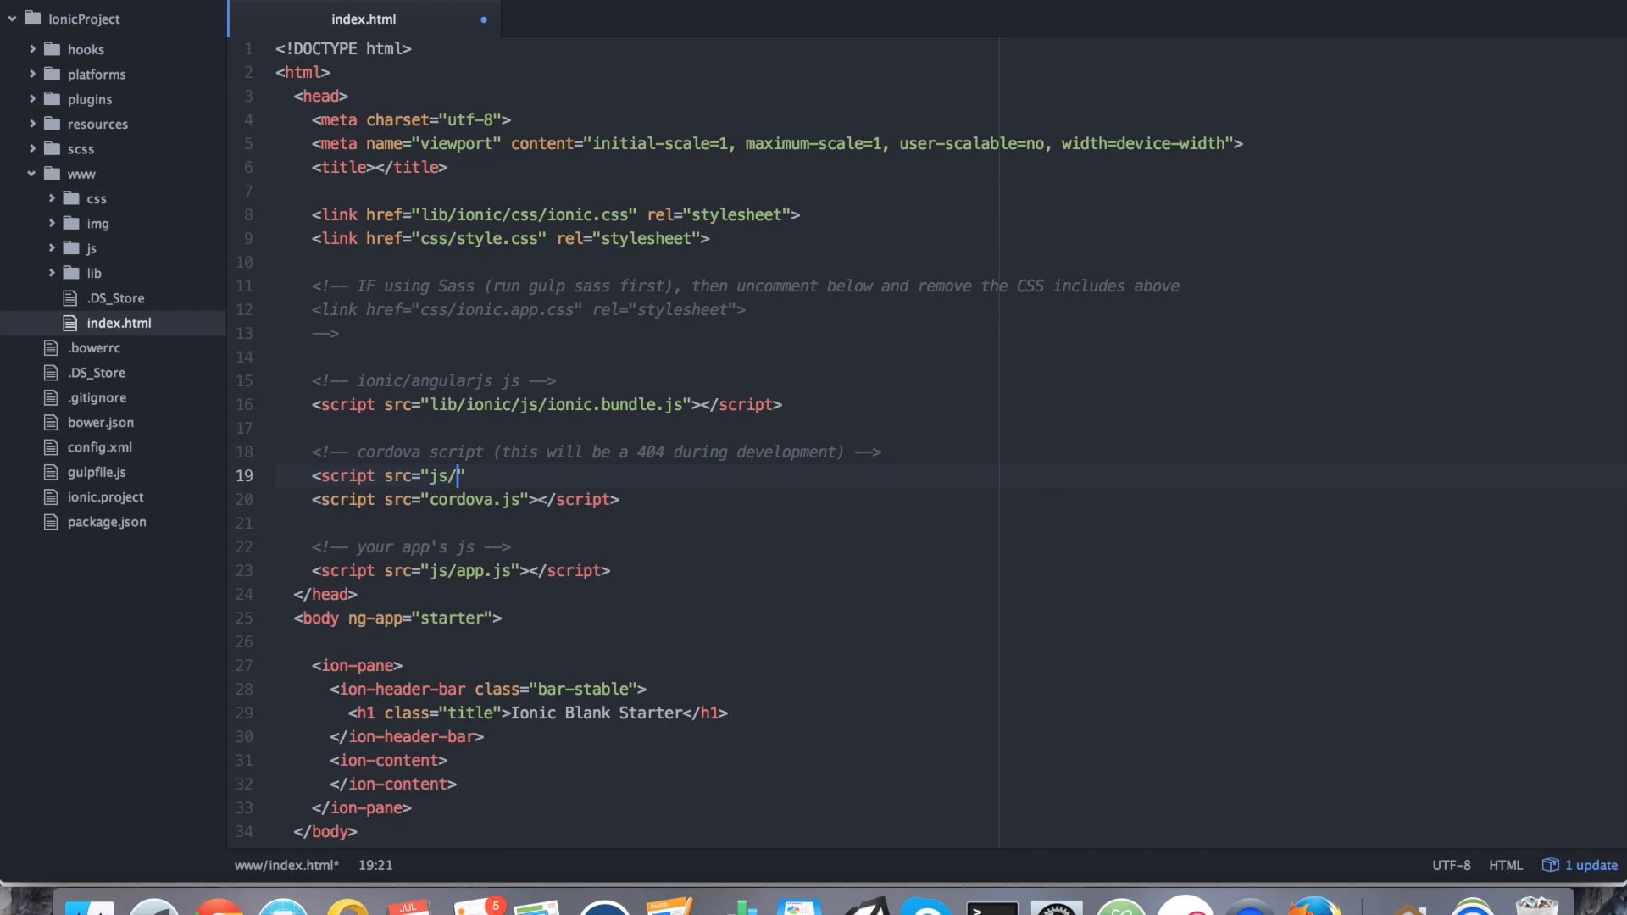
pyautogui.write('ng-cordova-m')
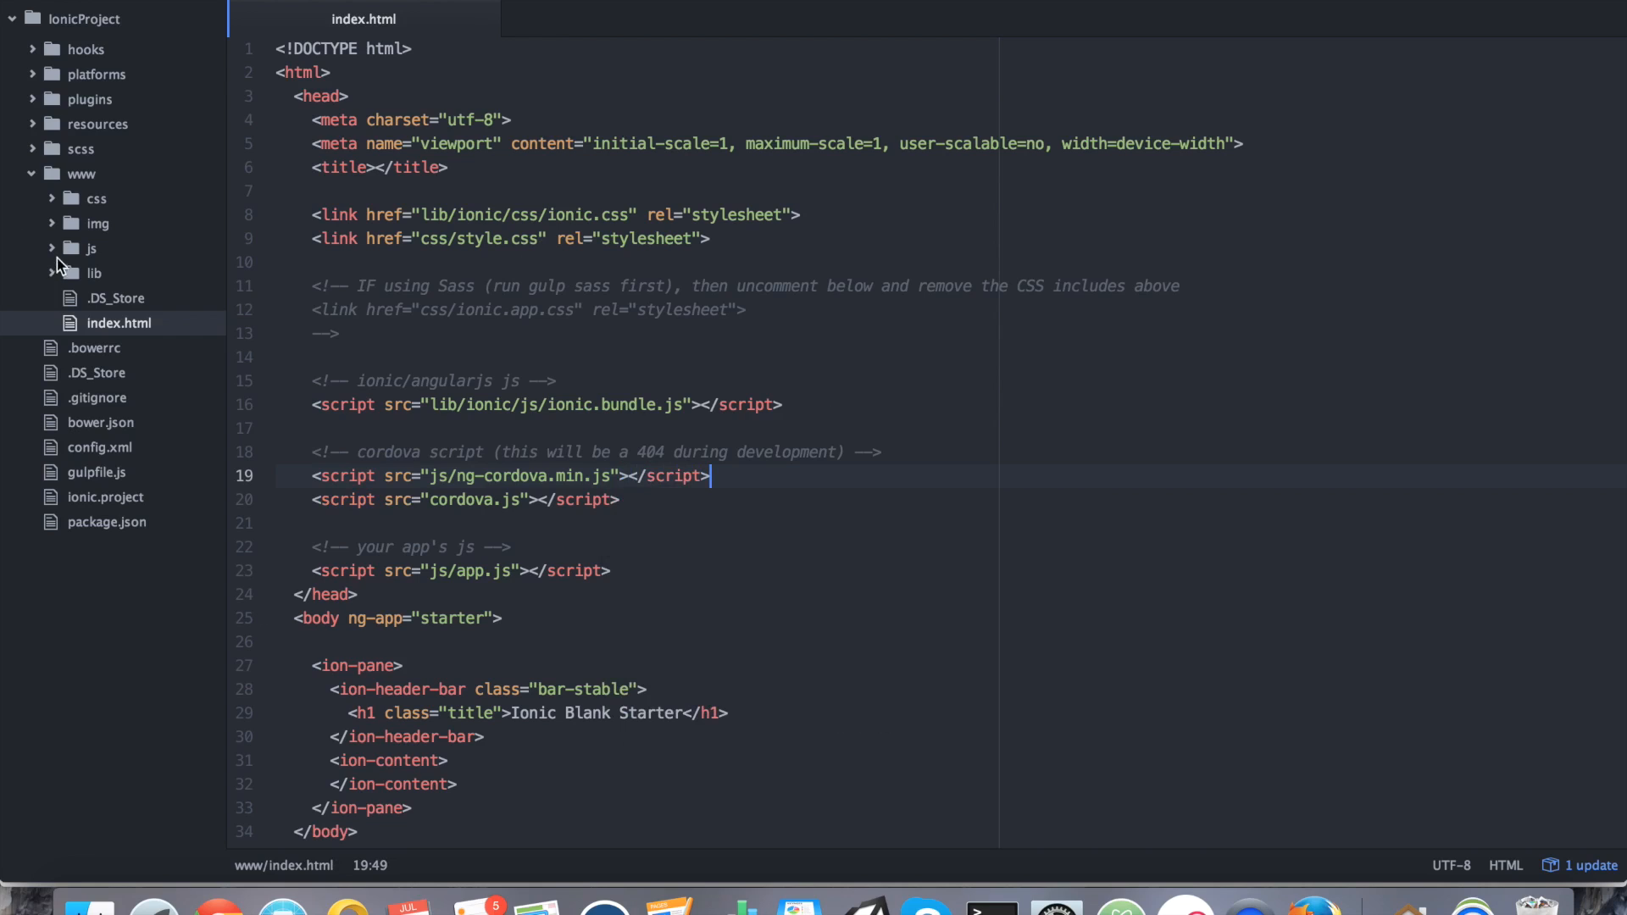
pyautogui.click(86, 248)
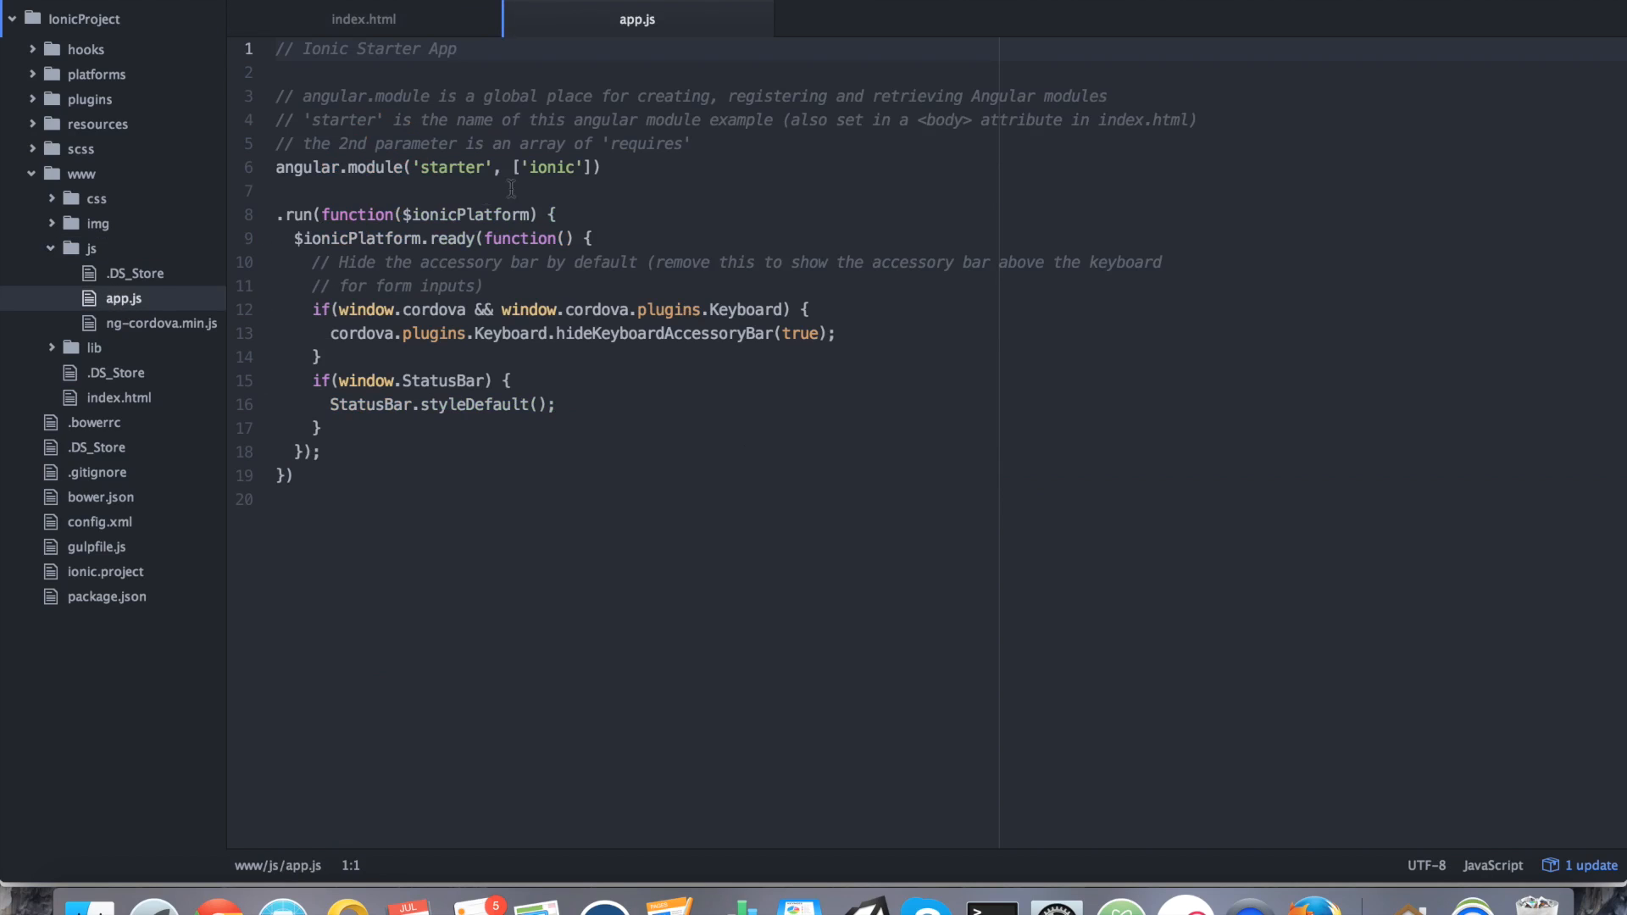
# Insert 'ngCordova' after 'ionic' in the starter module's dependency array.
pyautogui.click(578, 168)
pyautogui.write(', ')
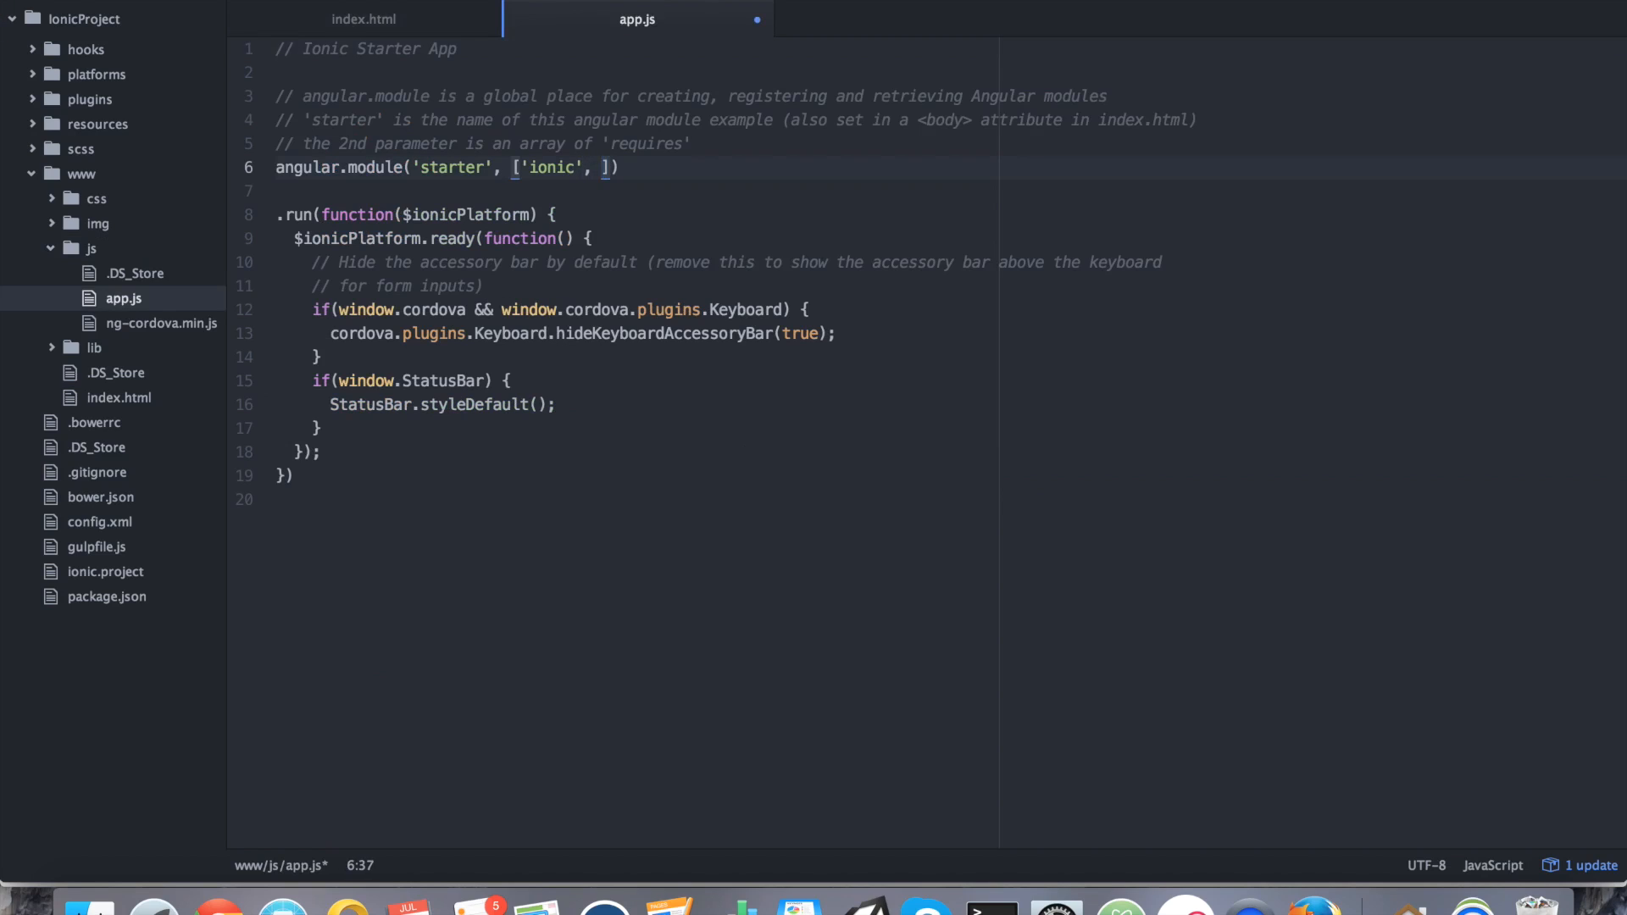
pyautogui.write("''")
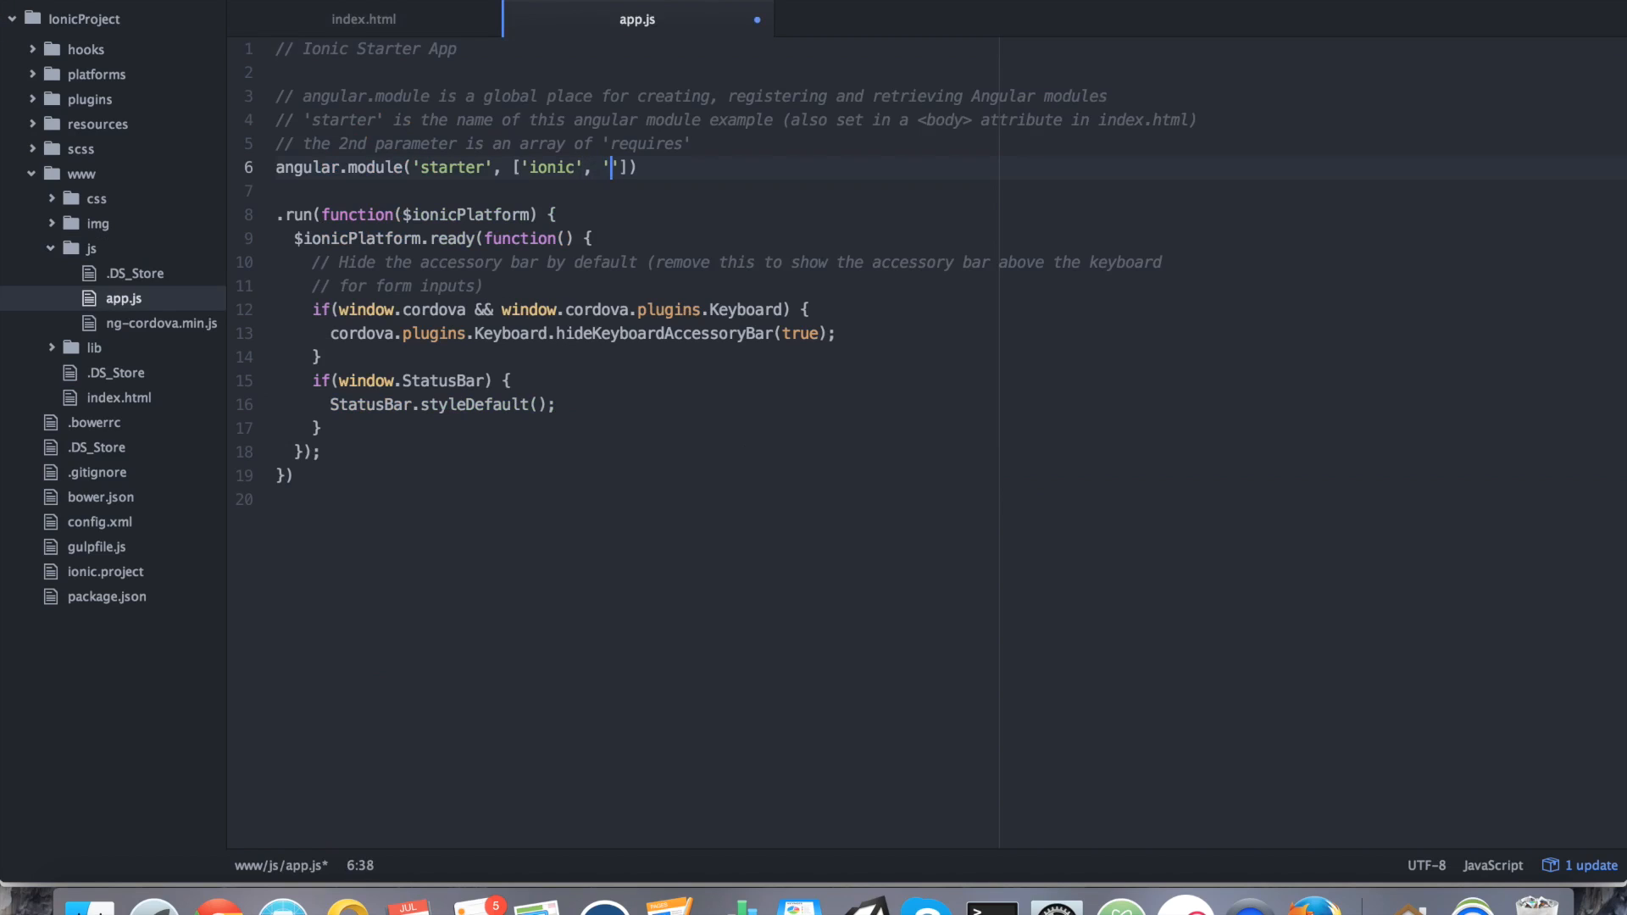
pyautogui.write('ngCordova')
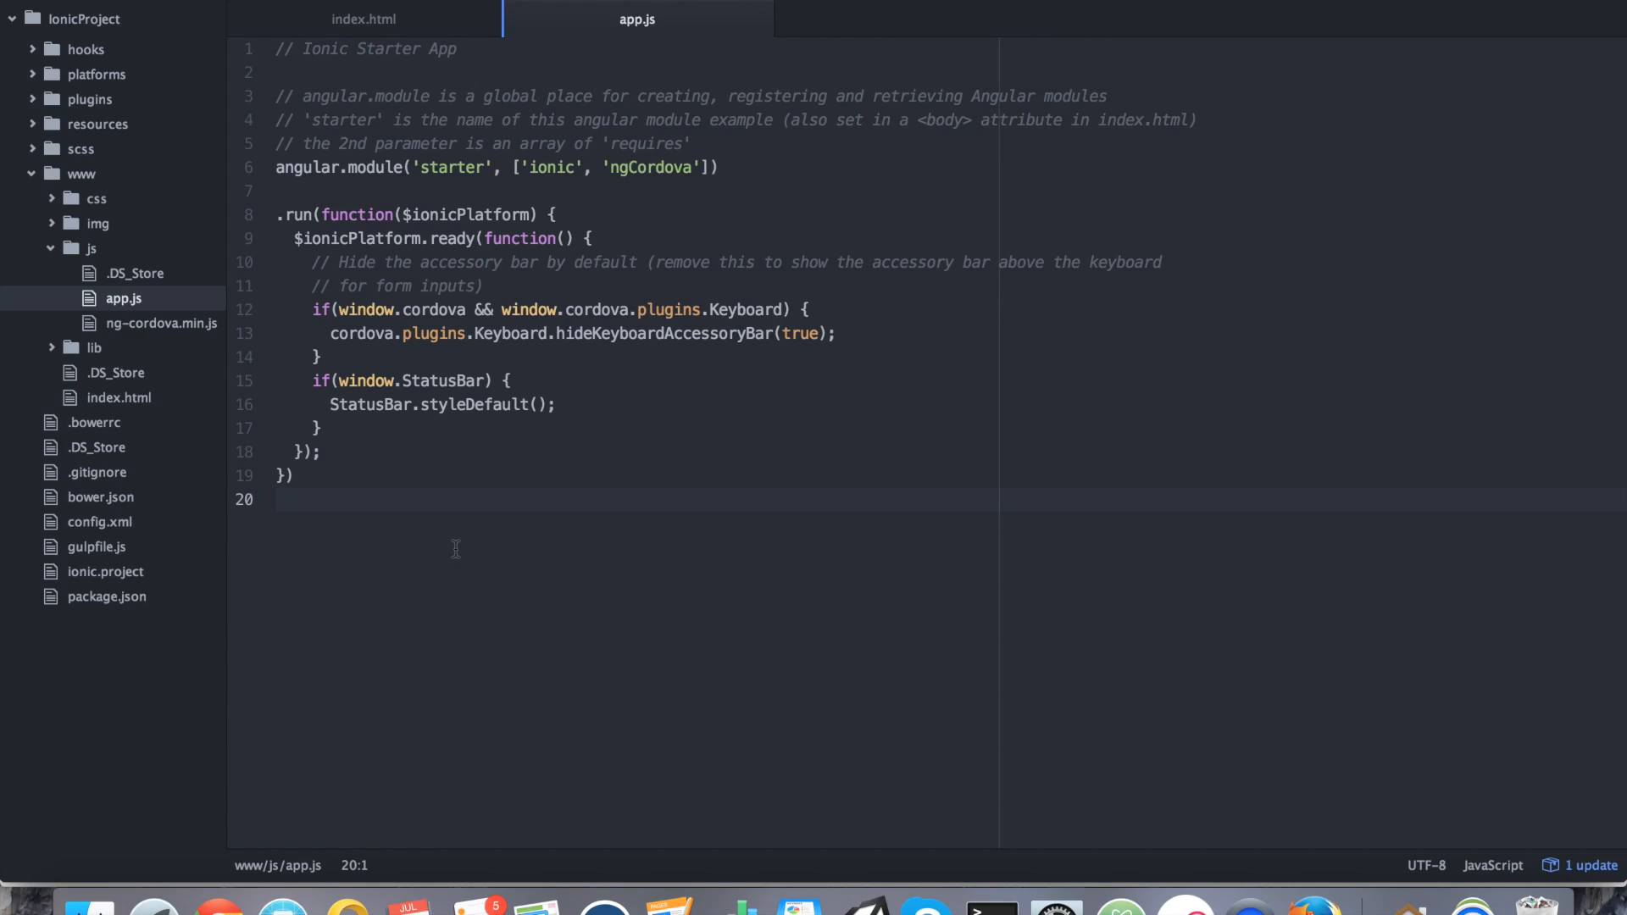
# Append .controller("ExampleController", function($cordovaBatteryStatus, $ionicPlatform, $rootScope) { to app.js.
pyautogui.click(279, 499)
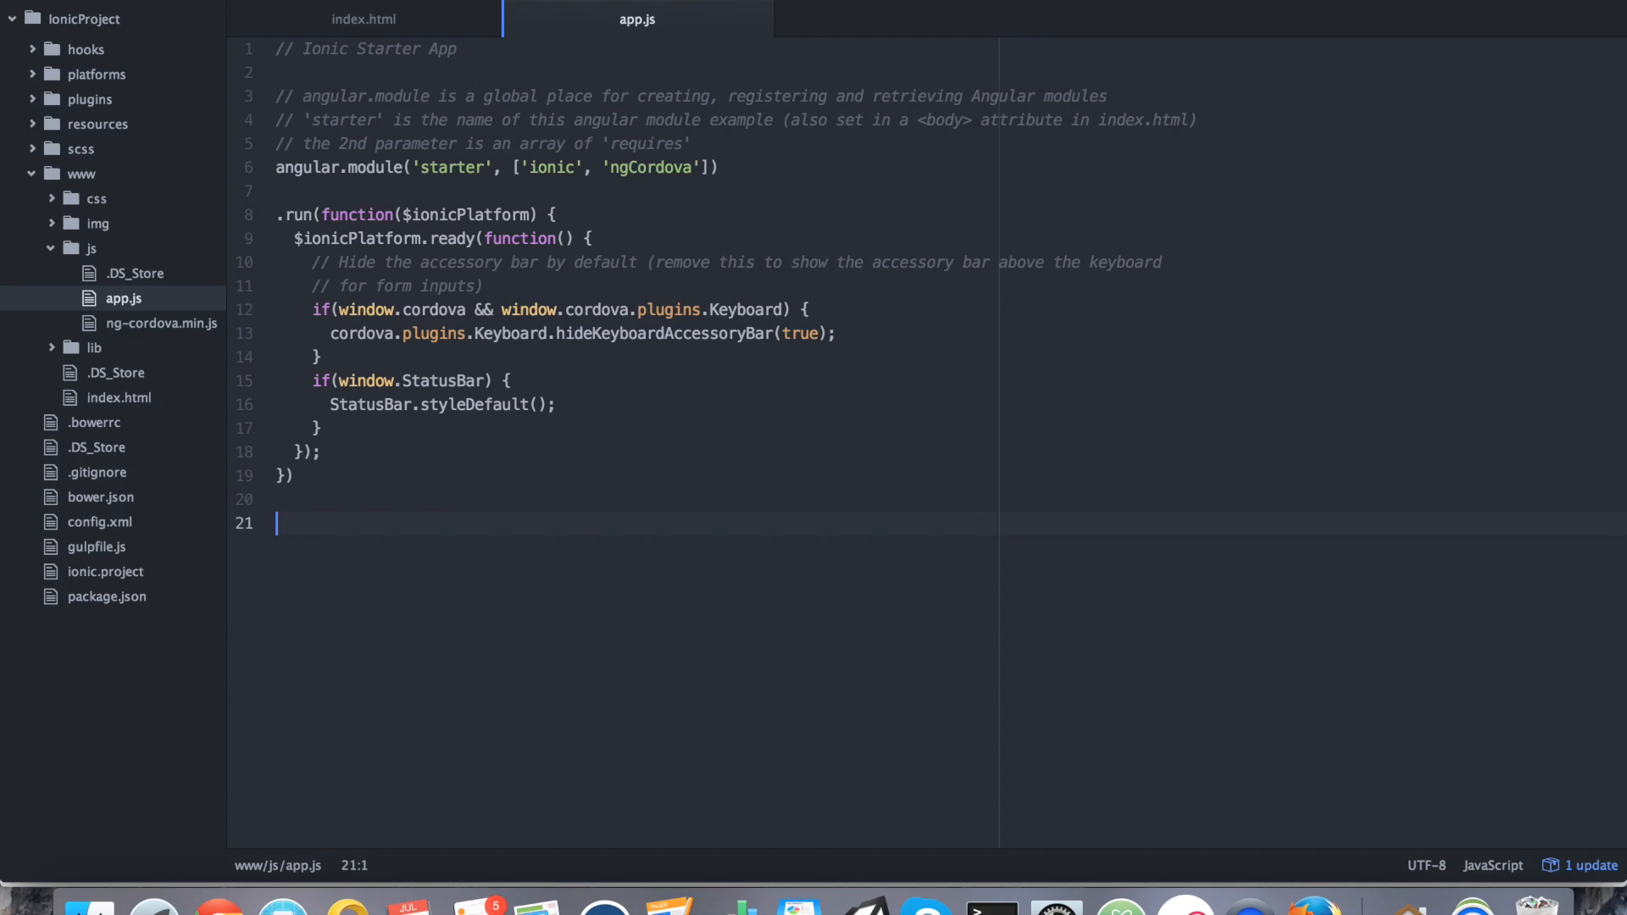
pyautogui.write('.contron')
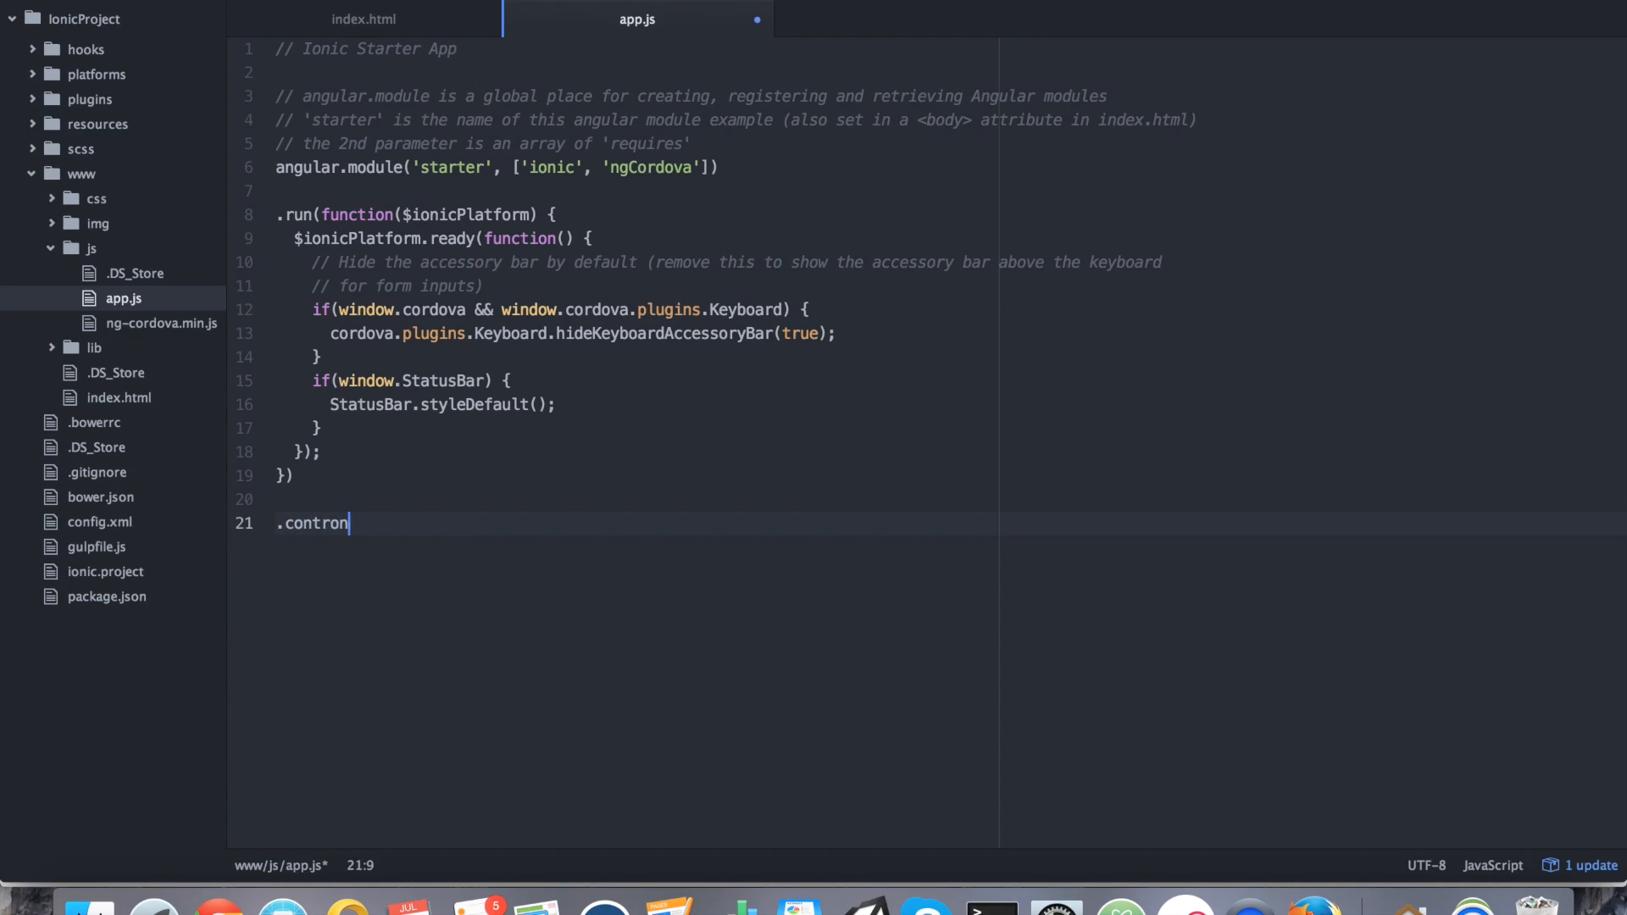
pyautogui.write('ller("E")')
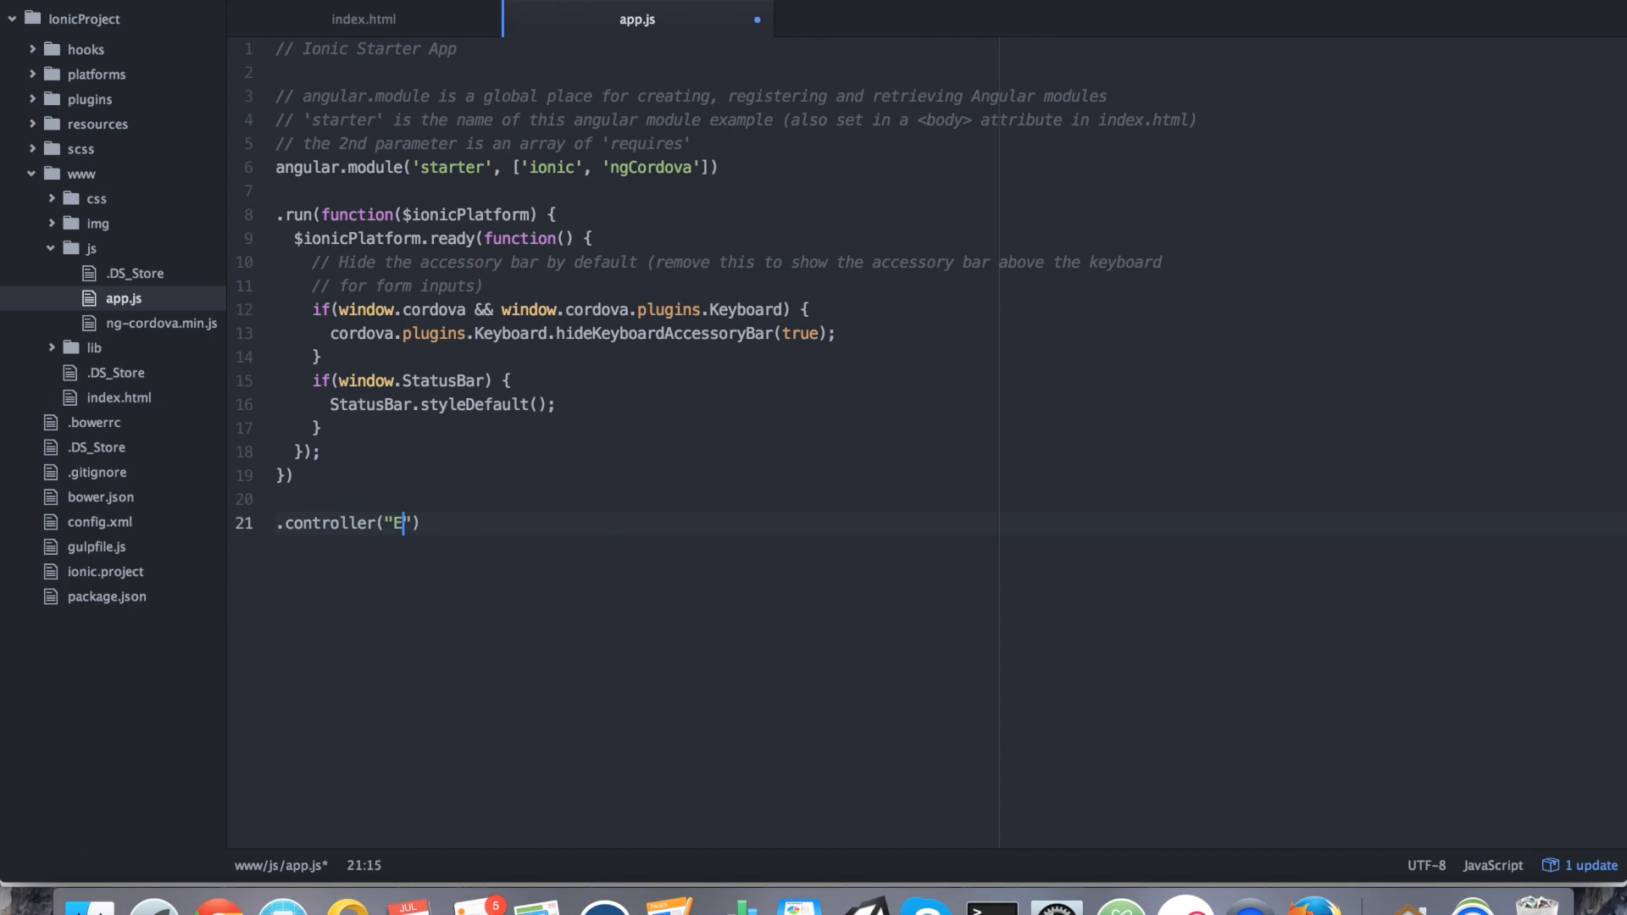
pyautogui.write('xampleController')
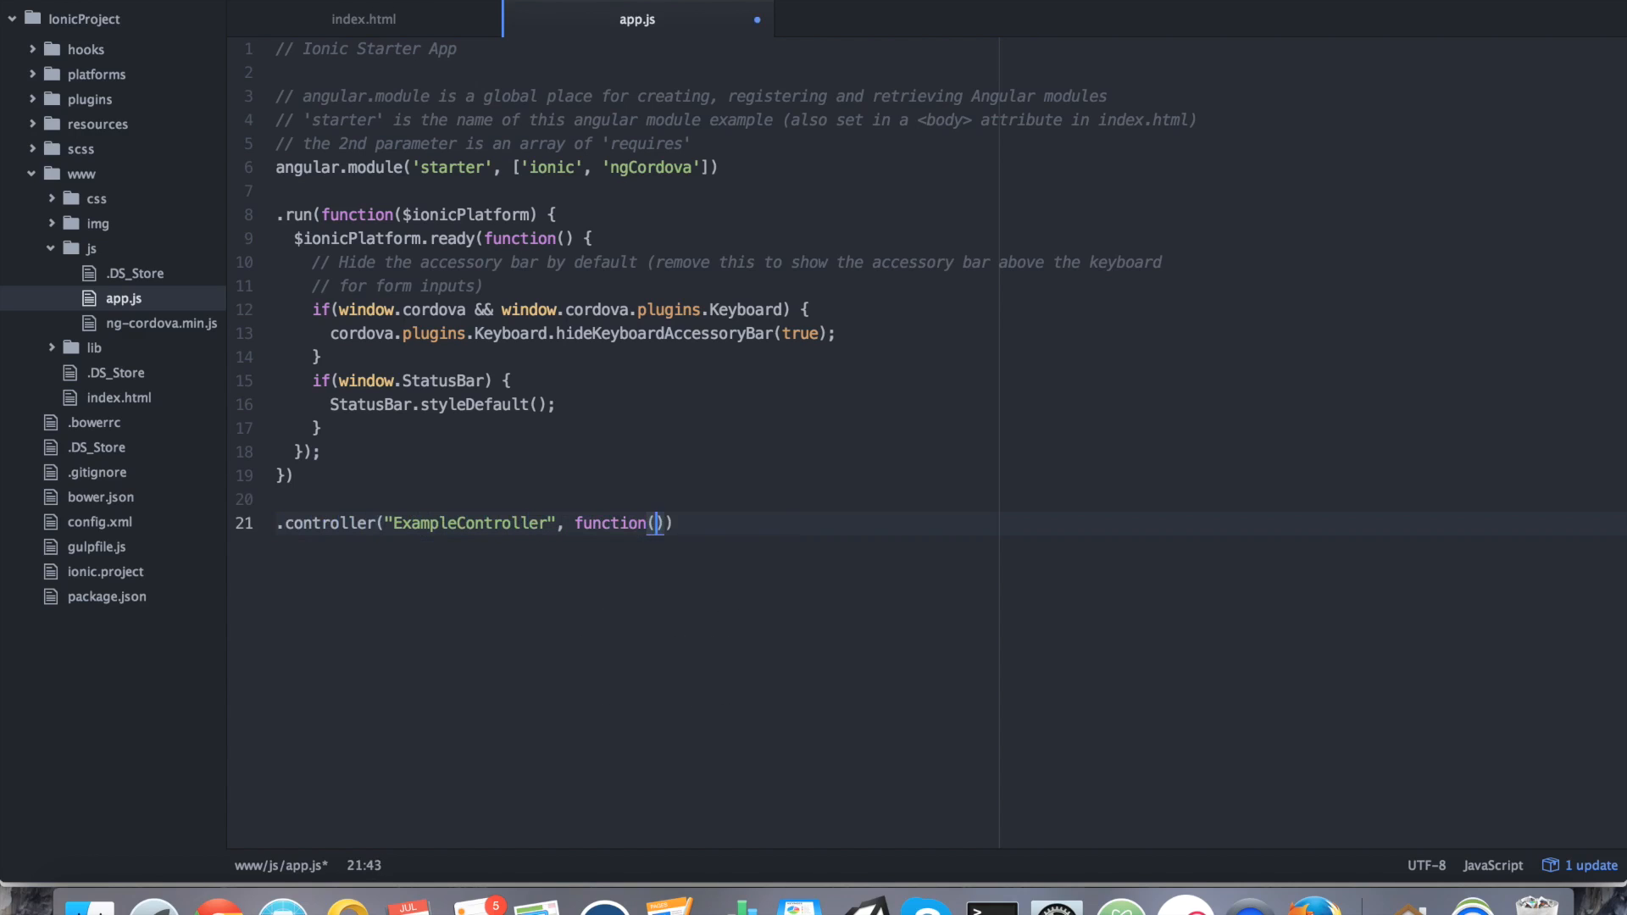
pyautogui.write('$')
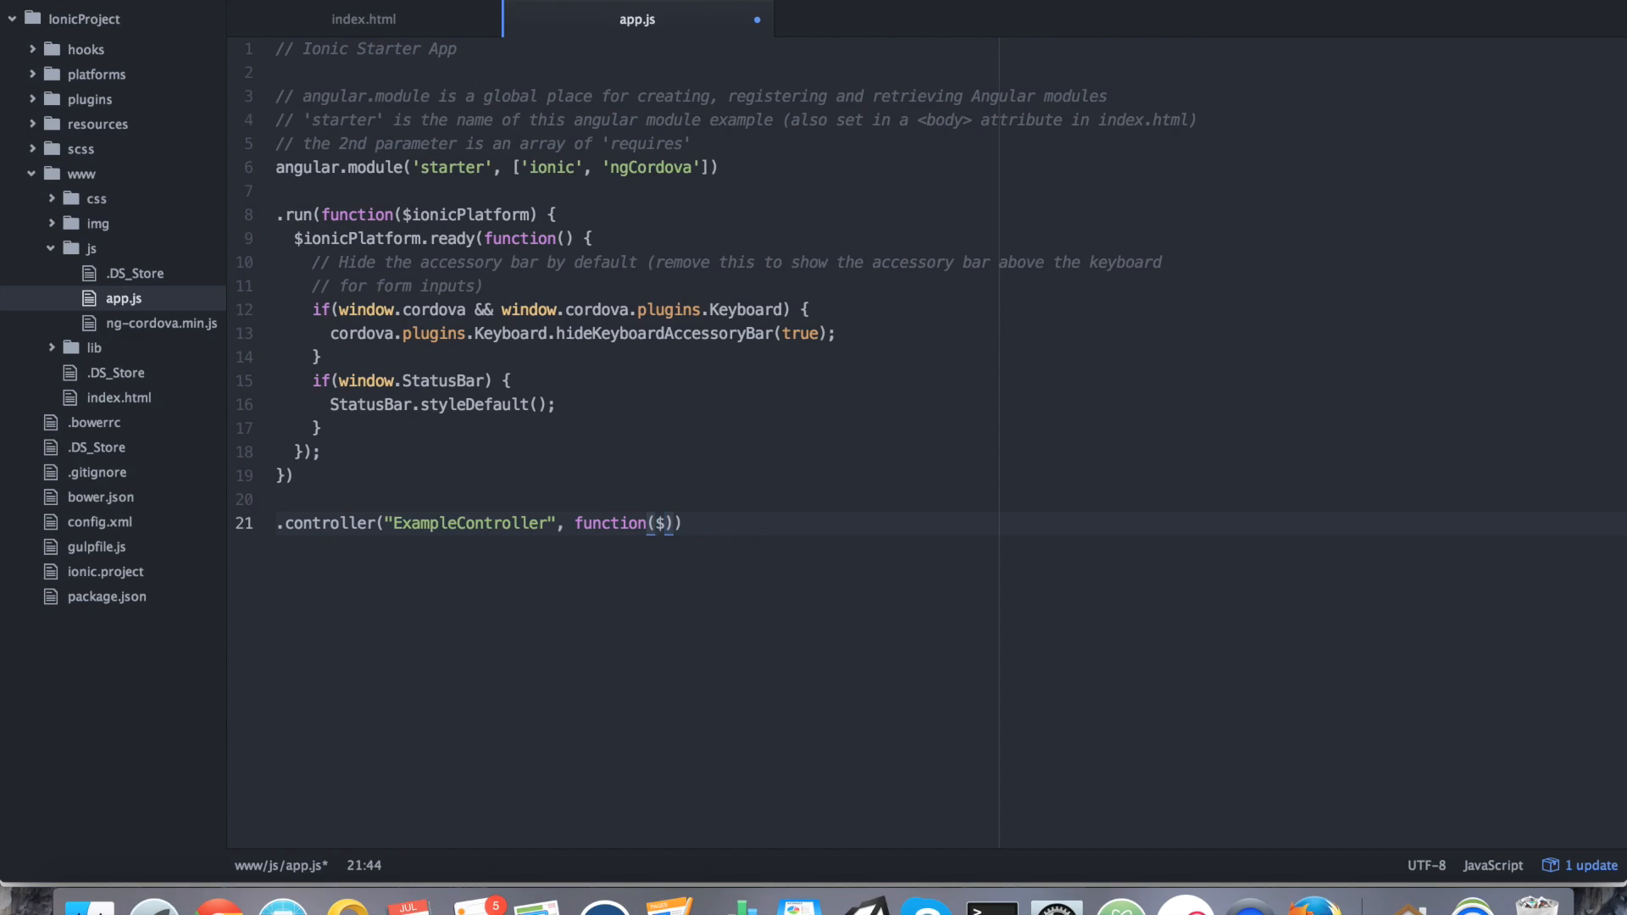
pyautogui.write('cordovaBat')
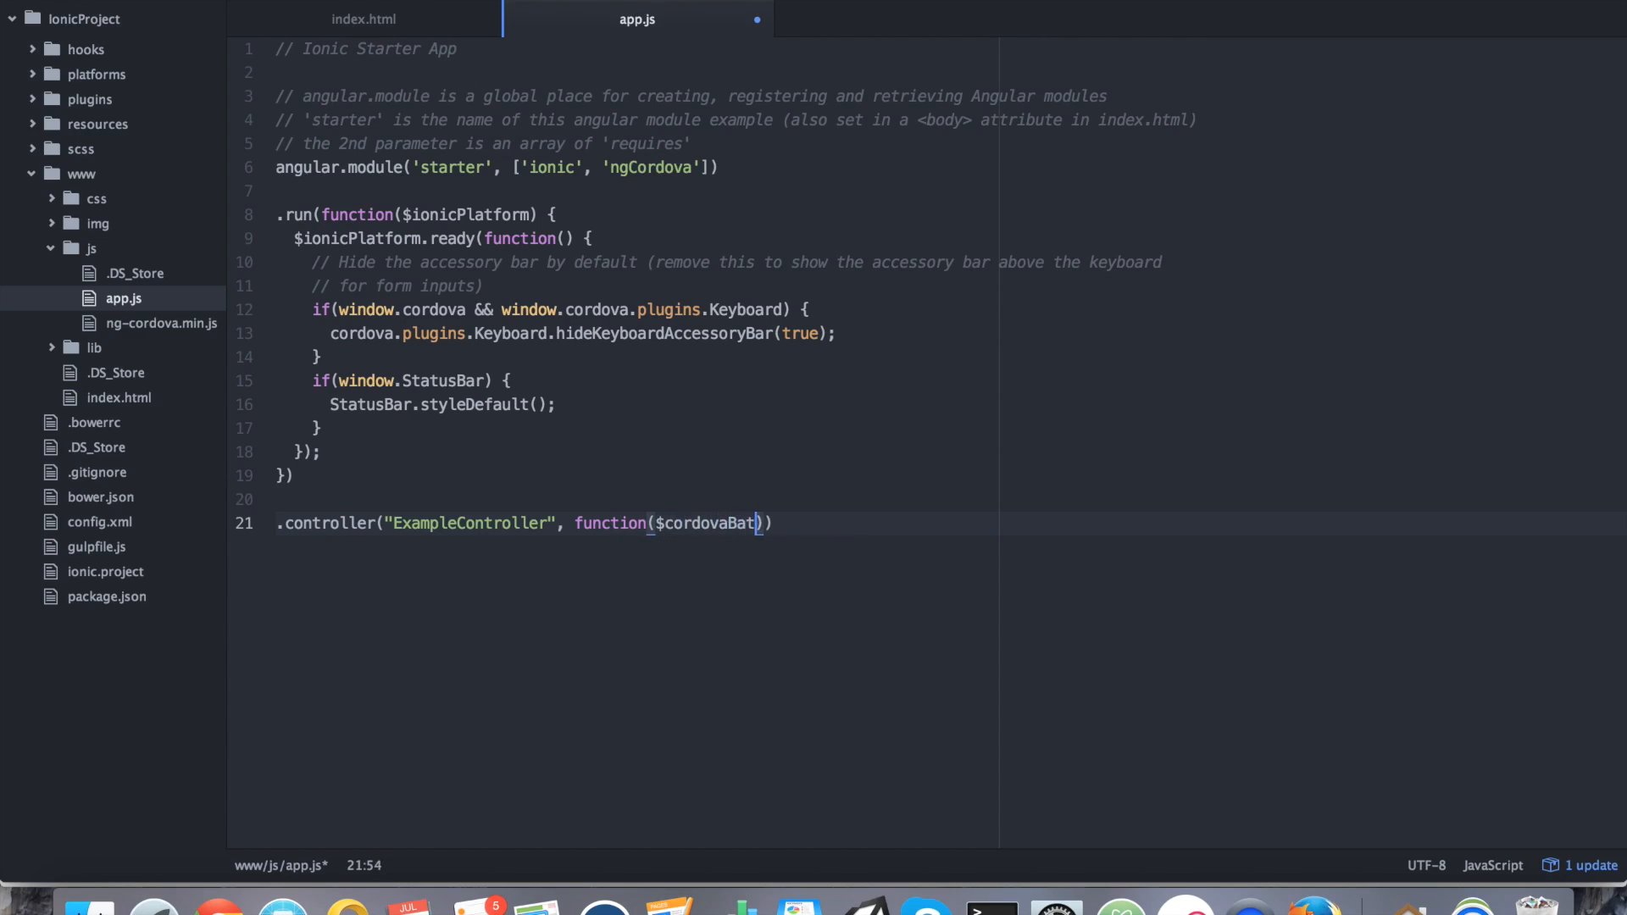
pyautogui.write('teryStatus')
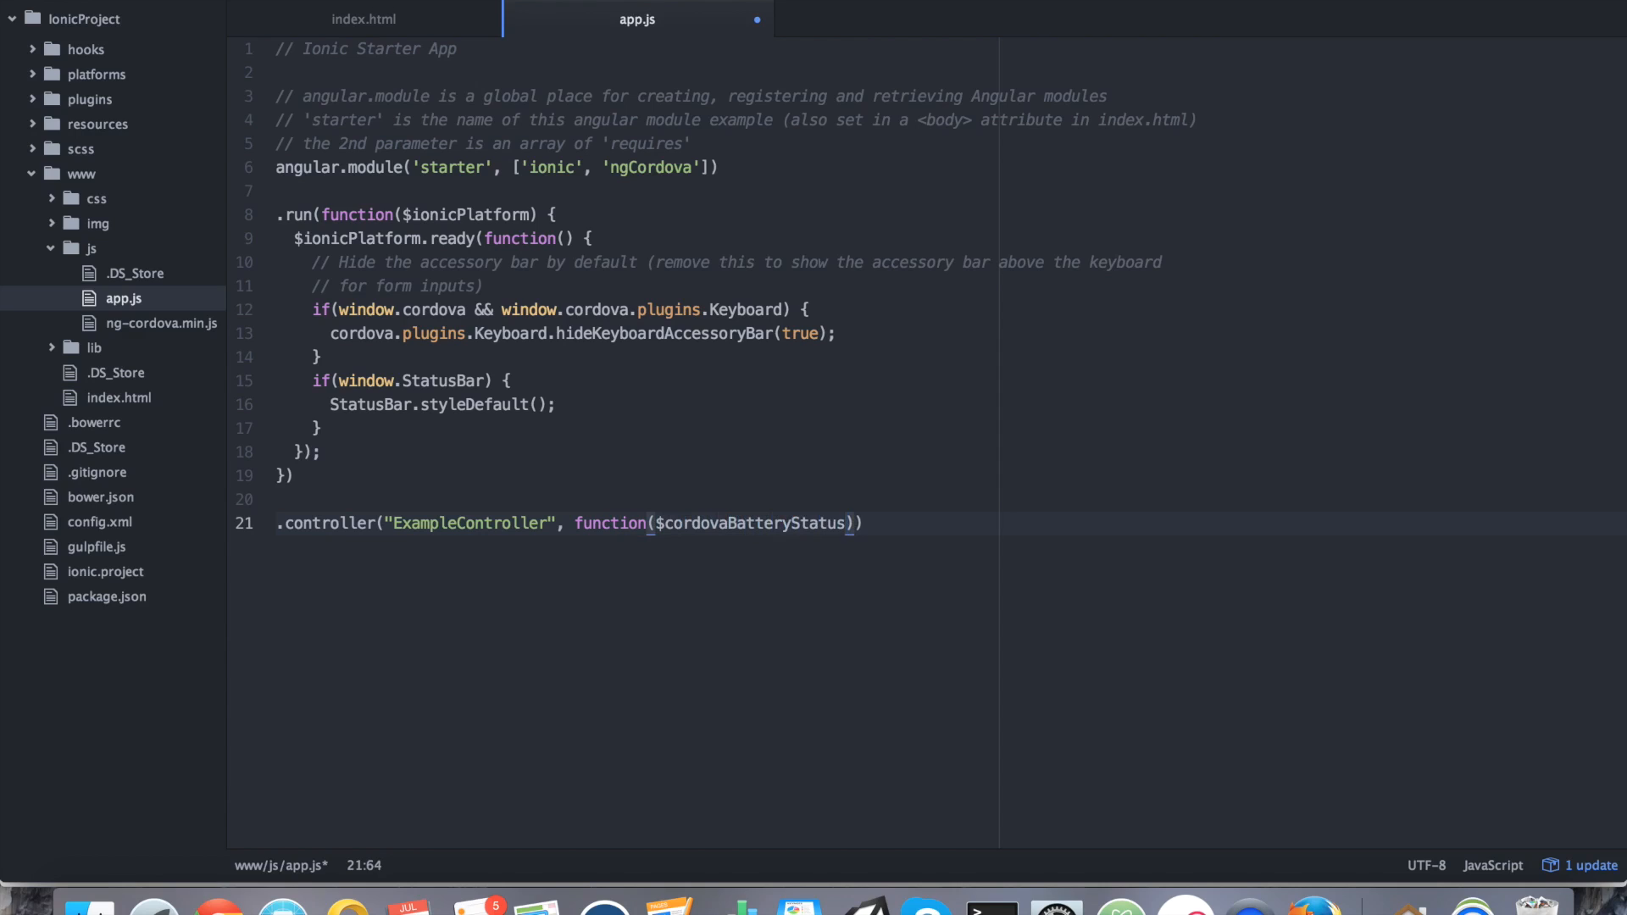
pyautogui.write(', $')
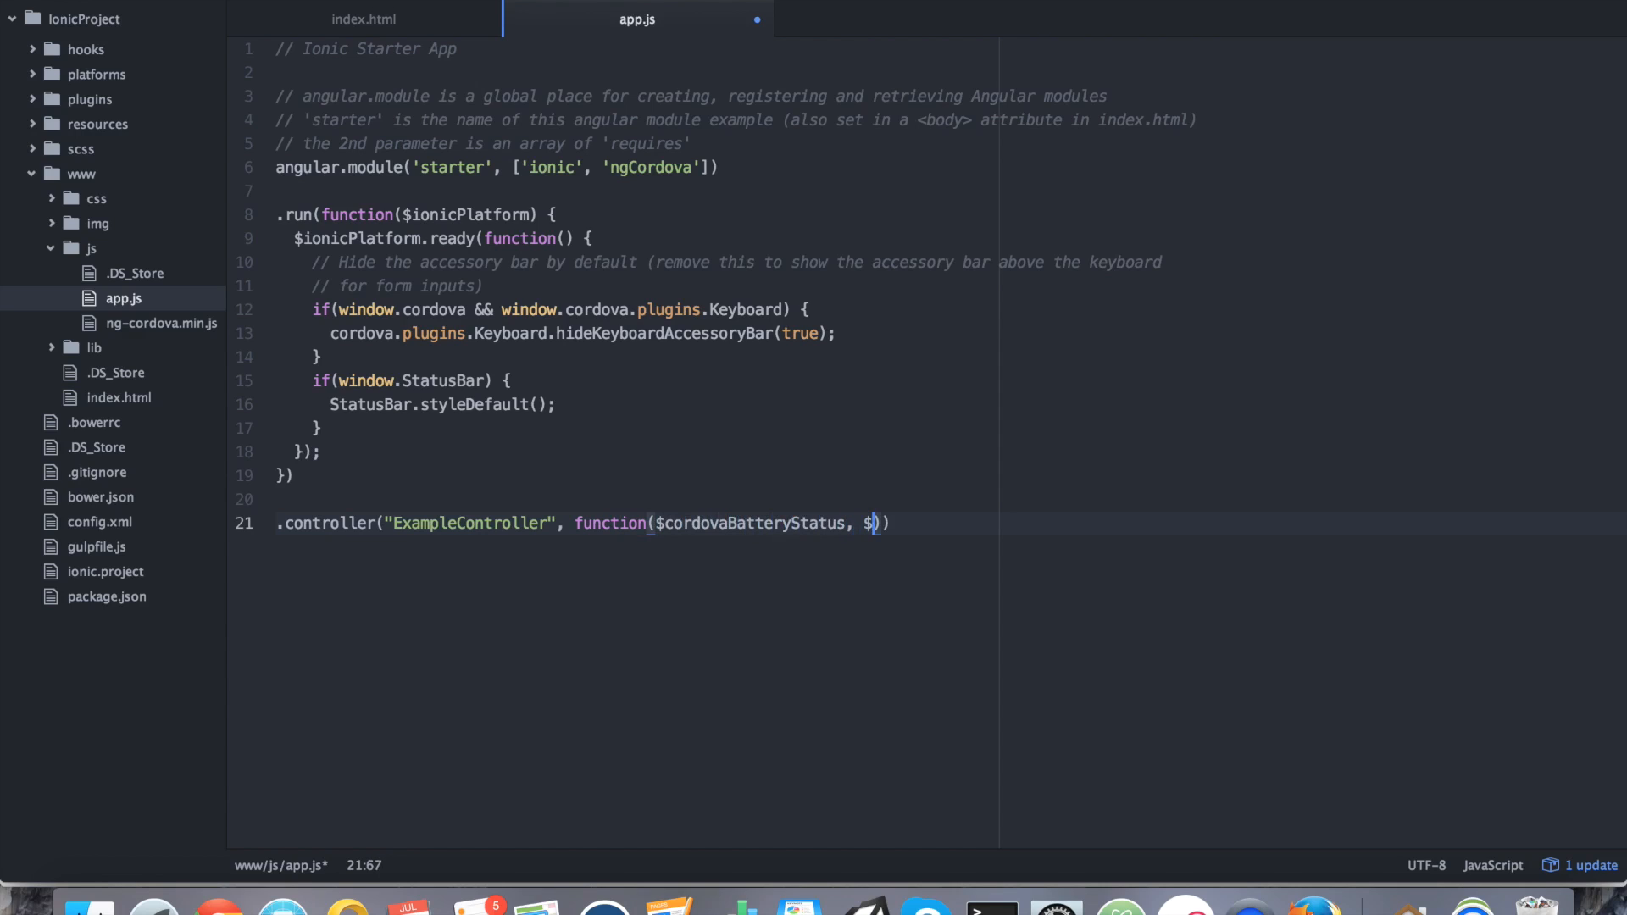
pyautogui.write('ionicPlatform')
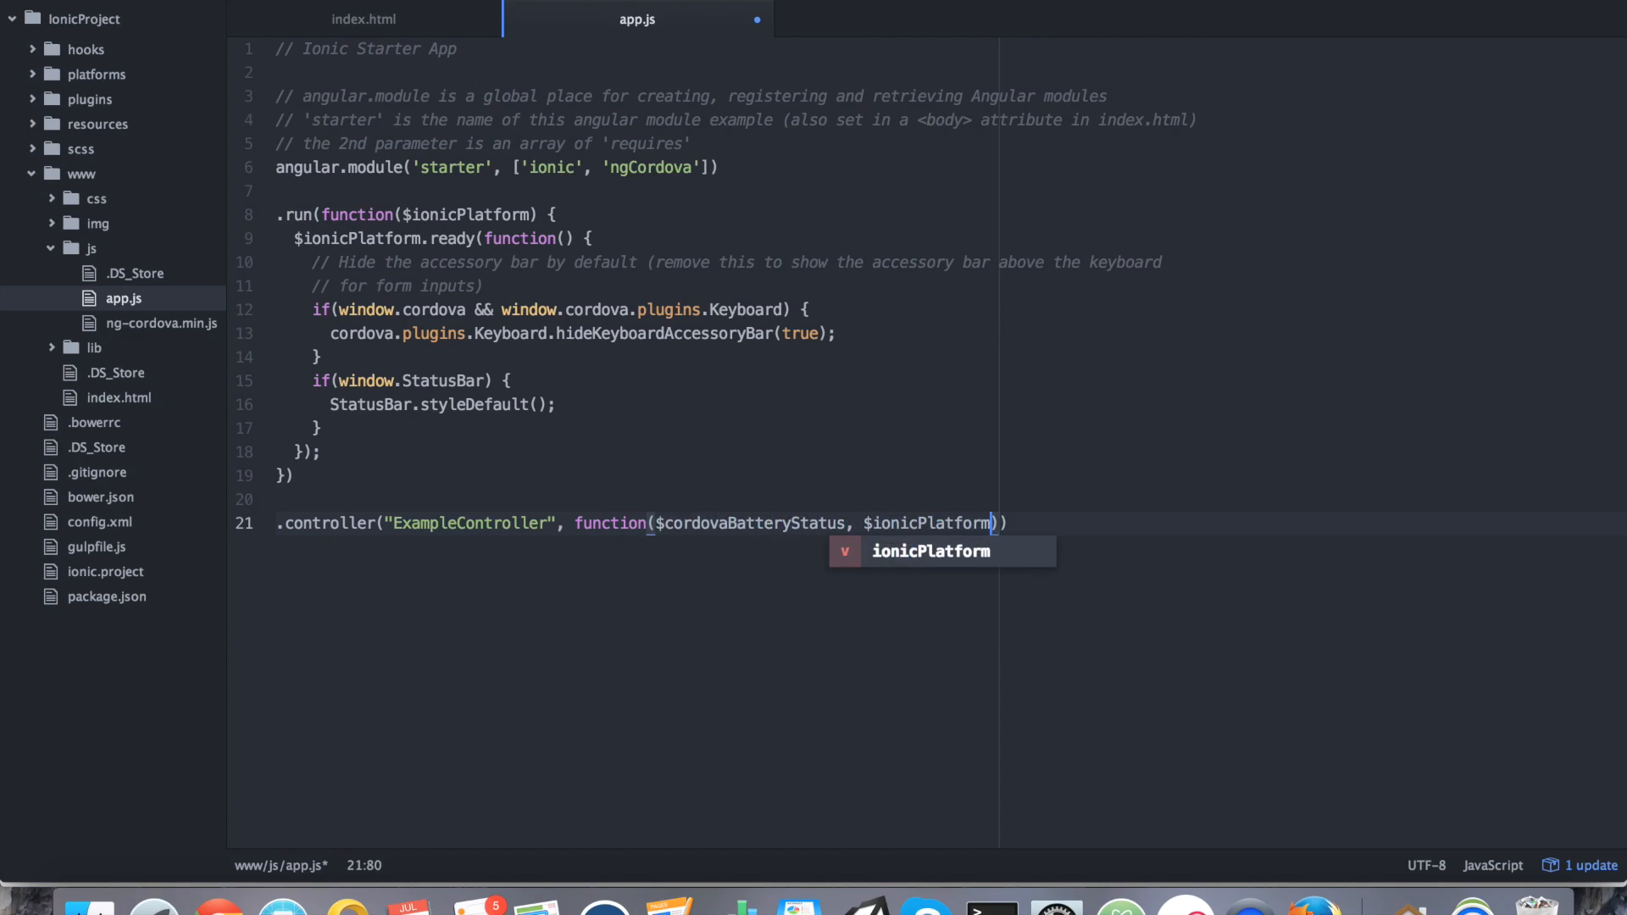
pyautogui.write(',')
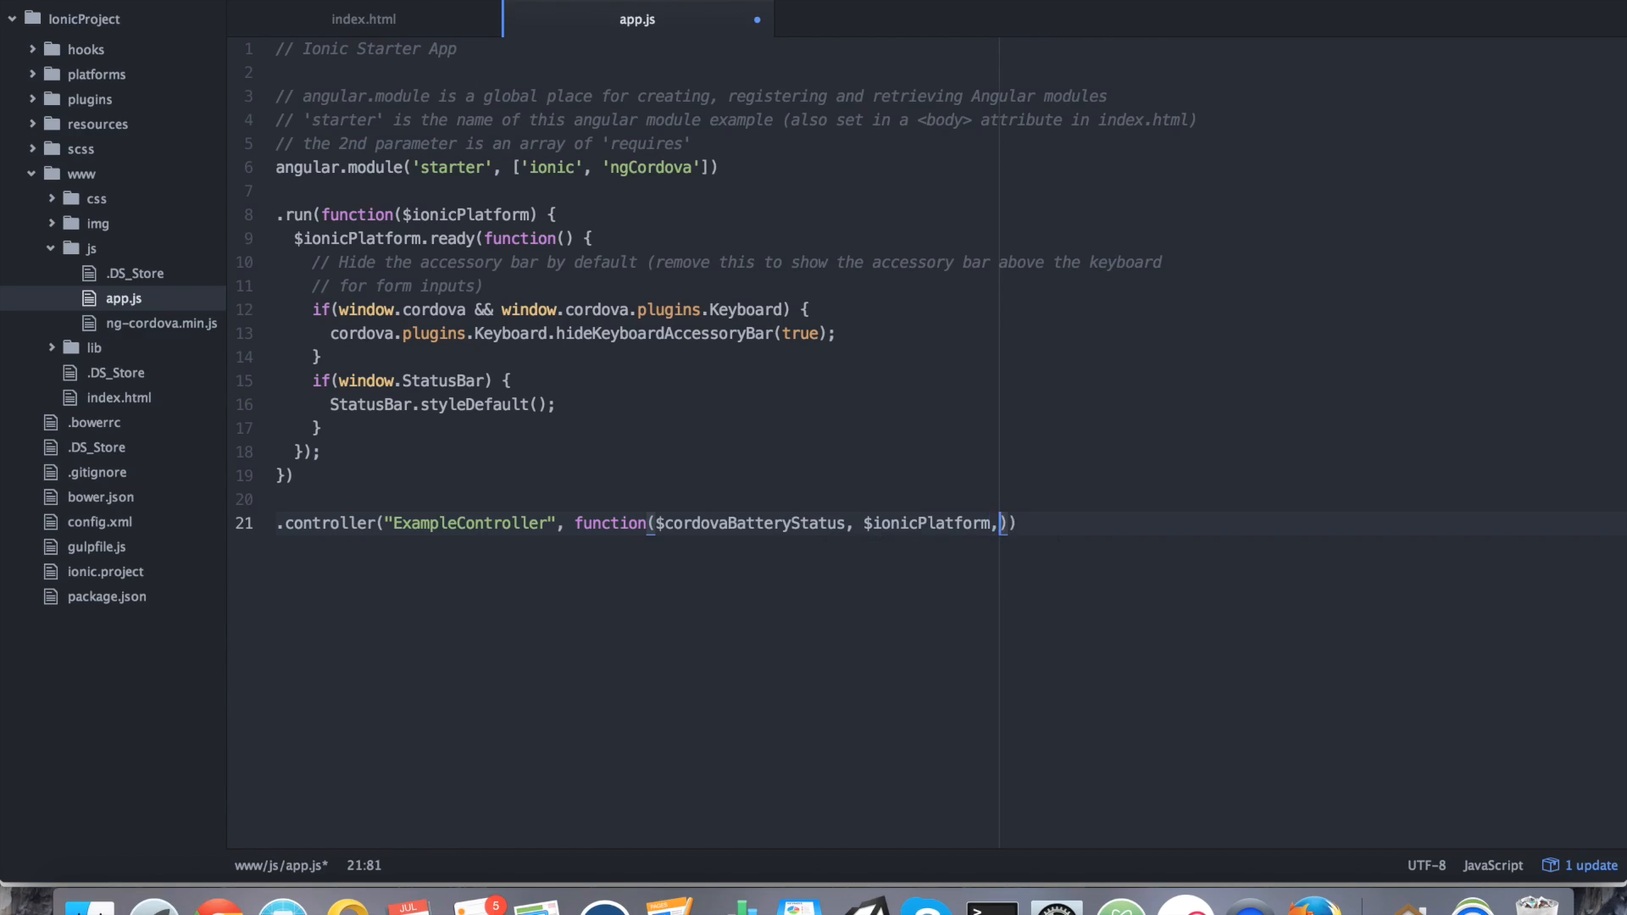
pyautogui.write('$')
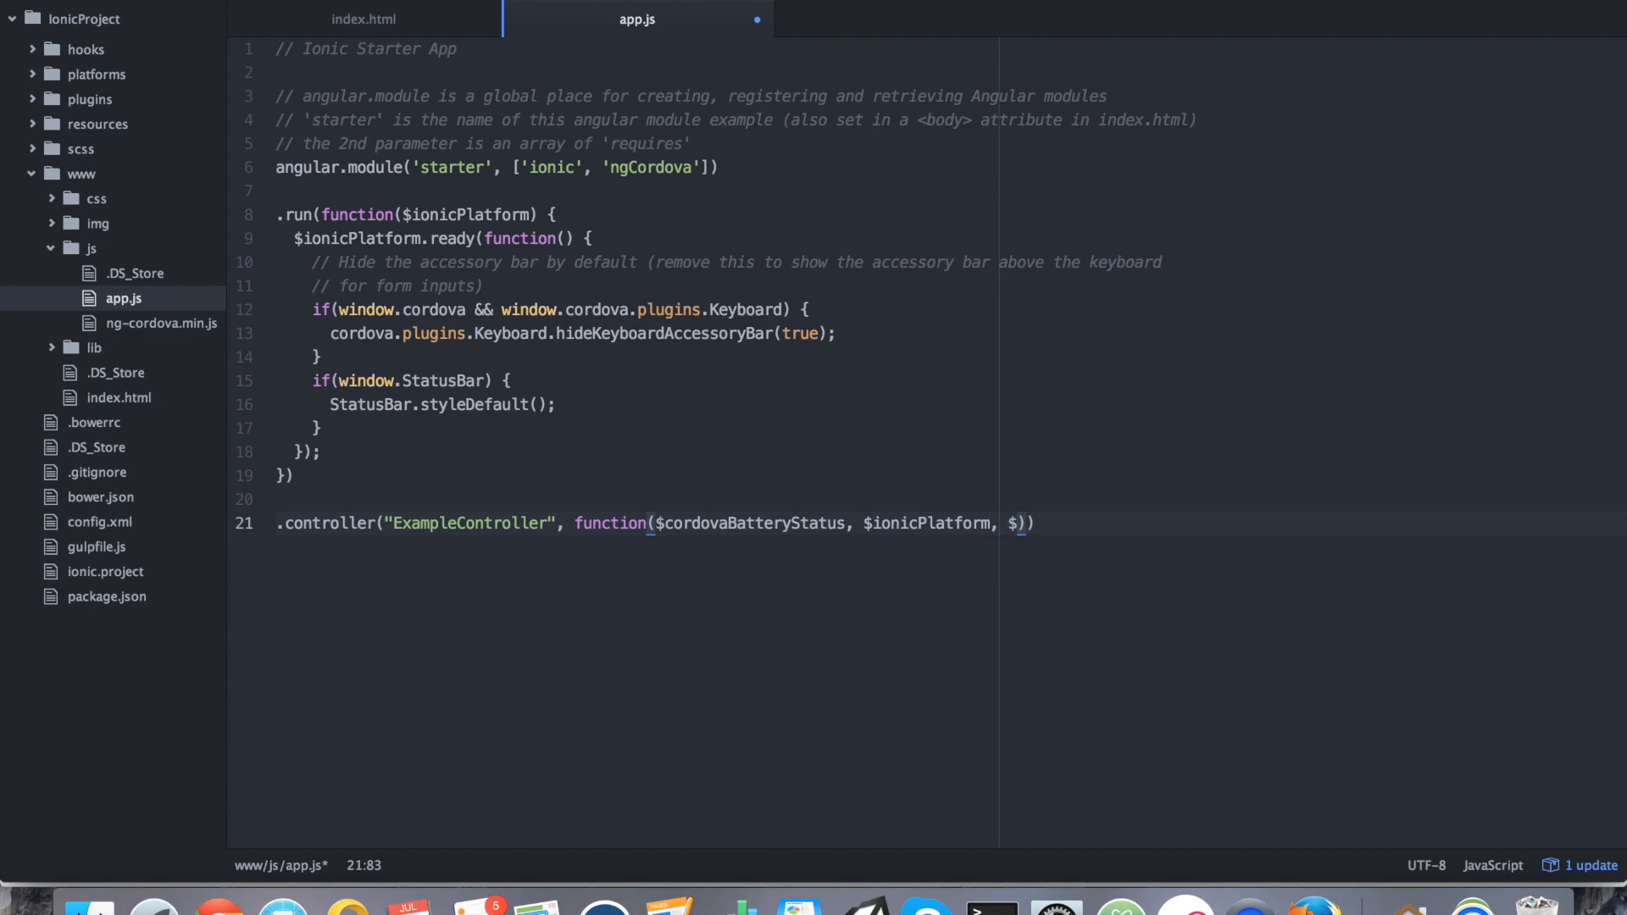
pyautogui.write('rootS')
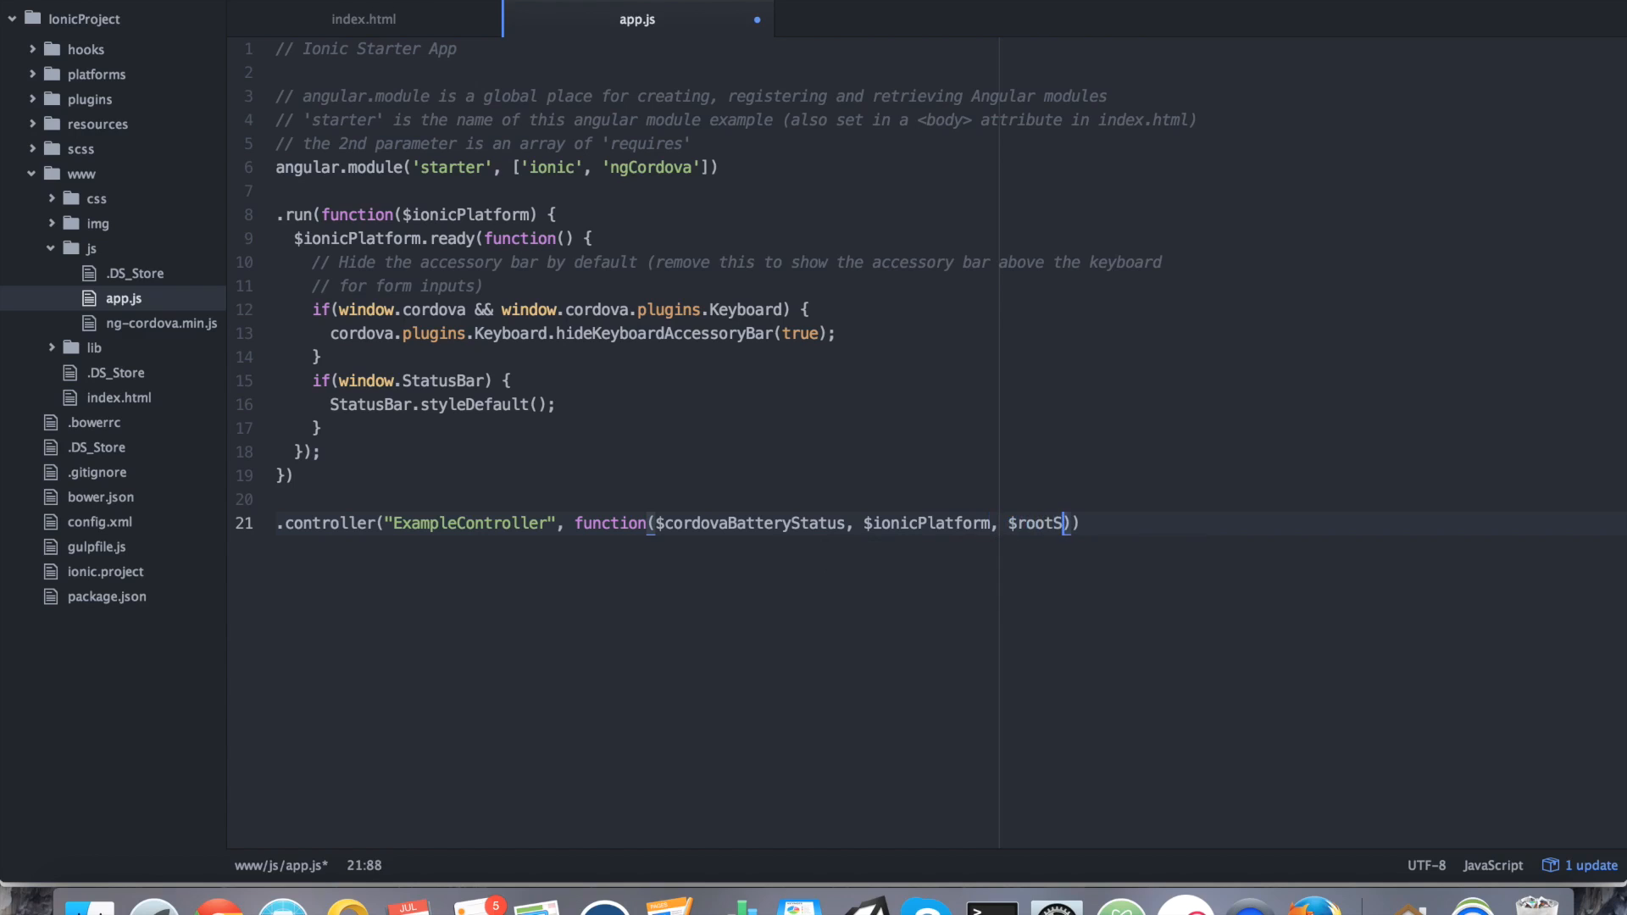
pyautogui.write('cope) {')
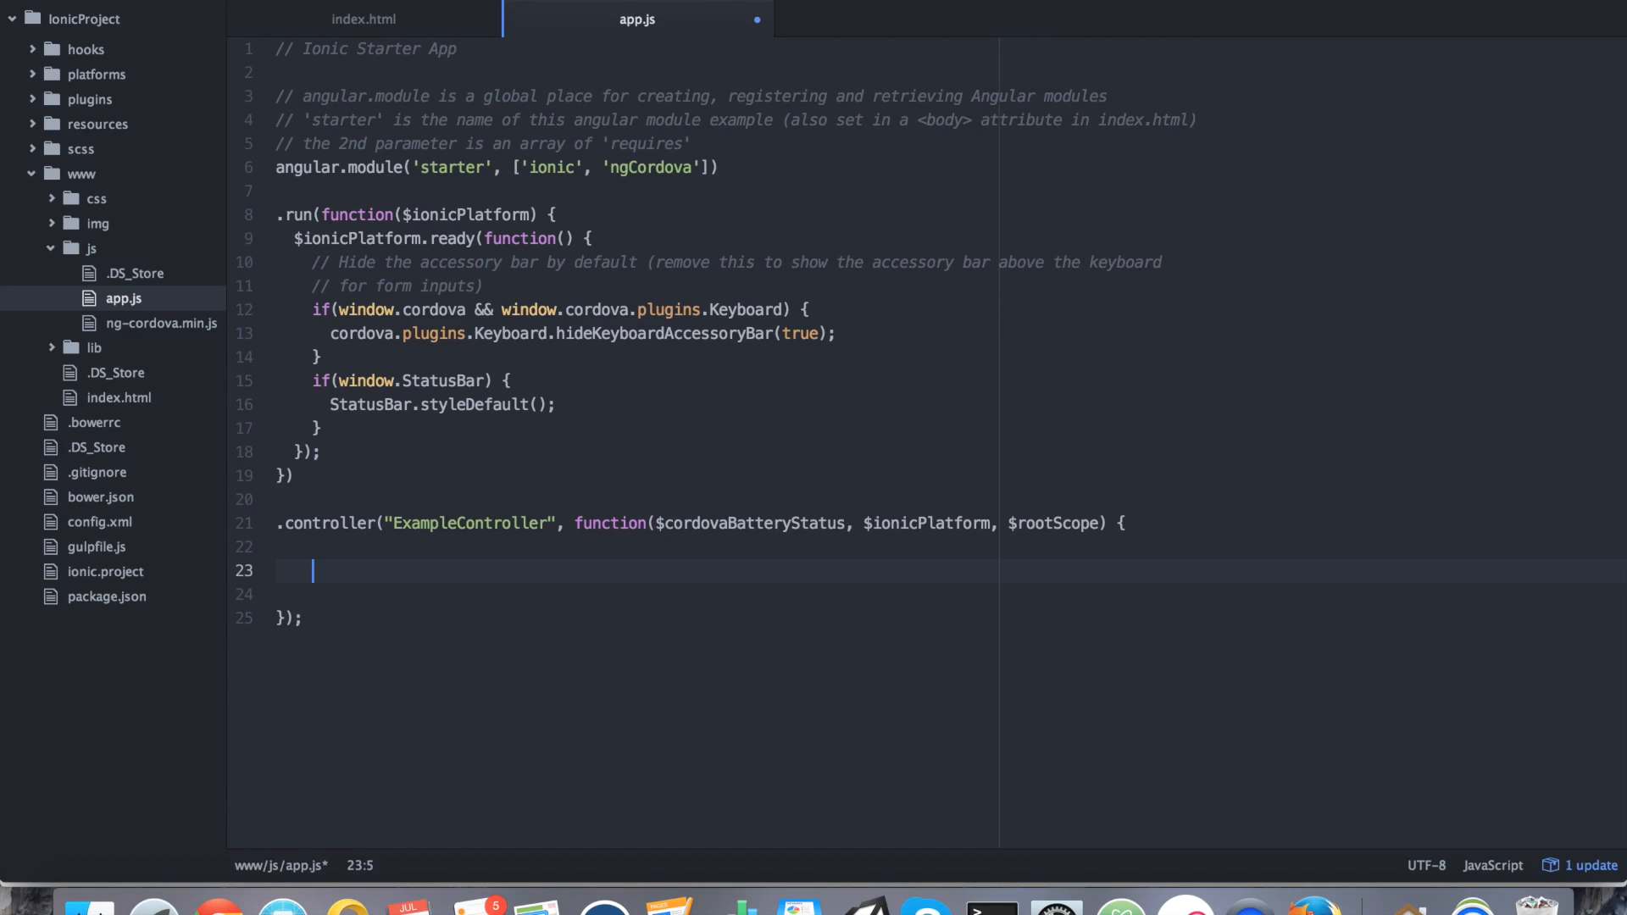
# Open an $ionicPlatform.ready(function() { block and start a $rootScope.$on call.
pyautogui.write('$')
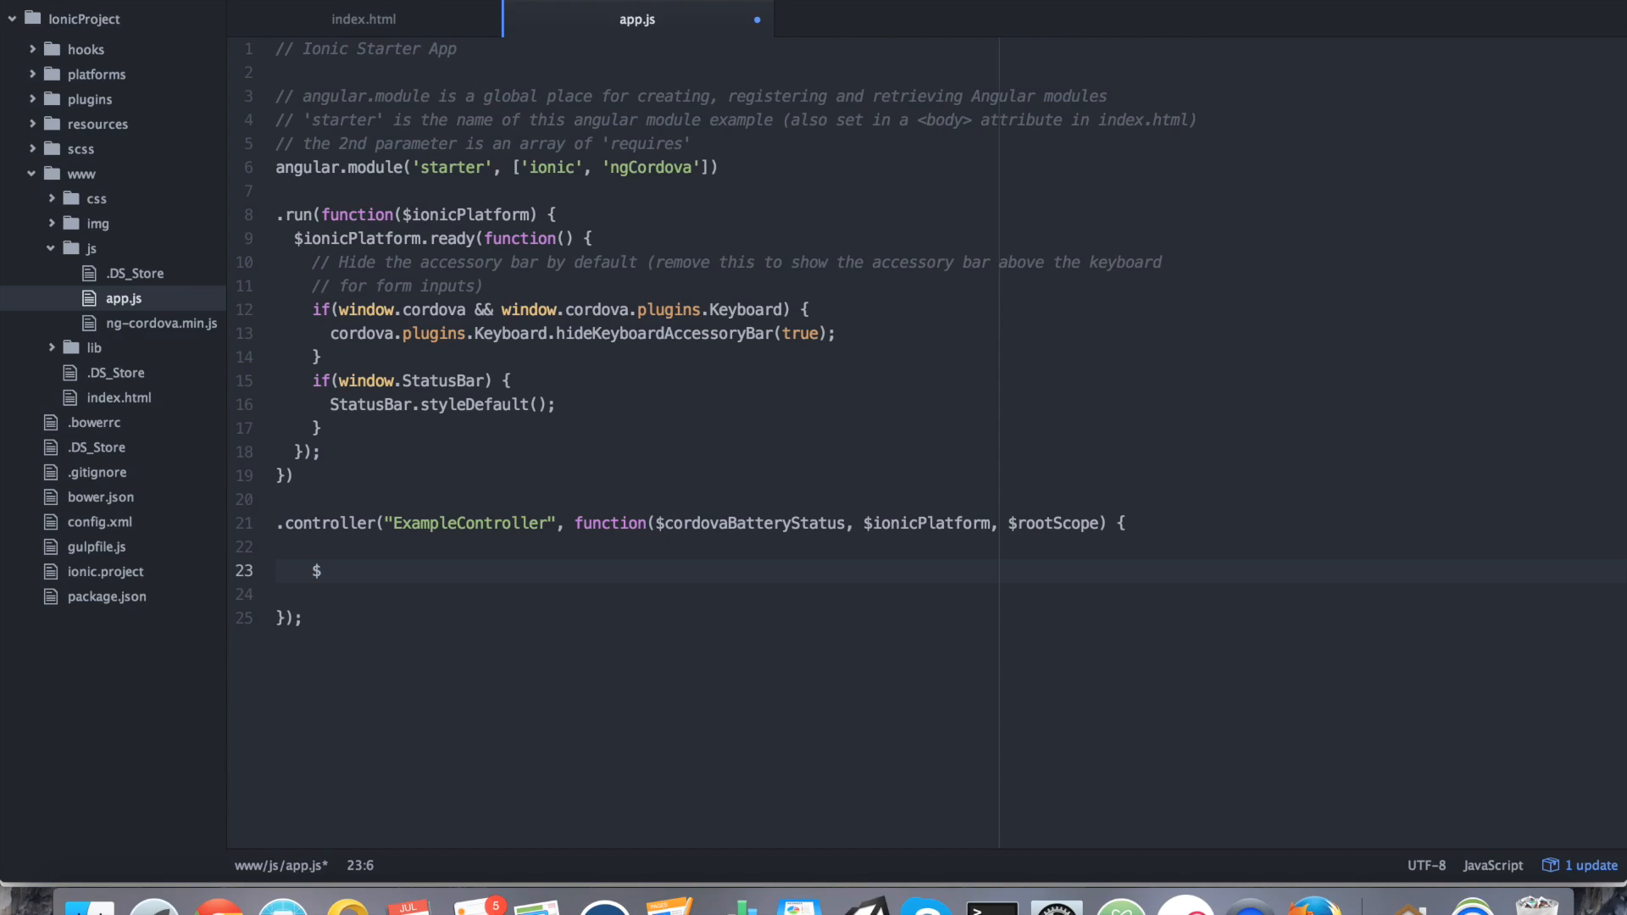
pyautogui.write('ionicPlatform.ready()')
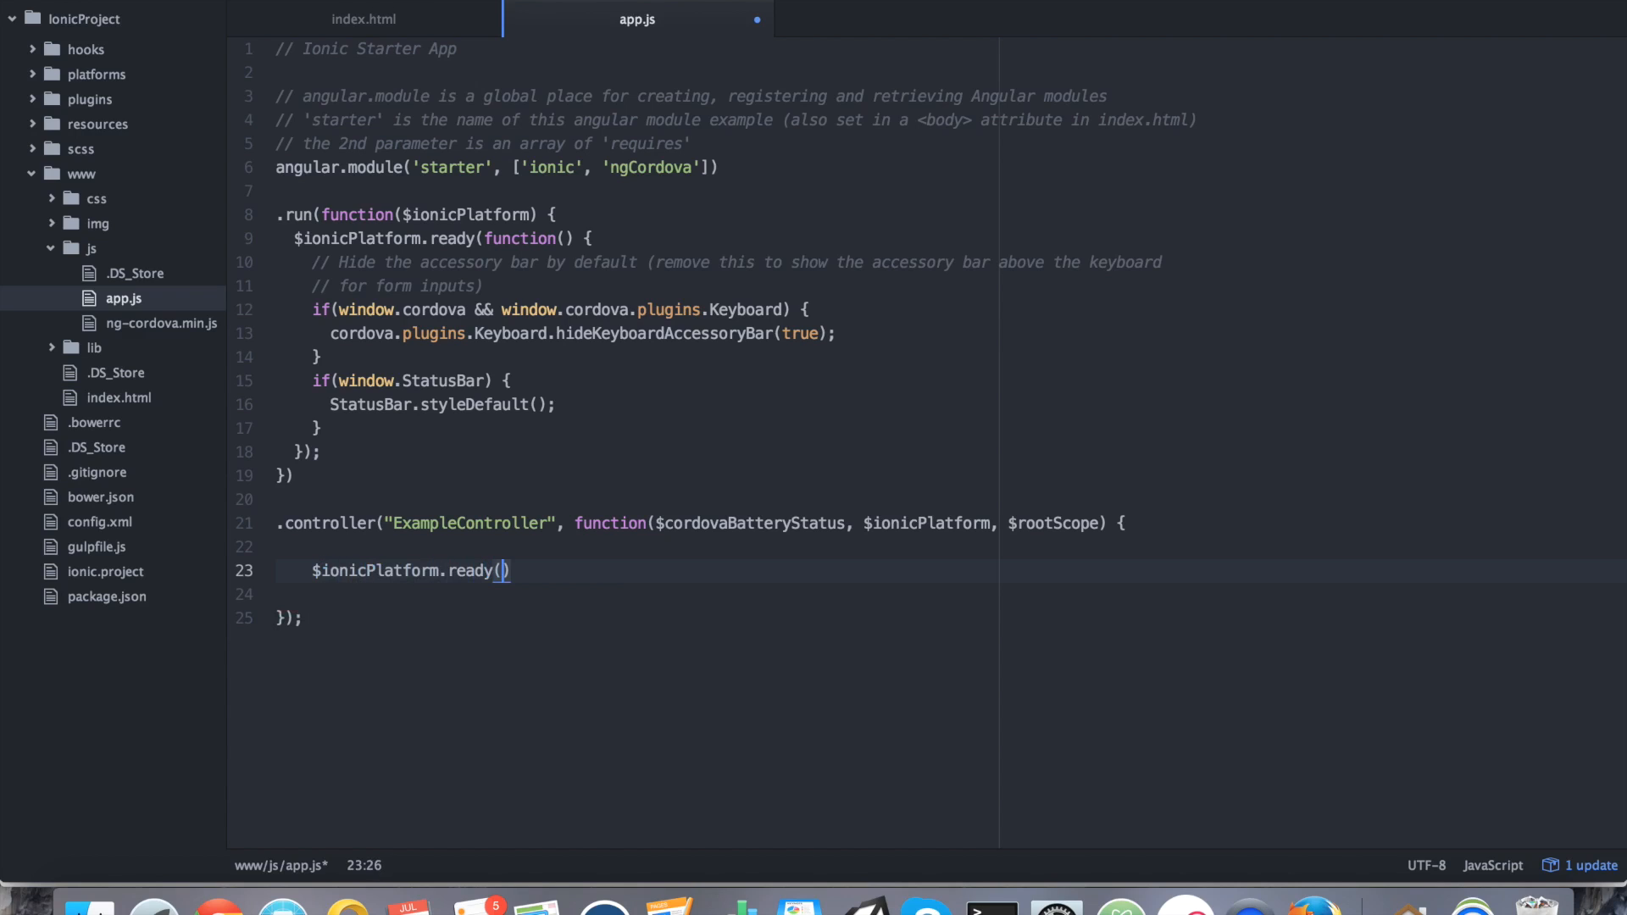
pyautogui.write('function() {')
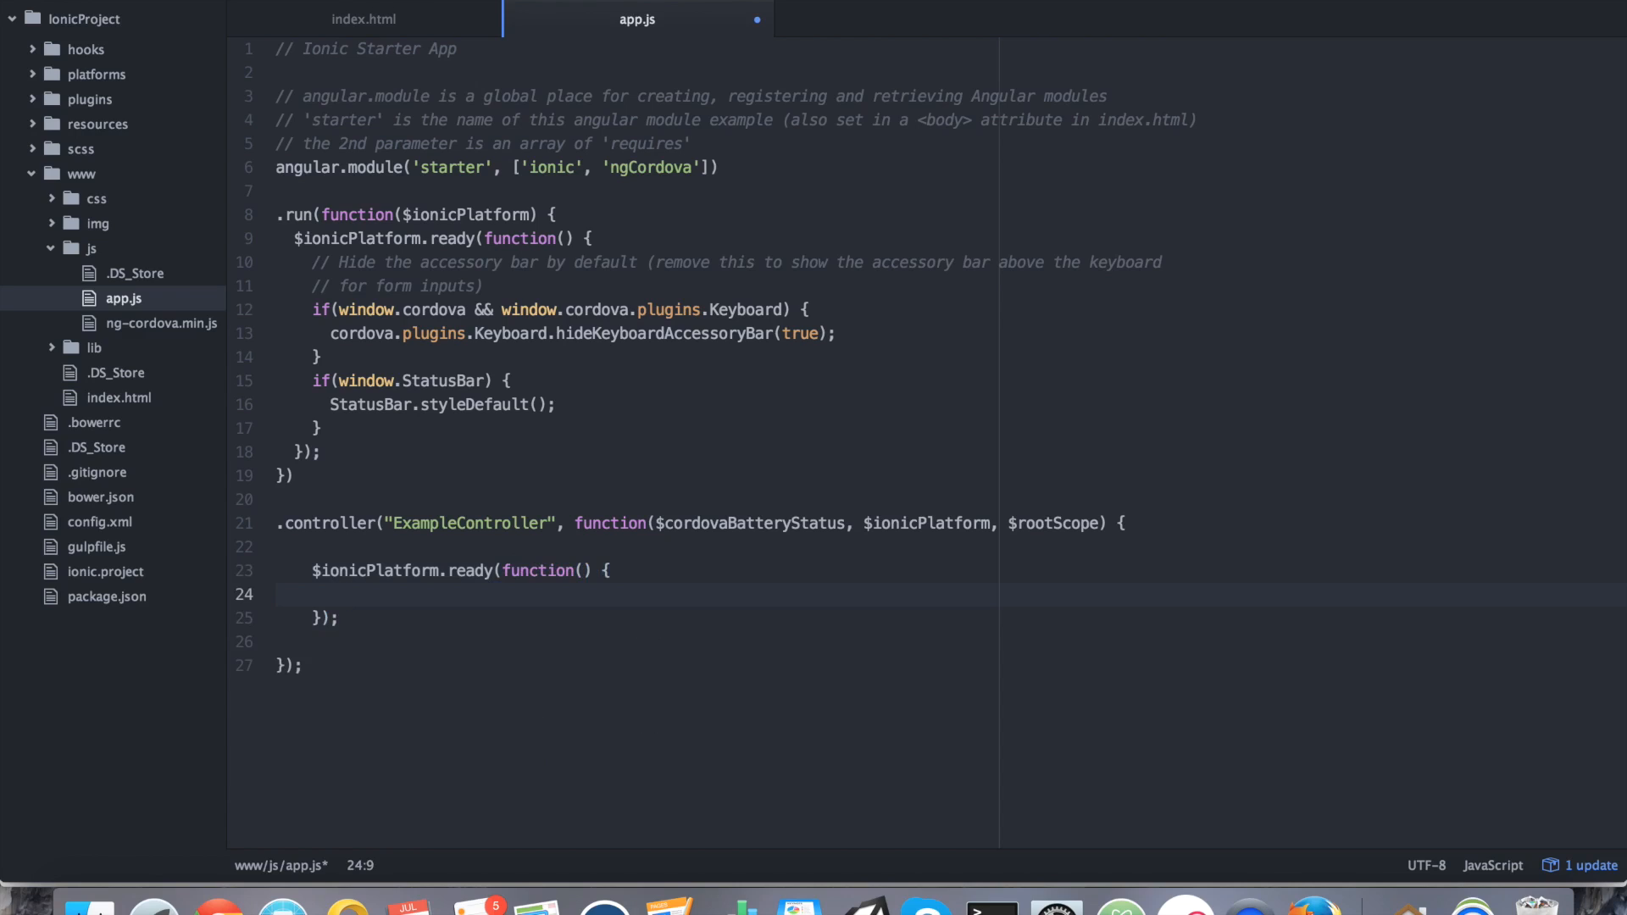
pyautogui.write('$root')
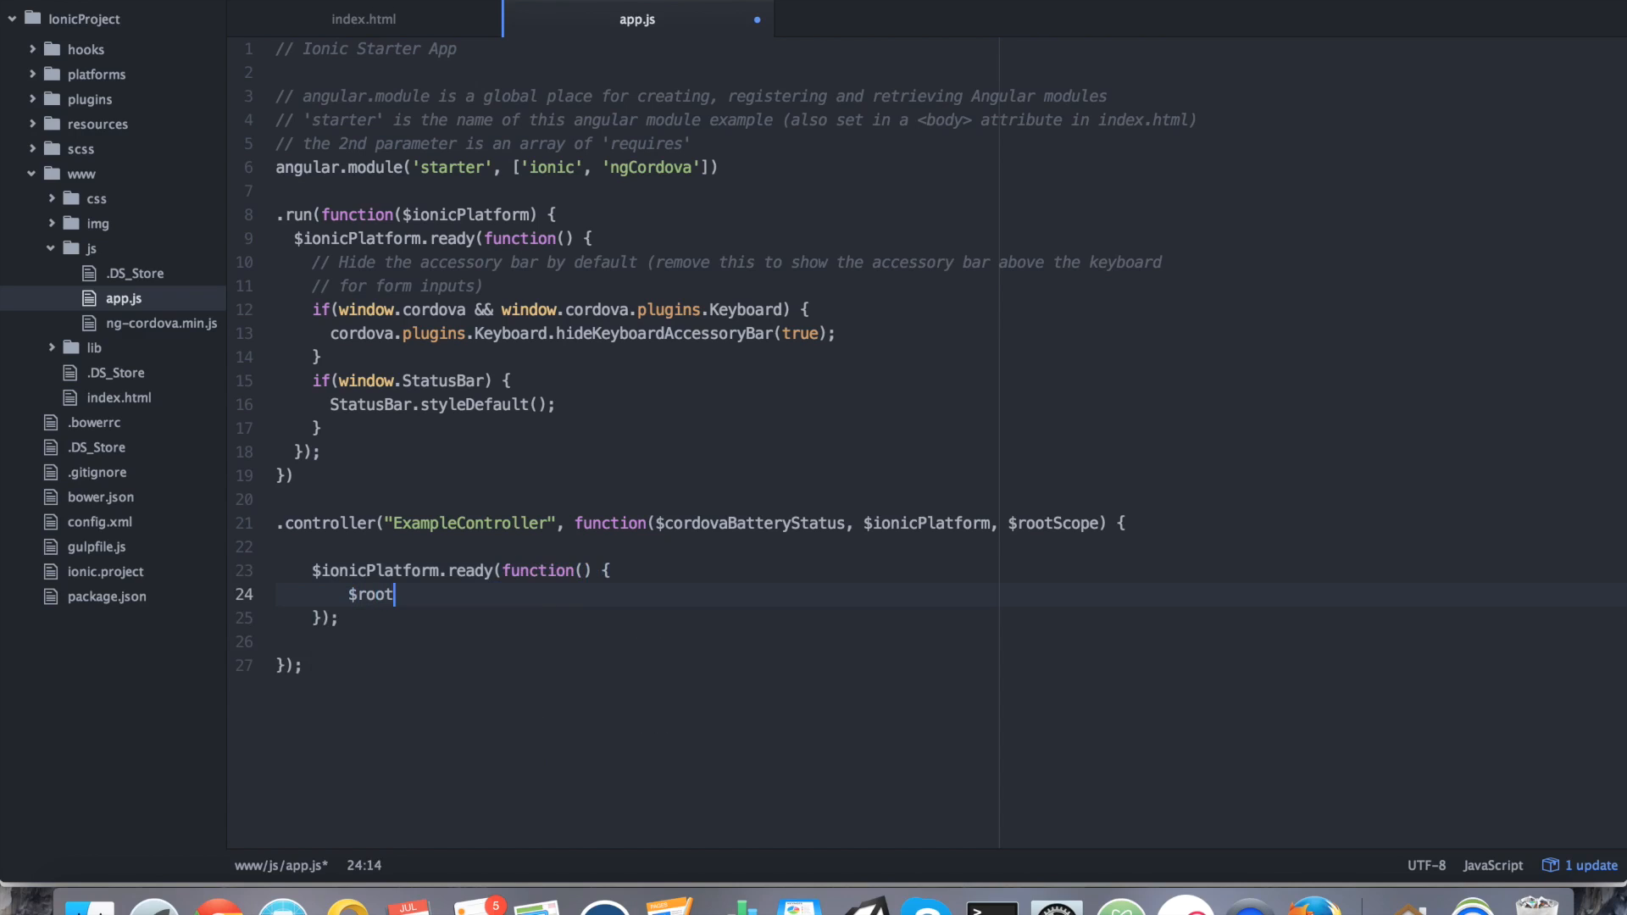
pyautogui.write('Scope')
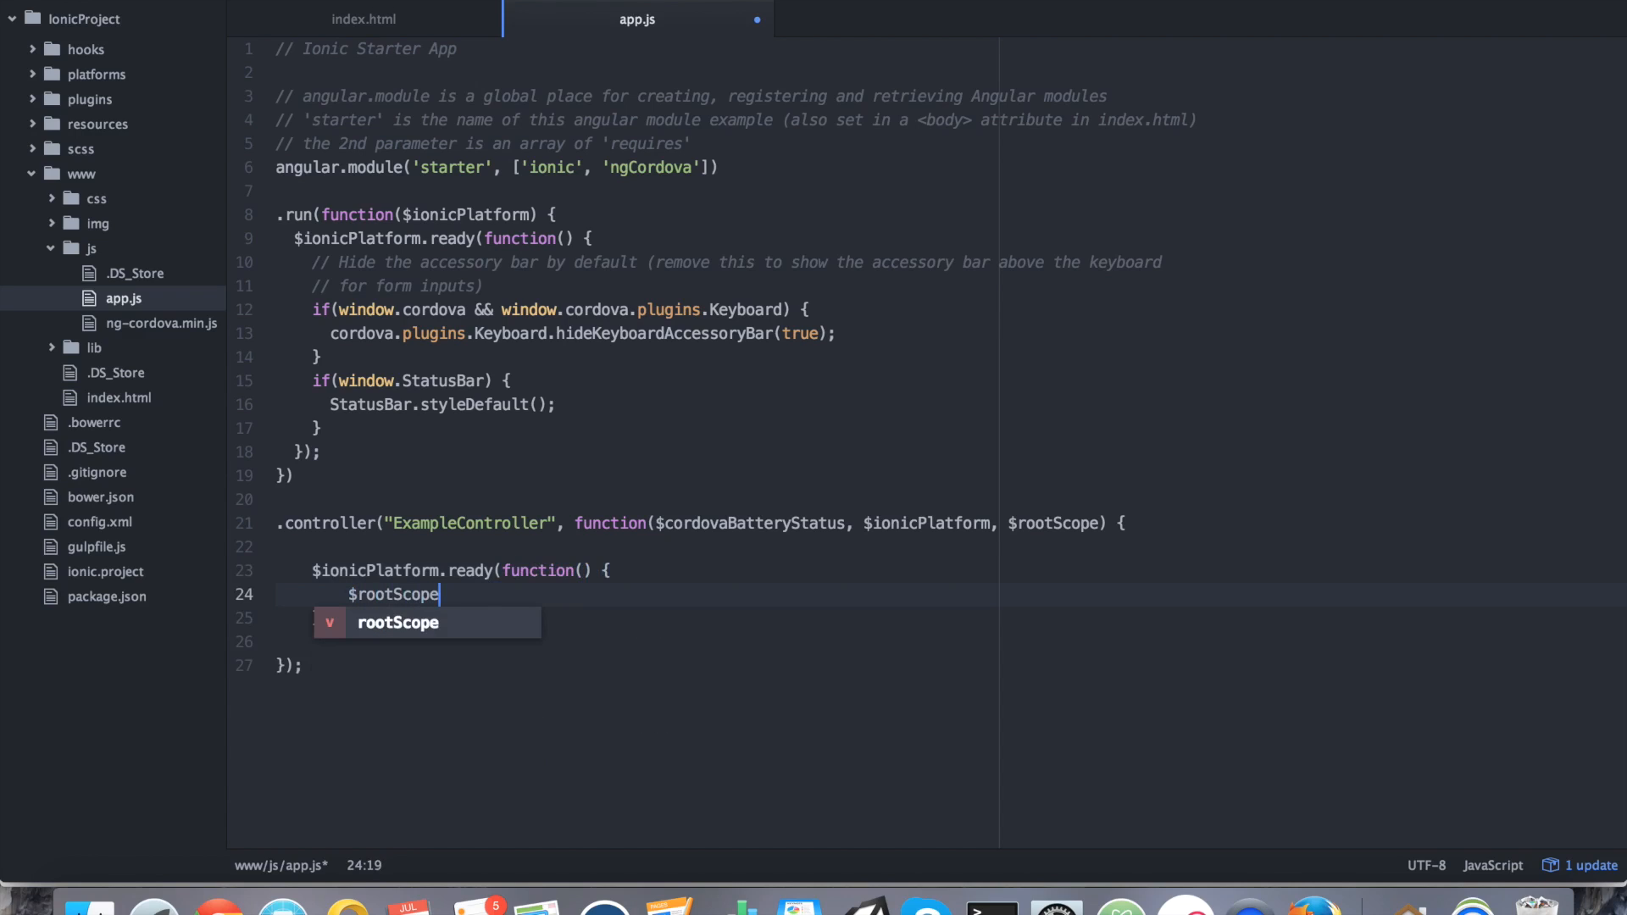
pyautogui.write('.$on')
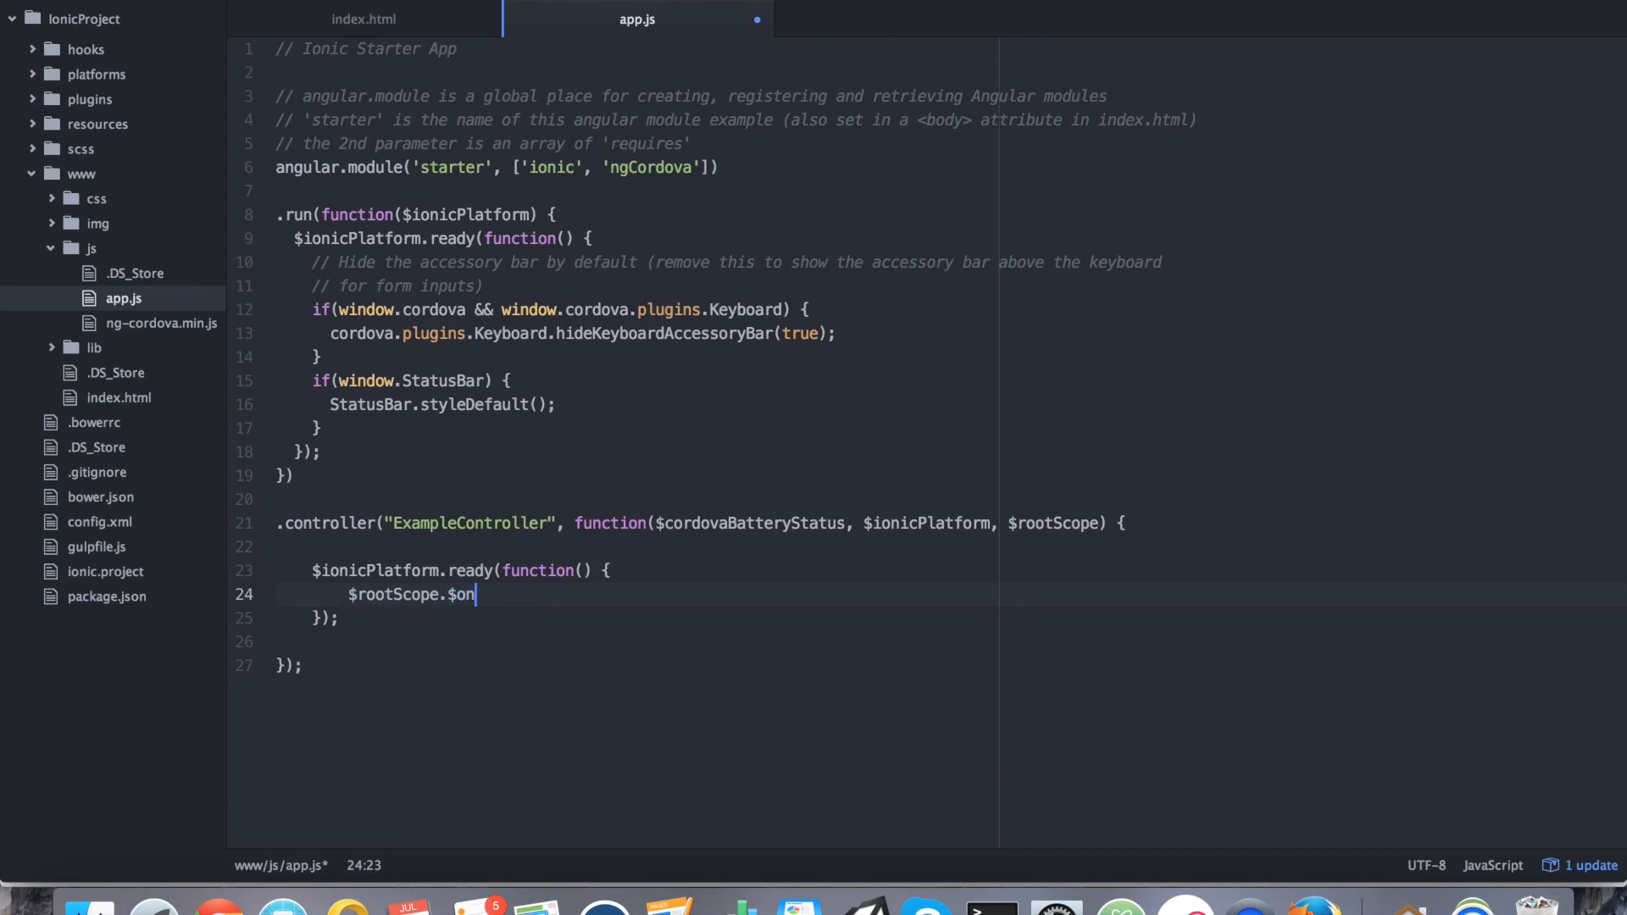
# Listen for "$cordovaBatteryStatus:status" with an empty function(event, args) handler.
pyautogui.write('("$")')
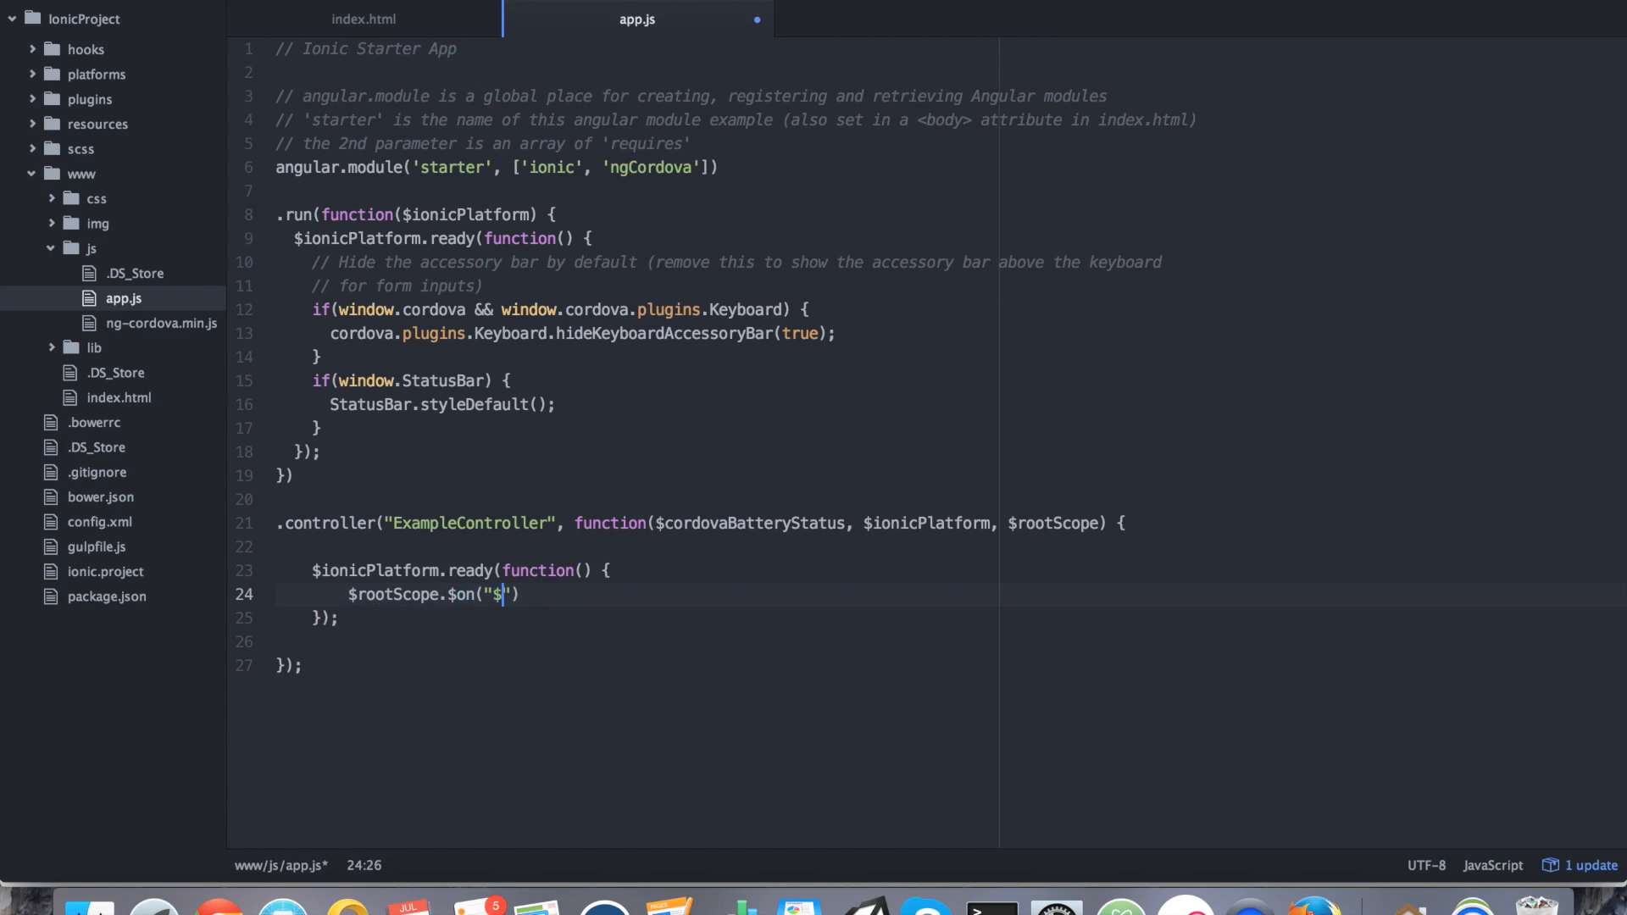
pyautogui.write('cordovaBatter')
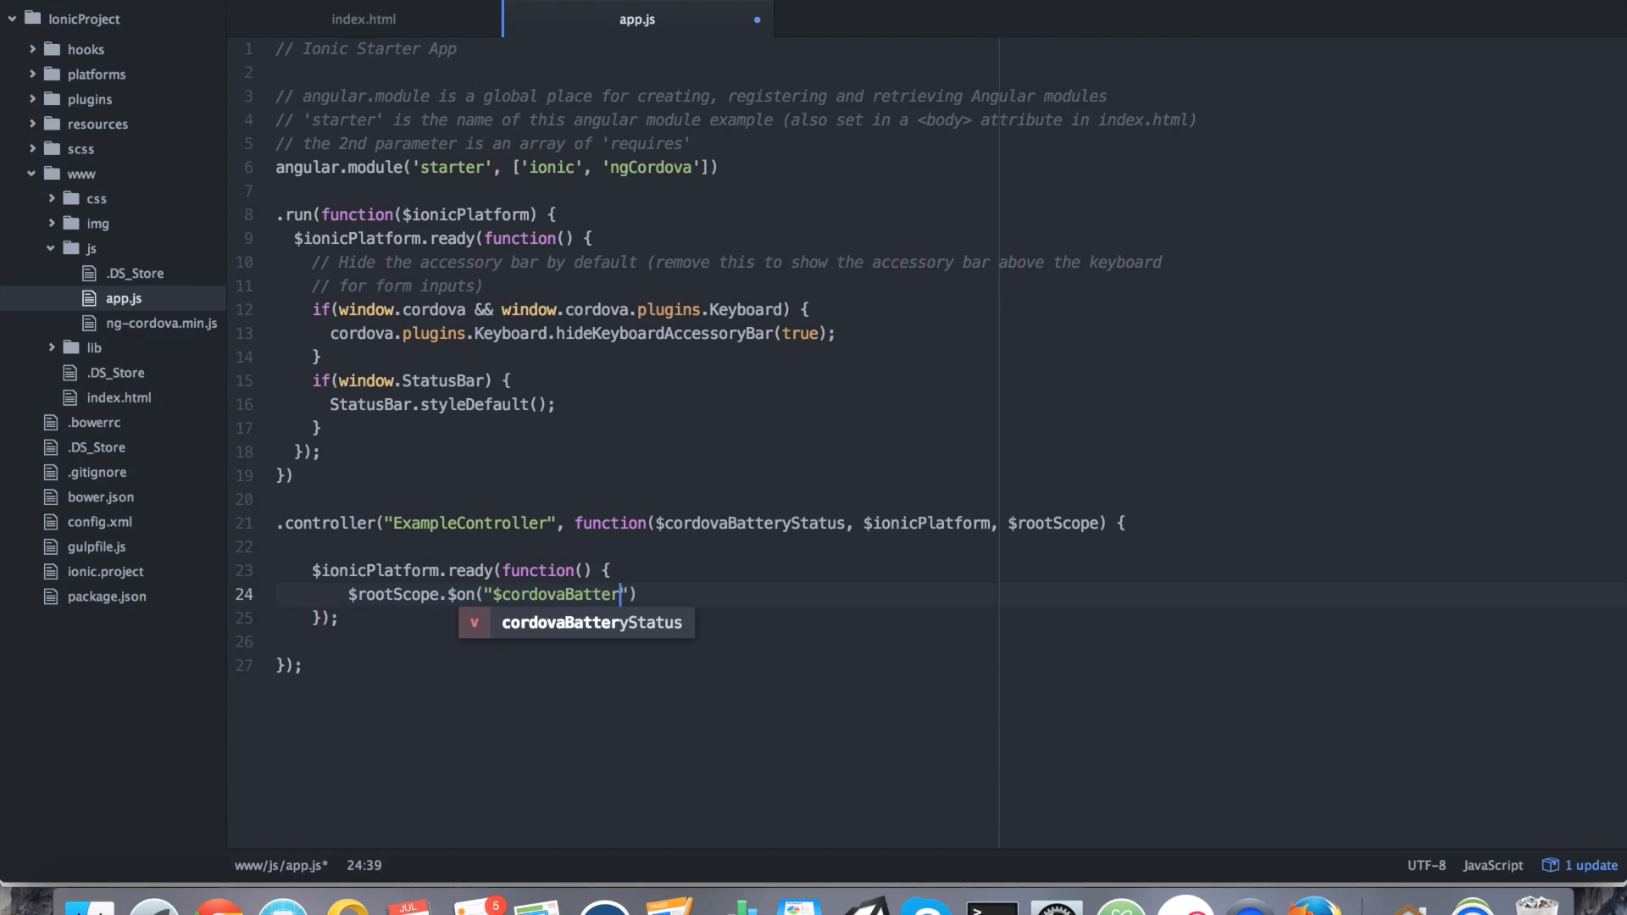
pyautogui.write('yStatus')
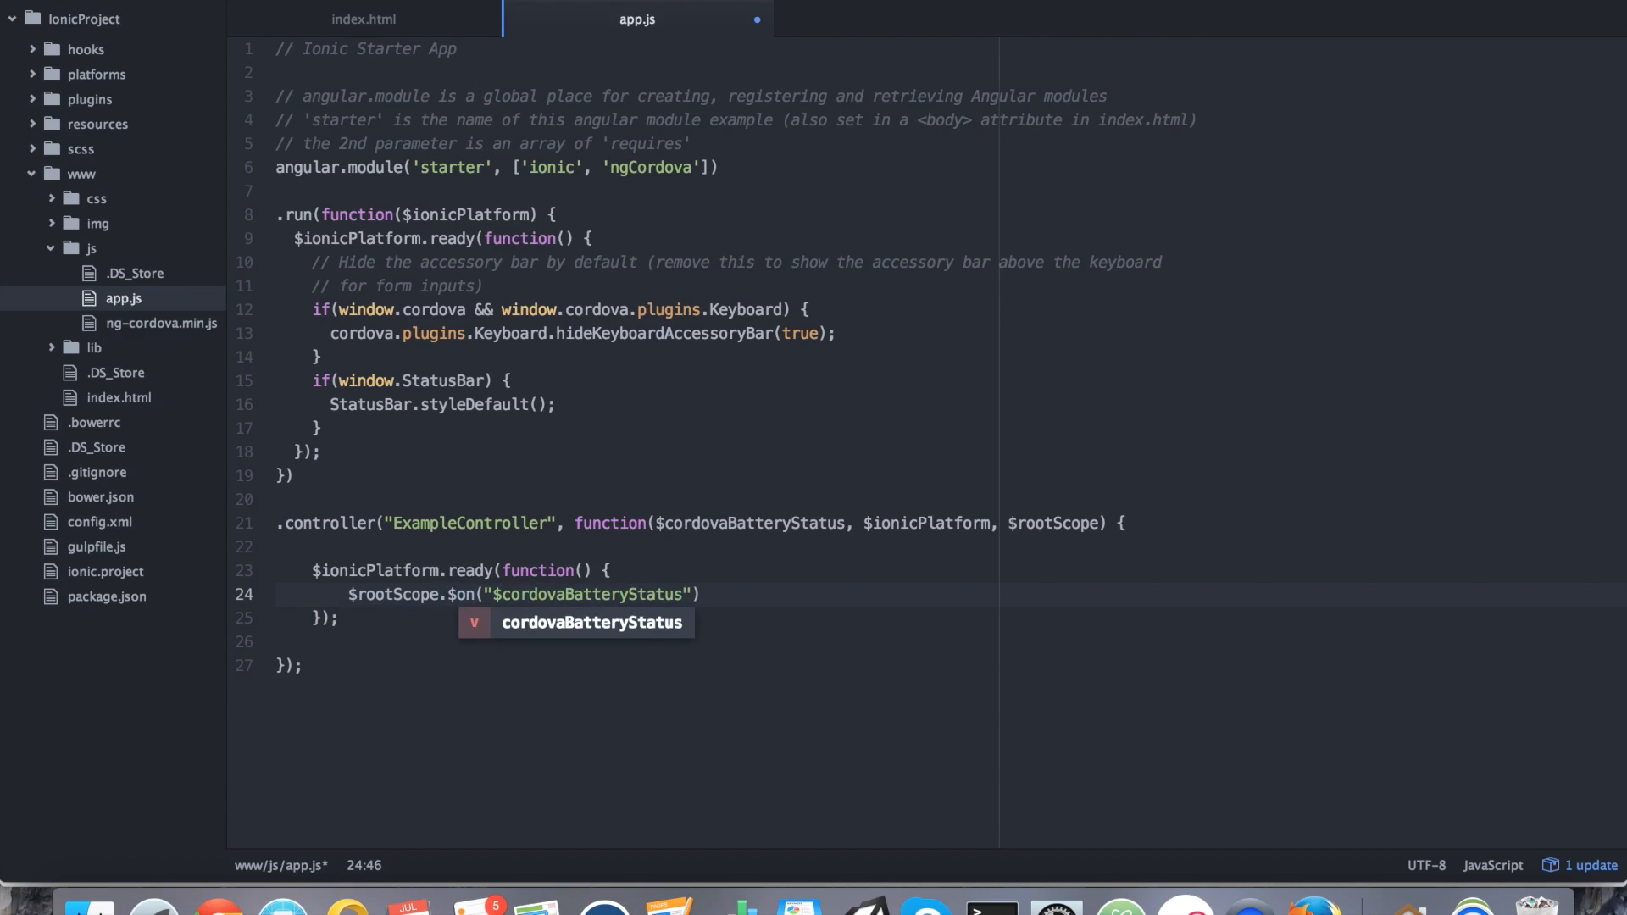
pyautogui.write(':sta')
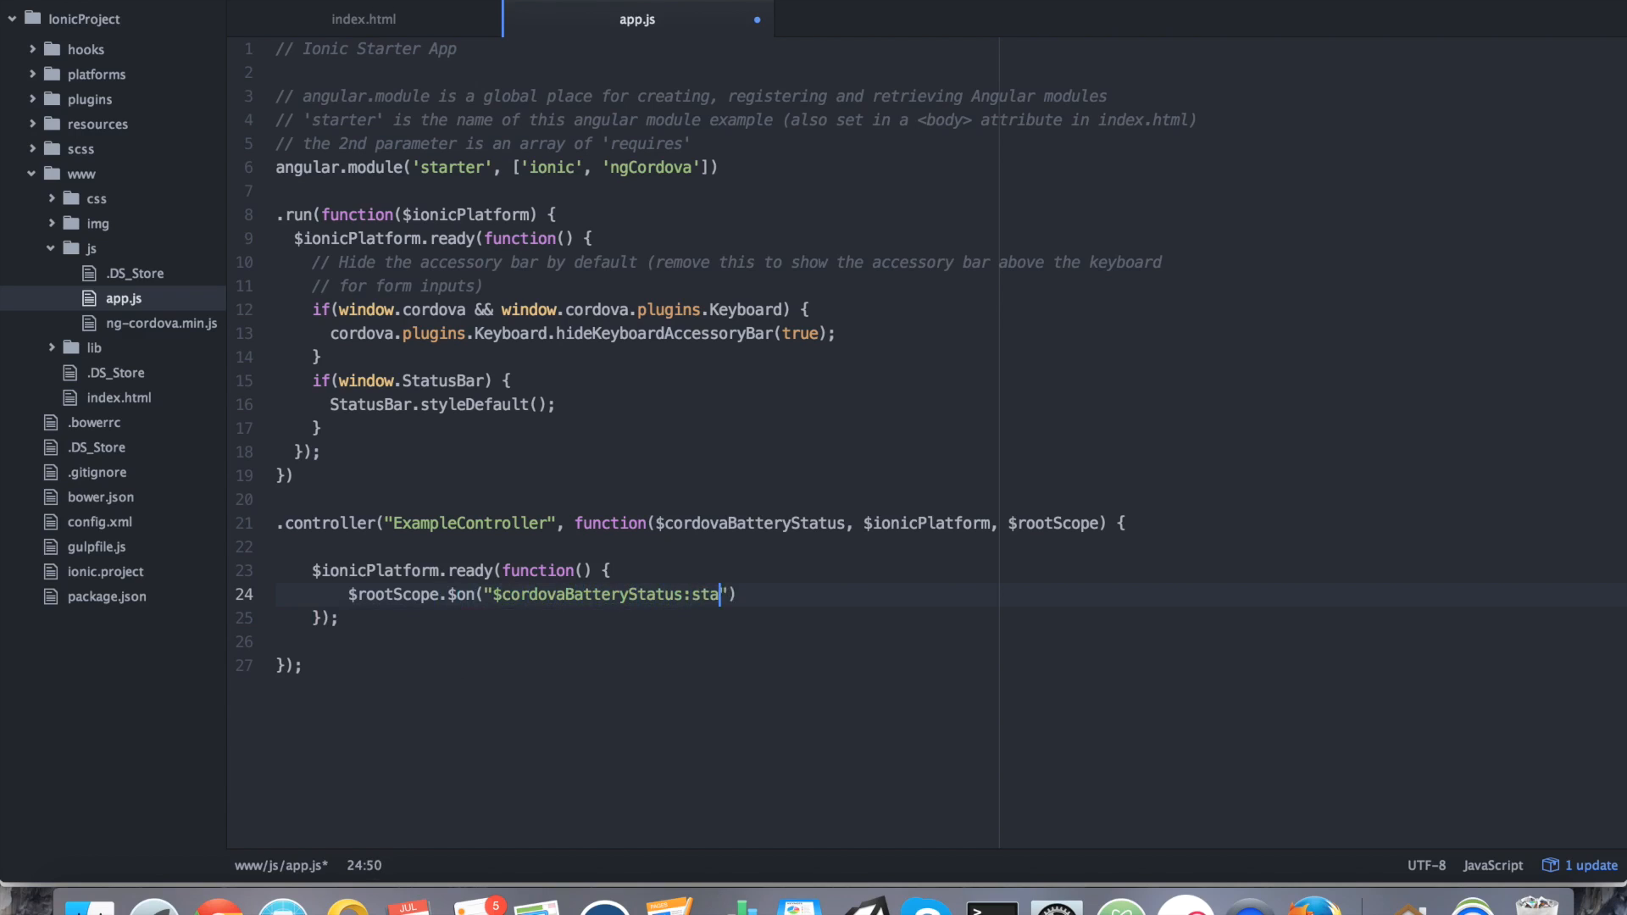
pyautogui.write('tus')
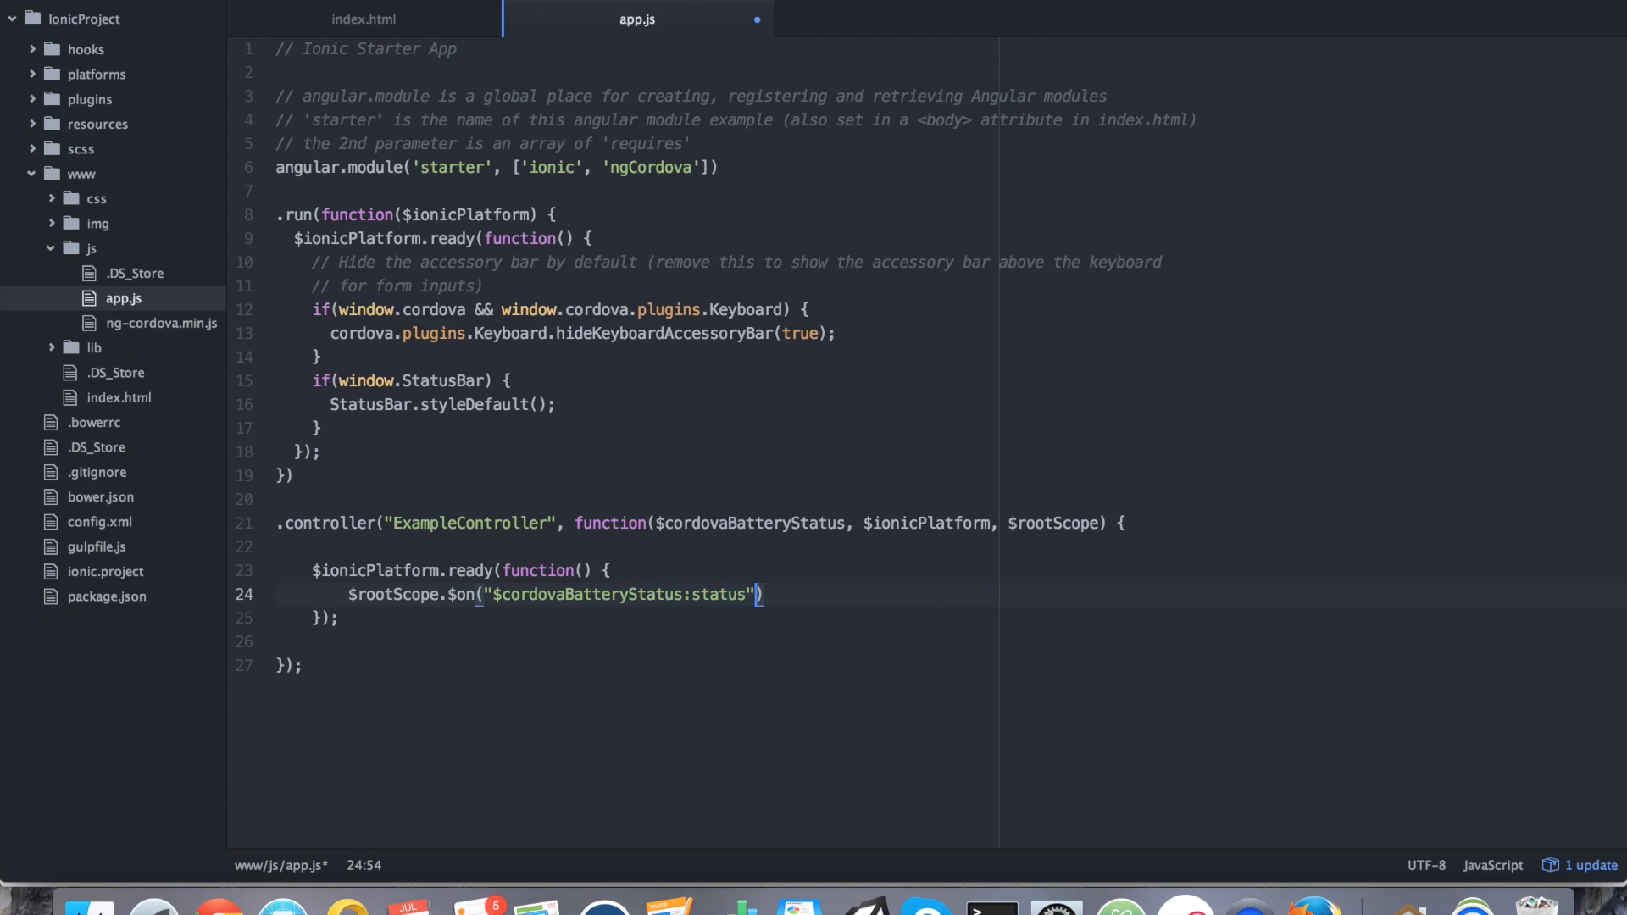
pyautogui.moveTo(707, 622)
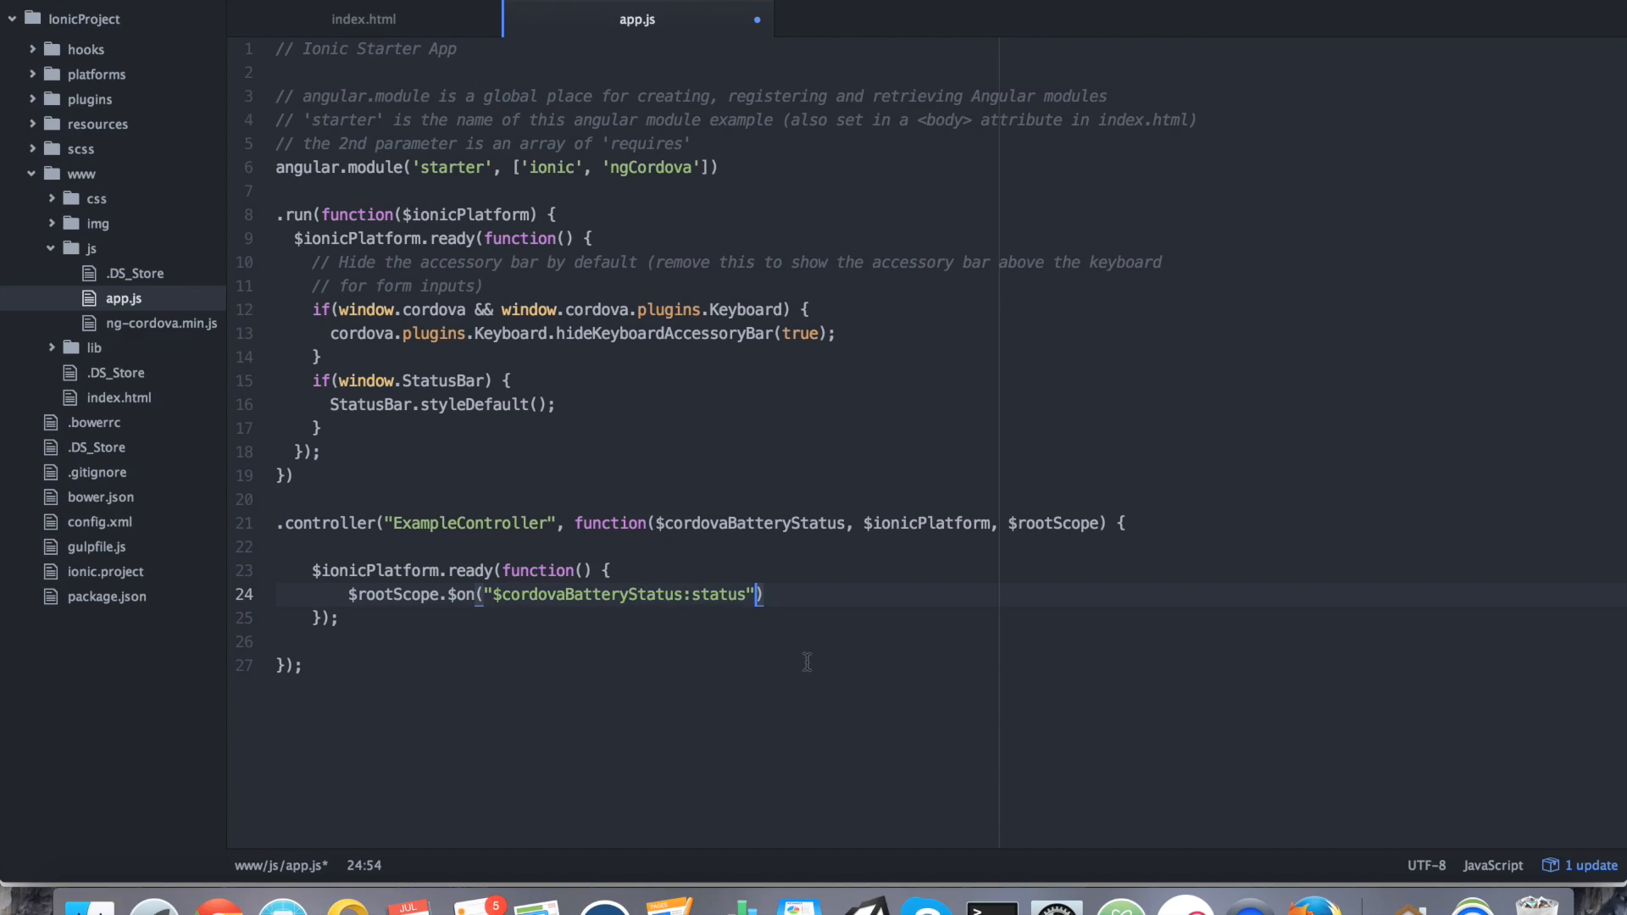
pyautogui.write(',')
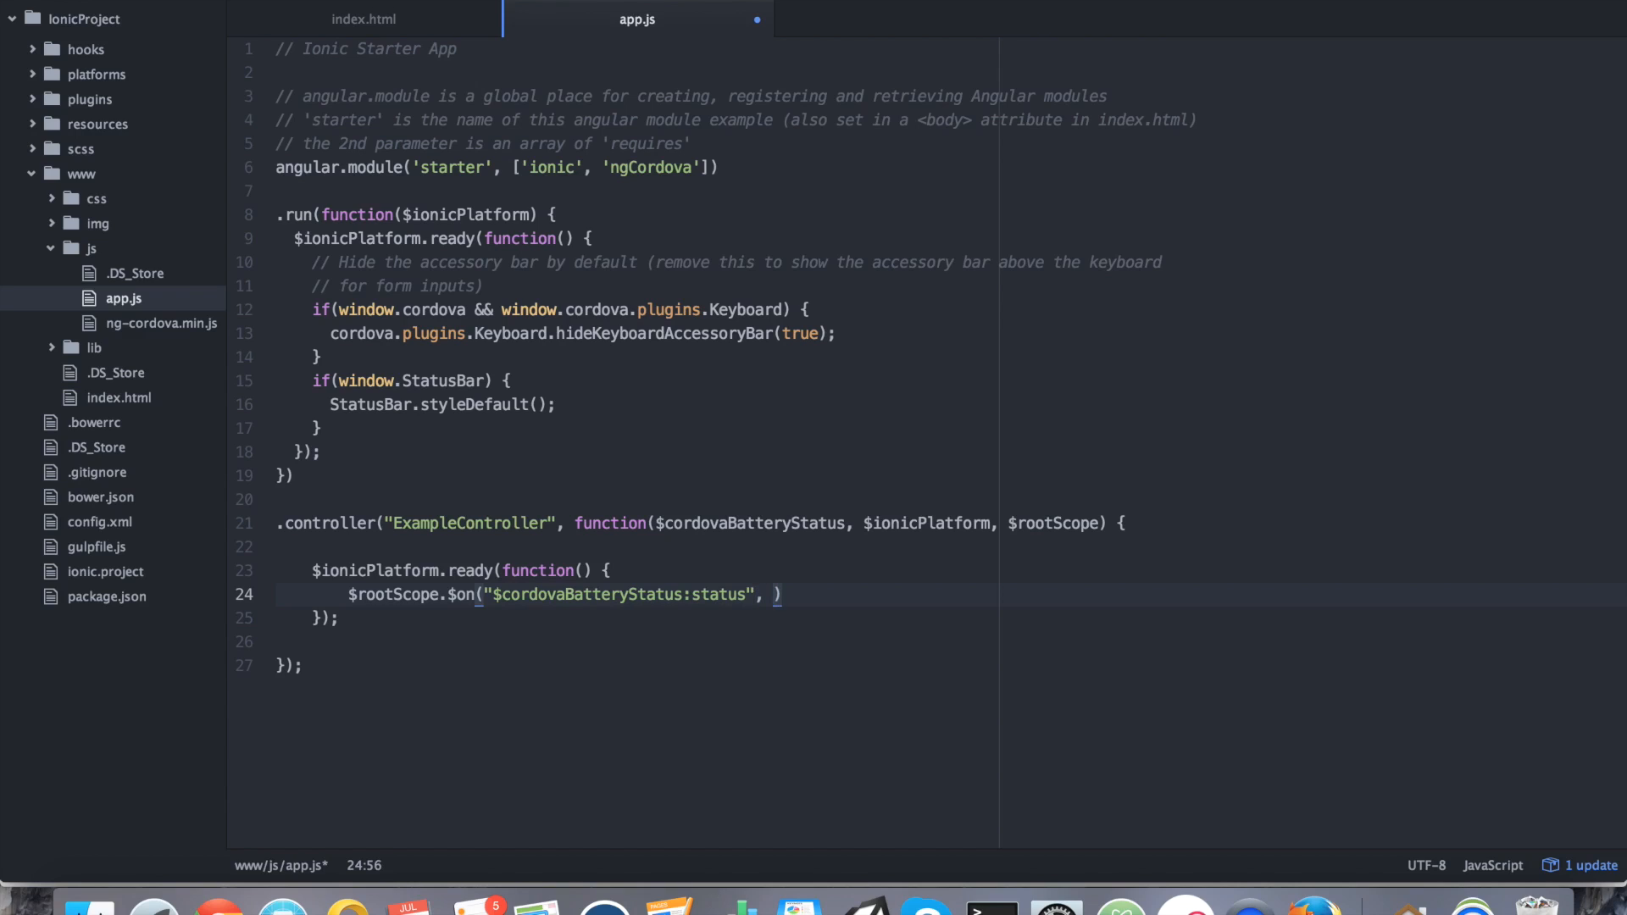
pyautogui.write('function(event')
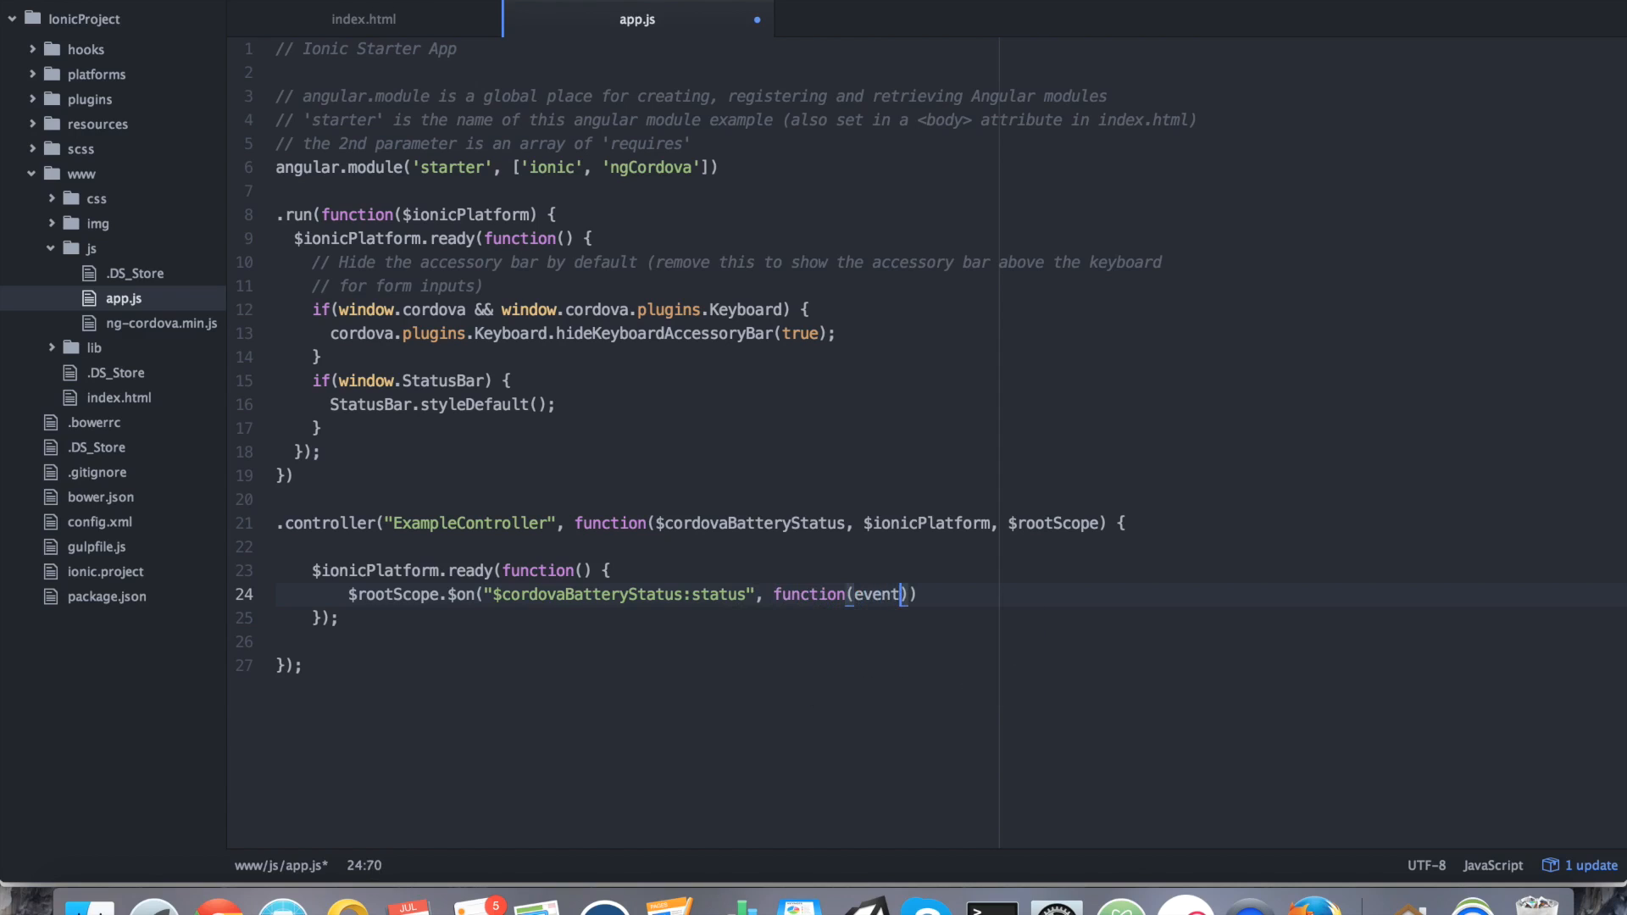
pyautogui.write(', args) {')
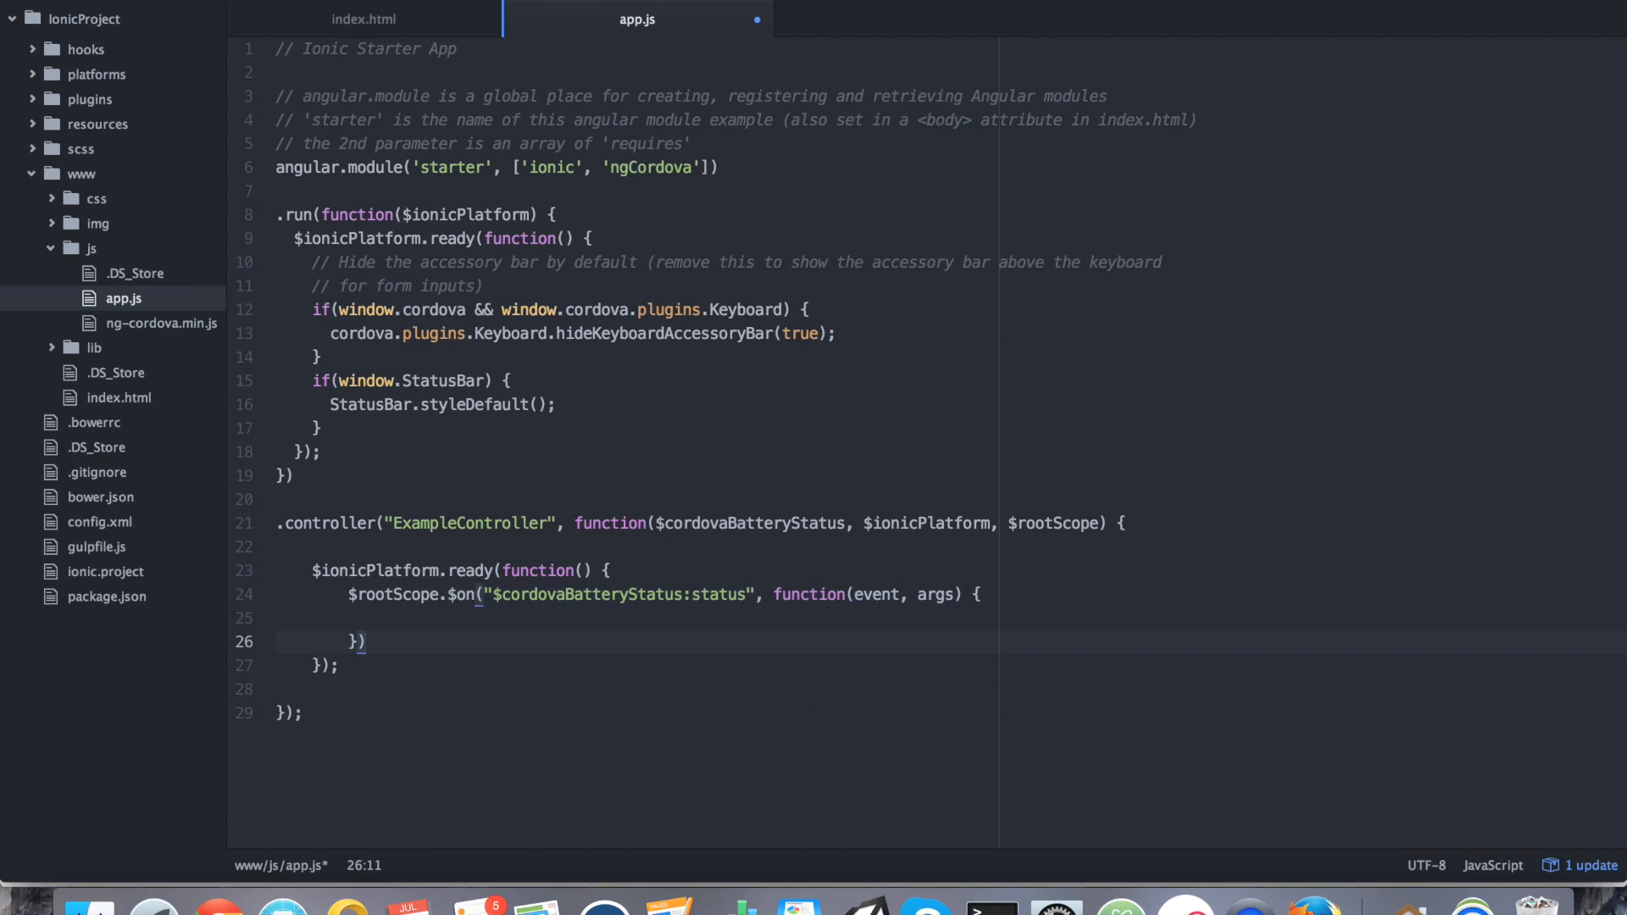
# When args.isPlugged is true, alert "Charging -> " plus args.level and "%".
pyautogui.write(';')
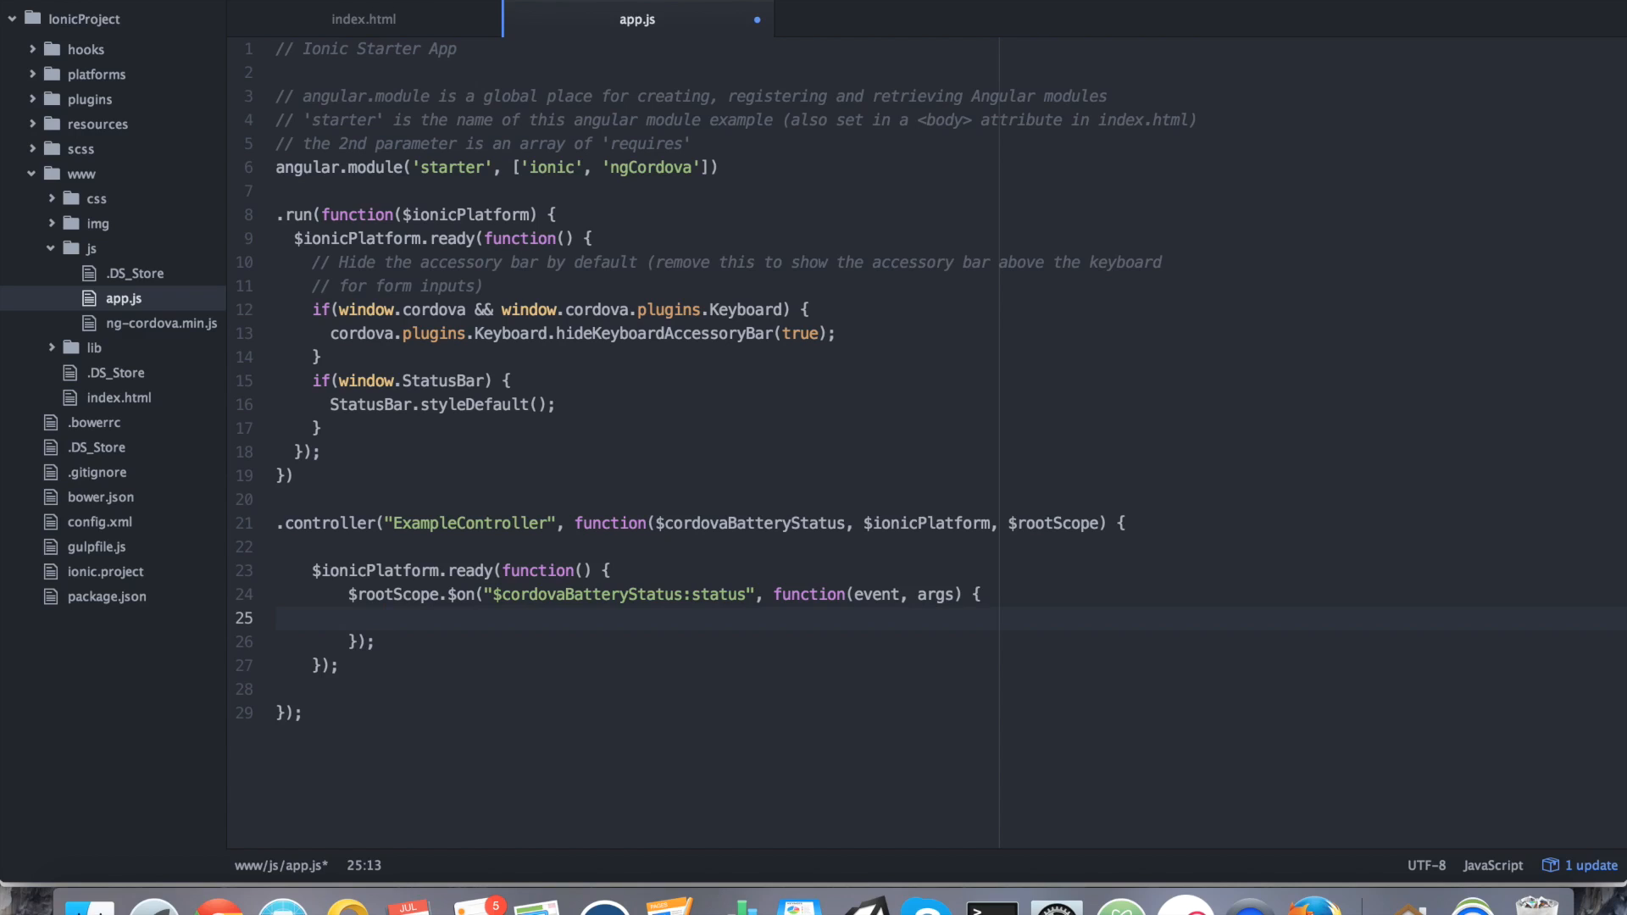
pyautogui.write('if(')
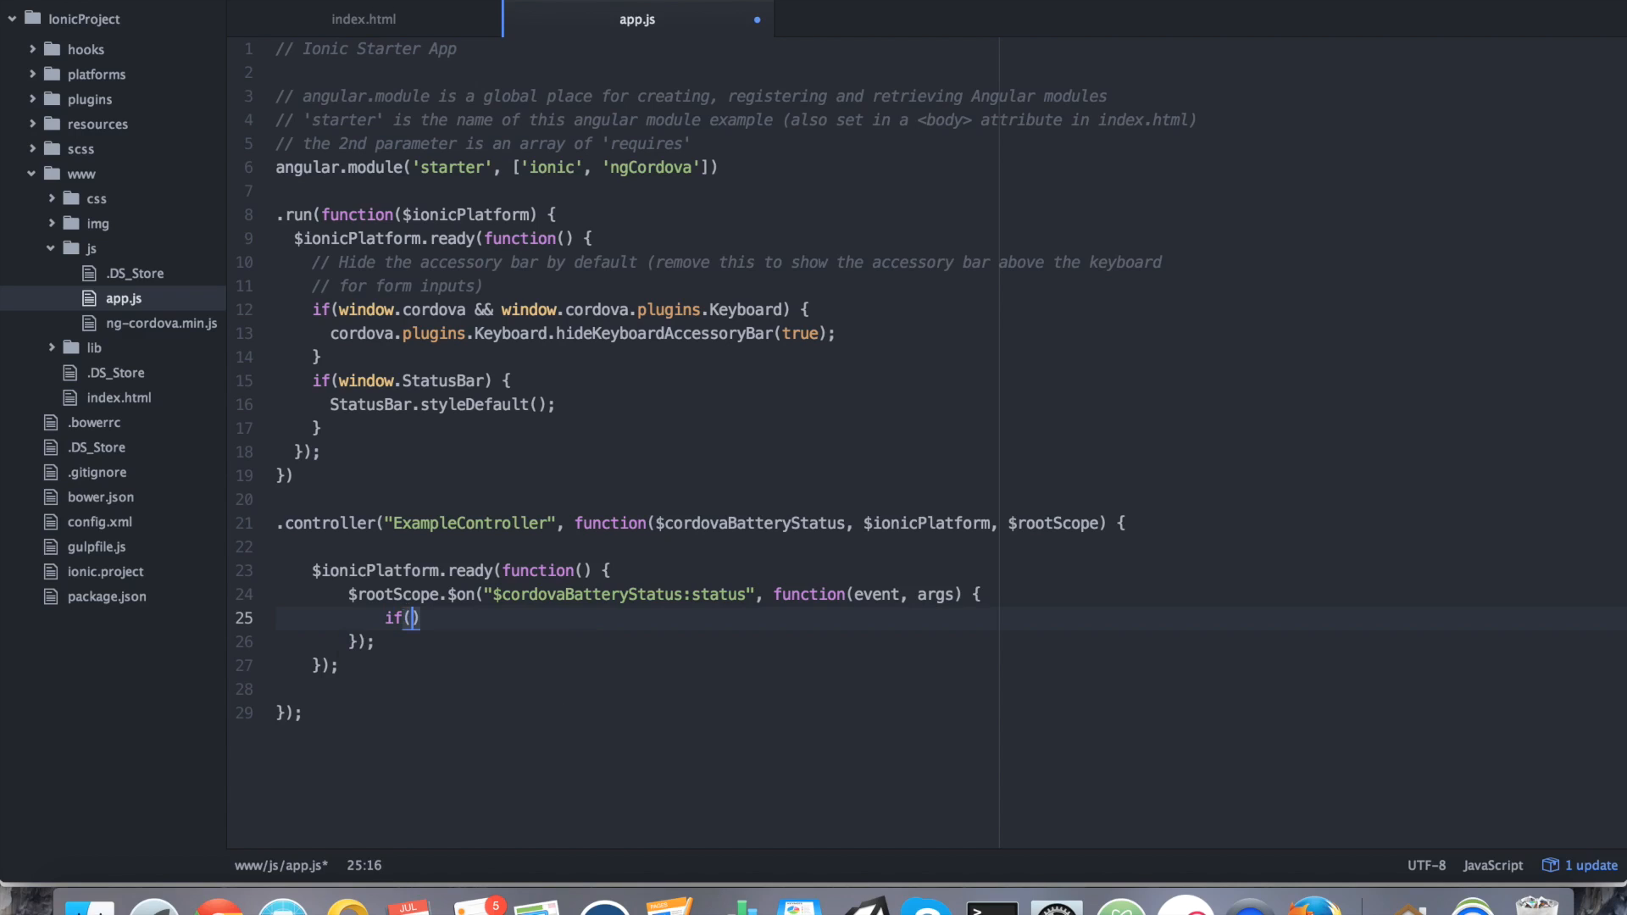
pyautogui.write('args.')
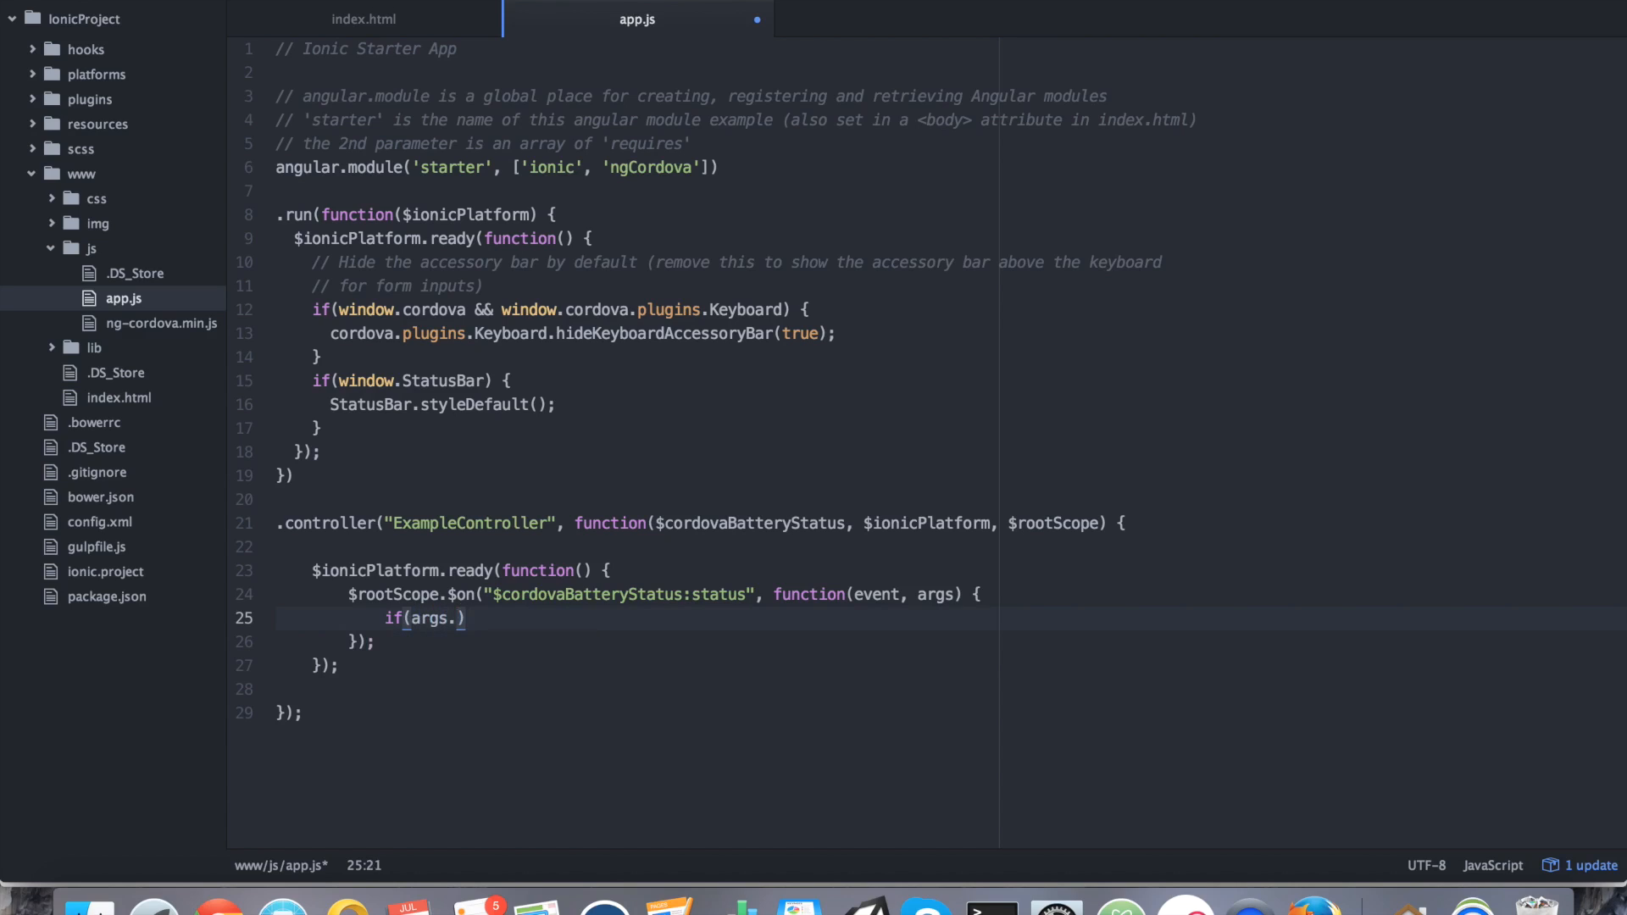
pyautogui.write('isPluggin')
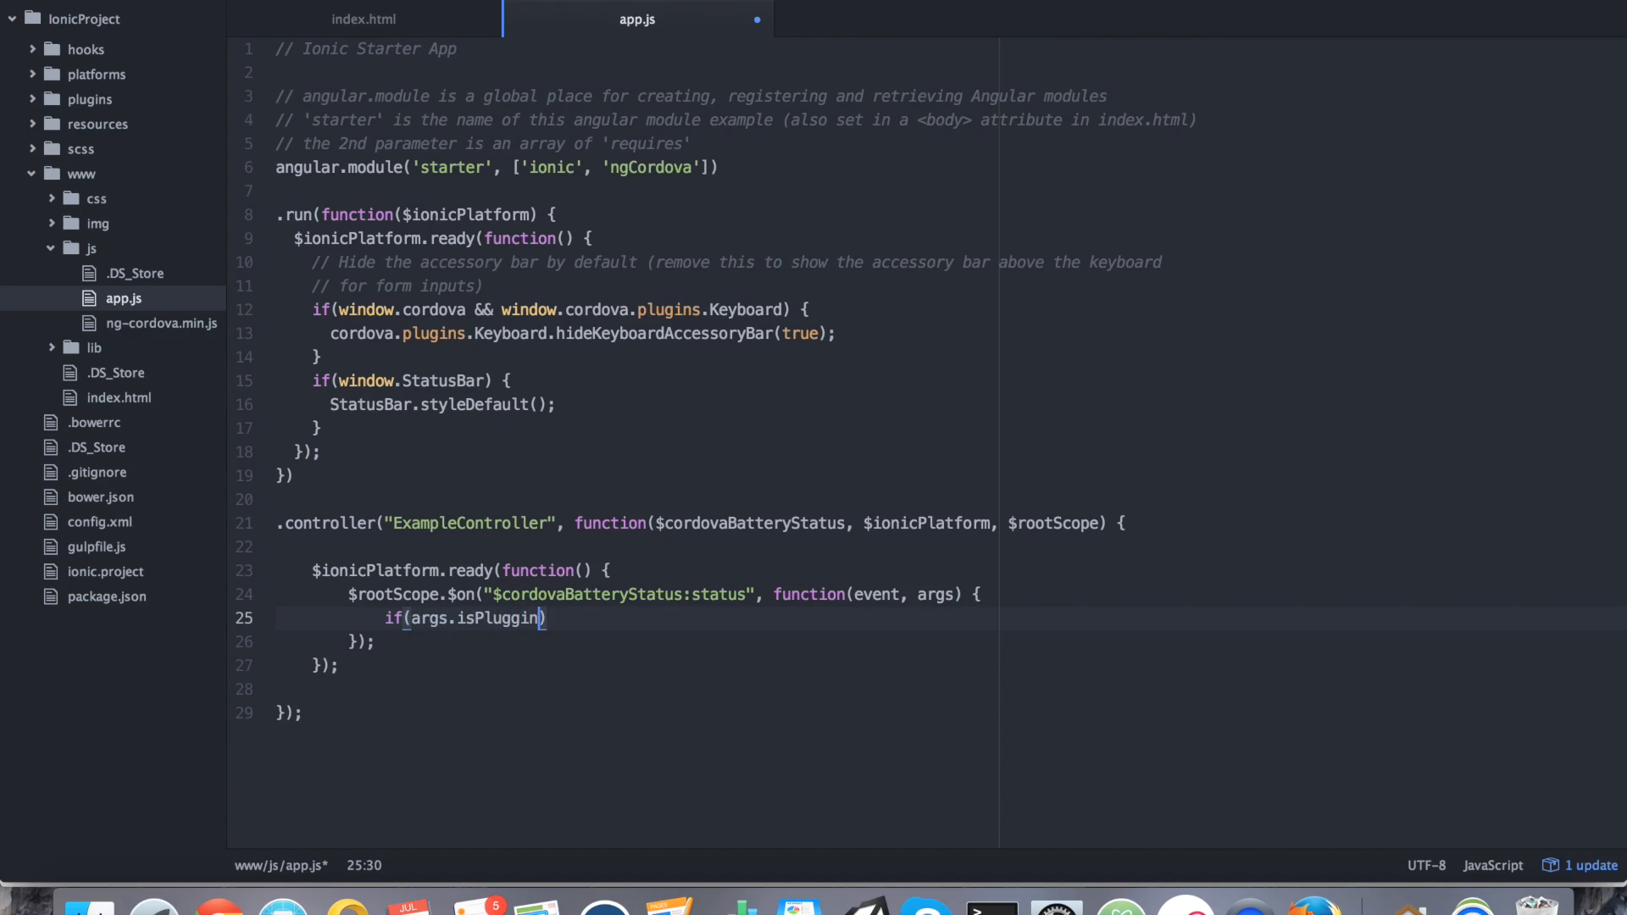
pyautogui.write('ed) {}')
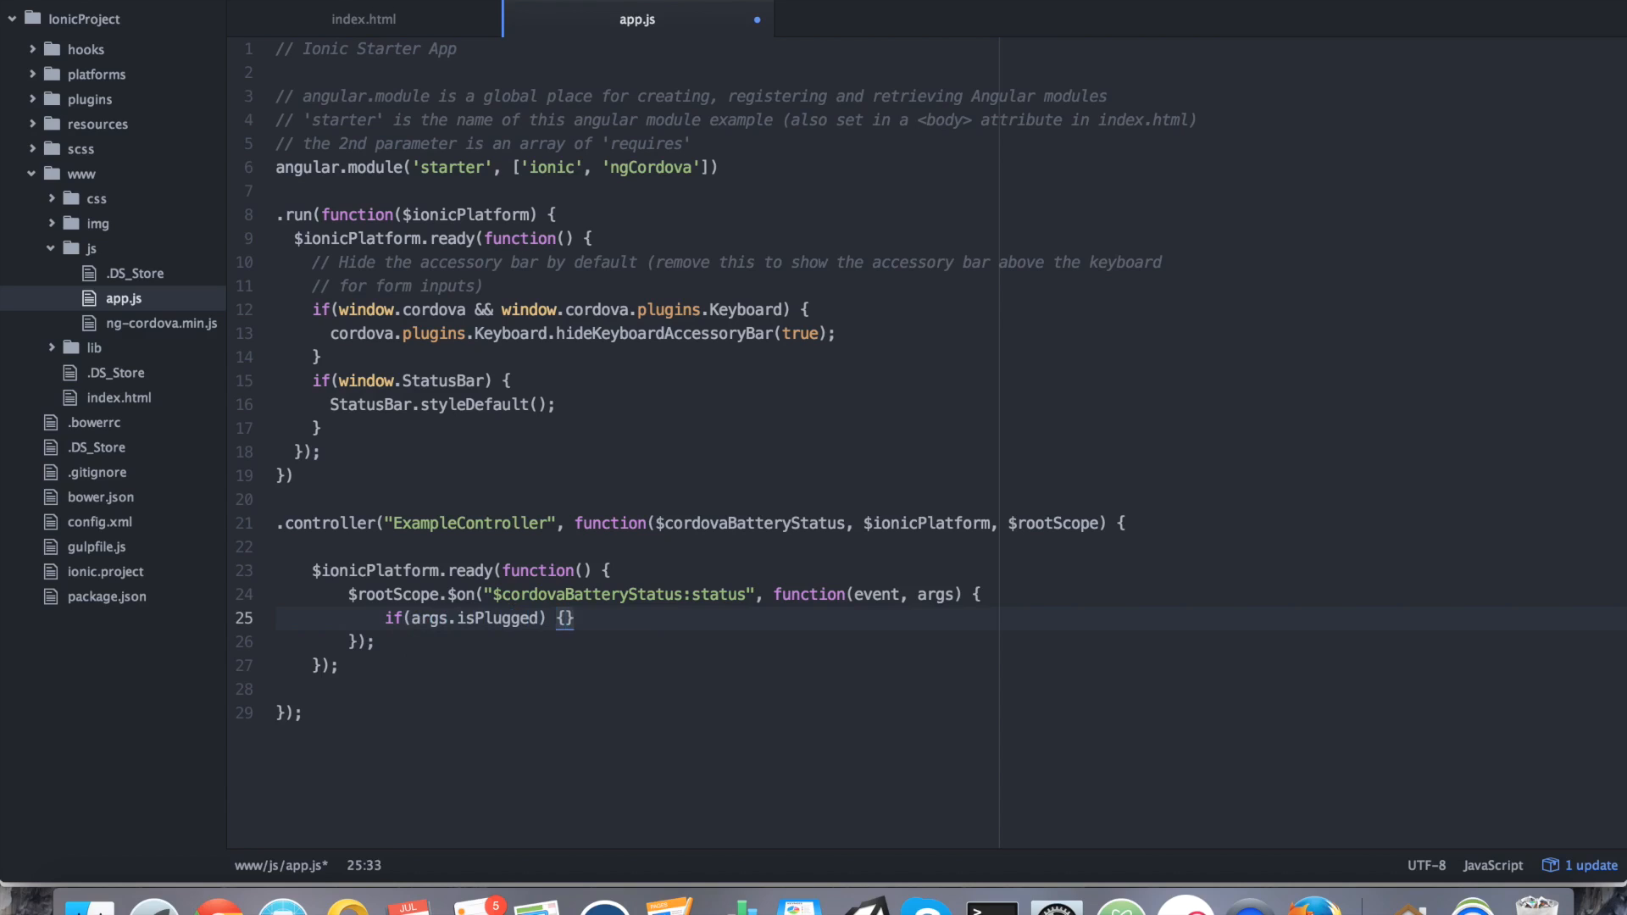
pyautogui.write('alert')
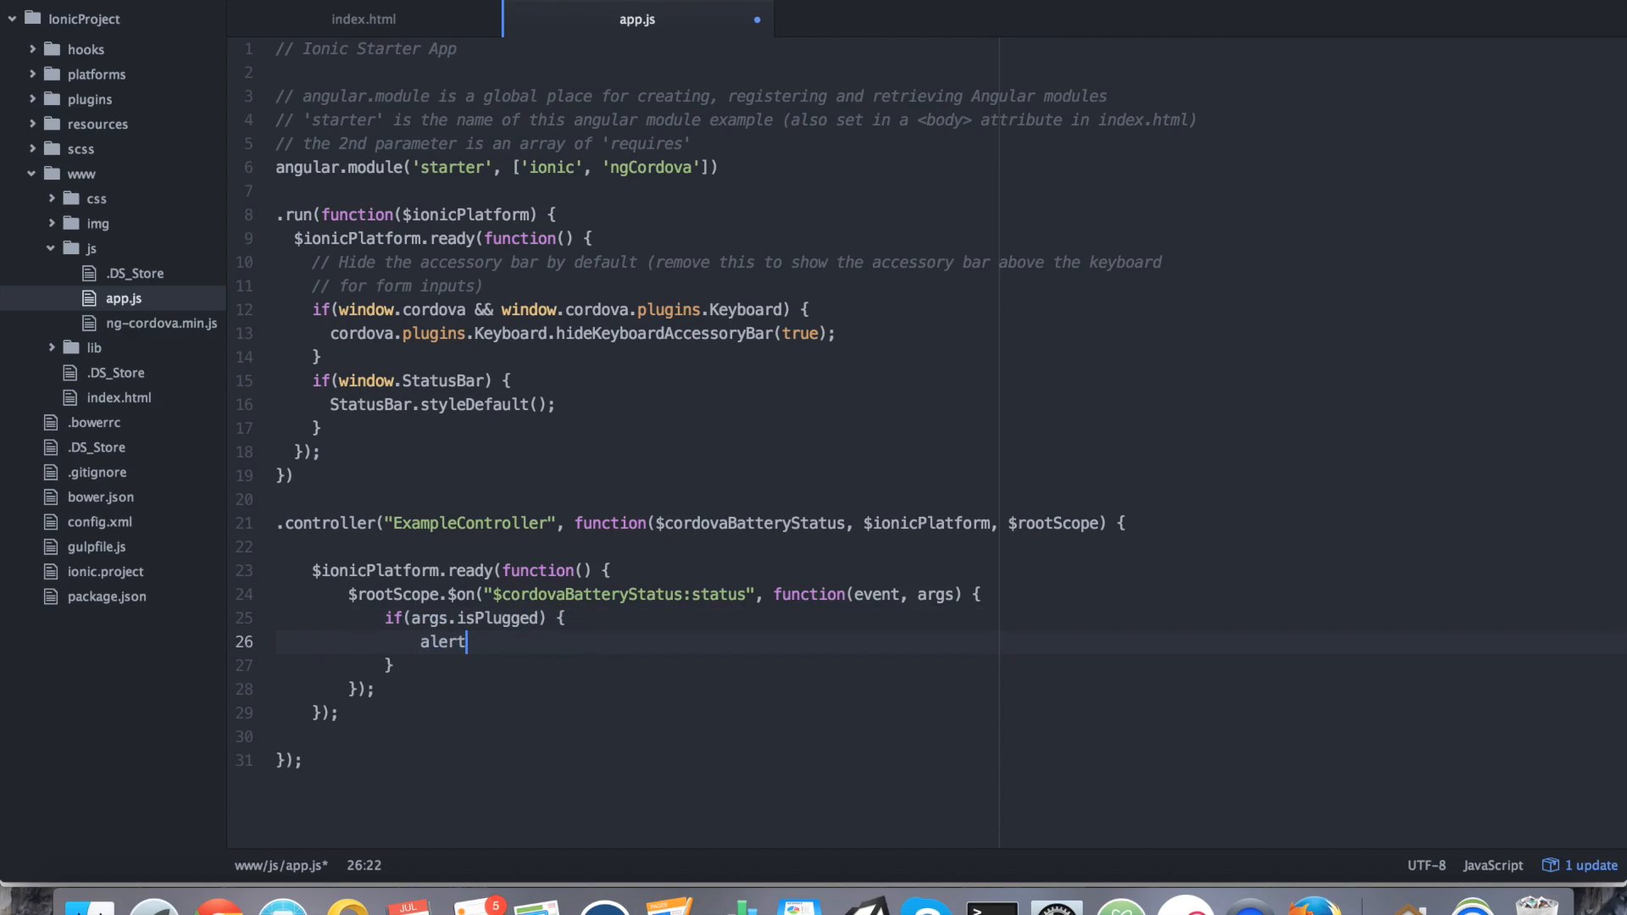
pyautogui.write('("Char")')
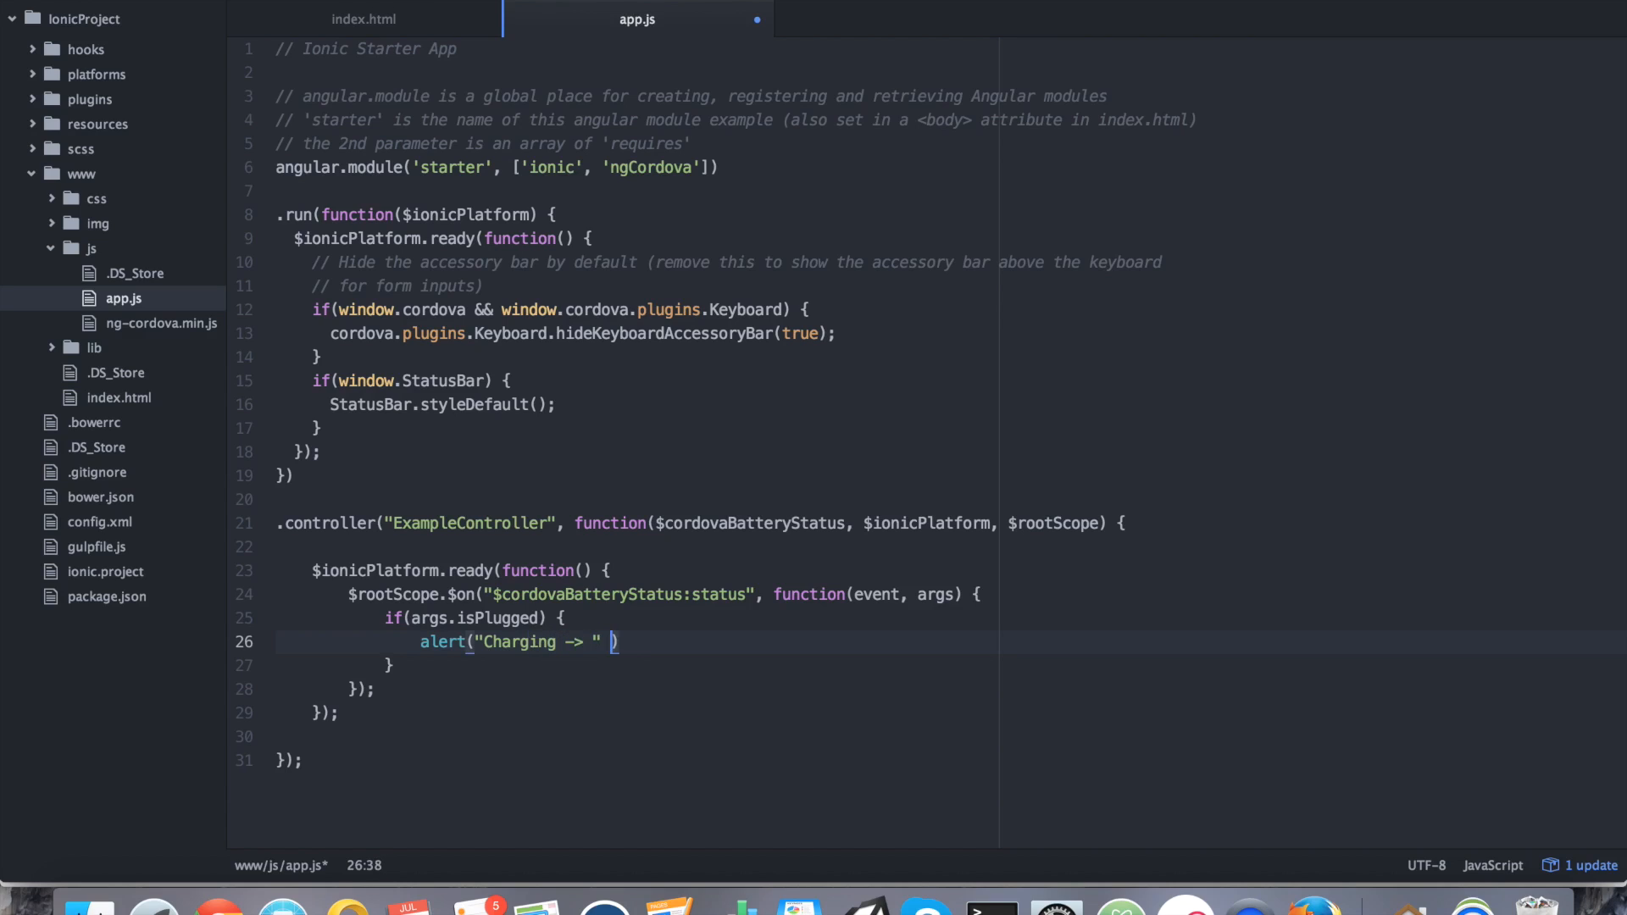
pyautogui.write('+ args')
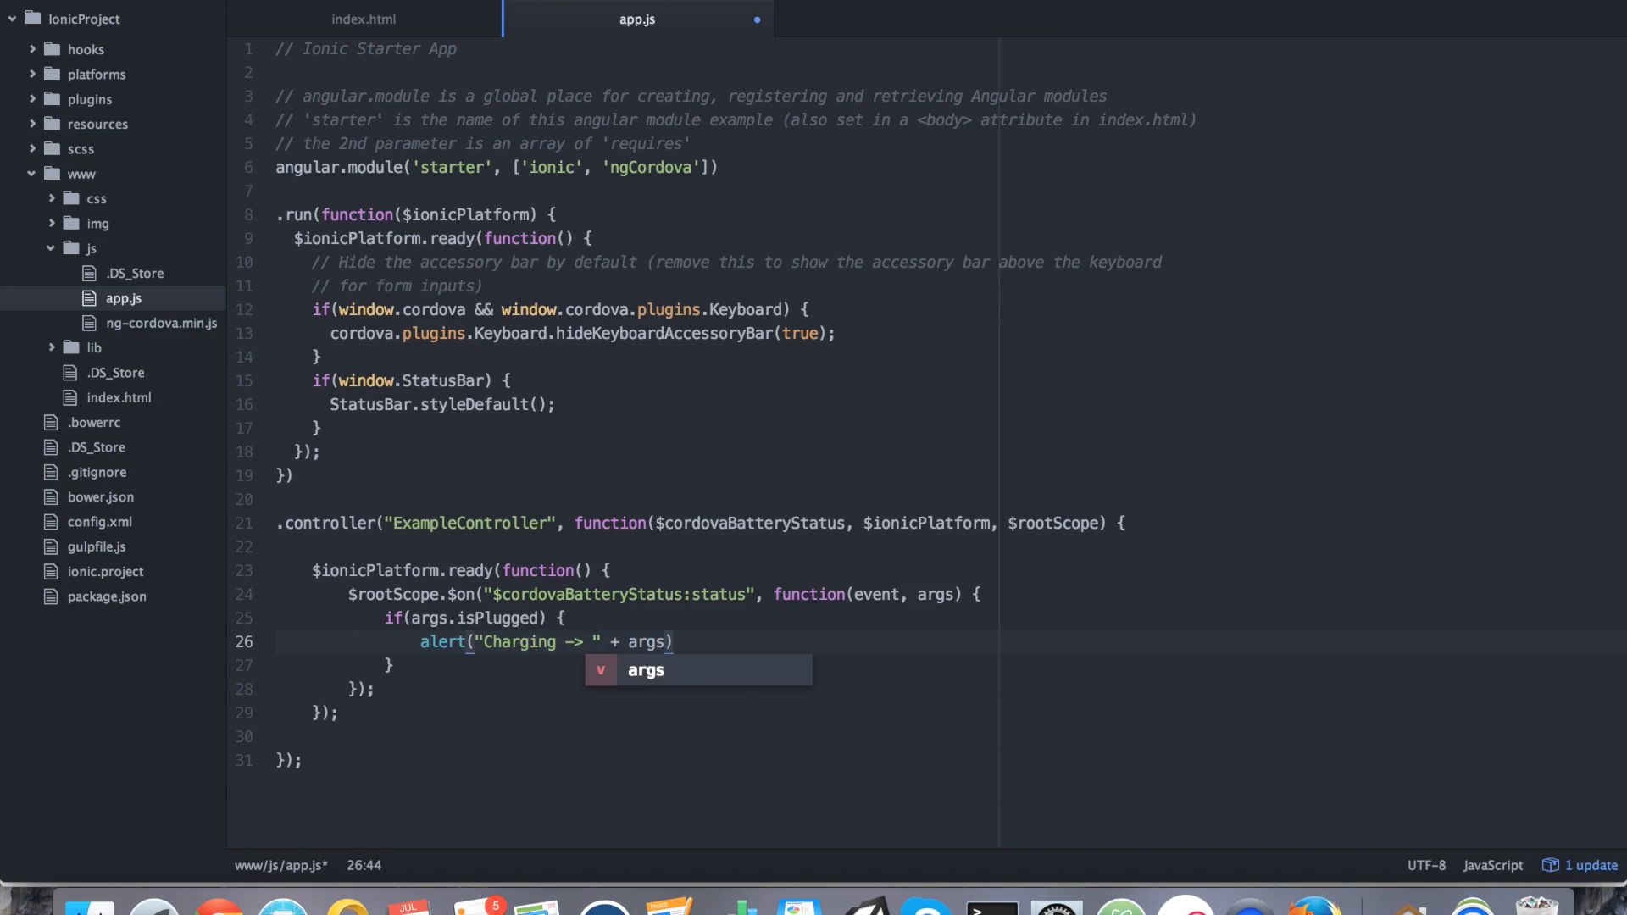
pyautogui.write('.lev')
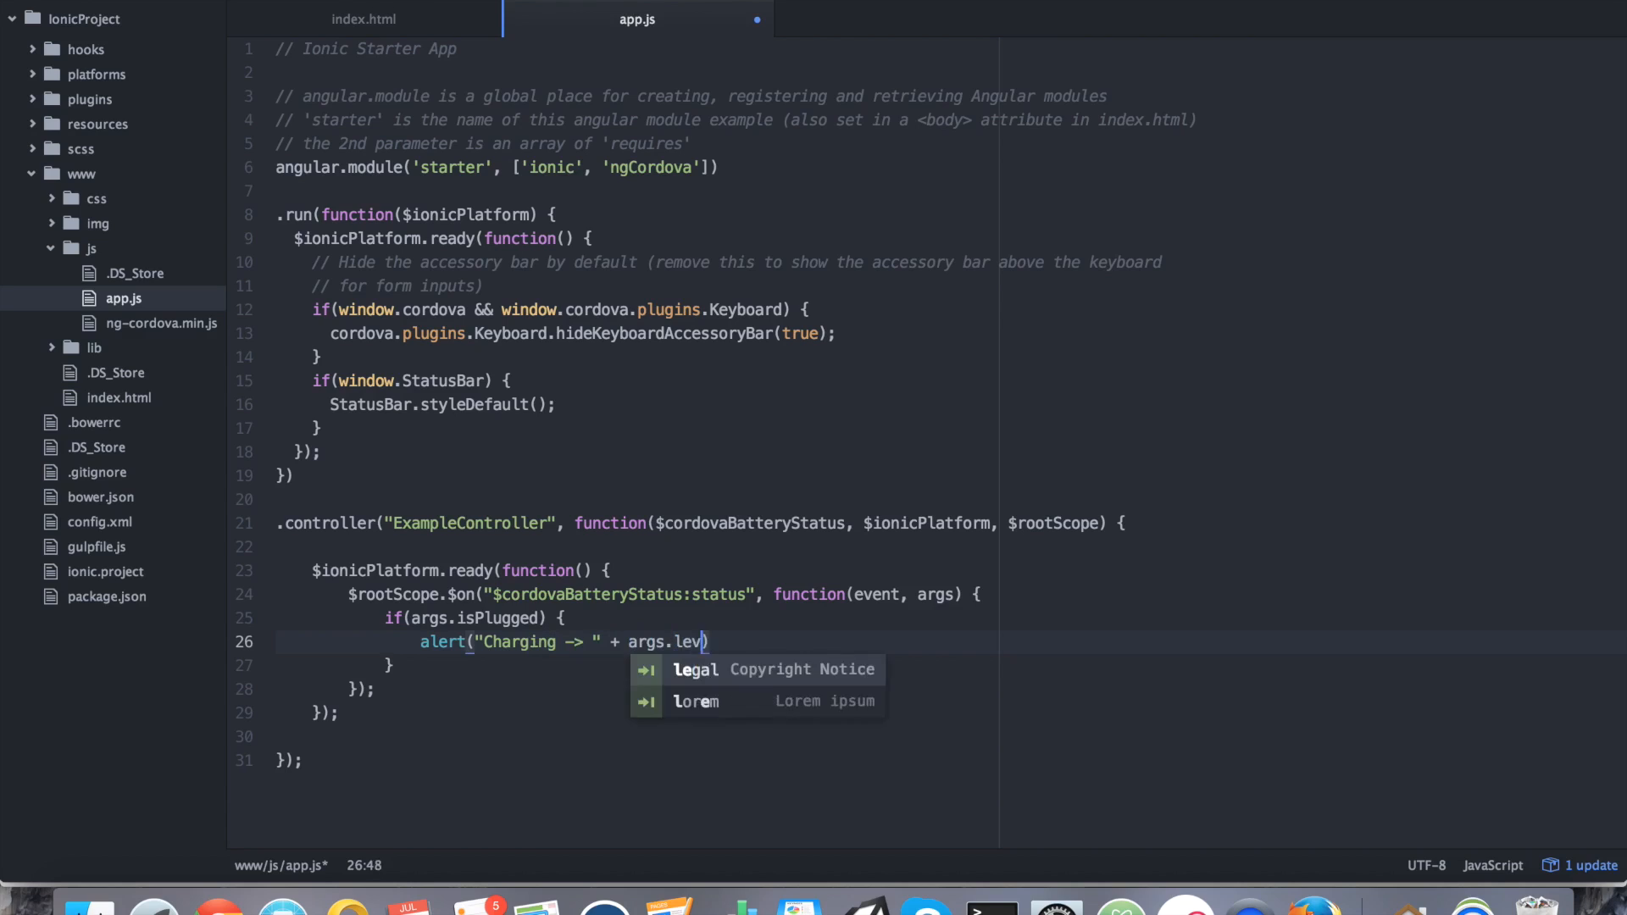
pyautogui.write('el + "%"')
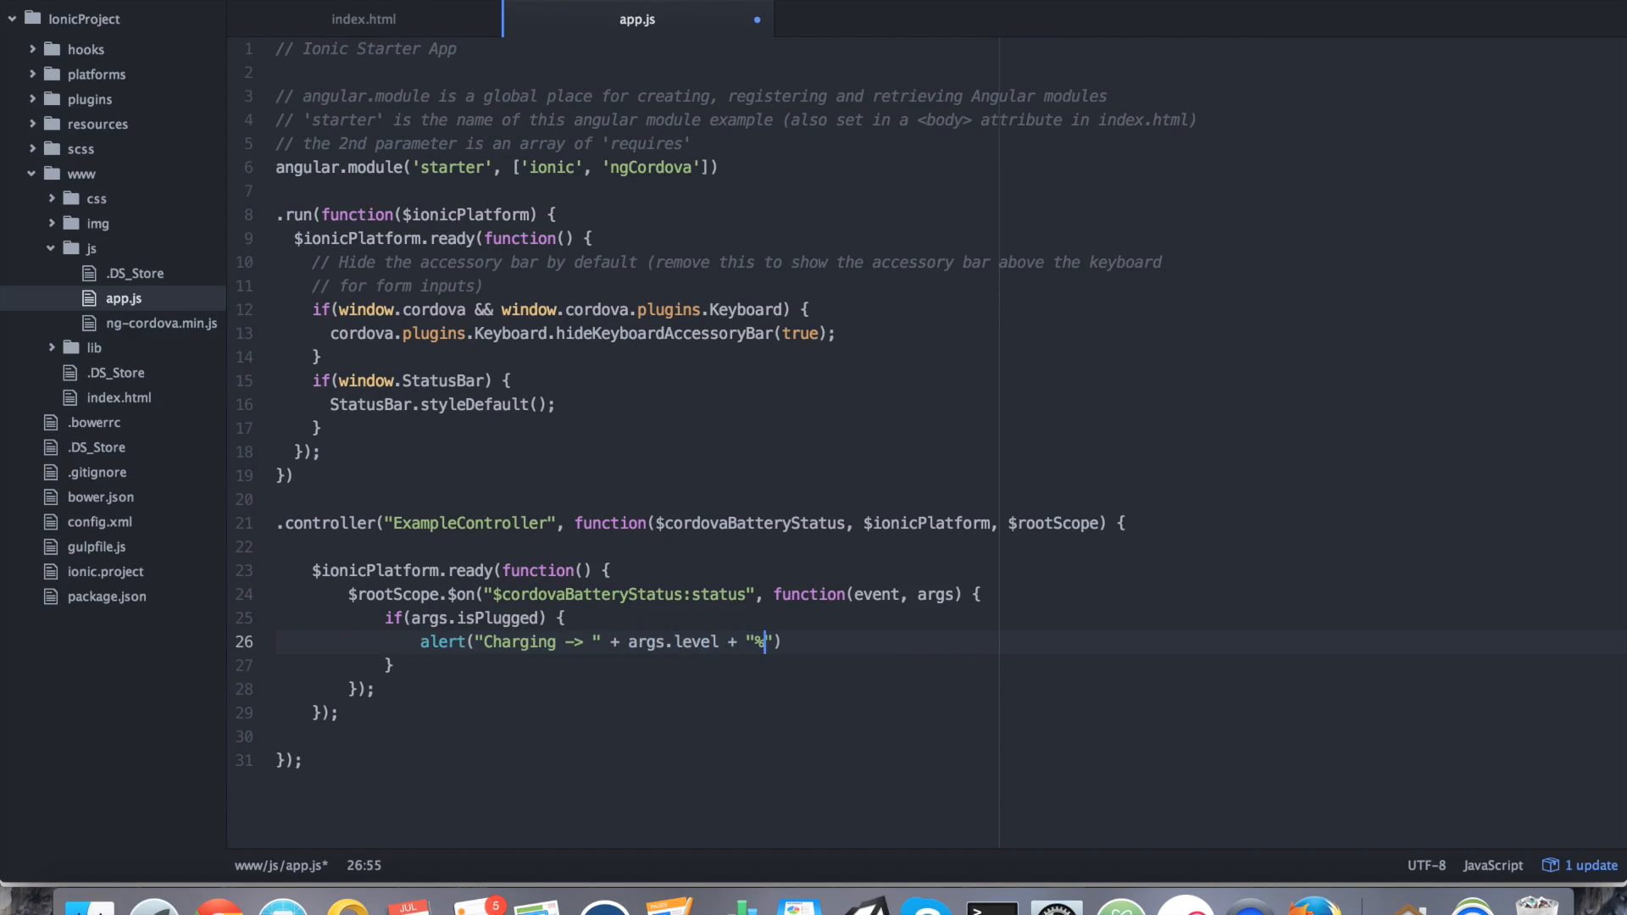
pyautogui.write(');')
pyautogui.write('alert("')
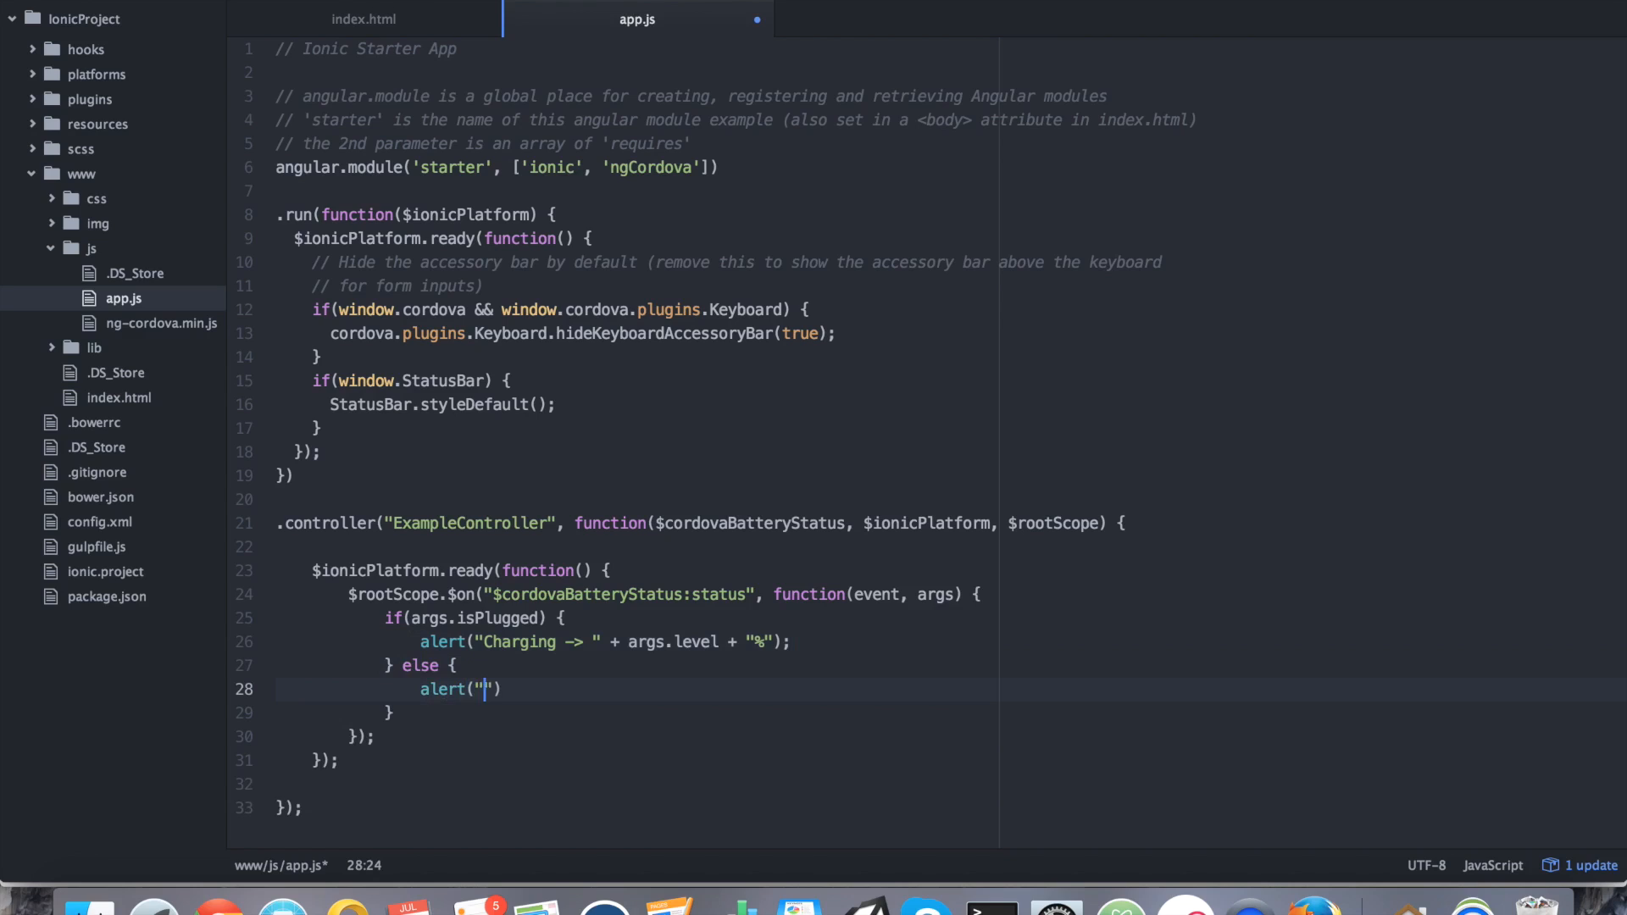
# Otherwise alert "Battery -> " plus args.level and "%".
pyautogui.write('Bat')
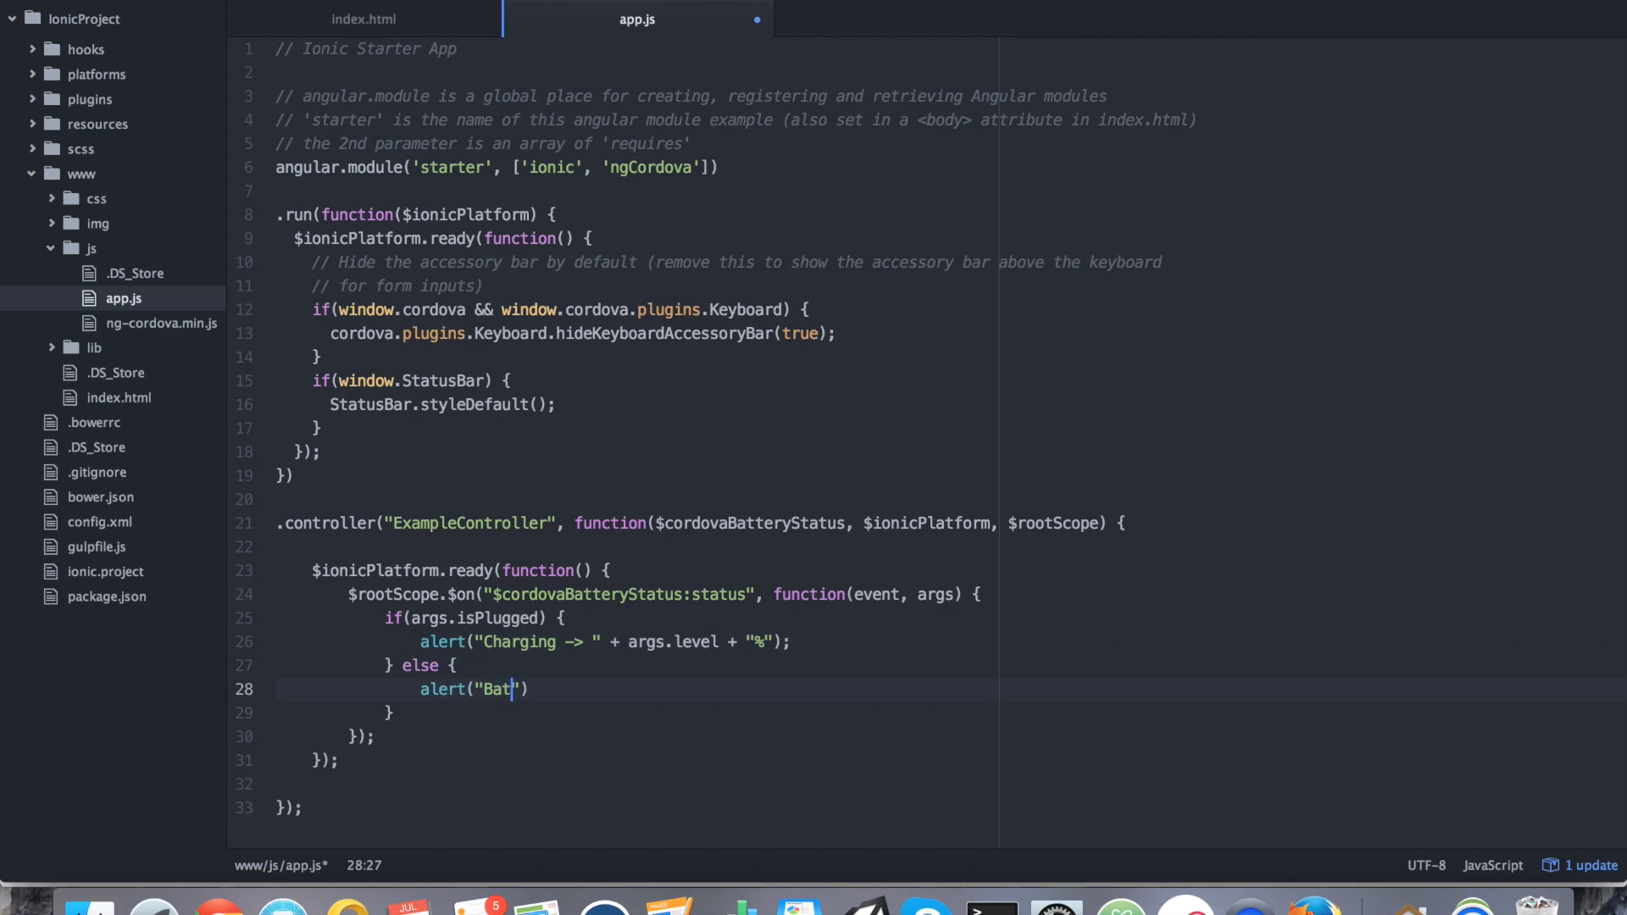
pyautogui.write('tery -> " +')
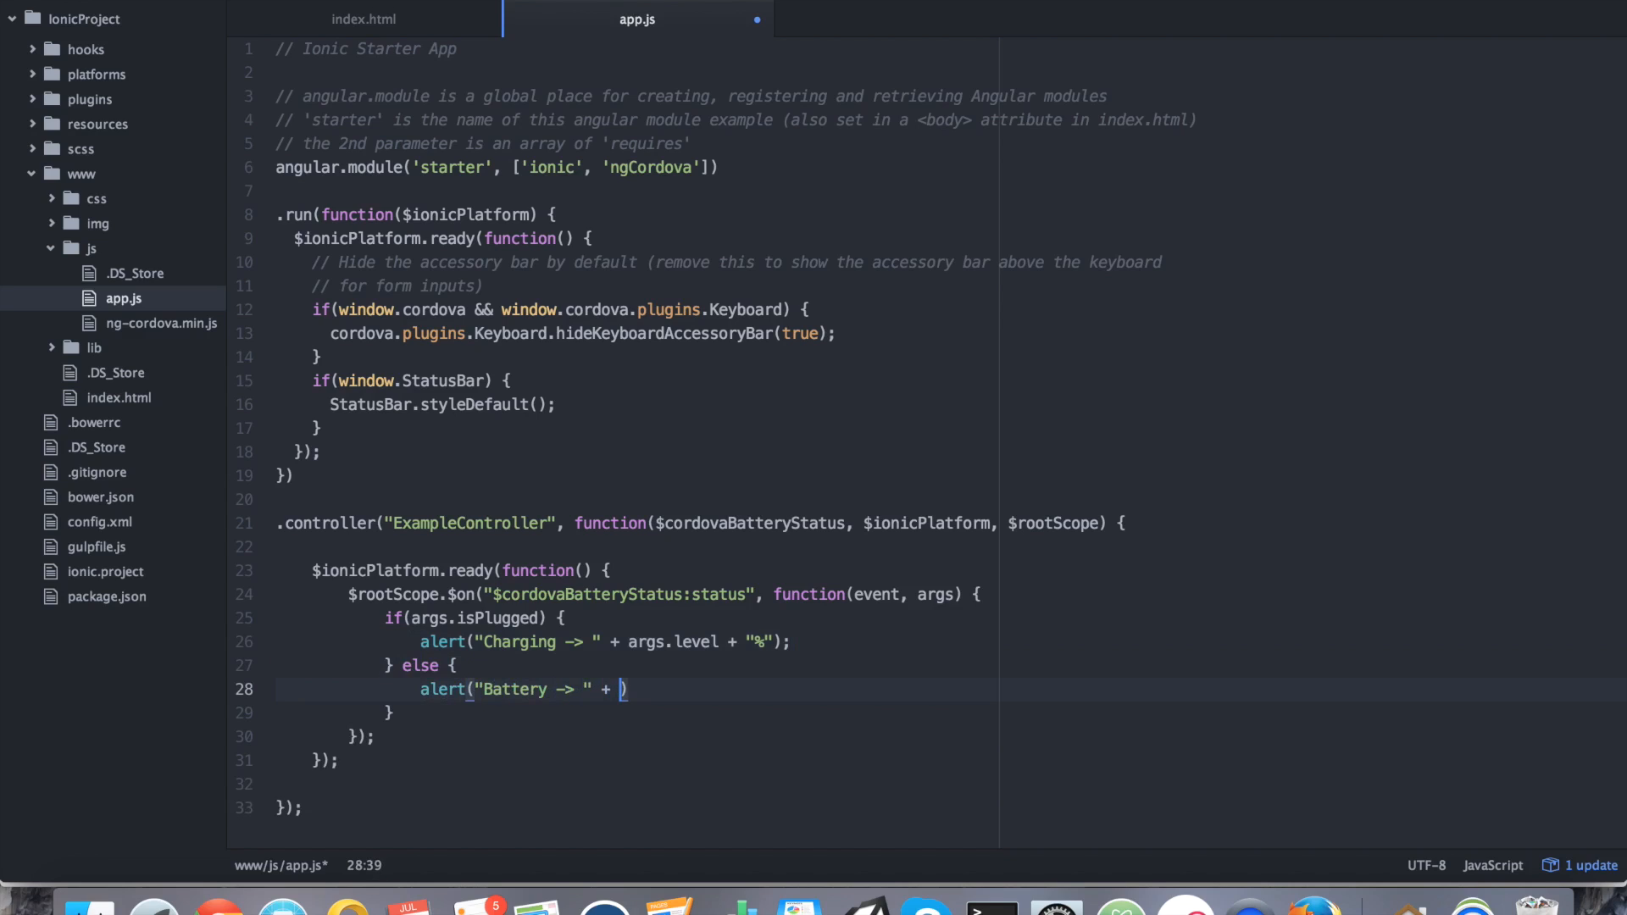
pyautogui.write('args.level')
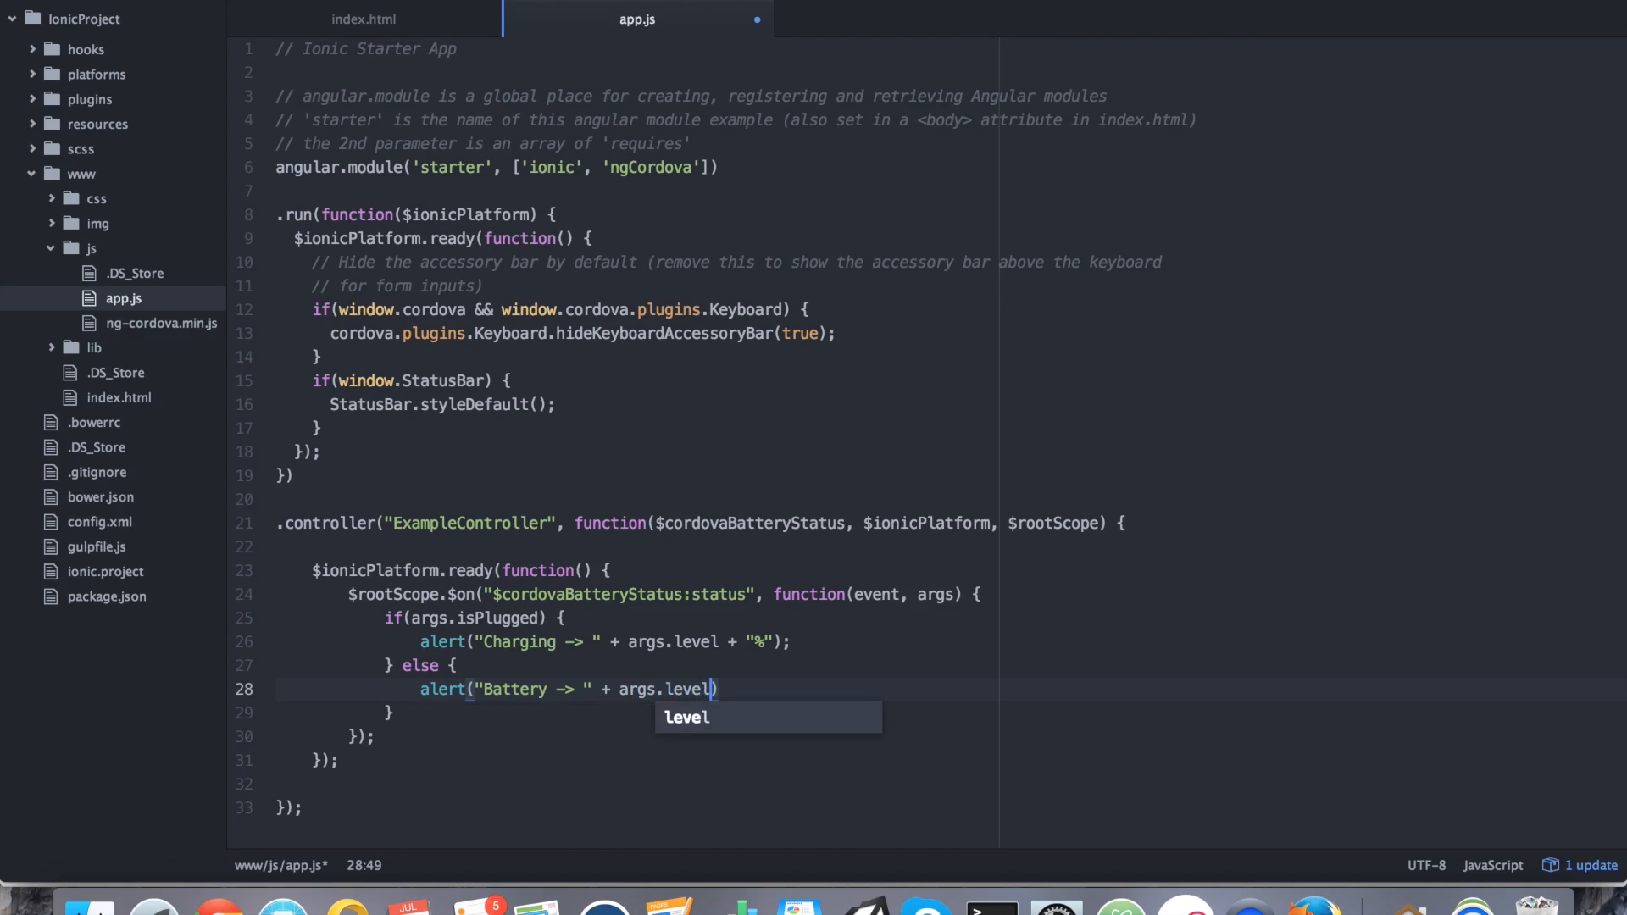
pyautogui.write('" "')
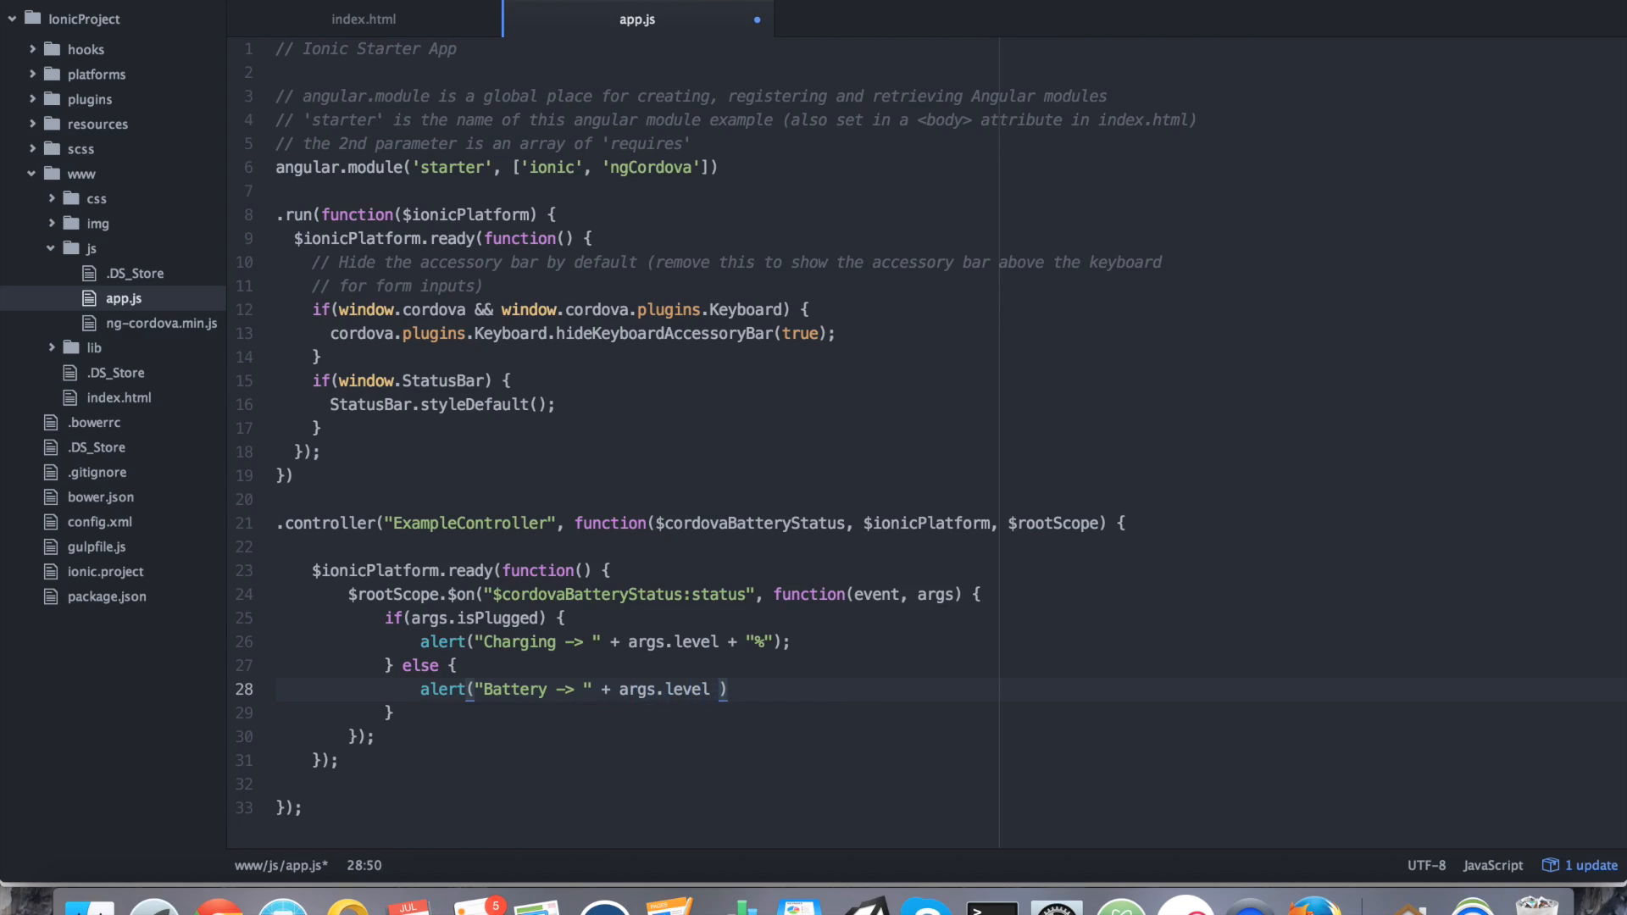
pyautogui.write('+ "%"')
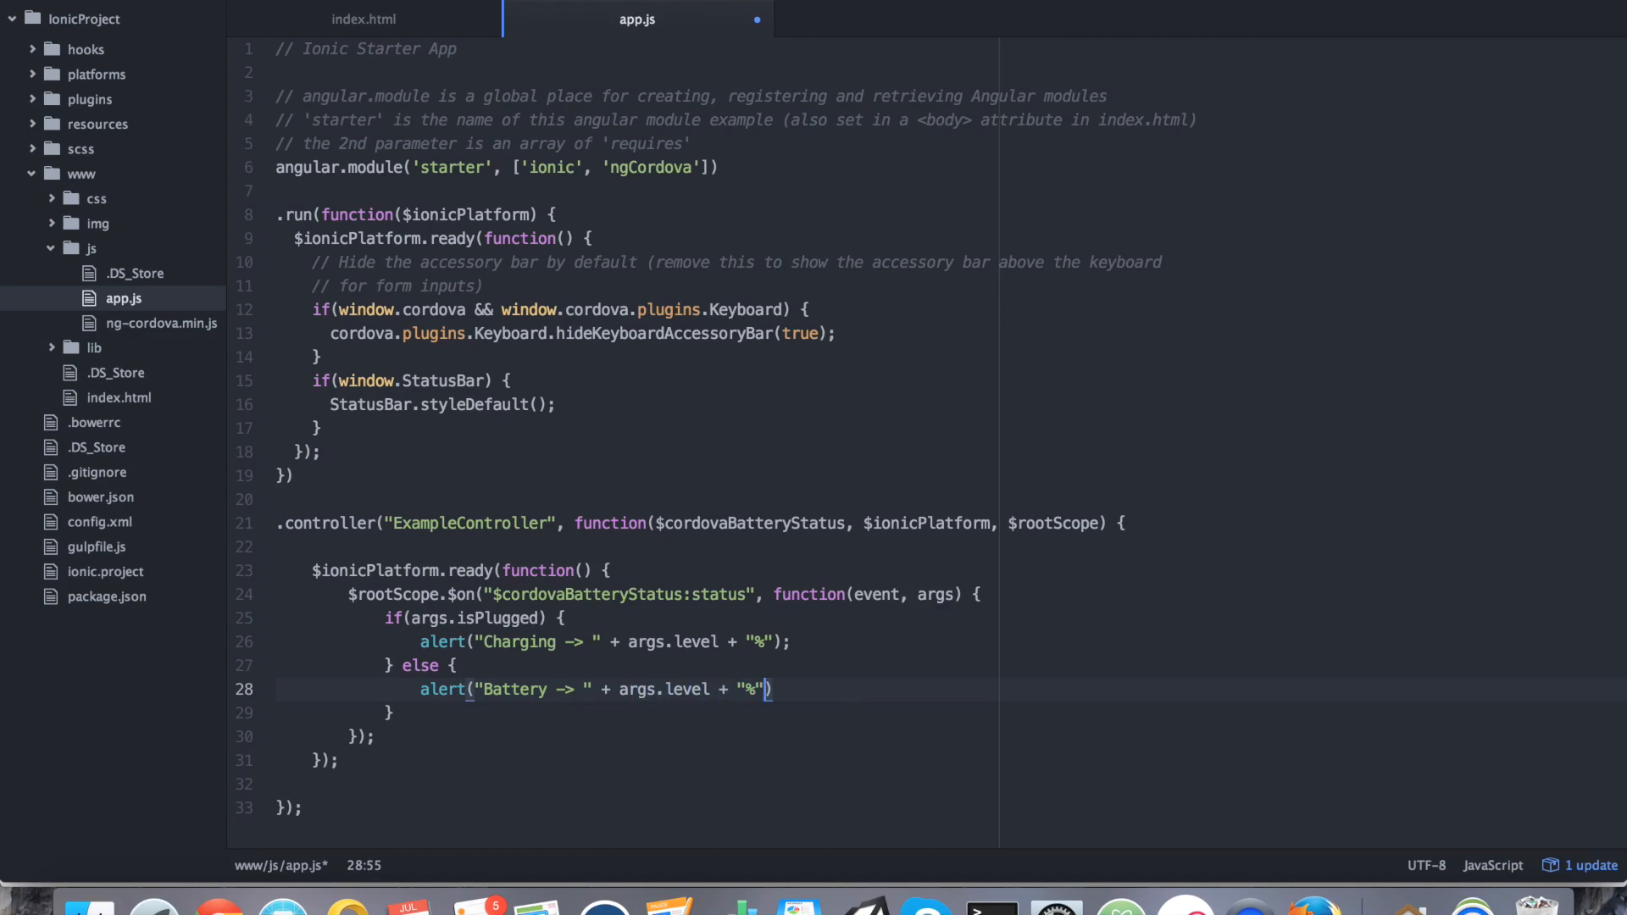
pyautogui.write(';')
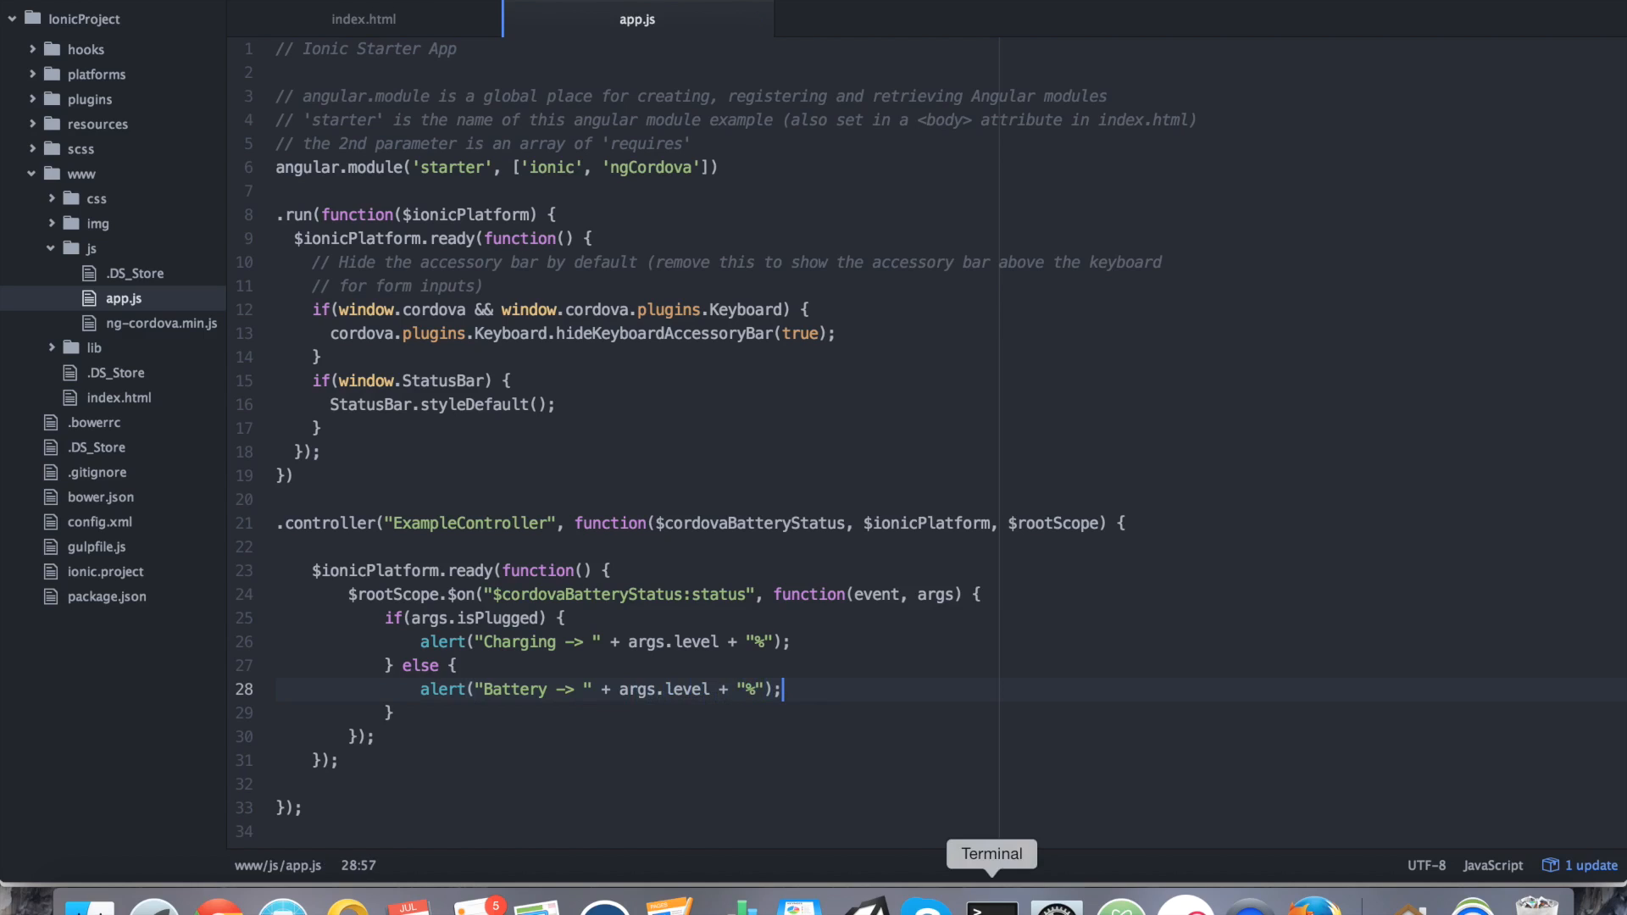
# Run ionic build android in Terminal until BUILD SUCCESSFUL, then clear the screen.
pyautogui.click(990, 912)
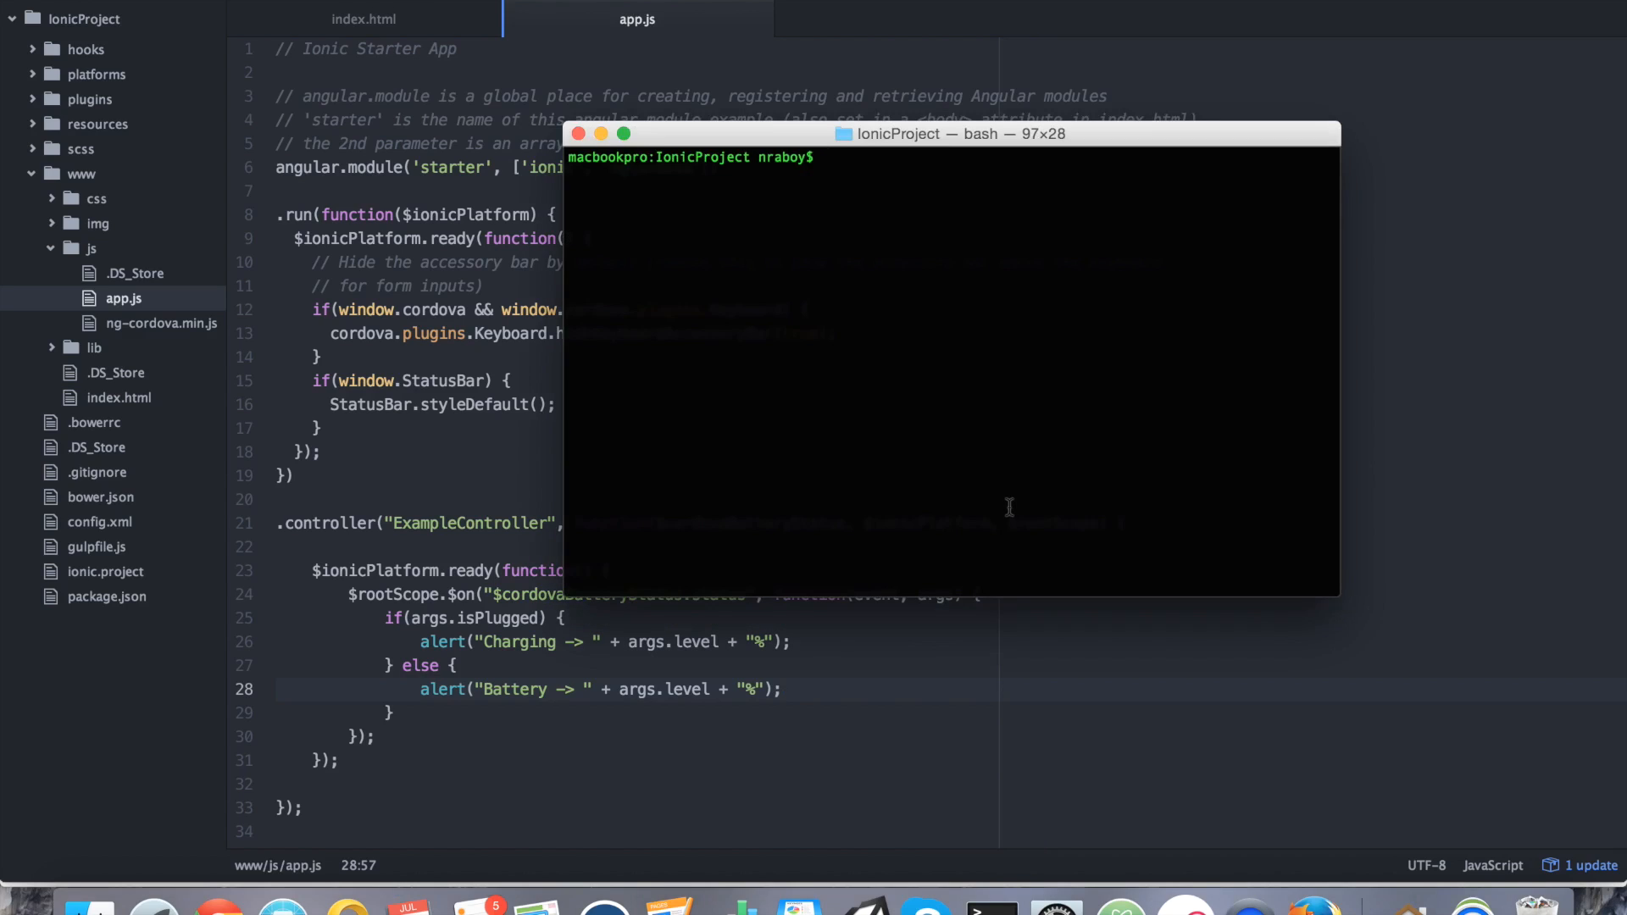
pyautogui.write('ionic build a')
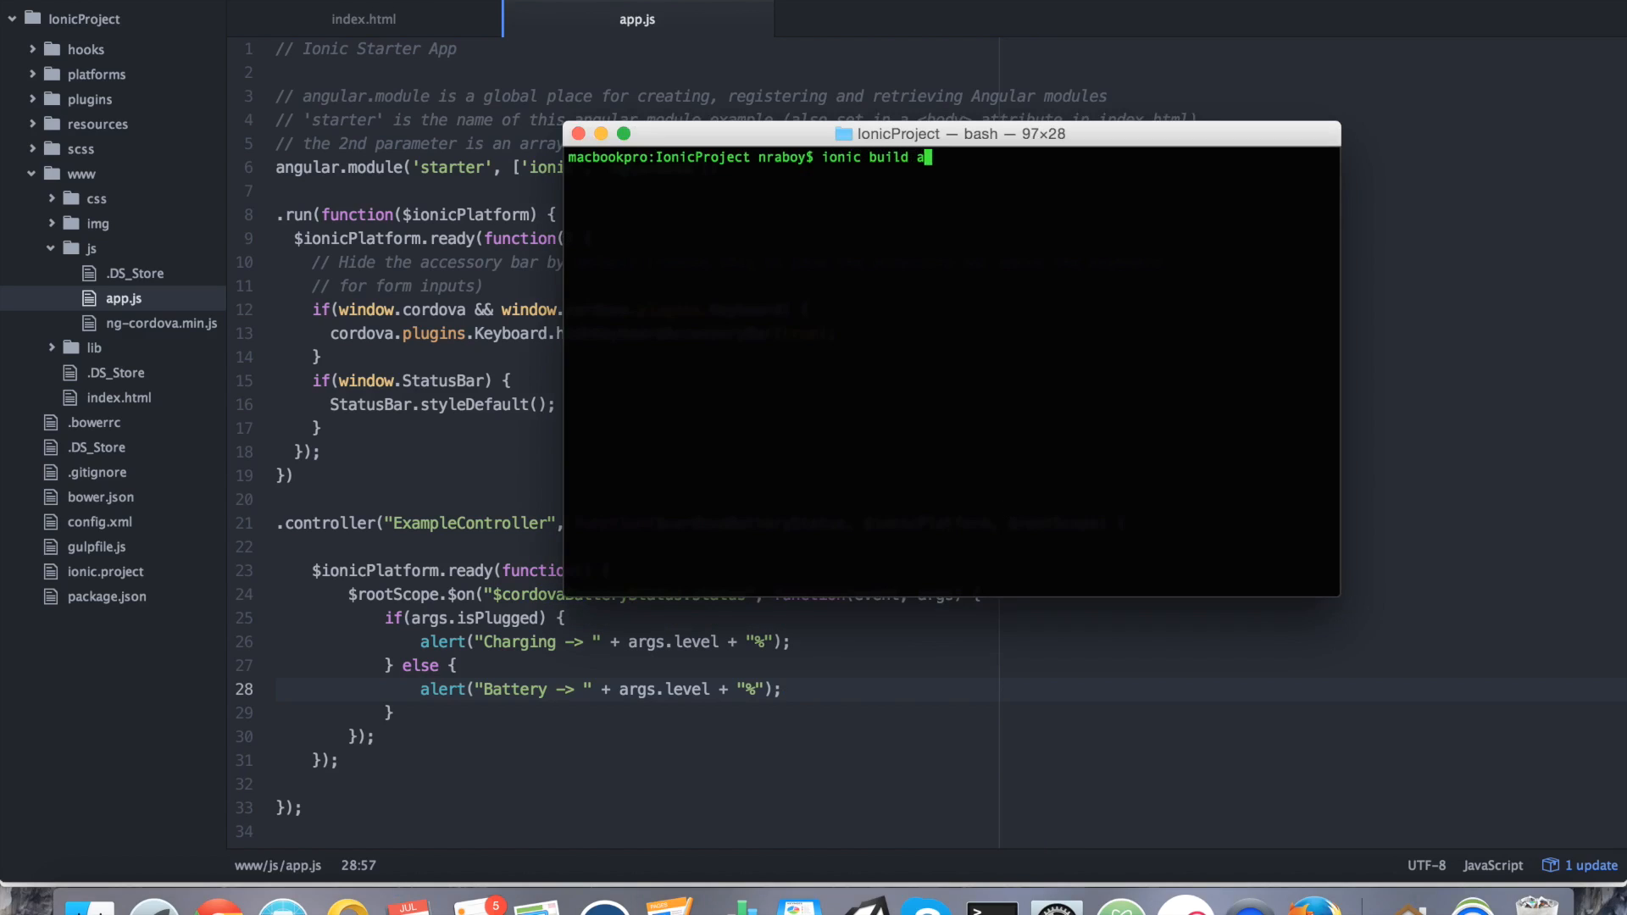
pyautogui.write('ndroid')
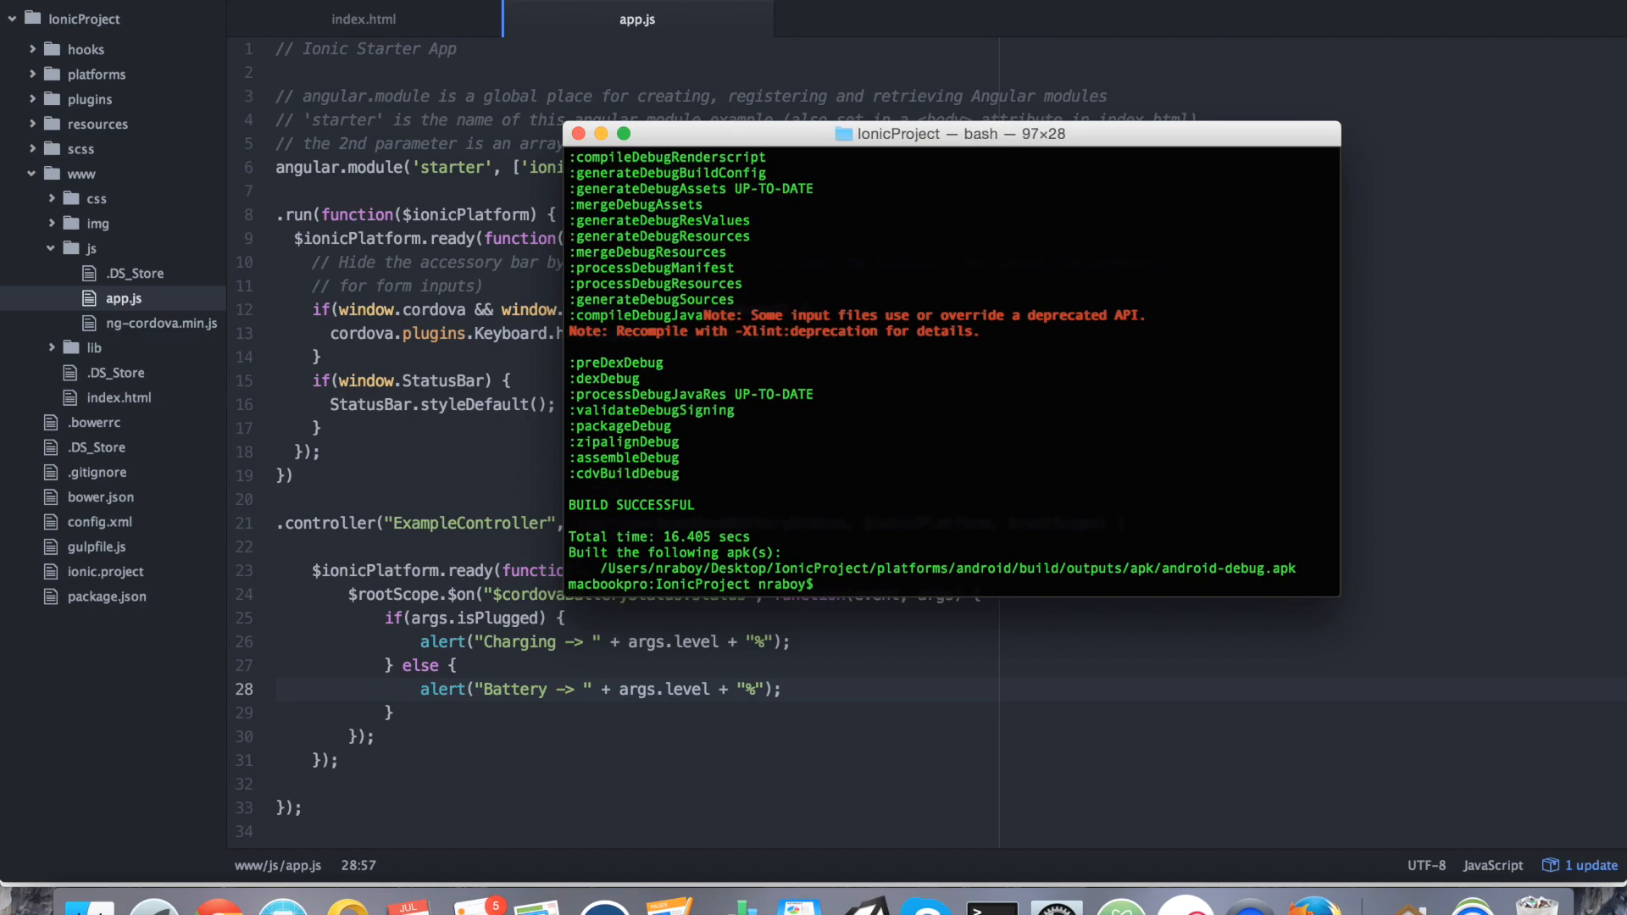
pyautogui.write('clear')
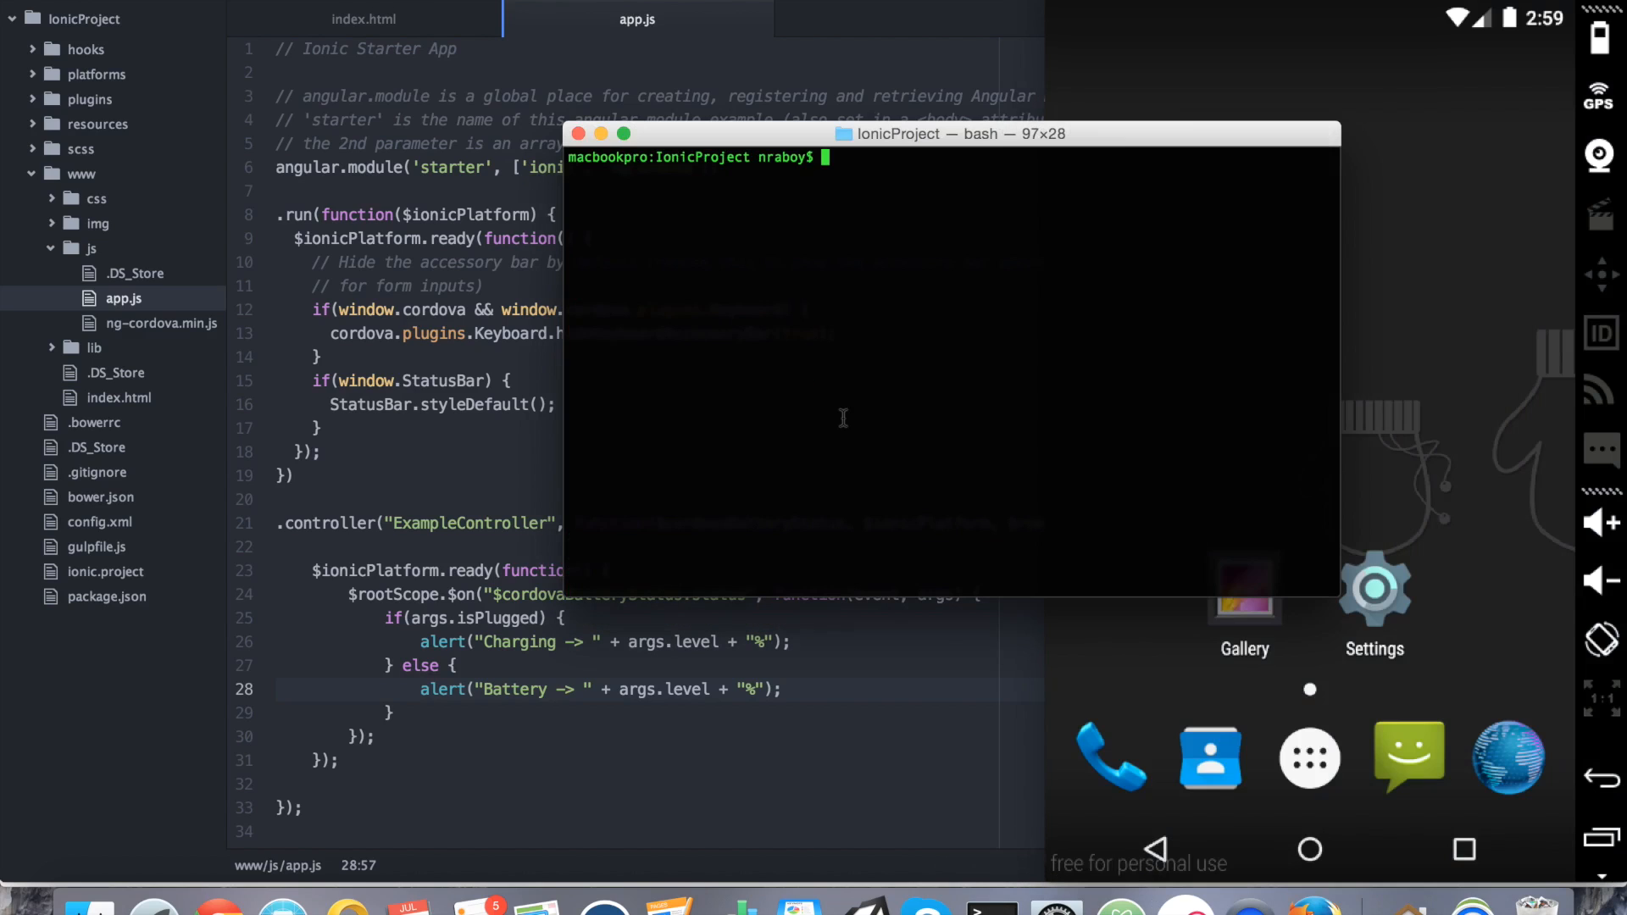
# Reinstall platforms/android/build/outputs/apk/android-debug.apk onto the emulator with adb install -r.
pyautogui.write('adb install -r')
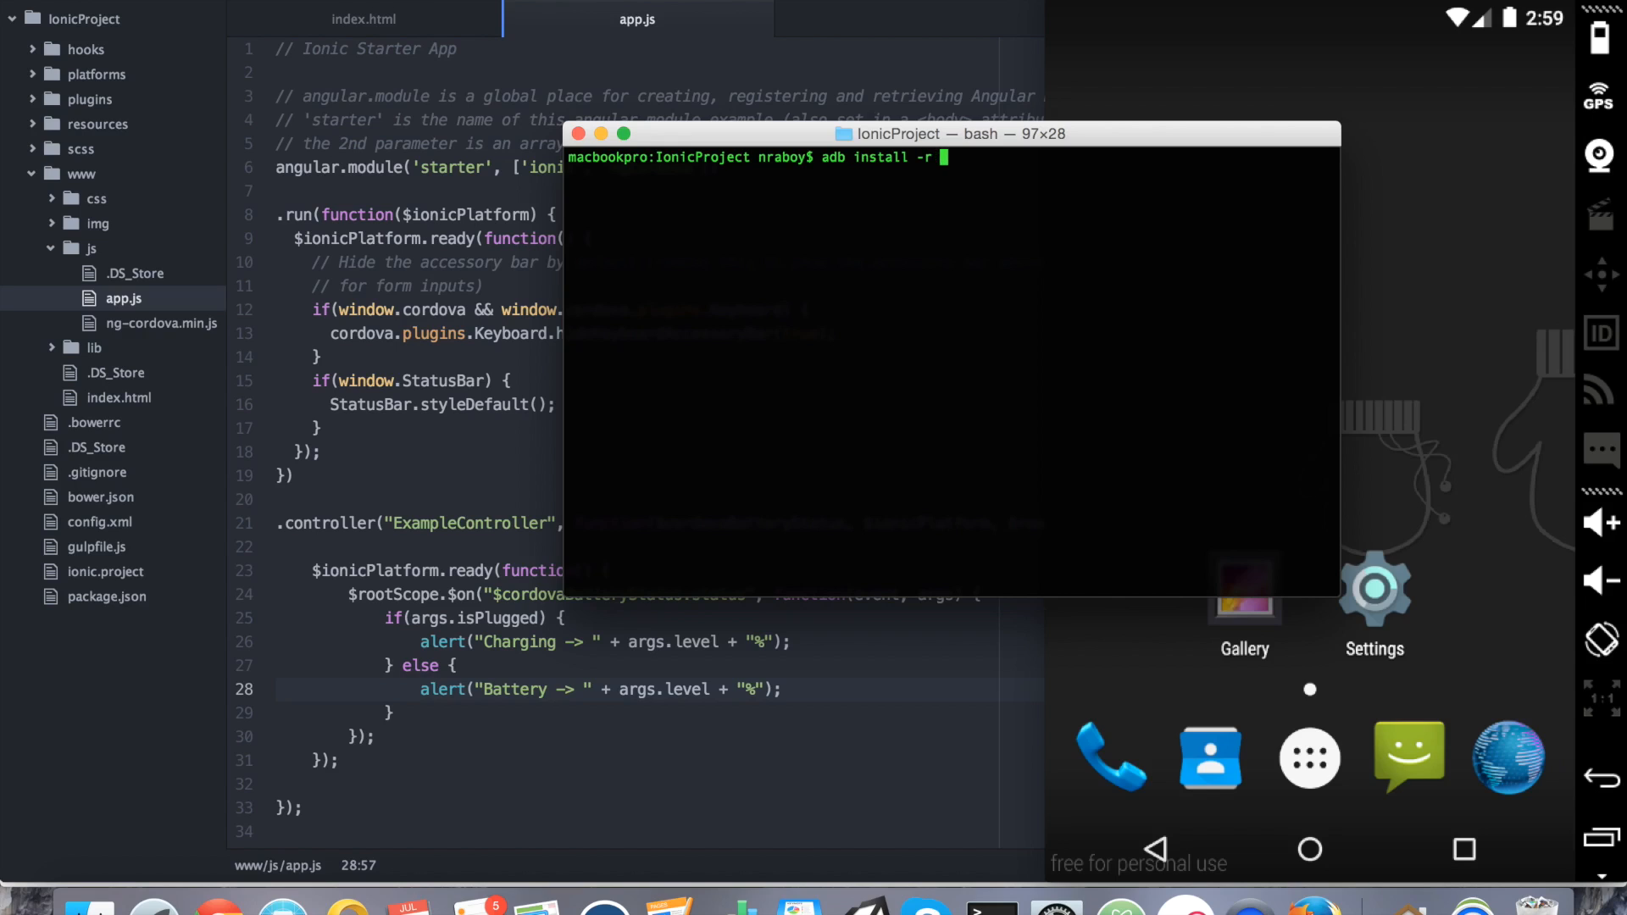
pyautogui.write('platforms/android/')
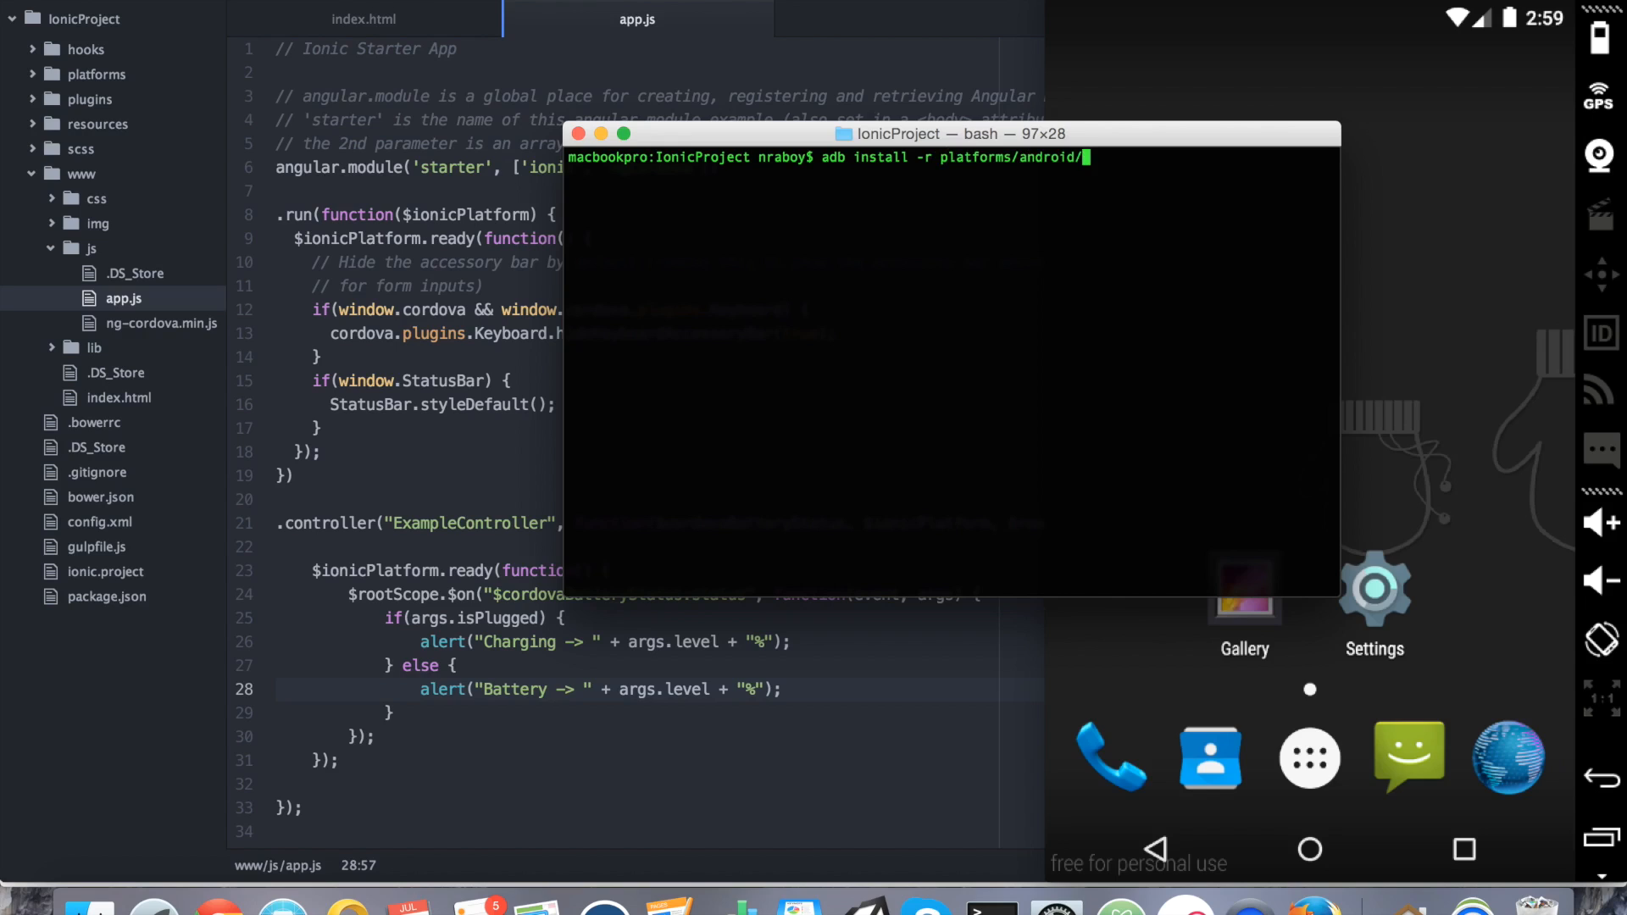
pyautogui.write('build/')
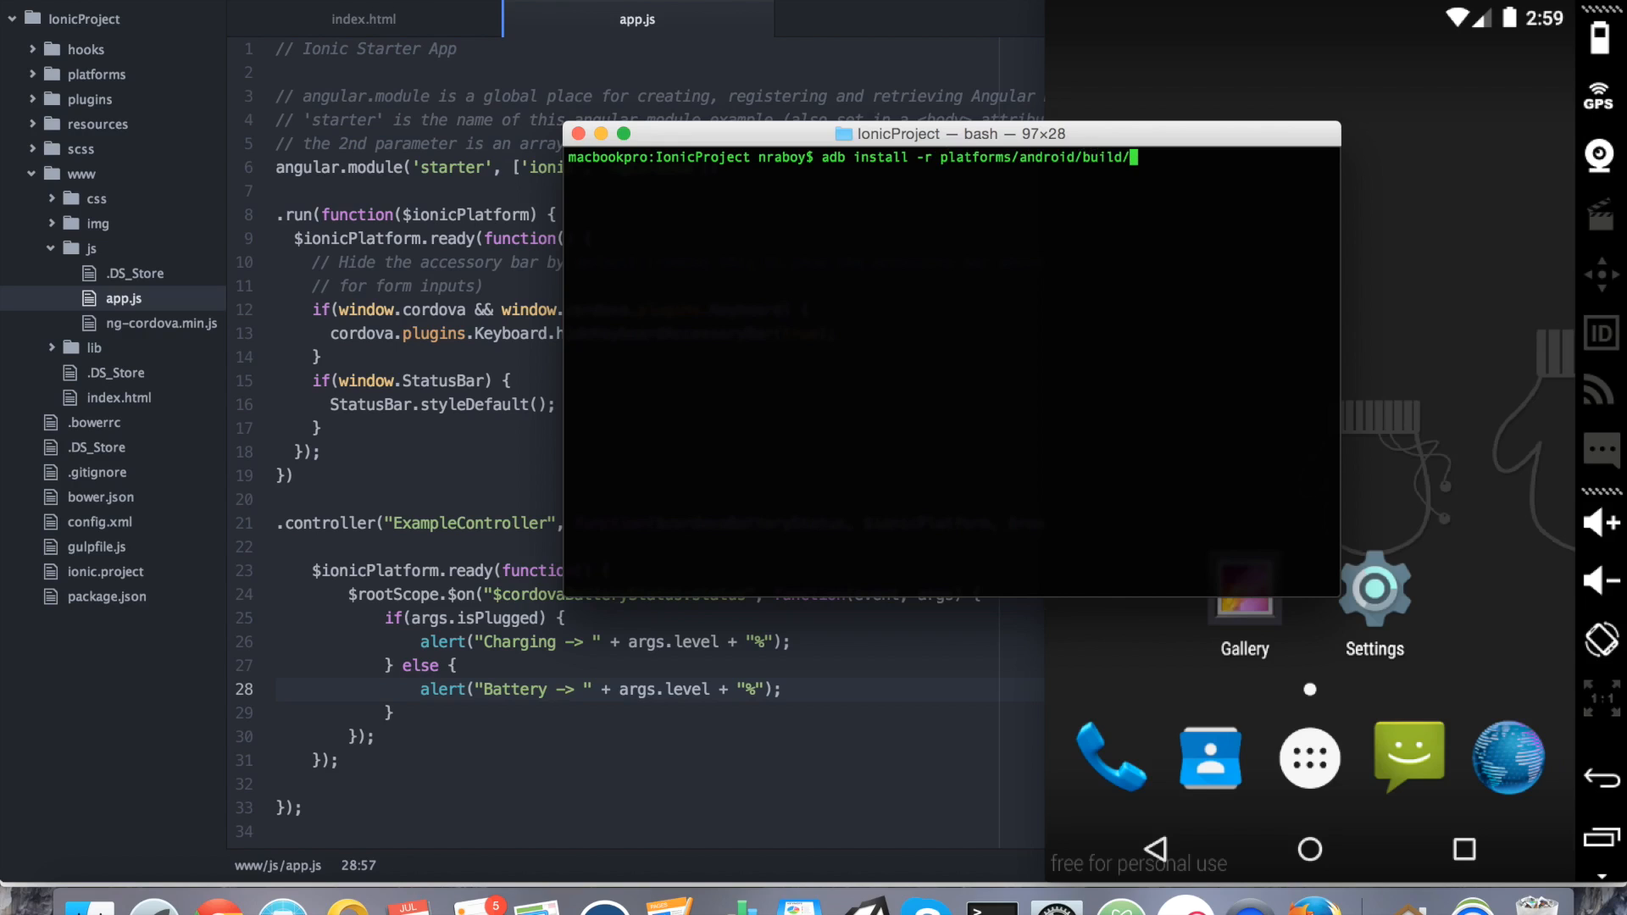
pyautogui.write('outputs/apk/')
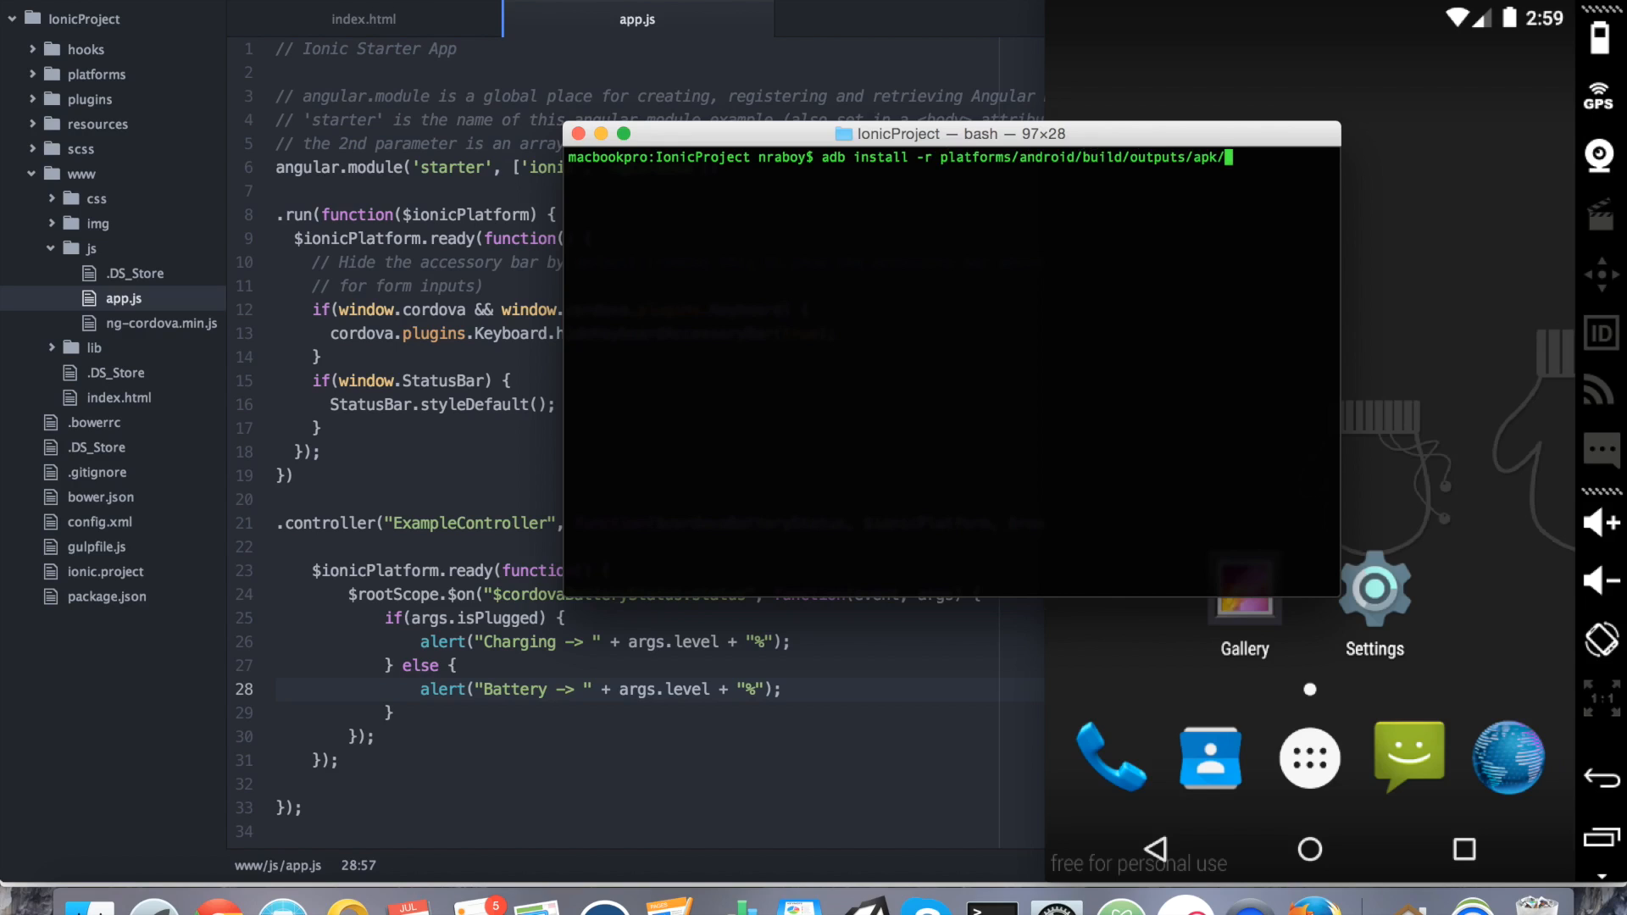
pyautogui.write('android-debug.')
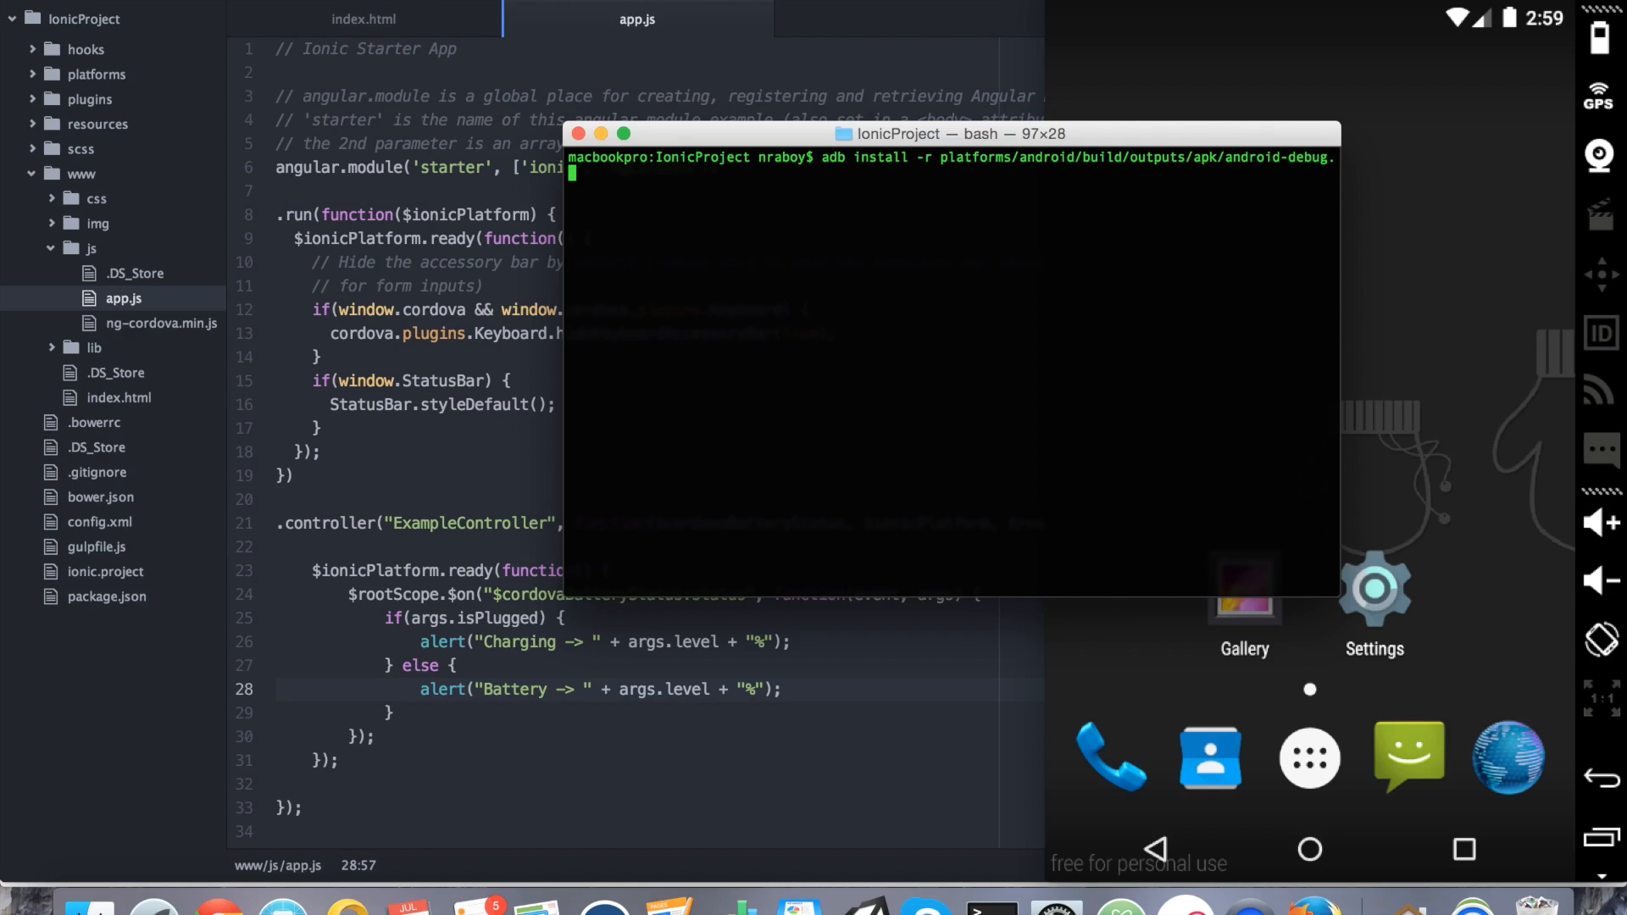
pyautogui.write('ap')
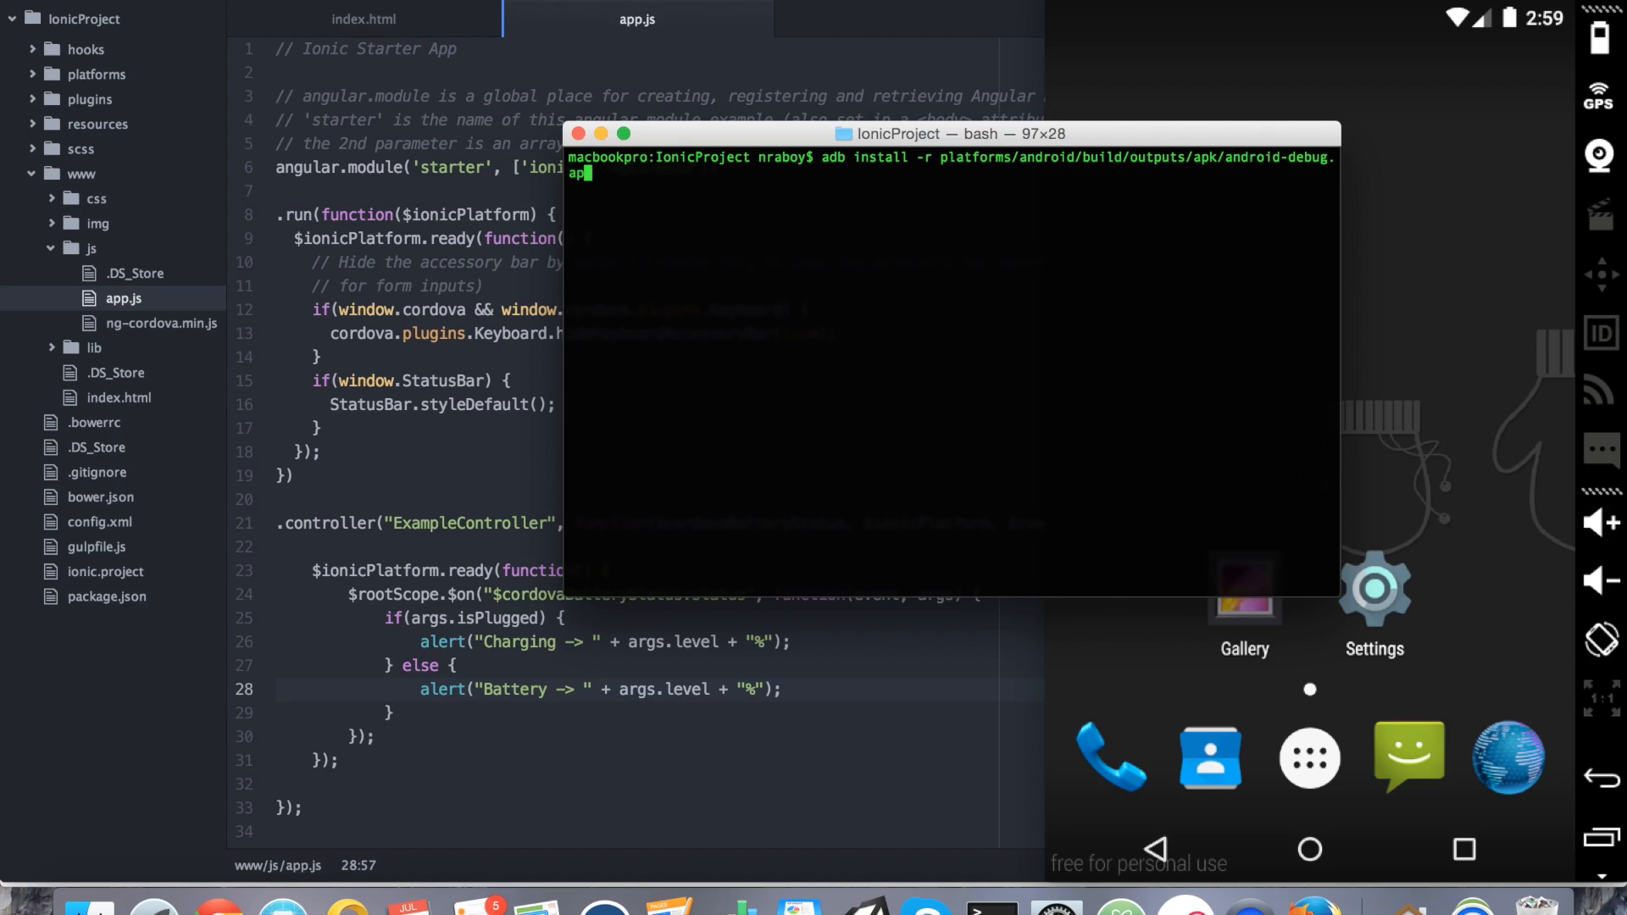
pyautogui.press('Return')
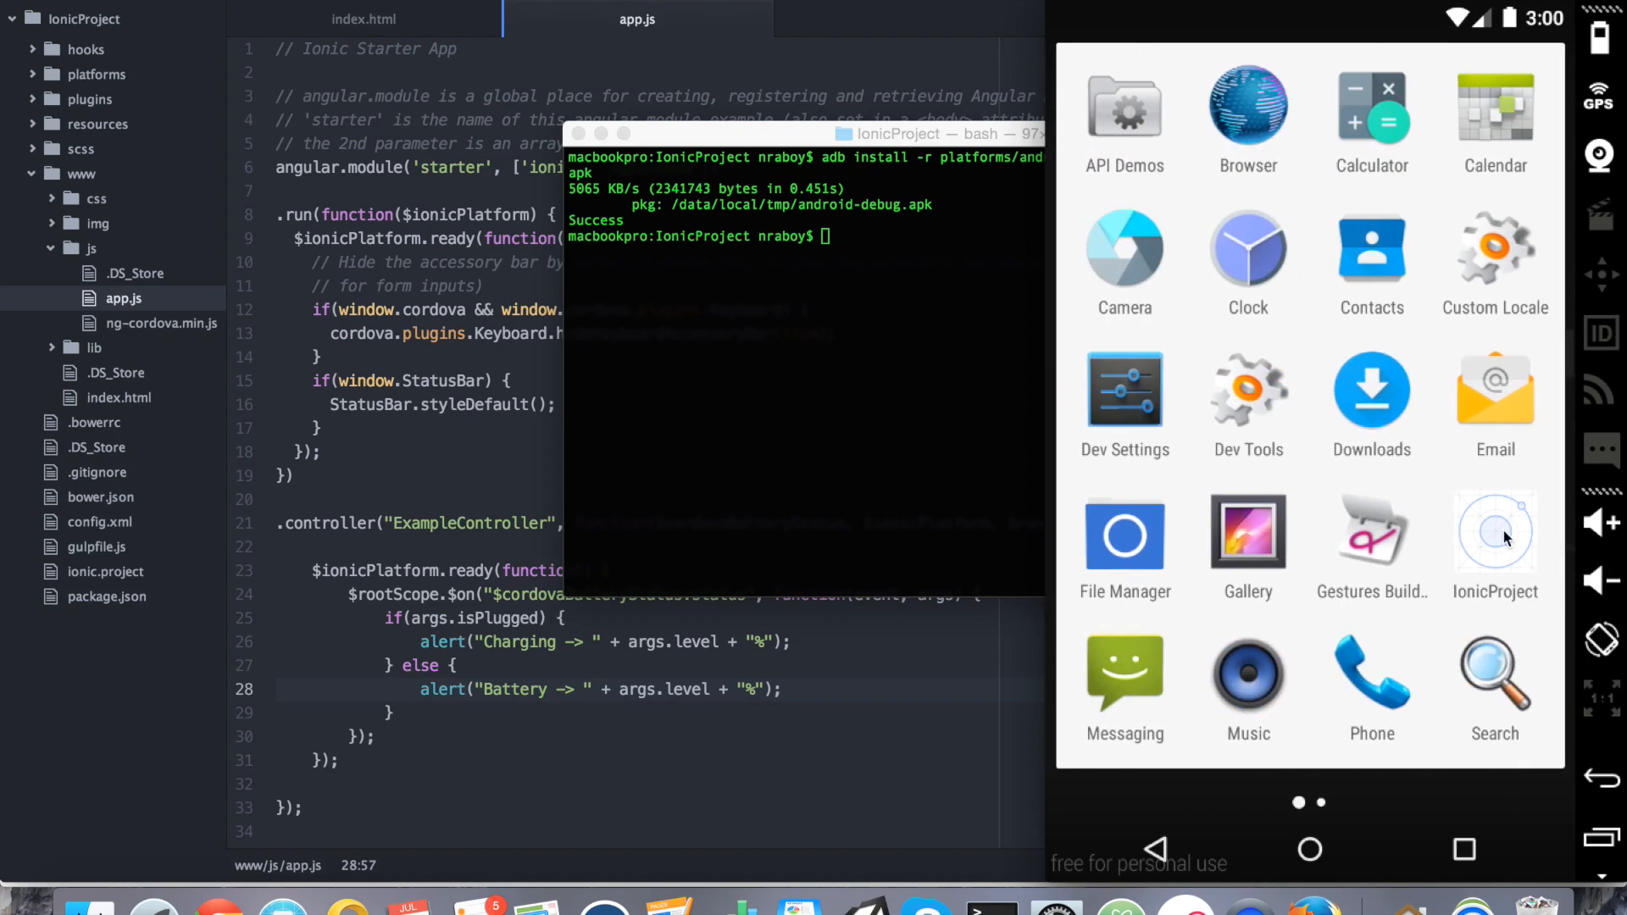
pyautogui.moveTo(1483, 536)
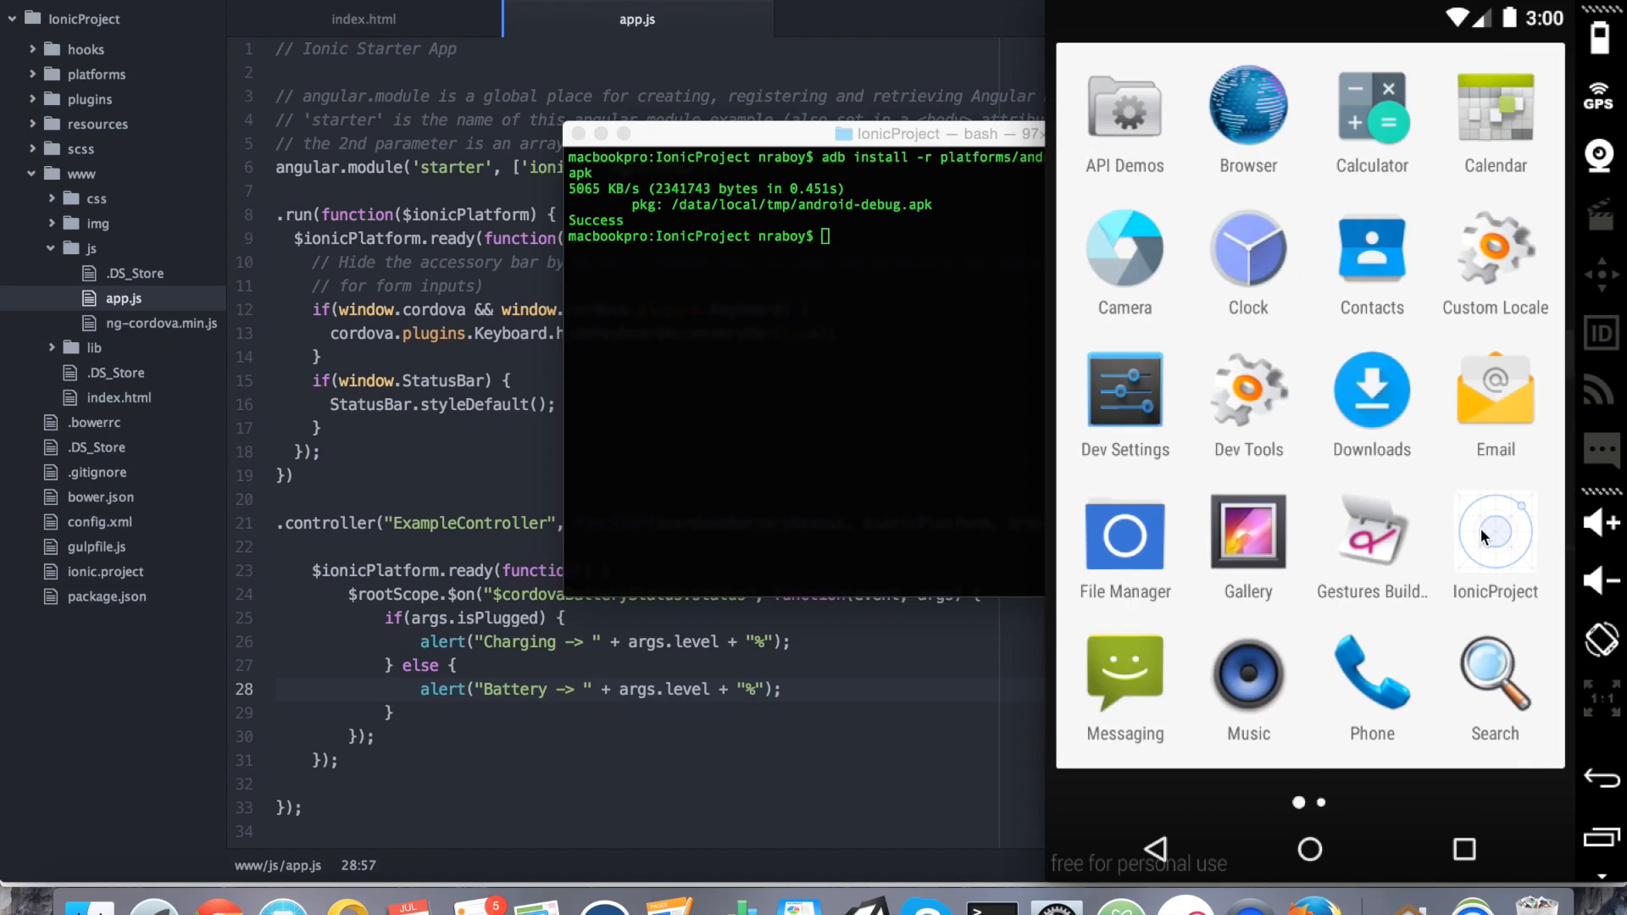
# Launch IonicProject from the Genymotion app drawer and see the blank starter page.
pyautogui.click(1495, 530)
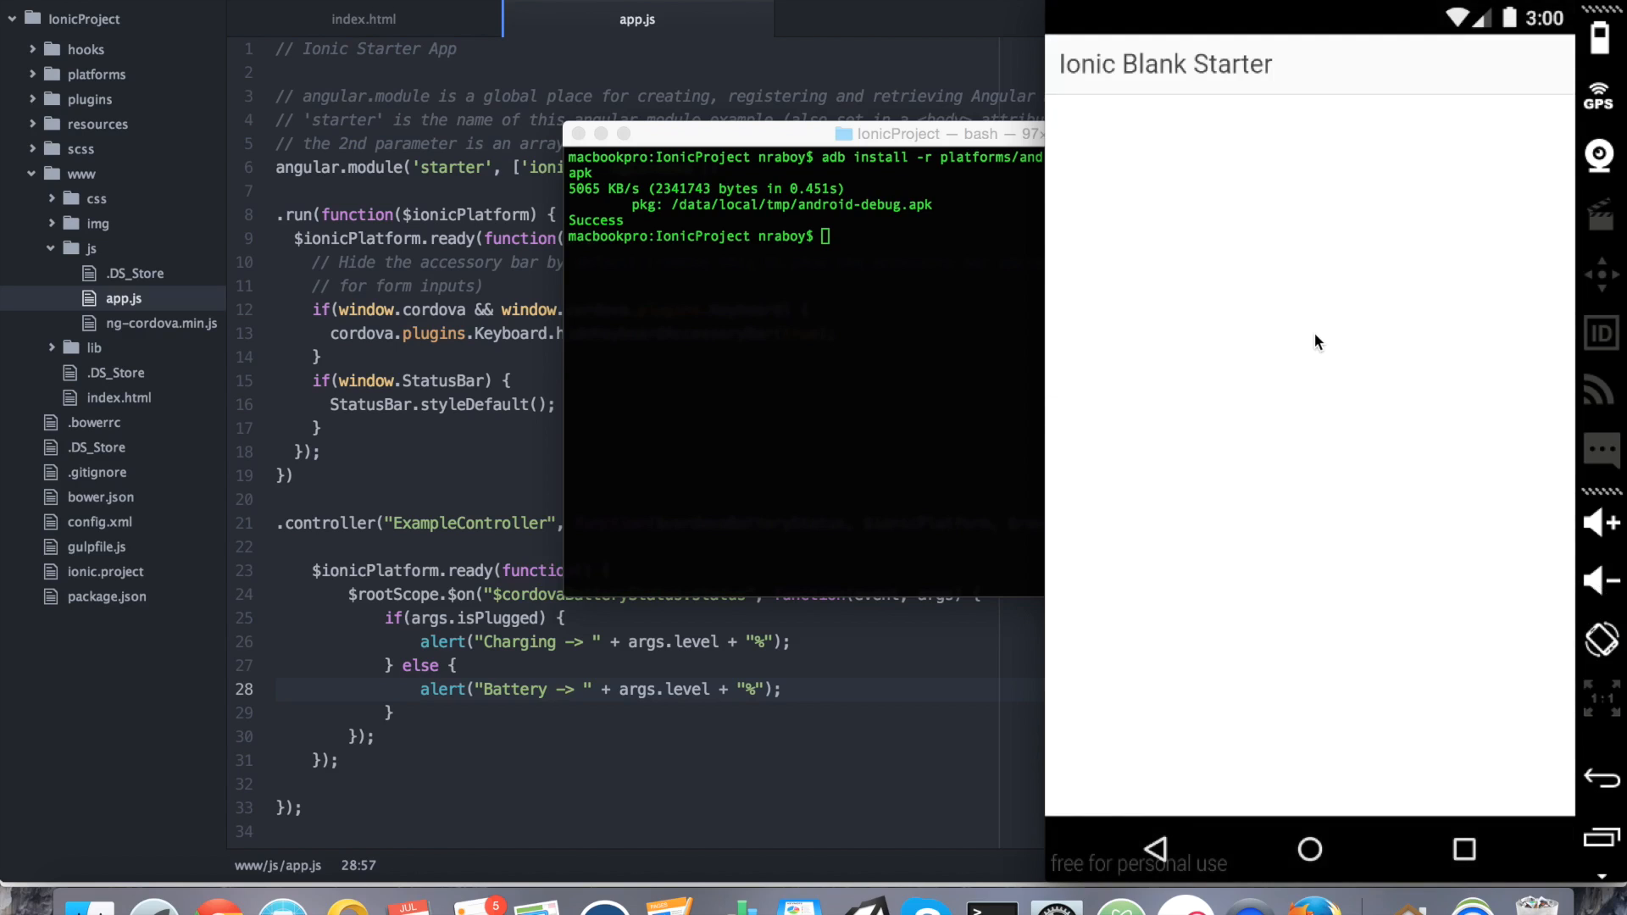
pyautogui.moveTo(963, 199)
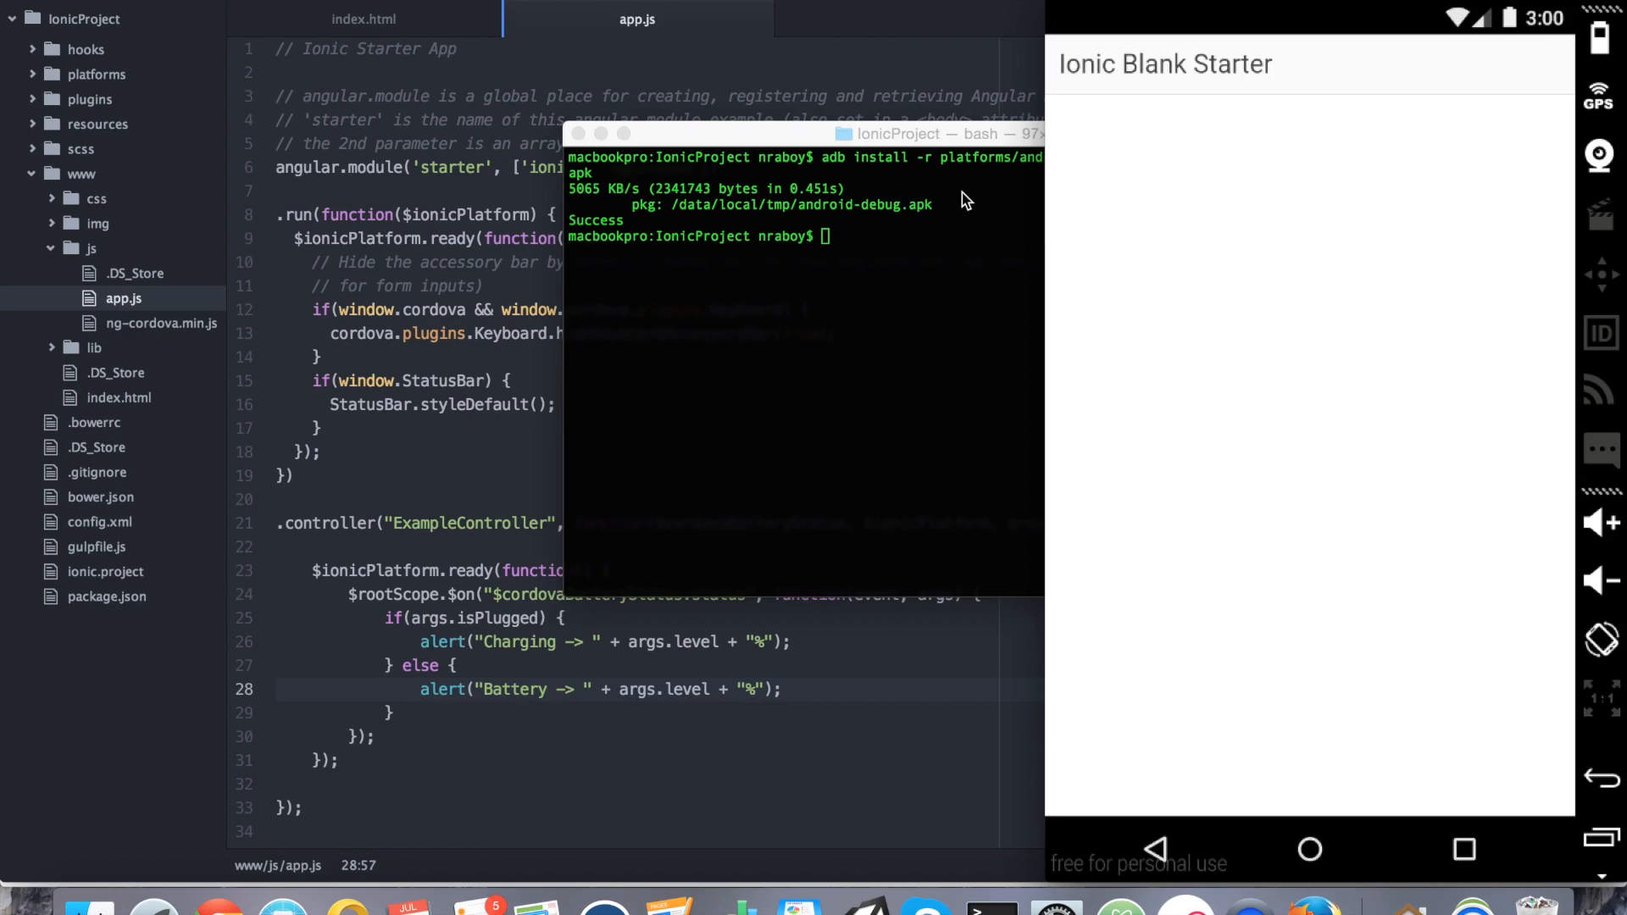
pyautogui.moveTo(1222, 450)
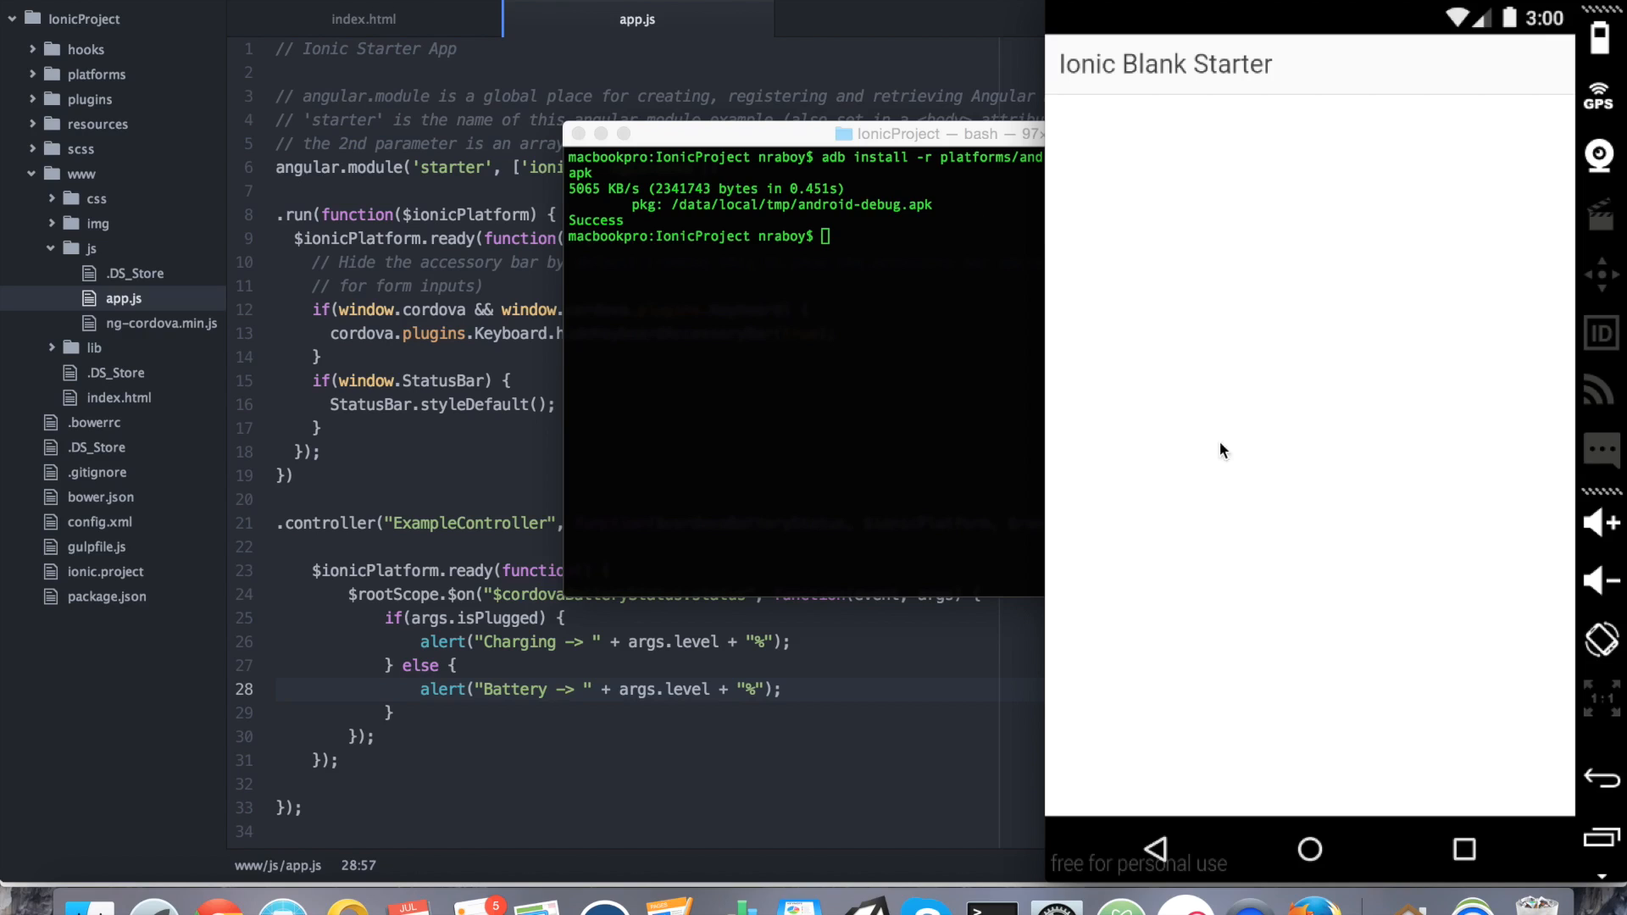
pyautogui.moveTo(1139, 256)
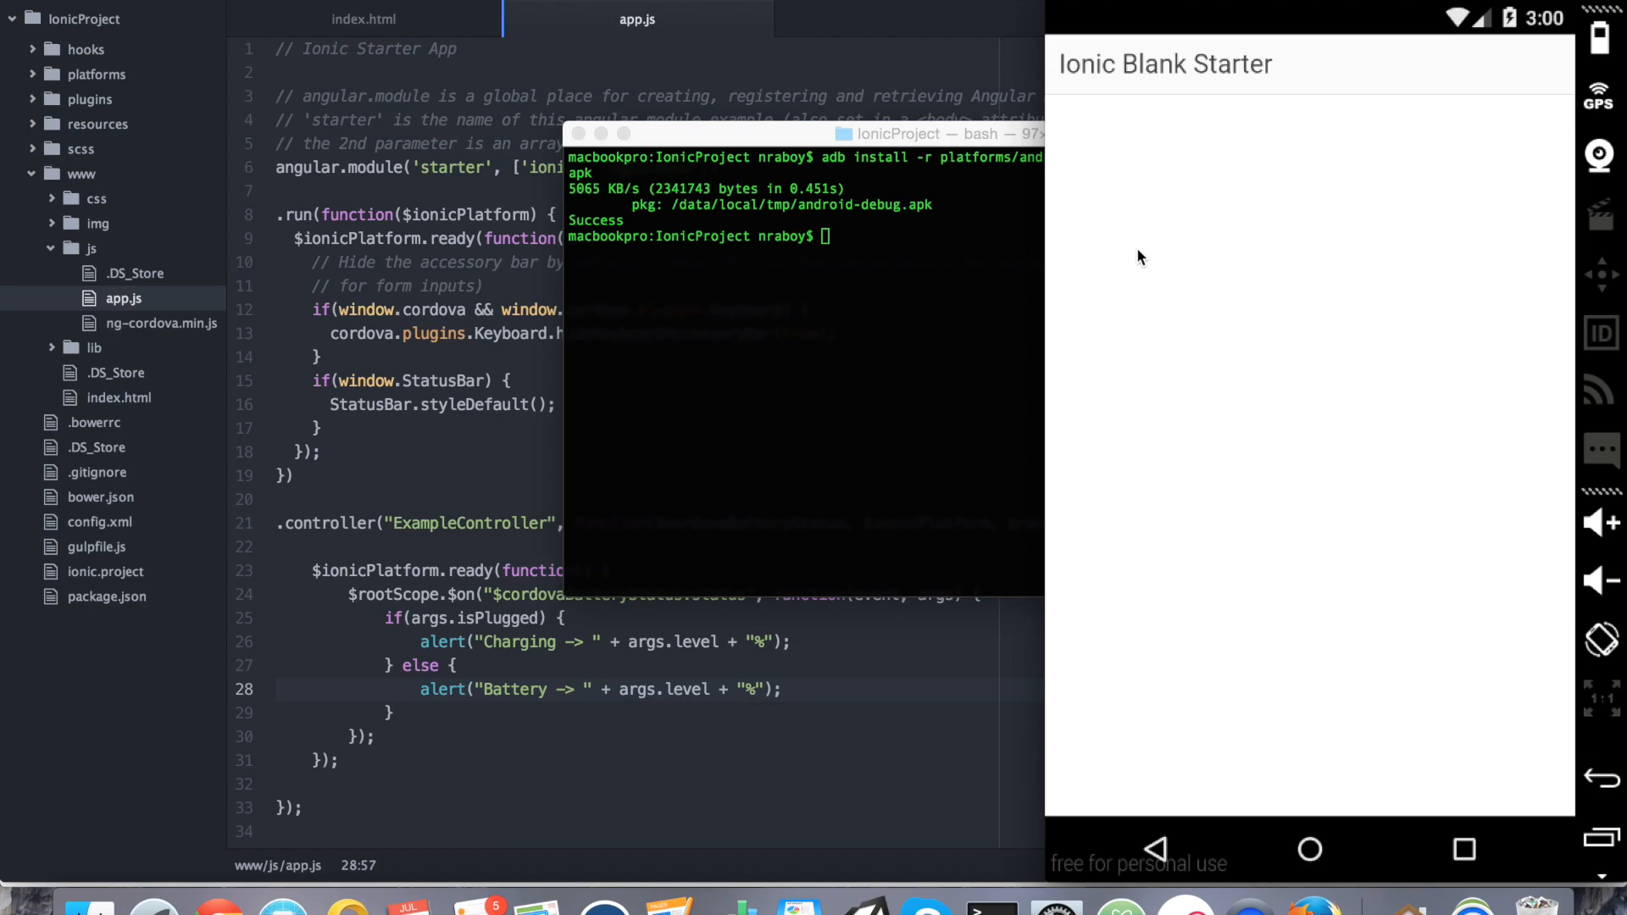
pyautogui.moveTo(1290, 398)
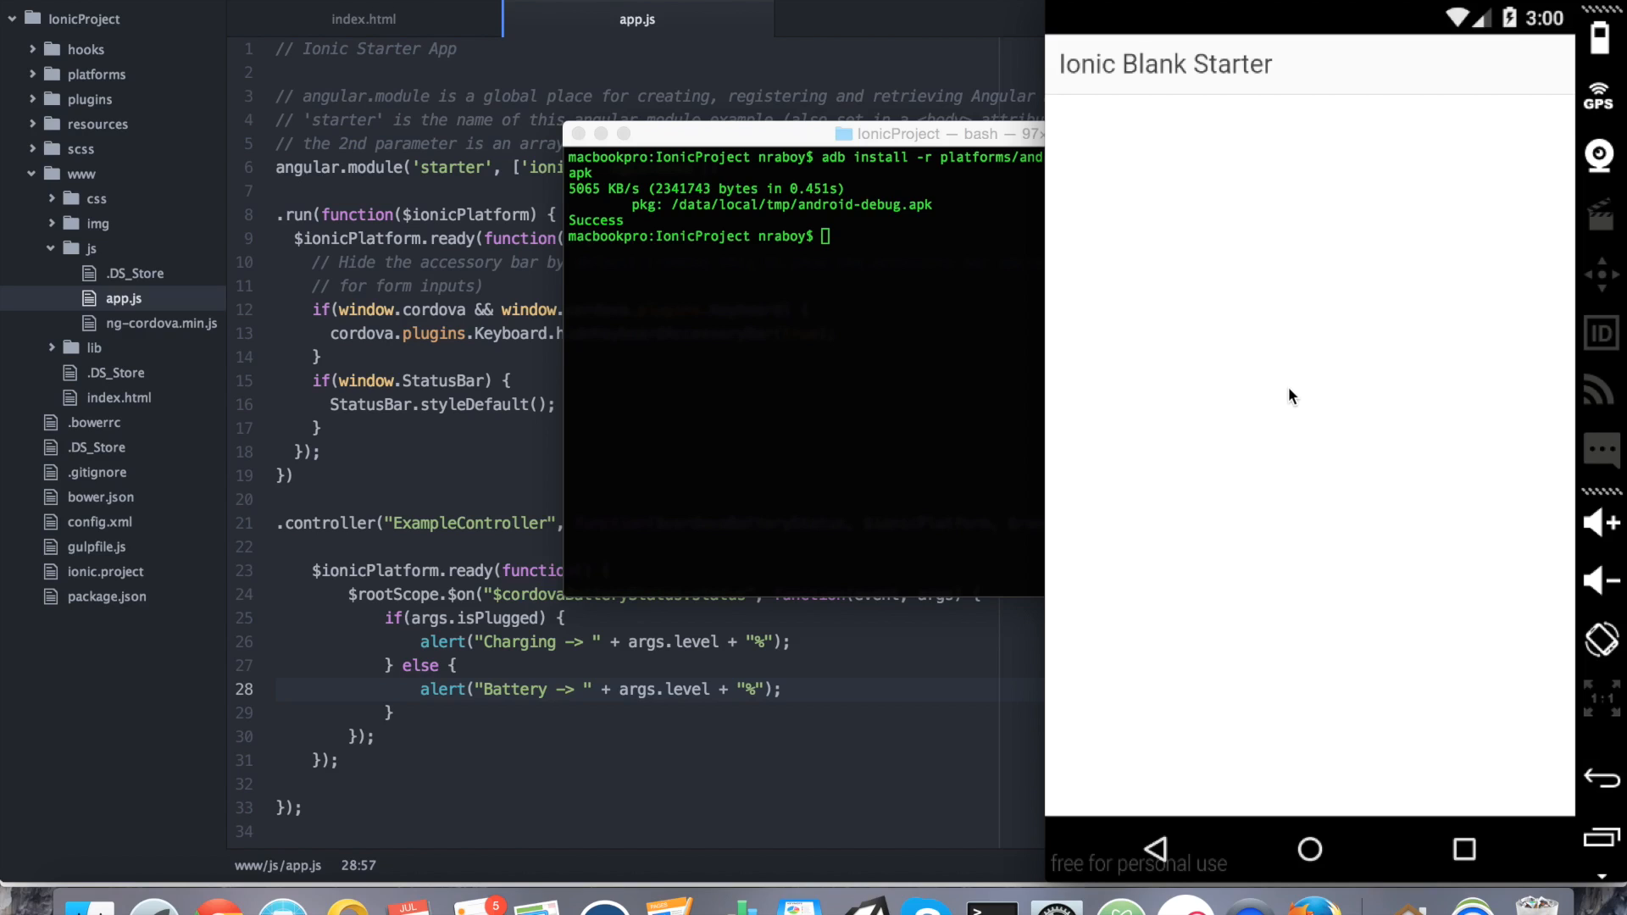
pyautogui.moveTo(747, 142)
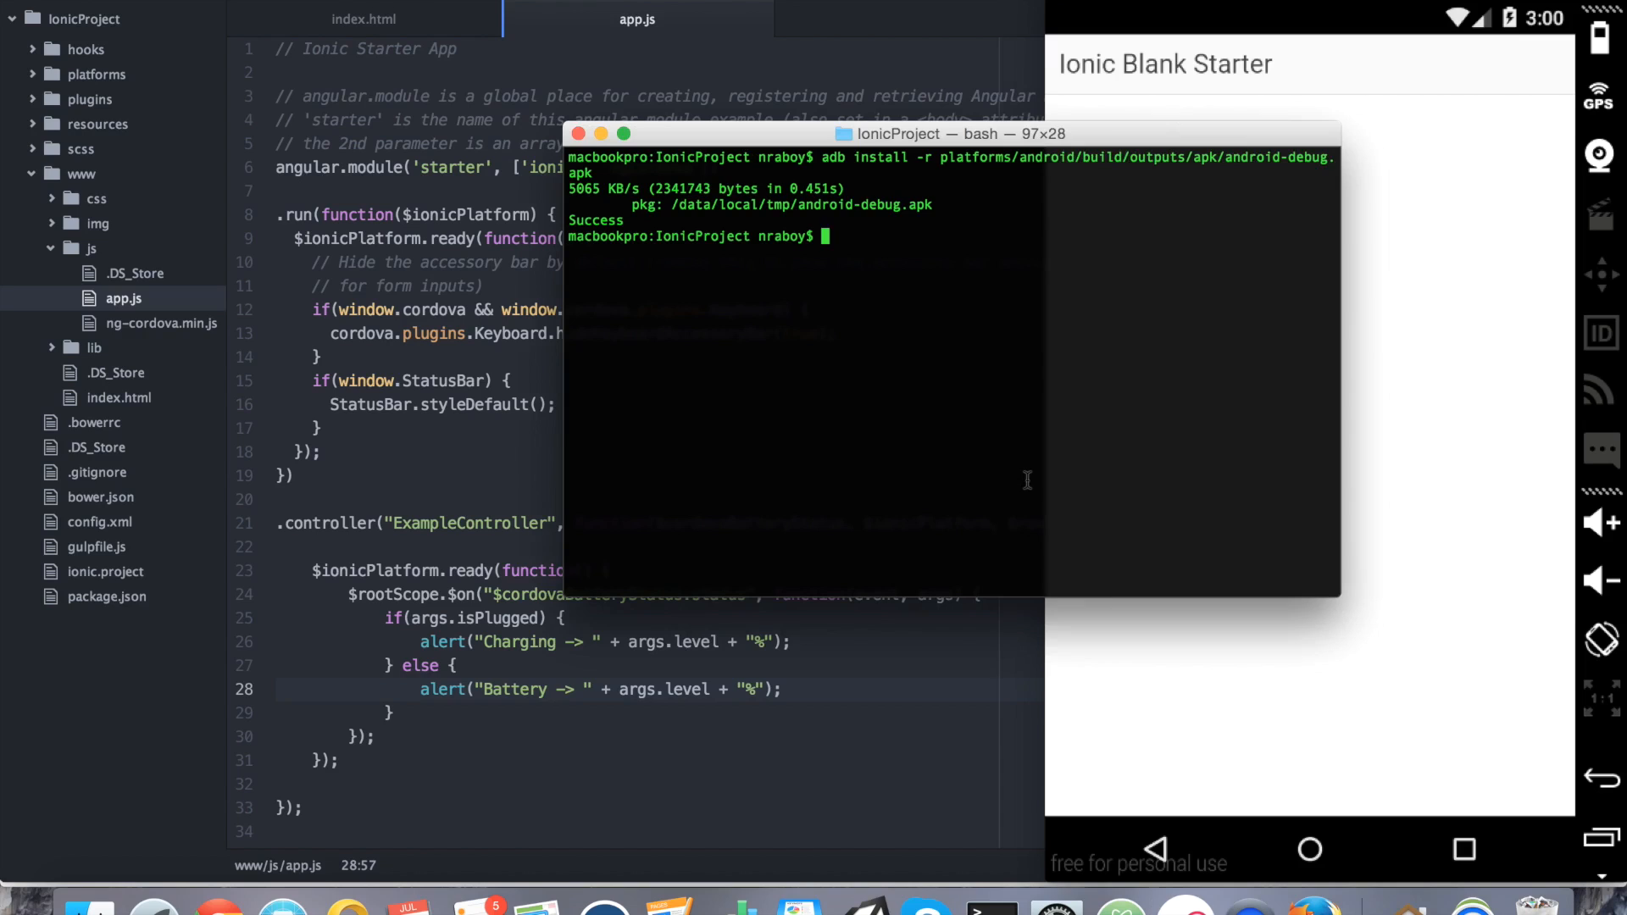
pyautogui.moveTo(1016, 378)
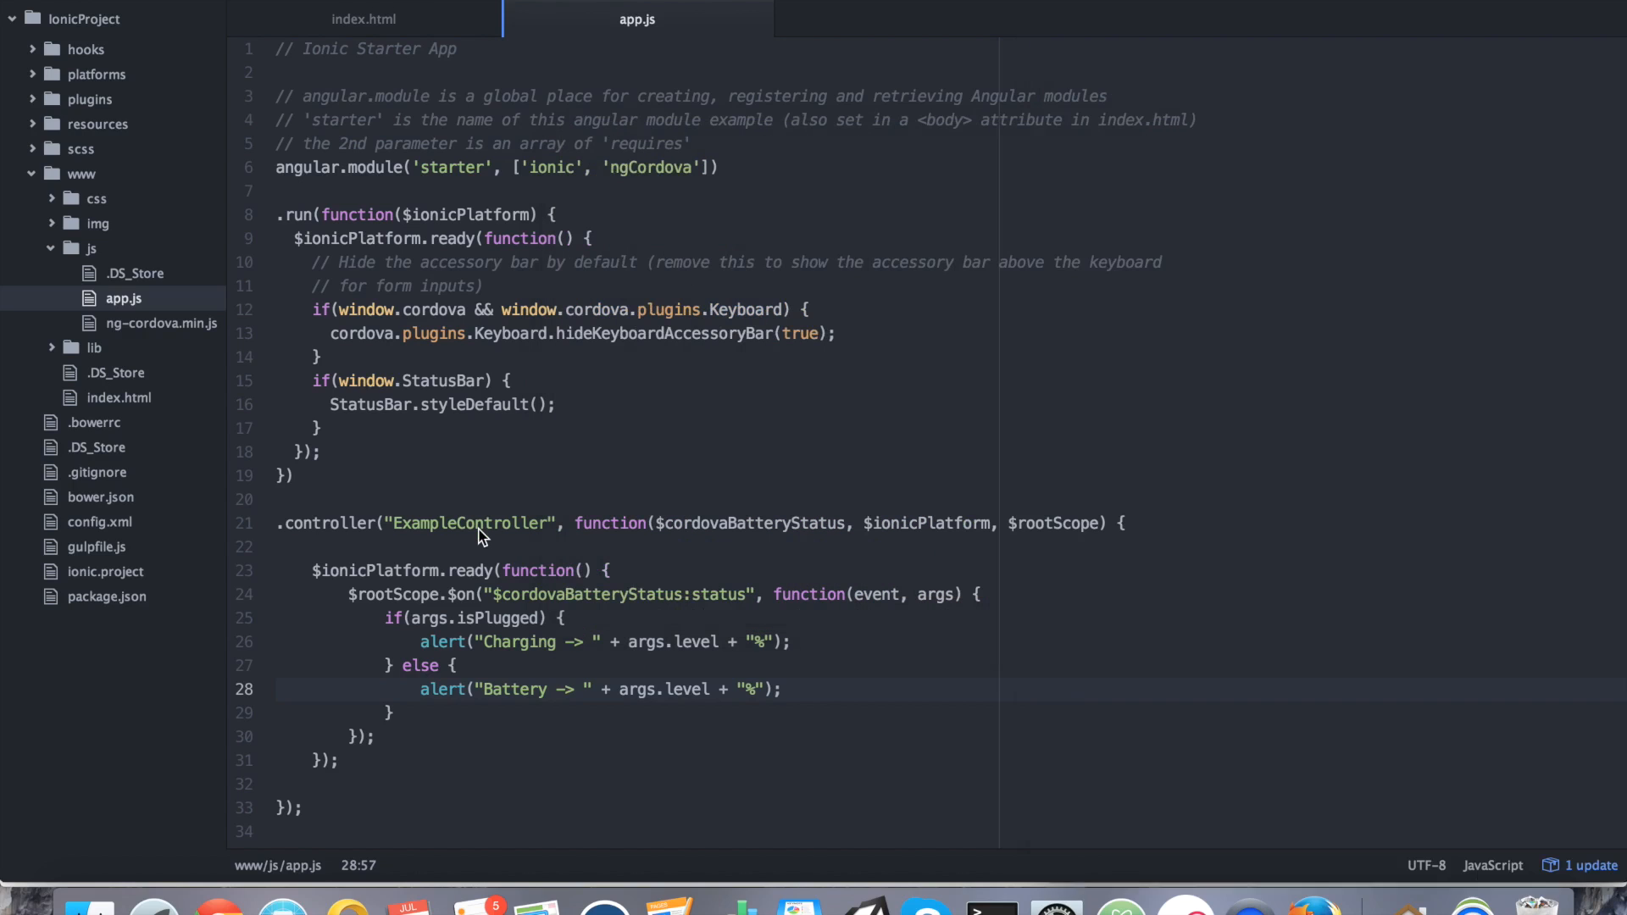
pyautogui.moveTo(1200, 880)
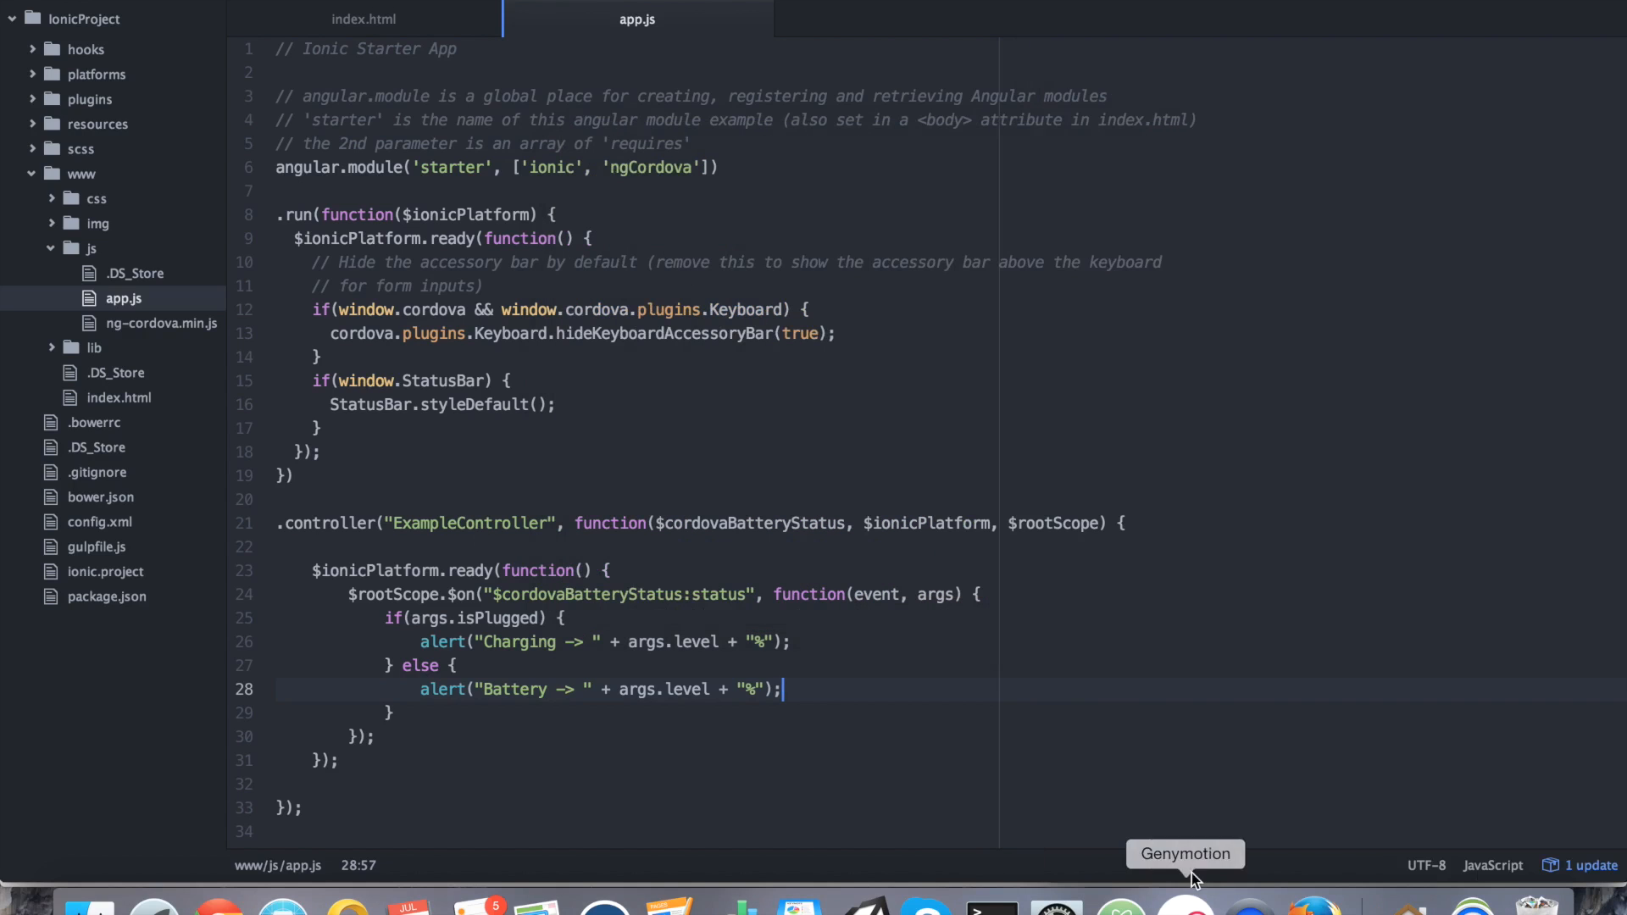
# Add ng-controller="ExampleController" to the ion-content tag on line 31 of index.html.
pyautogui.click(362, 19)
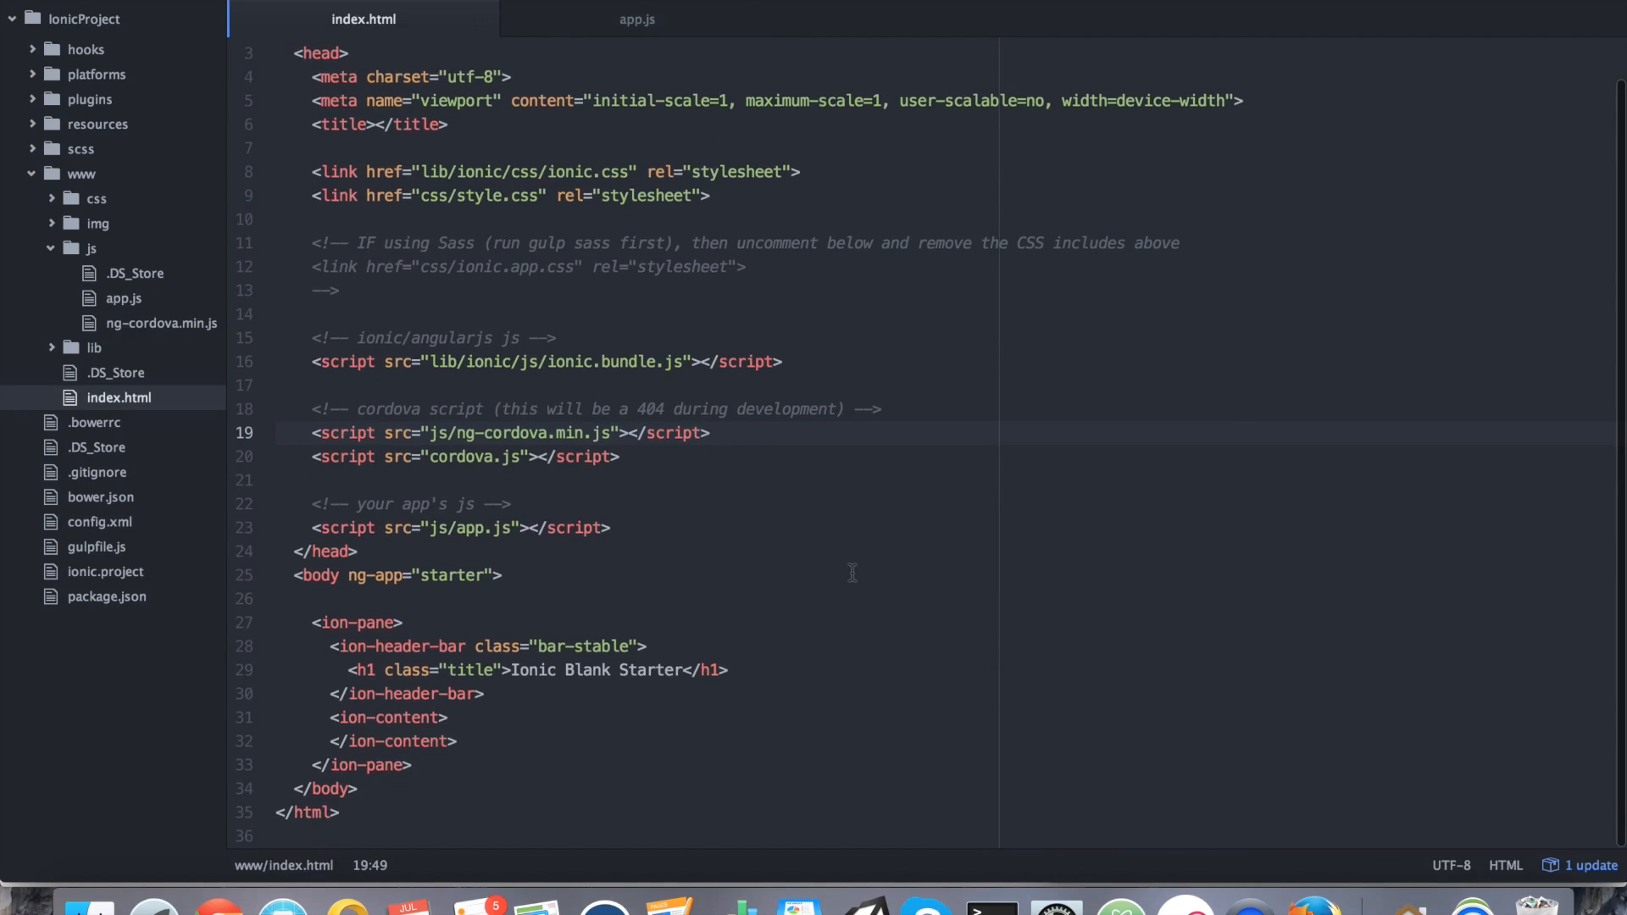
pyautogui.click(389, 717)
pyautogui.write(' ng')
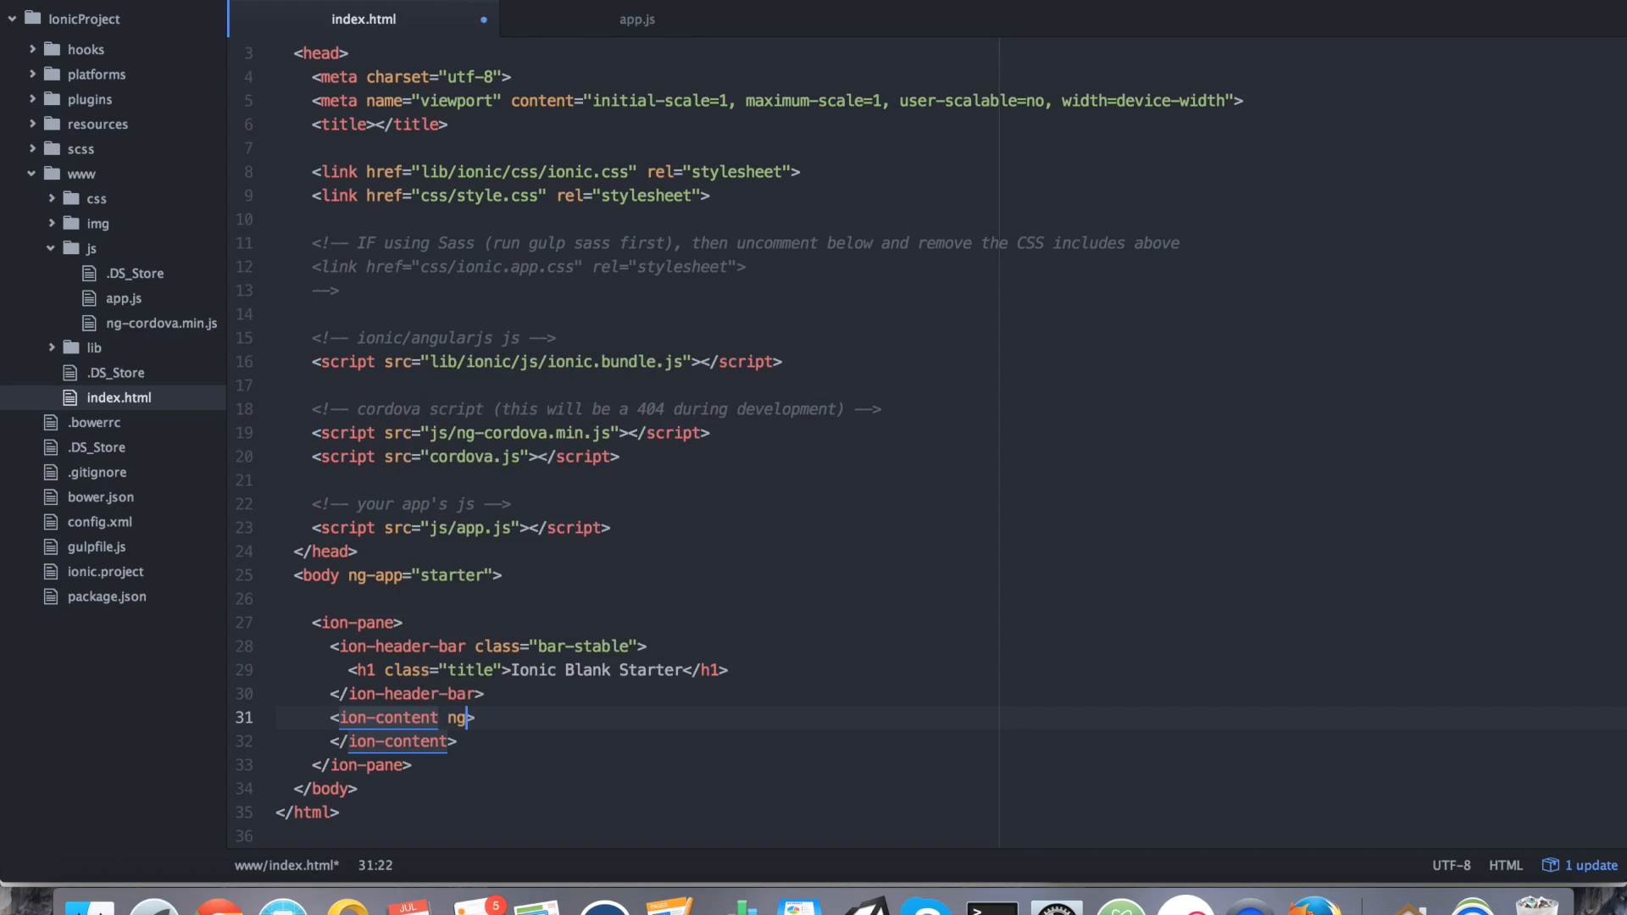
pyautogui.write('-controller=')
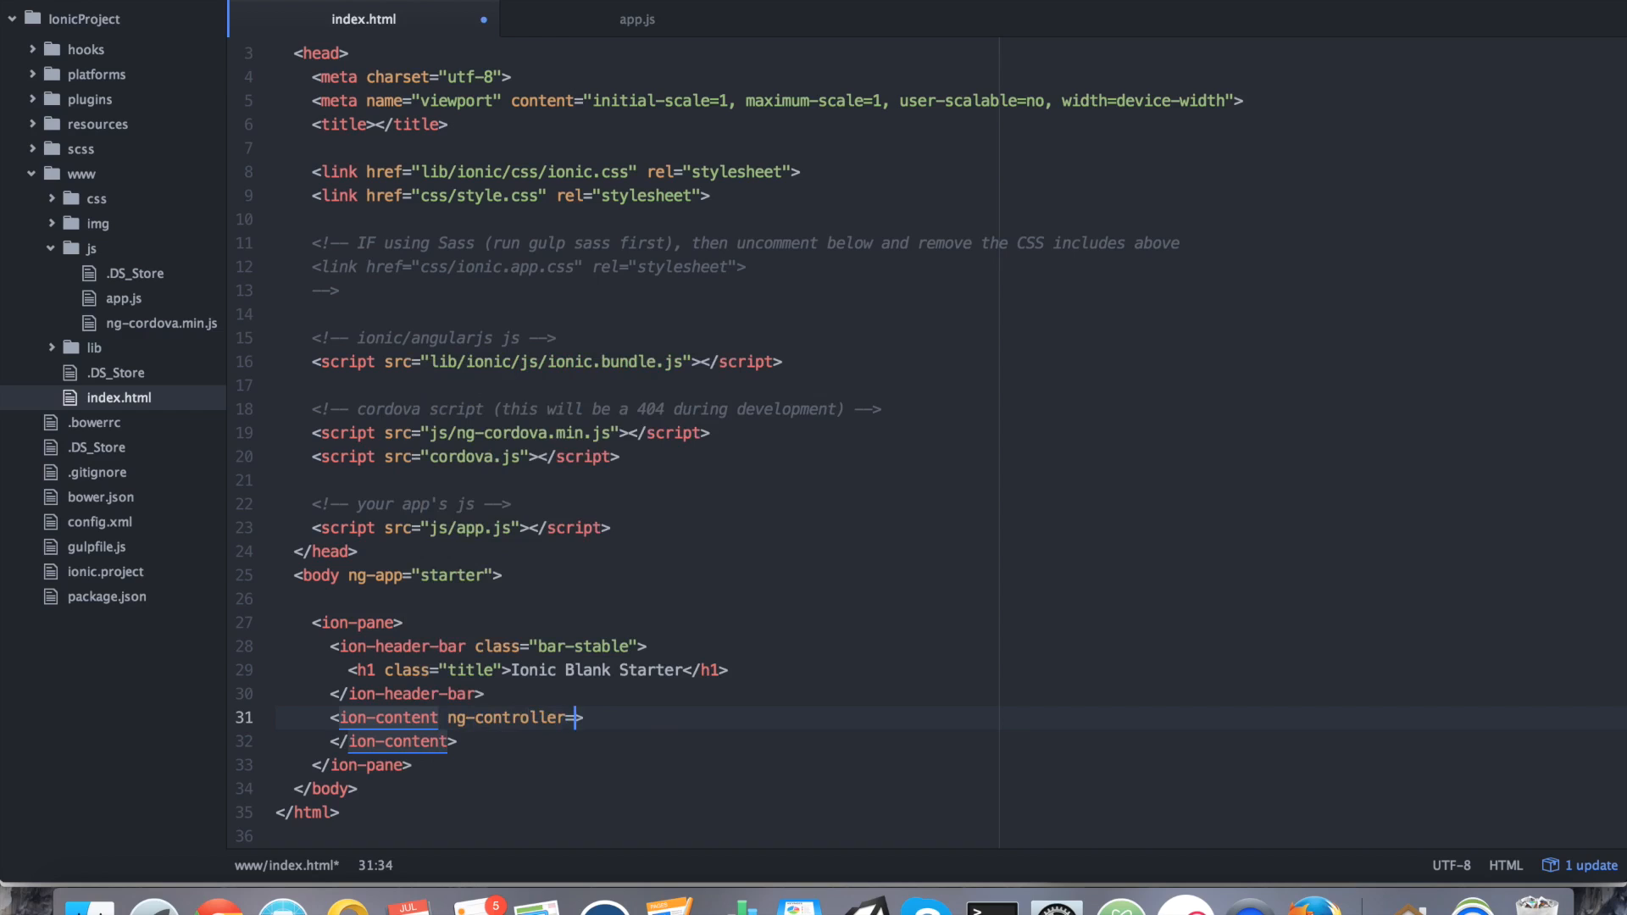
pyautogui.write('"')
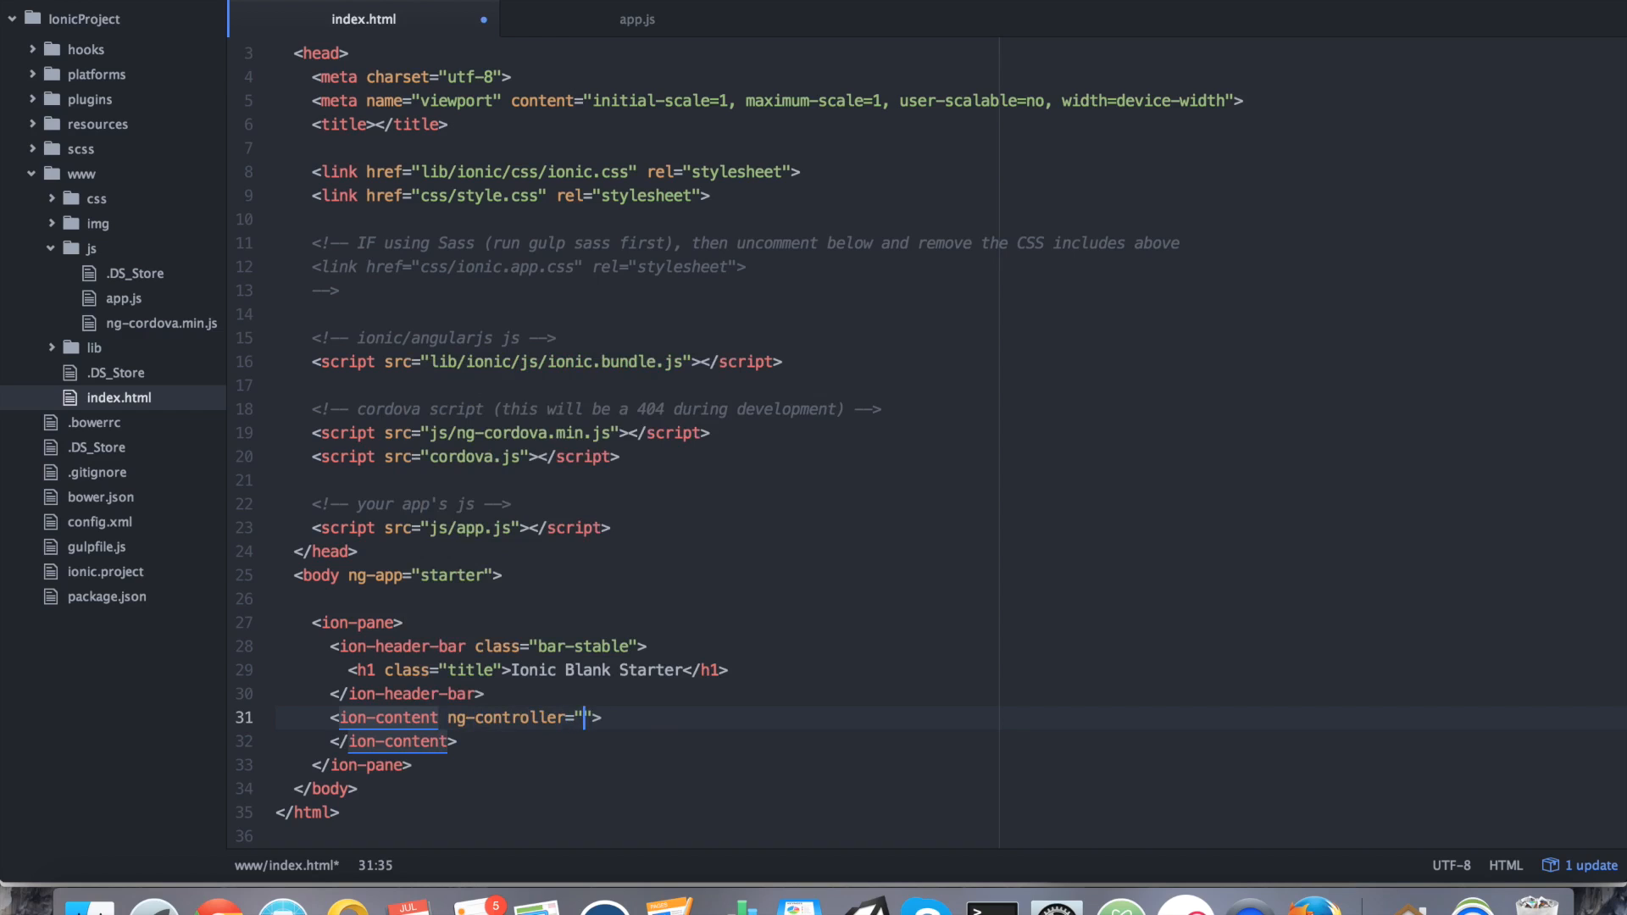
pyautogui.write('ExampleContro')
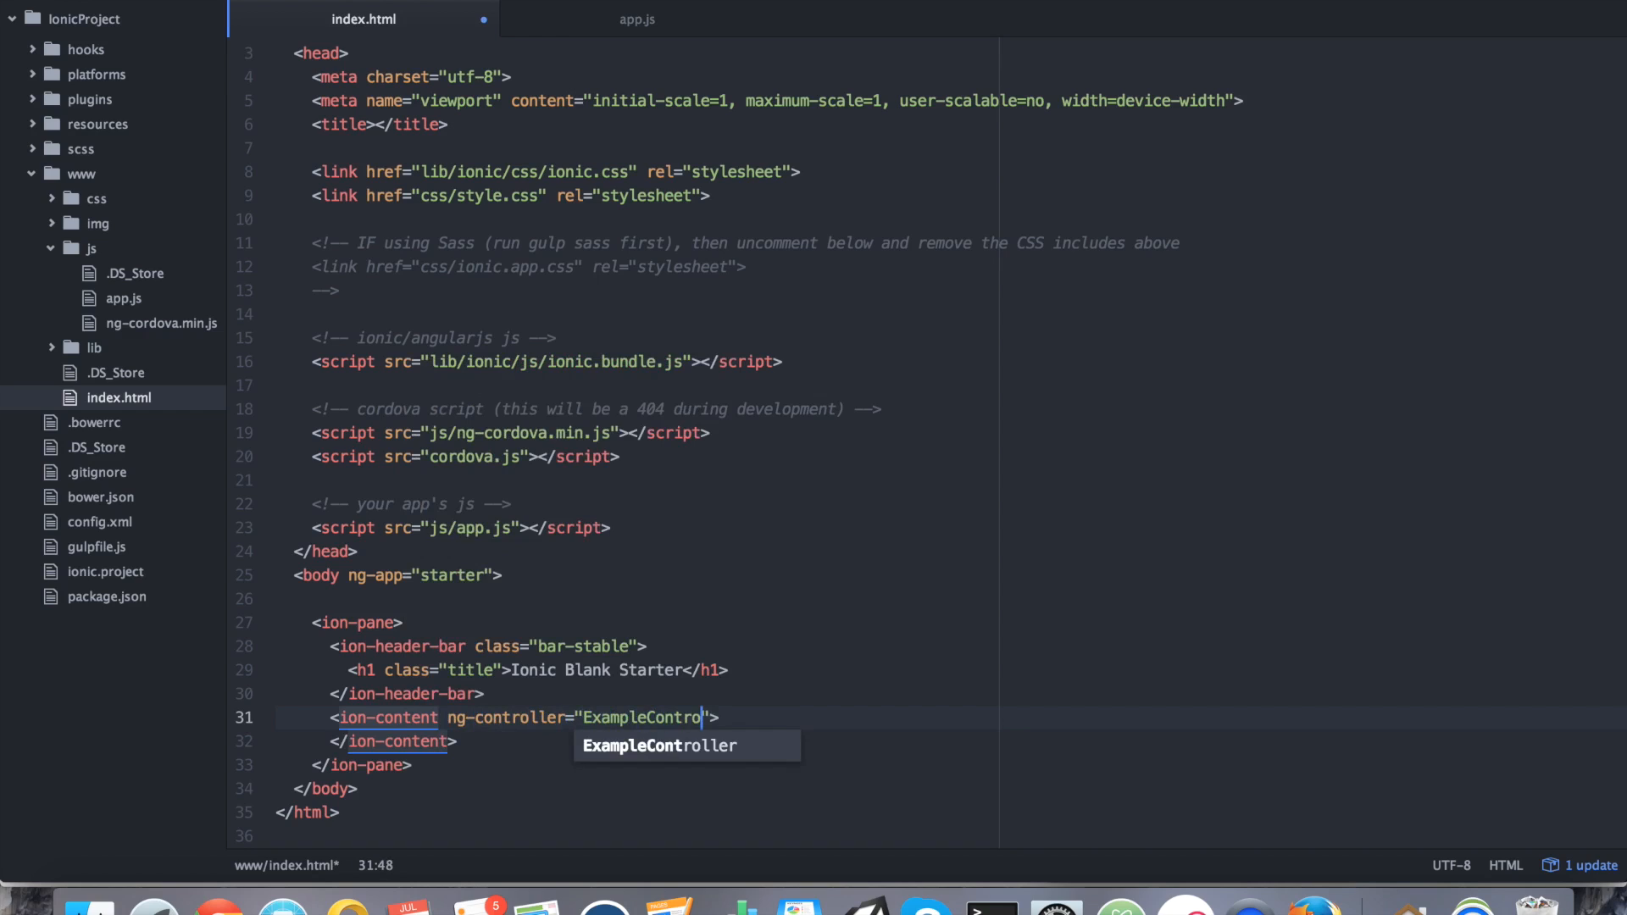
pyautogui.press('Tab')
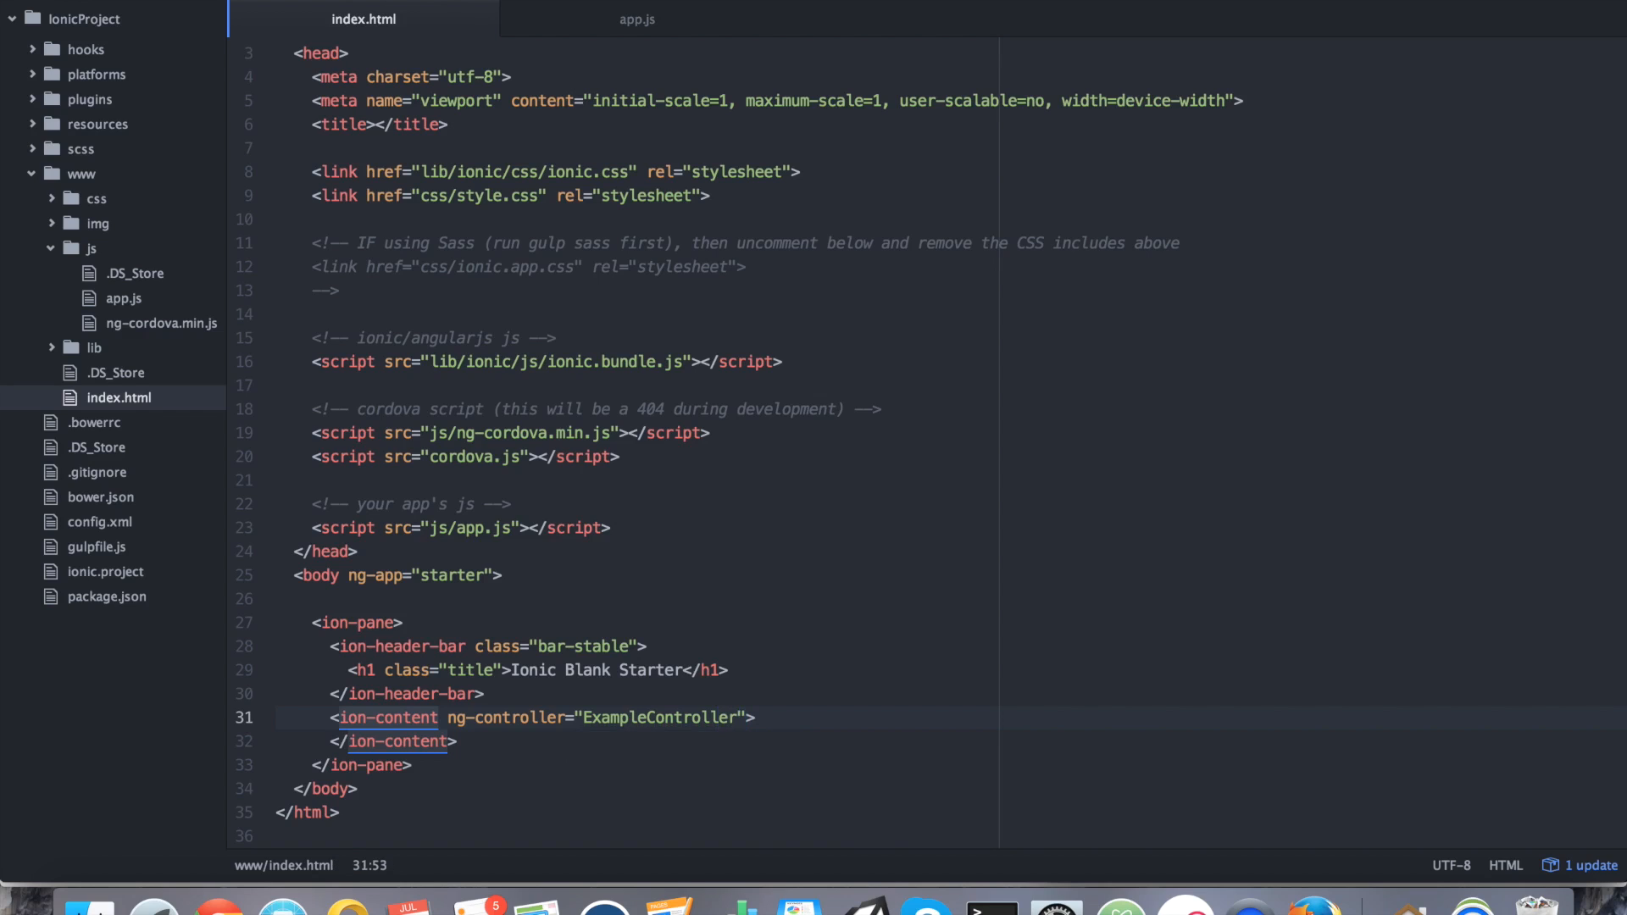
pyautogui.click(989, 907)
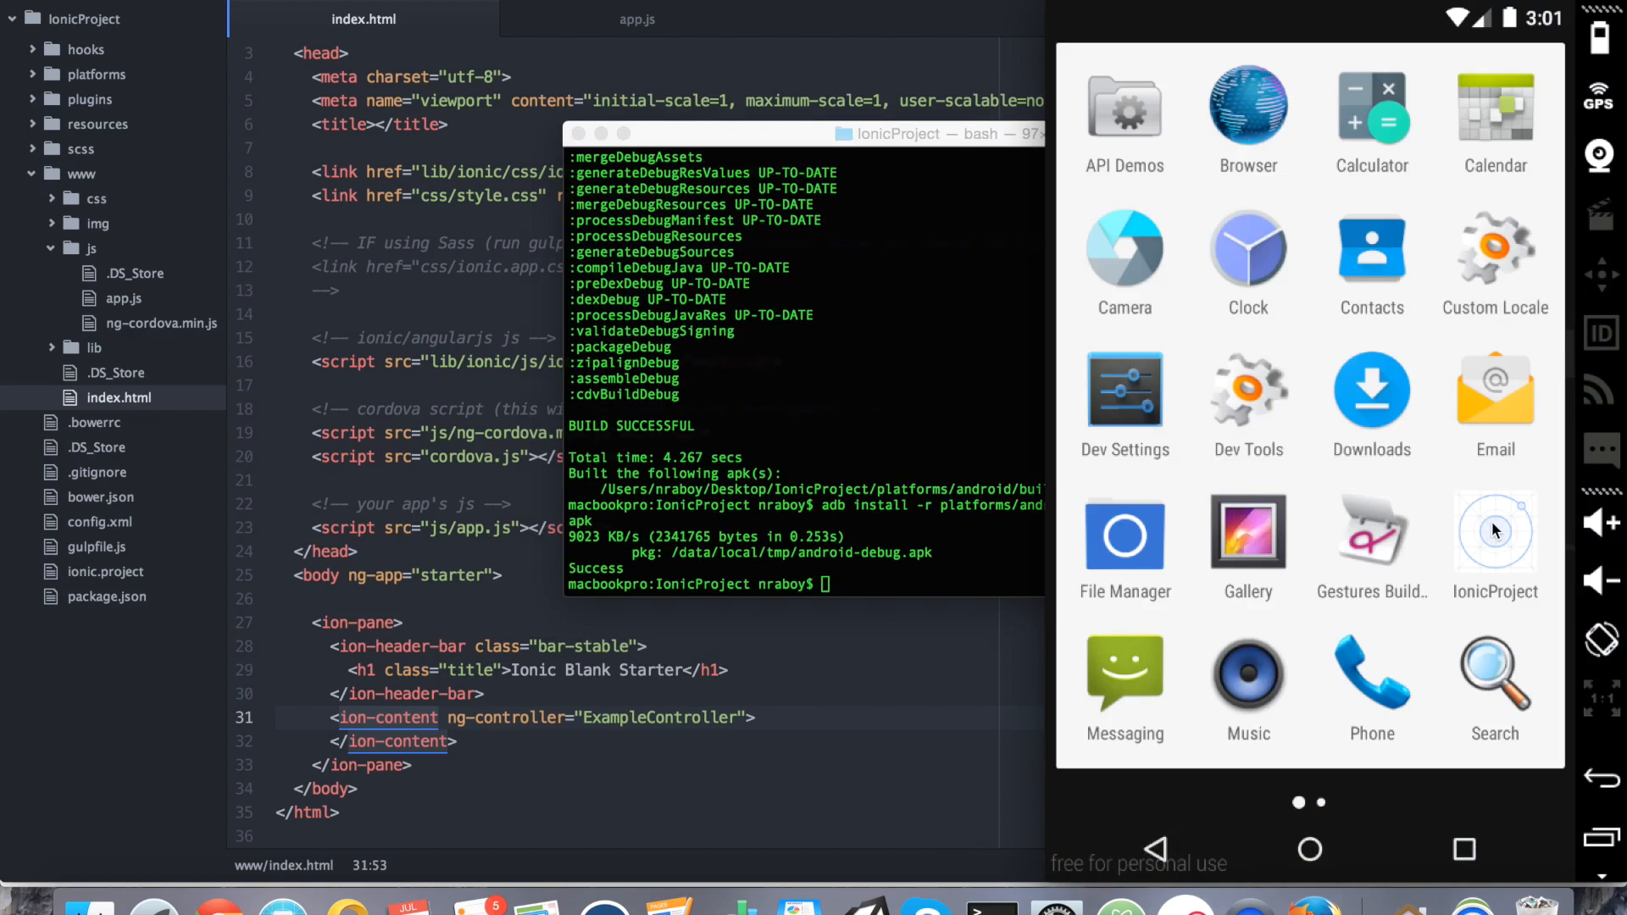
# Relaunch IonicProject and dismiss the Battery -> 99% and Battery -> 98% alerts.
pyautogui.click(1494, 531)
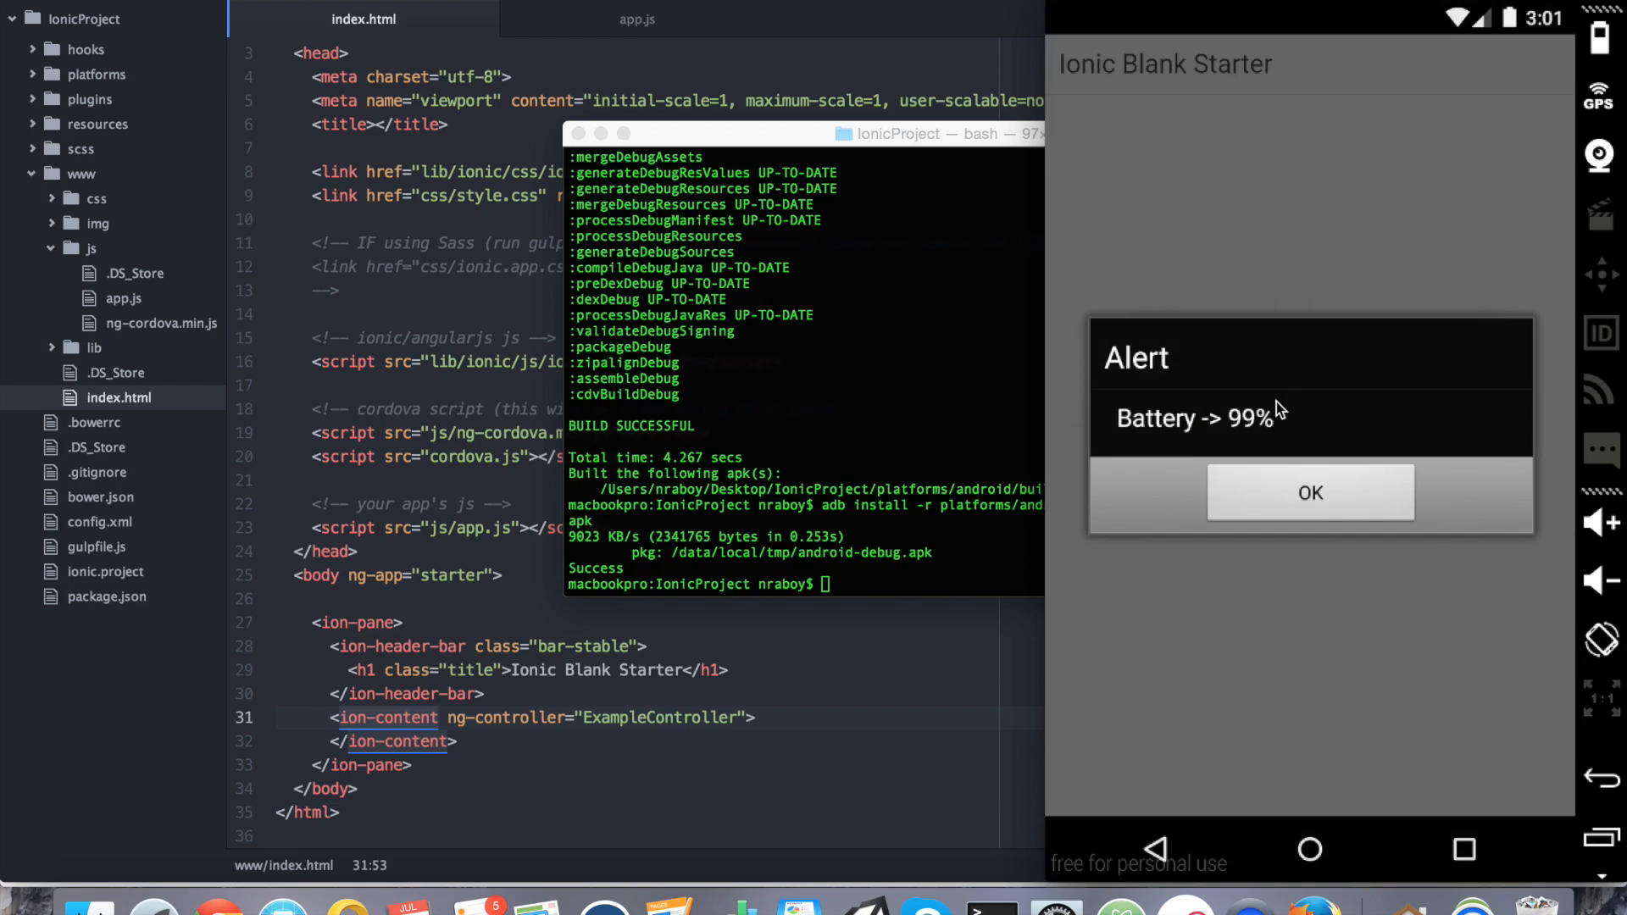
pyautogui.moveTo(1296, 491)
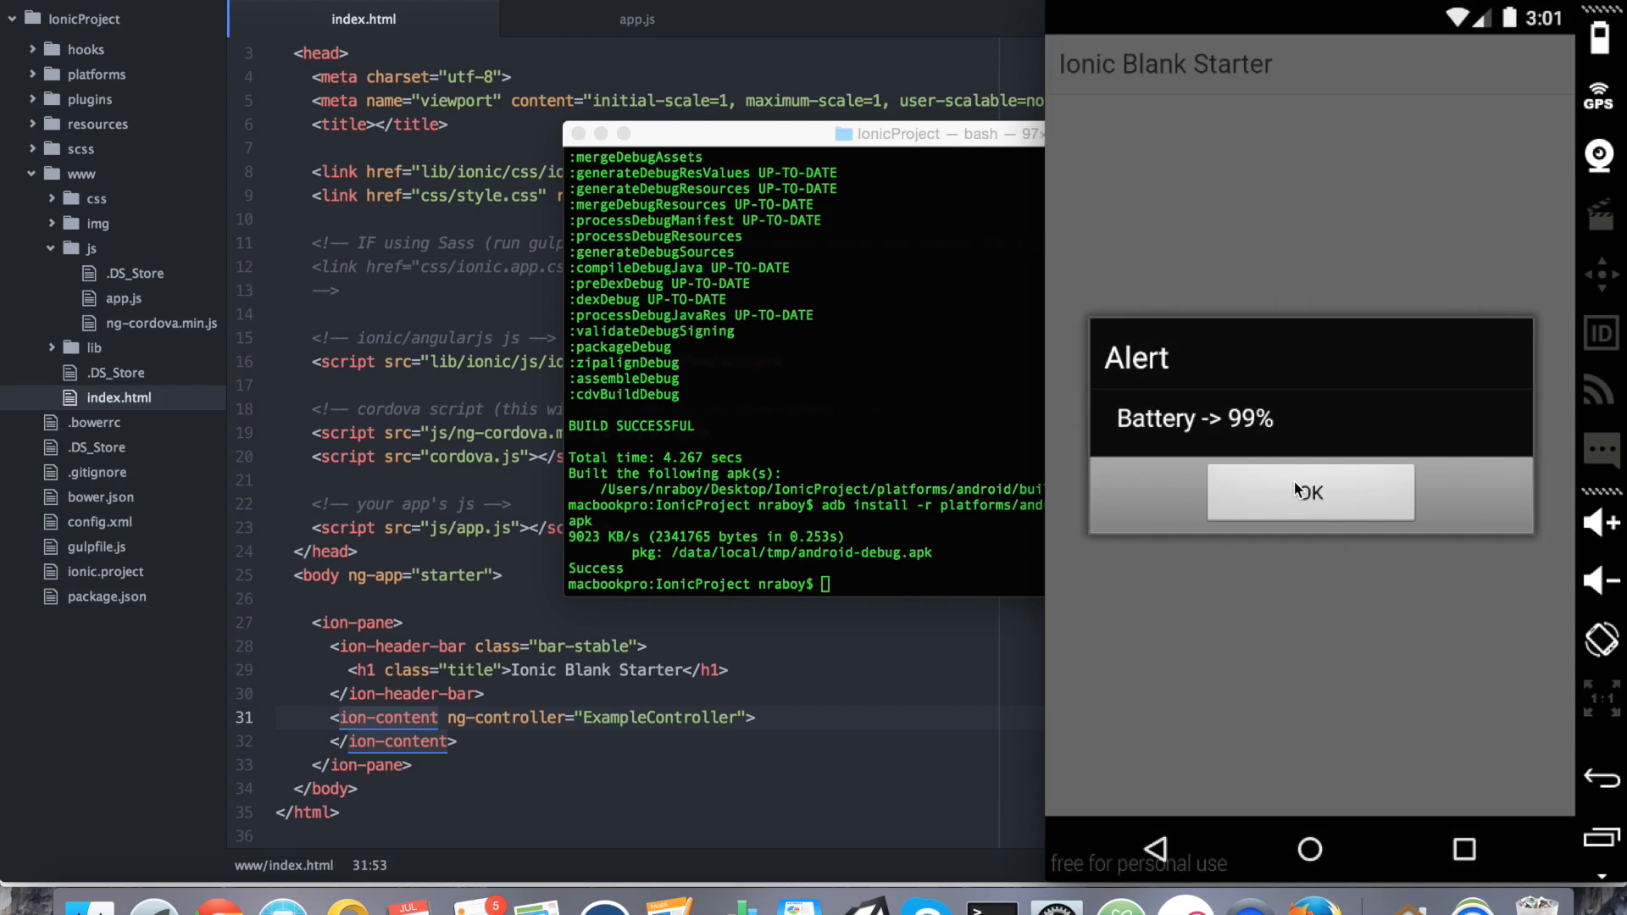
pyautogui.click(1309, 490)
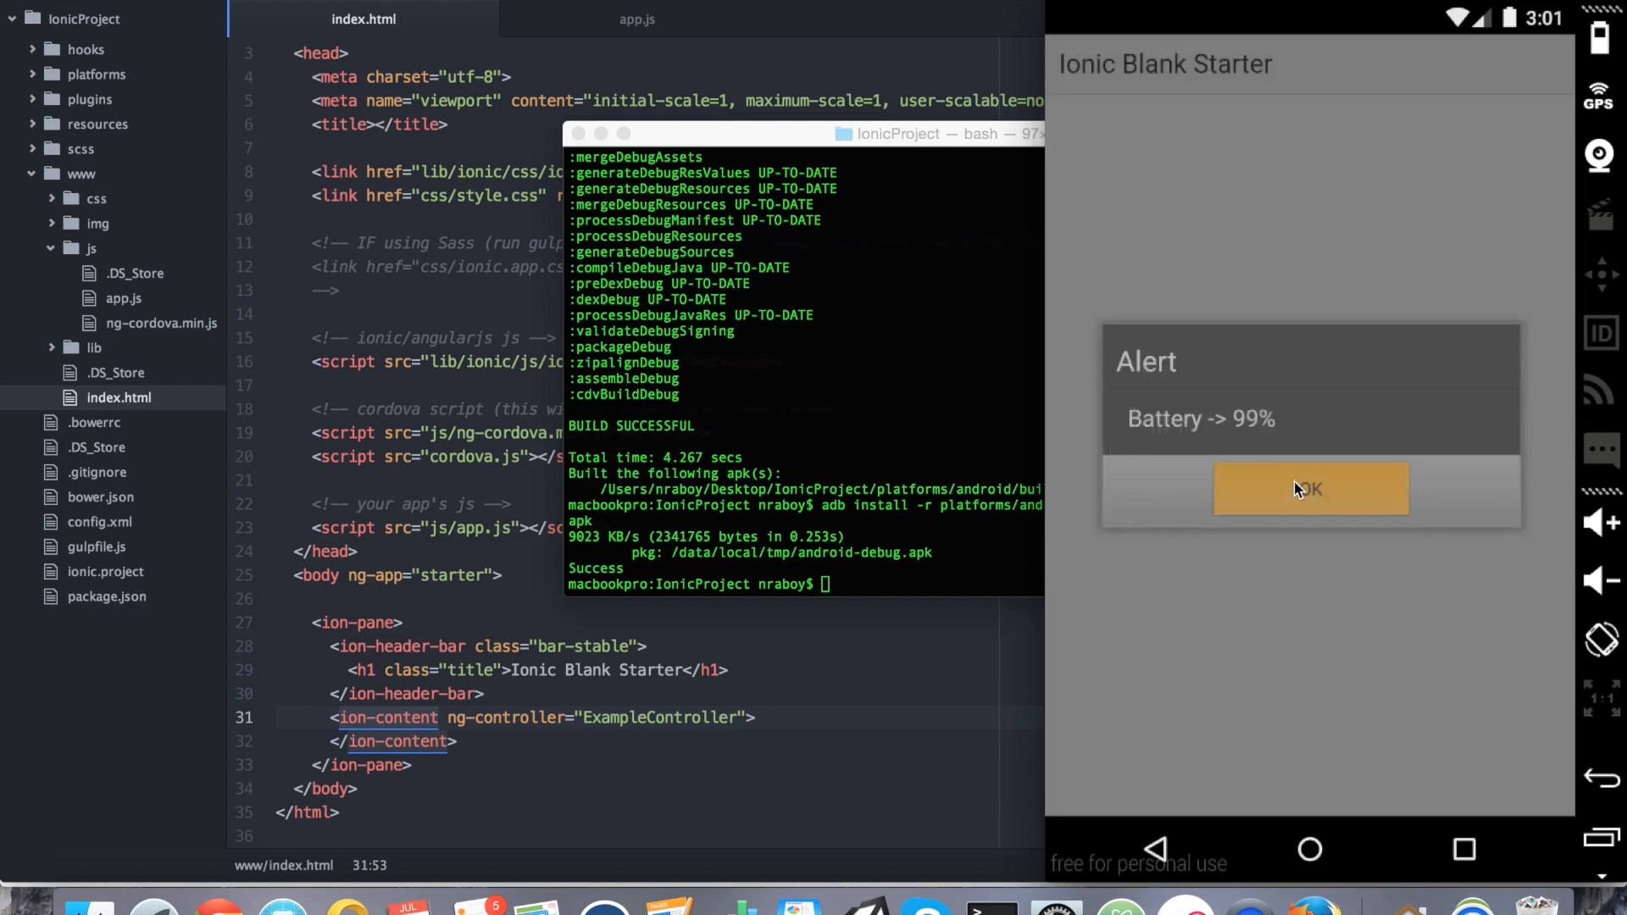
pyautogui.click(1310, 489)
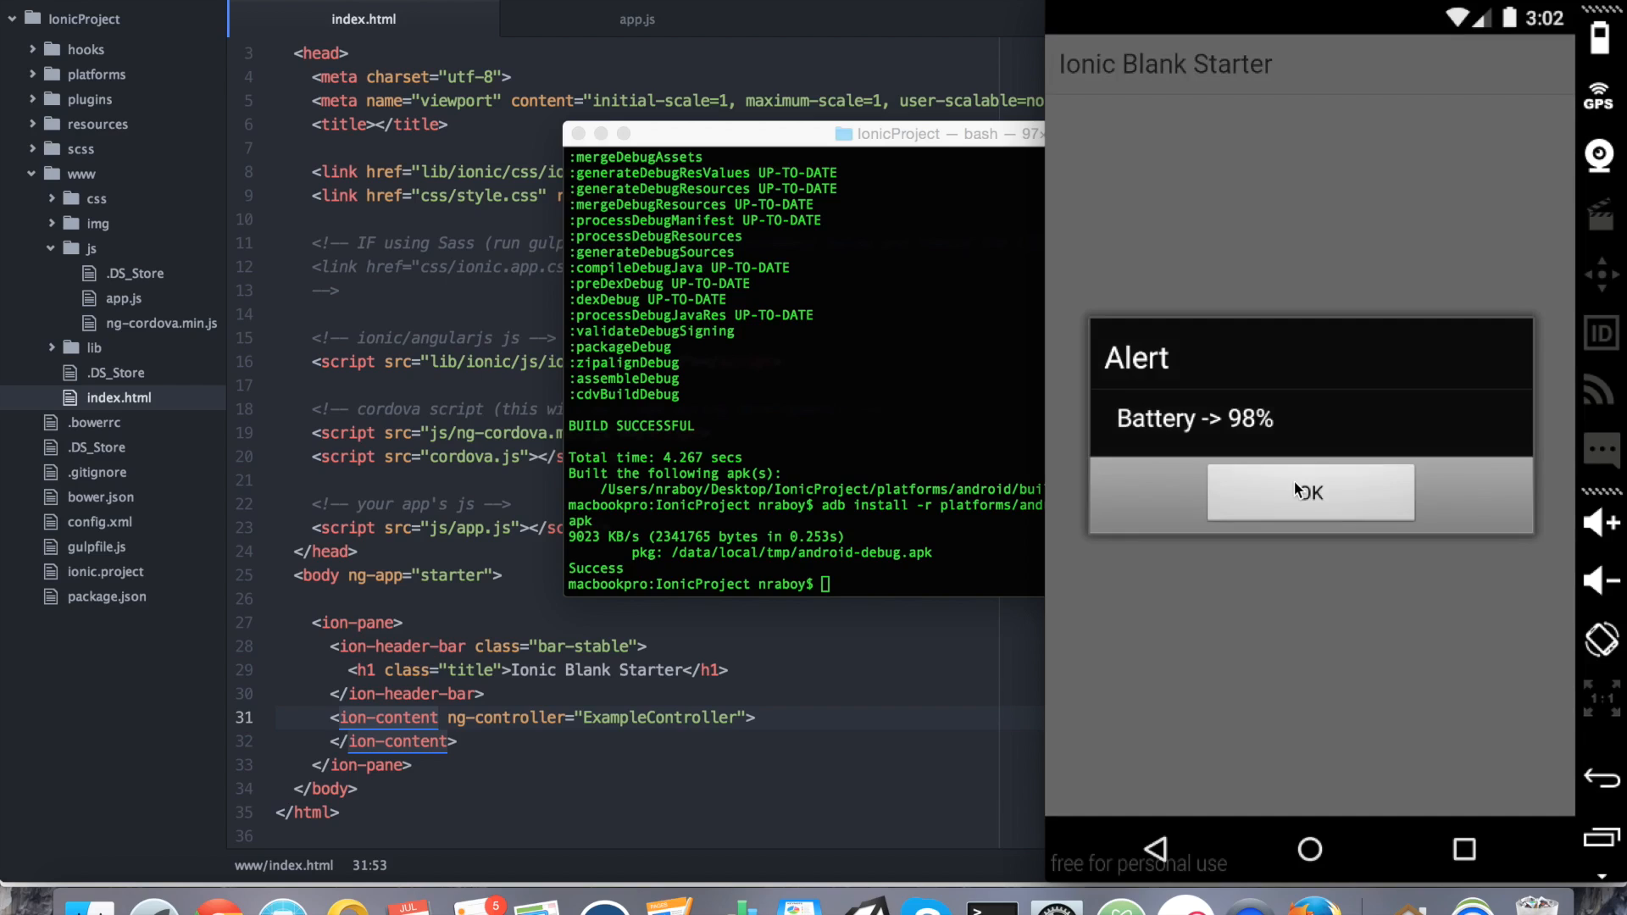
pyautogui.click(1310, 492)
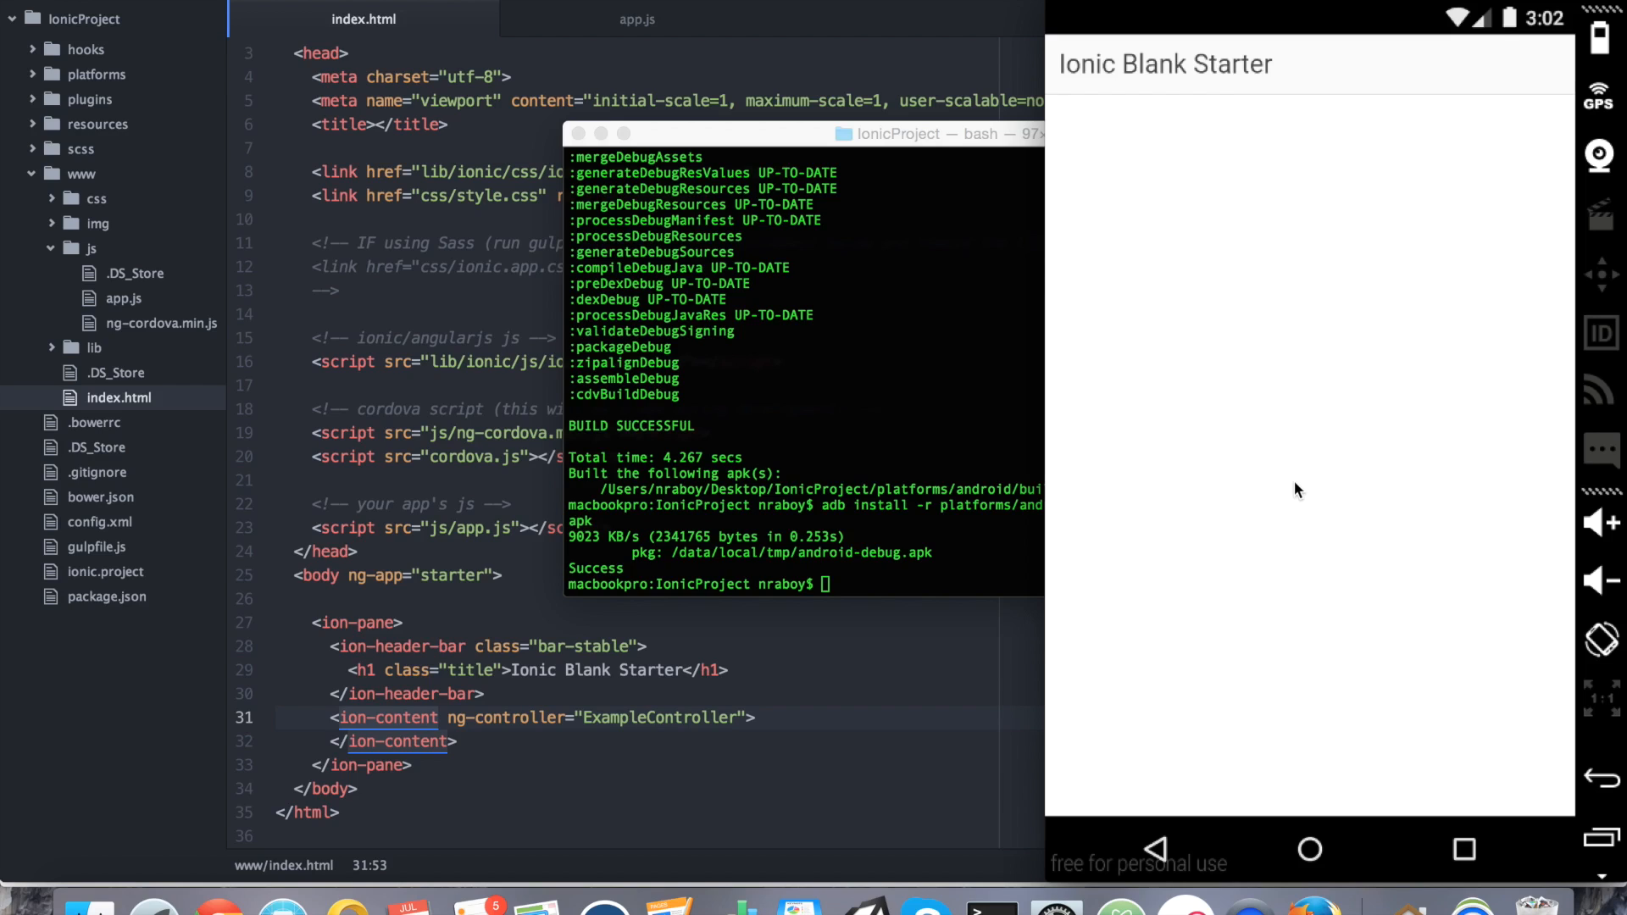
pyautogui.moveTo(1305, 494)
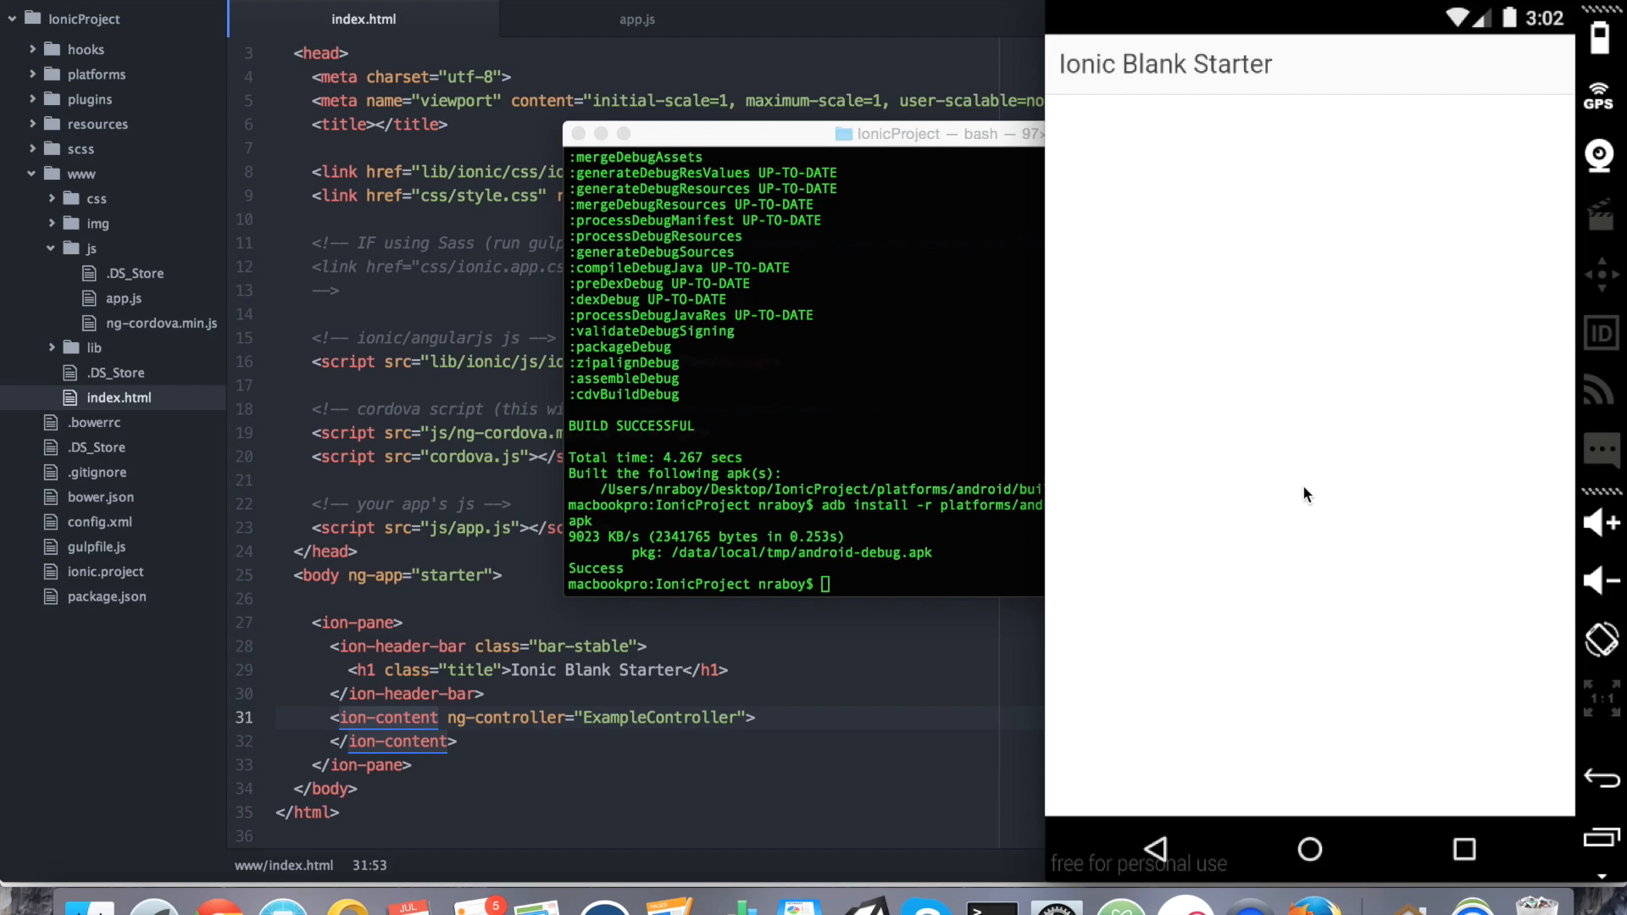
pyautogui.moveTo(1227, 311)
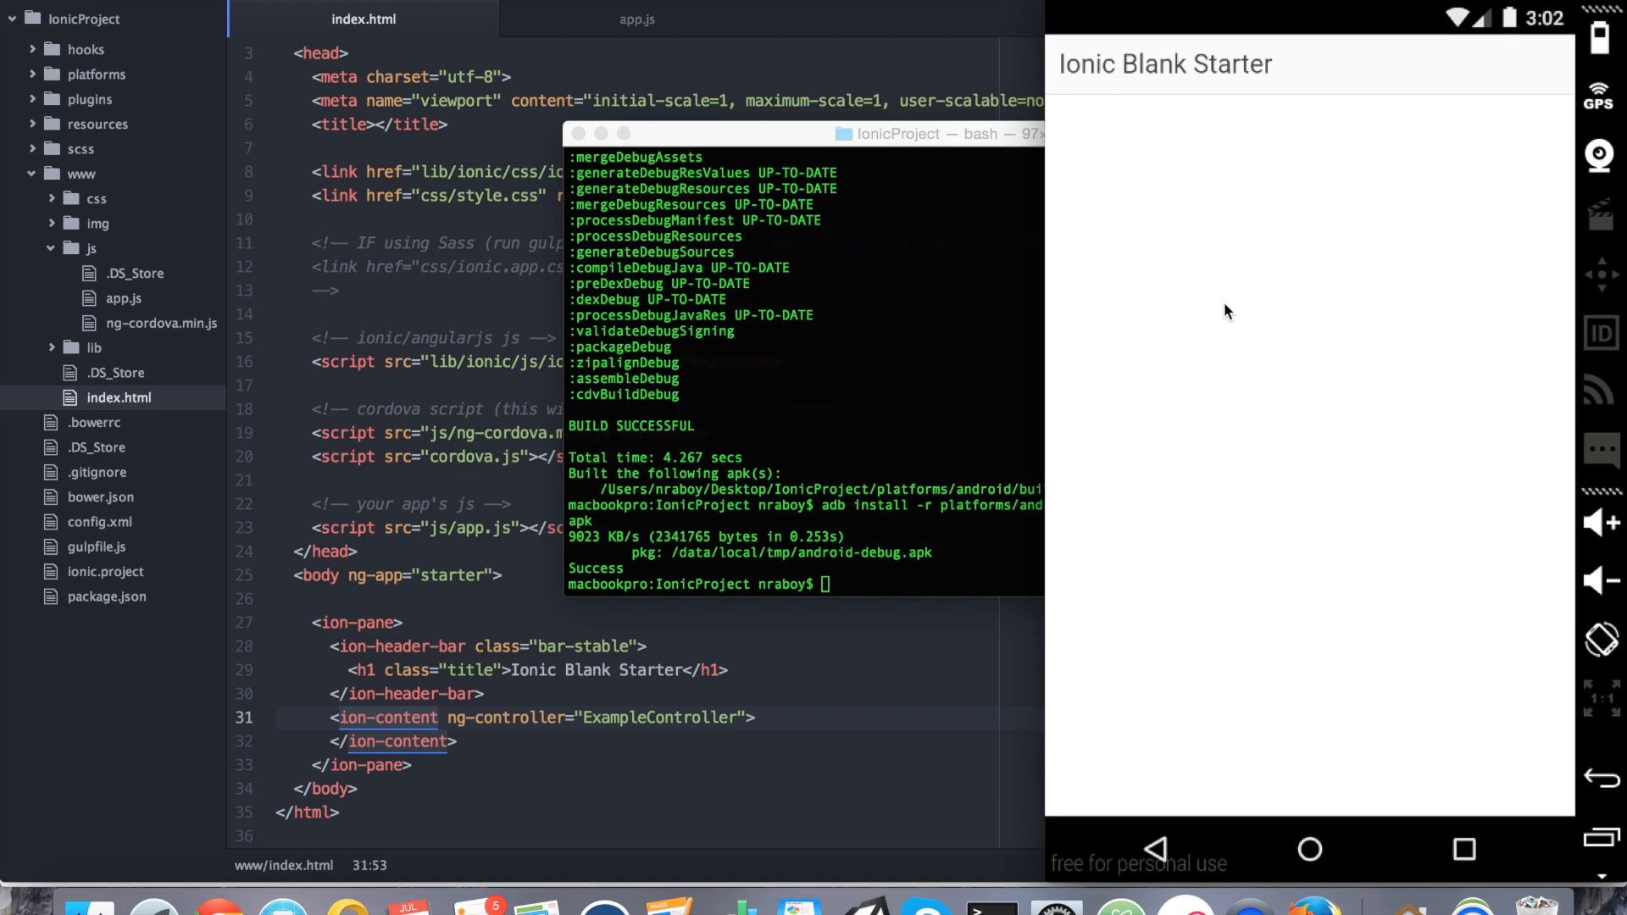